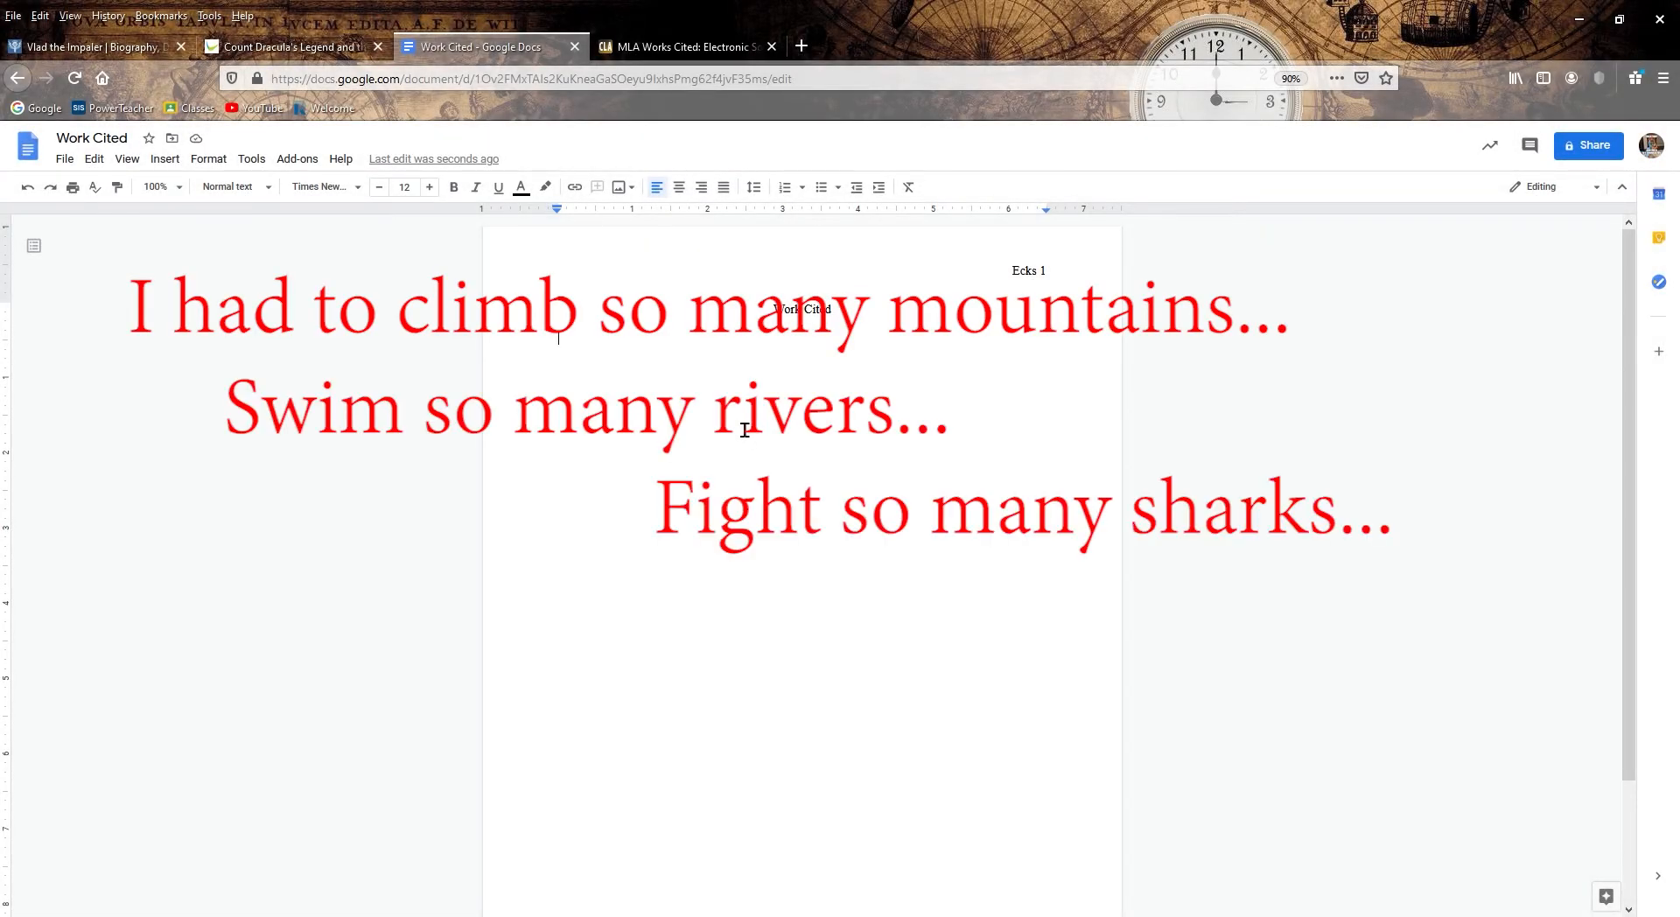
- Review the MLA electronic sources guide before returning to the Works Cited document
text(And still this is as good as I could get the audio...)
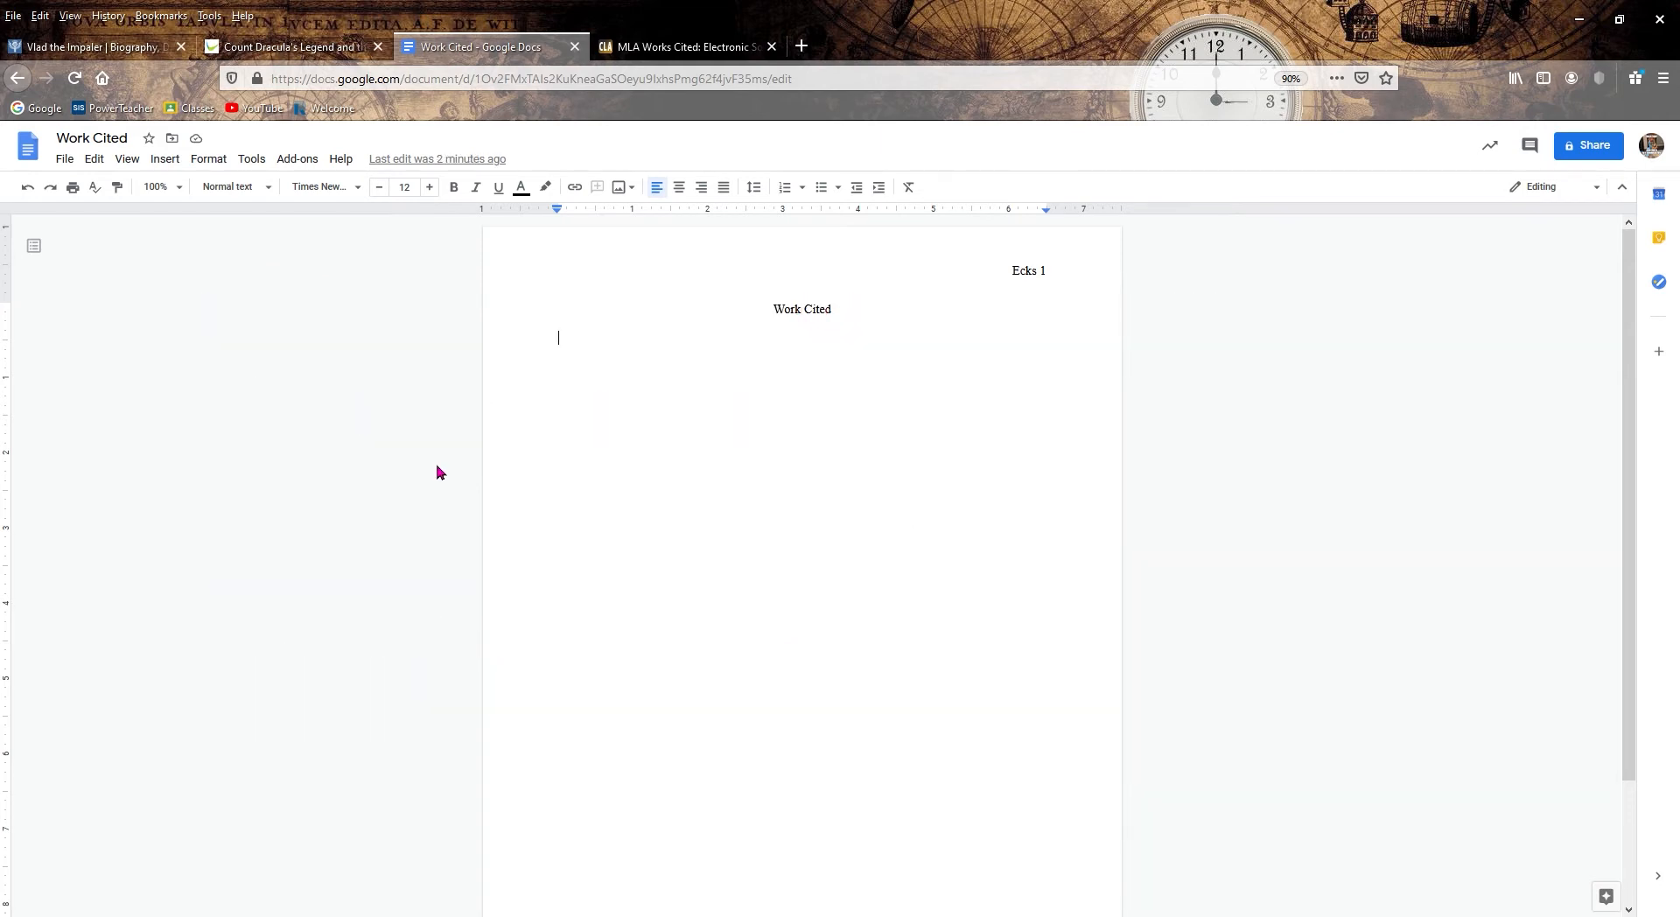
mouse_move(467, 466)
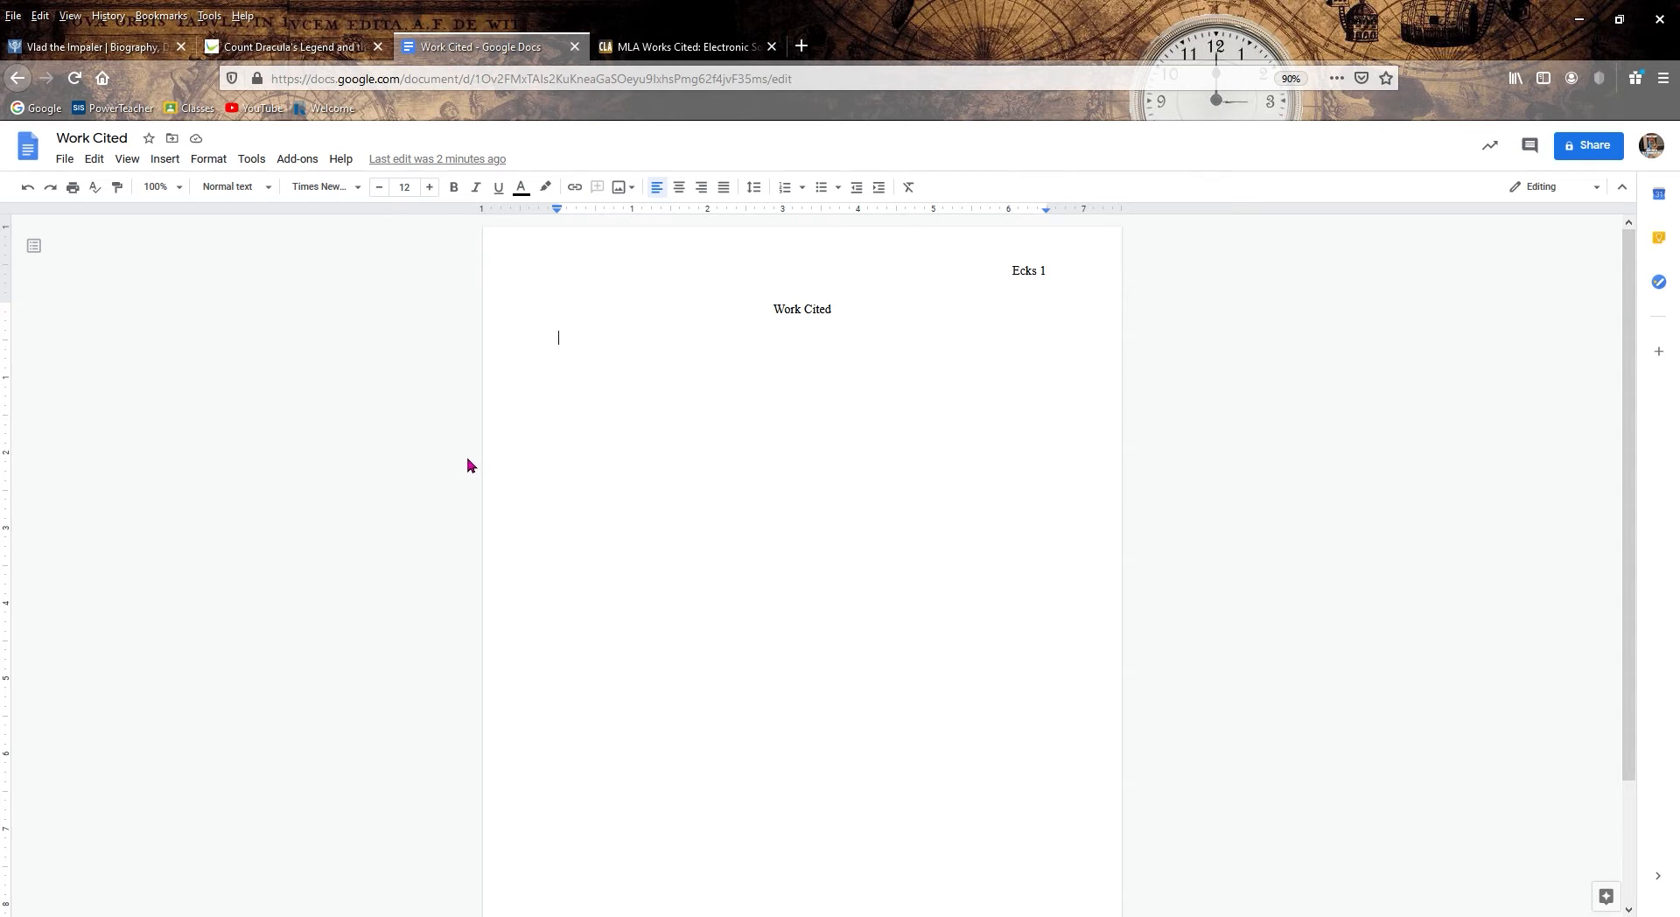
mouse_move(387, 341)
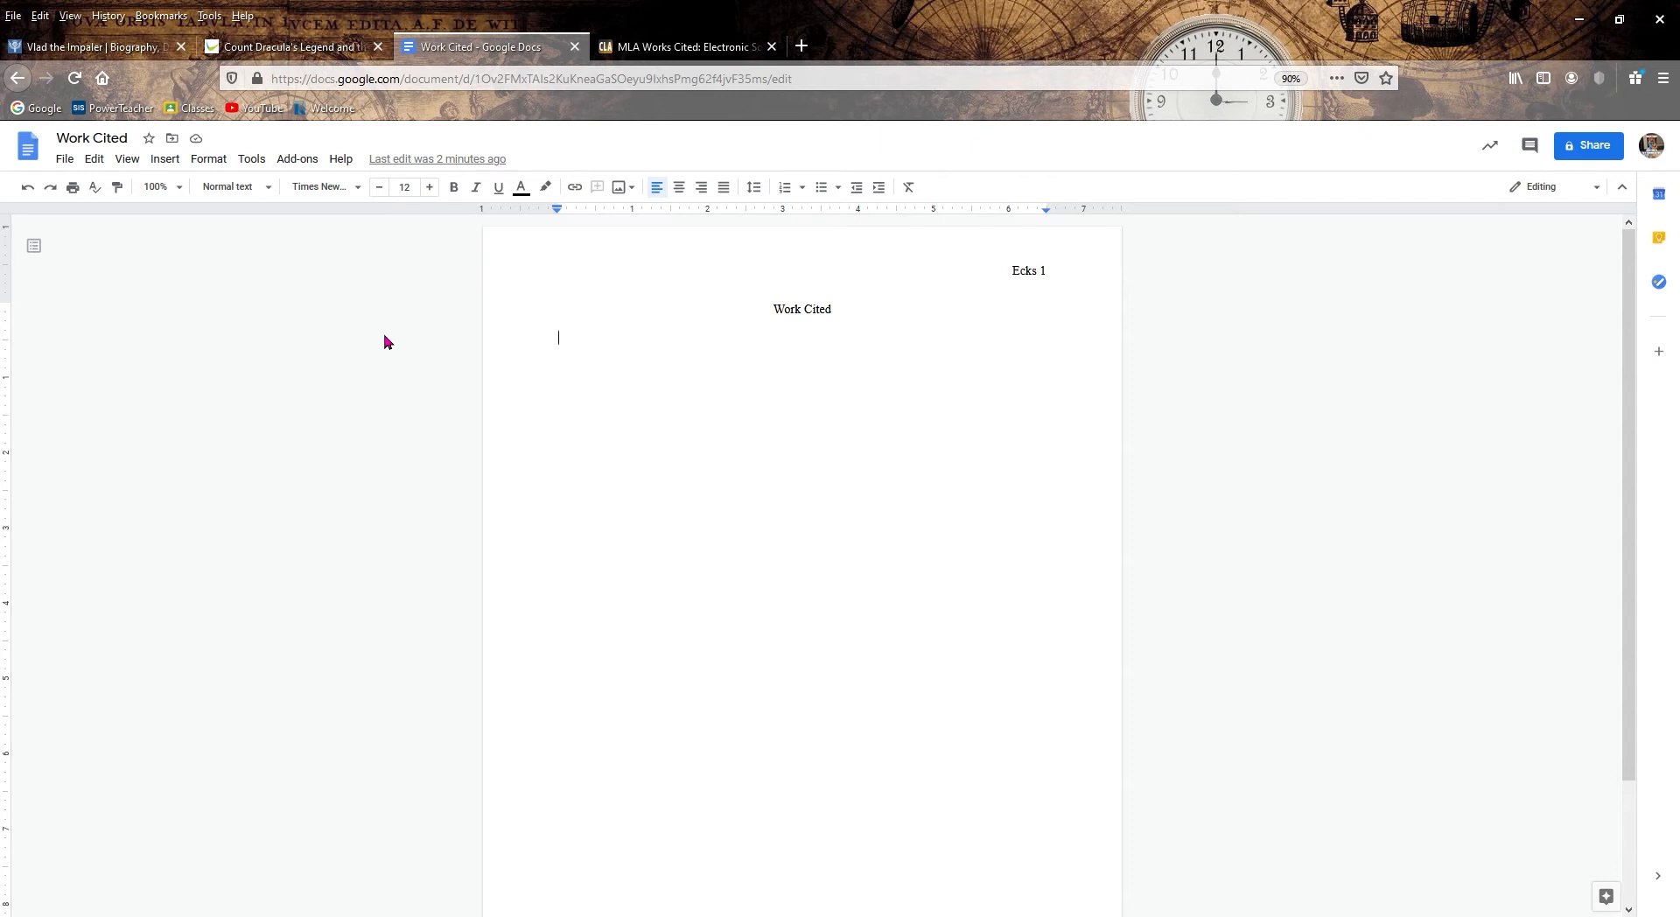
mouse_move(522, 522)
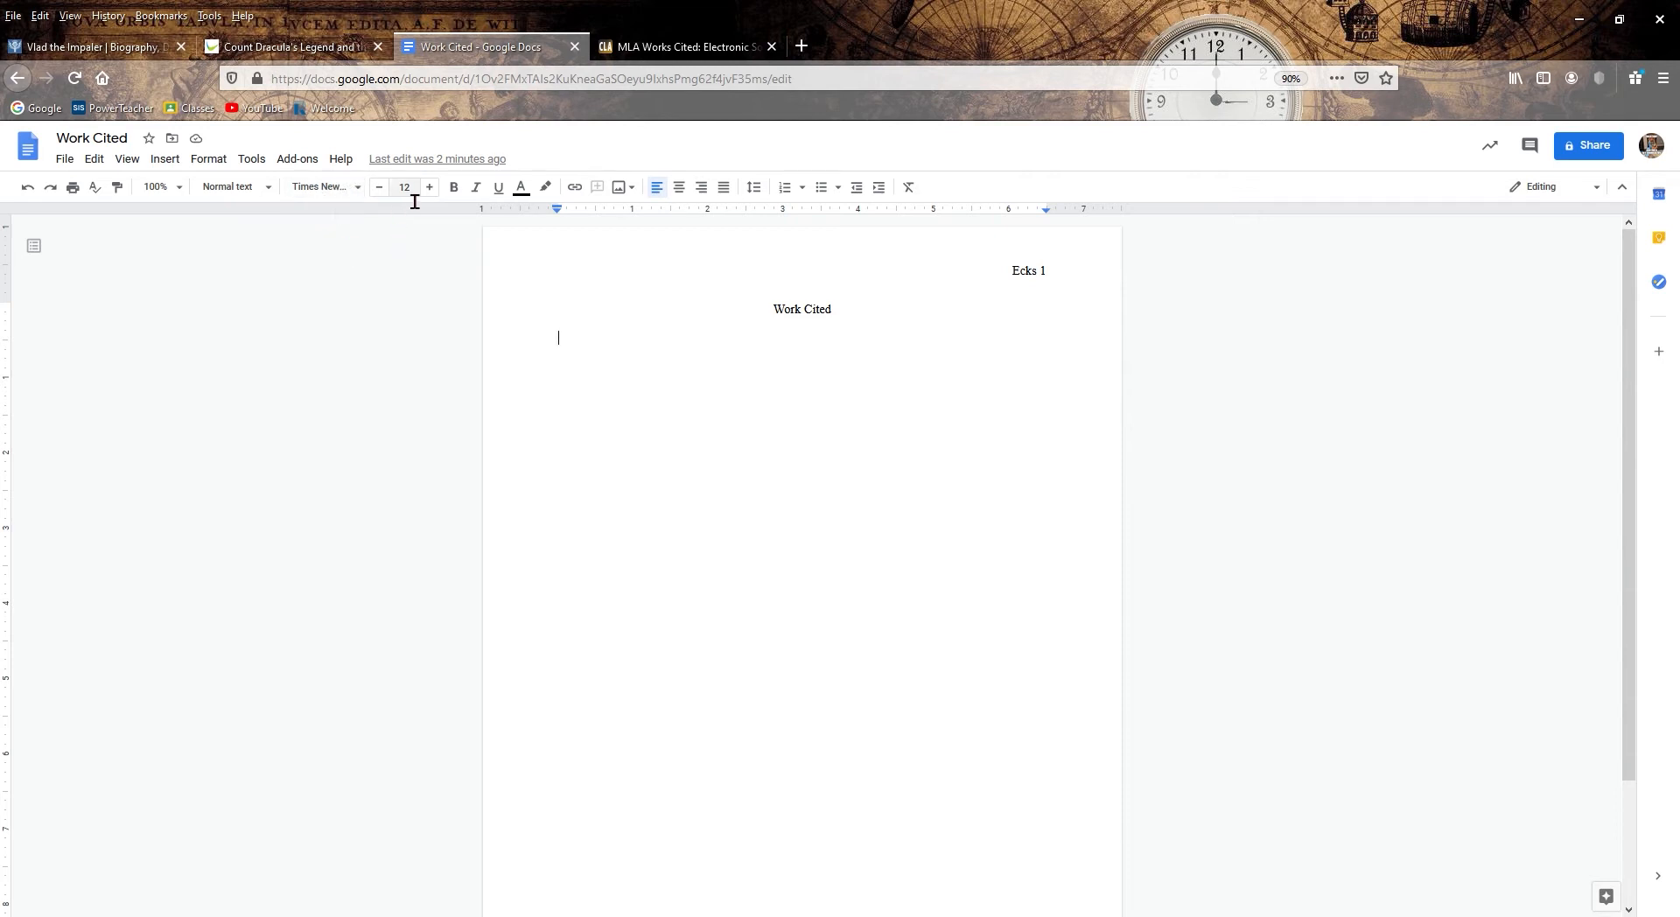
click(754, 187)
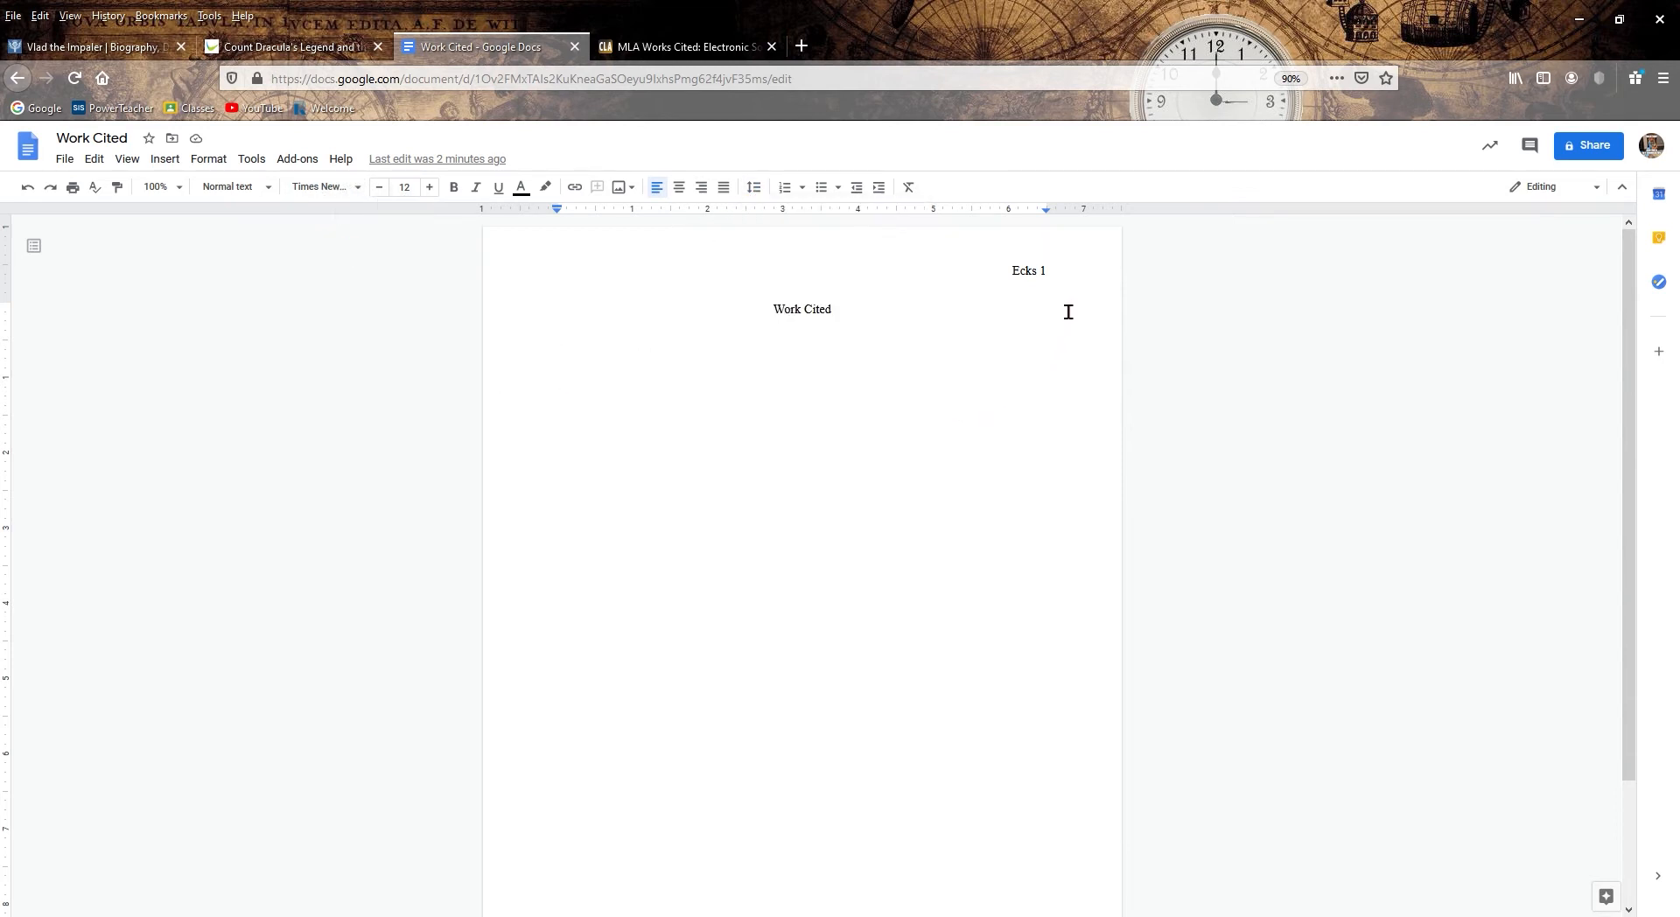
mouse_move(843, 330)
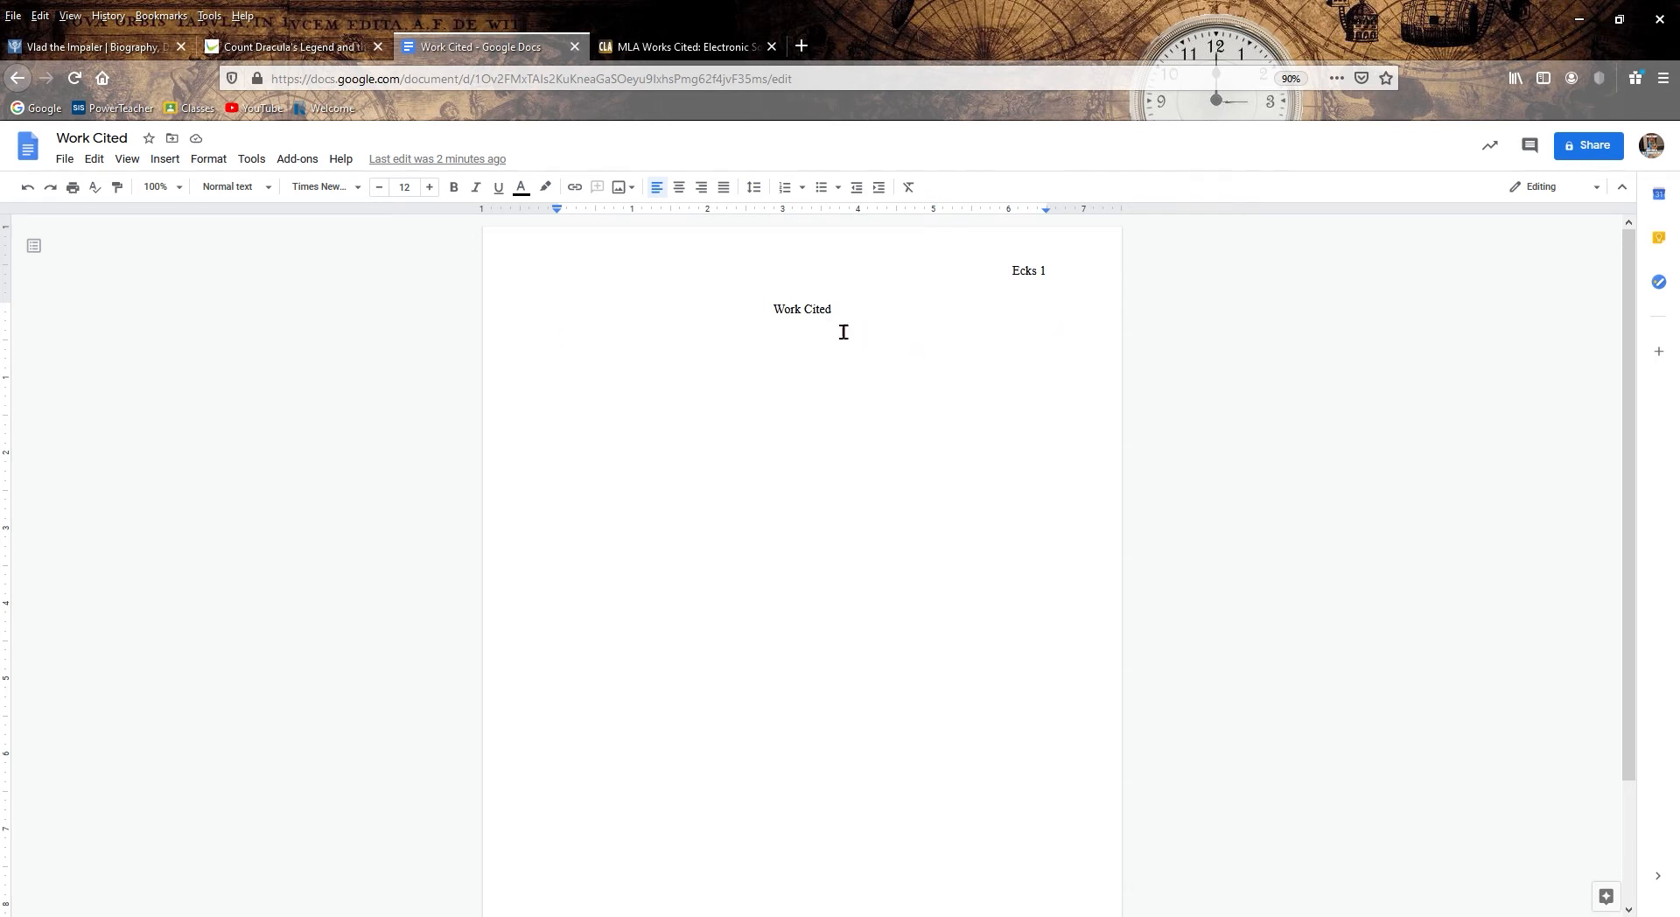
mouse_move(852, 352)
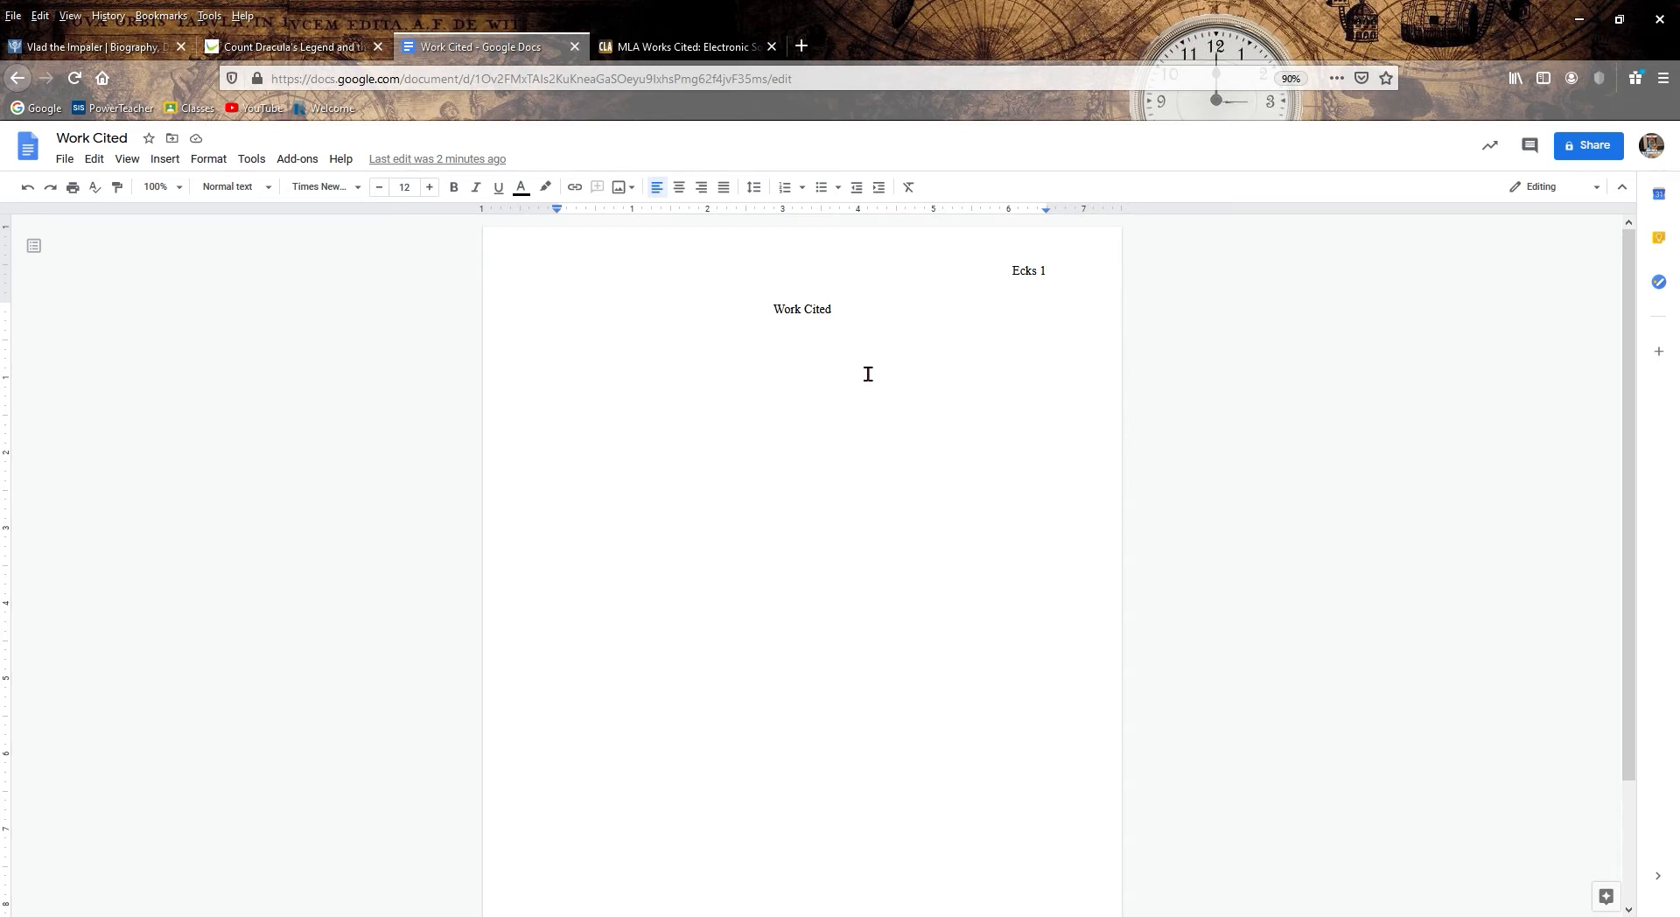
mouse_move(737, 555)
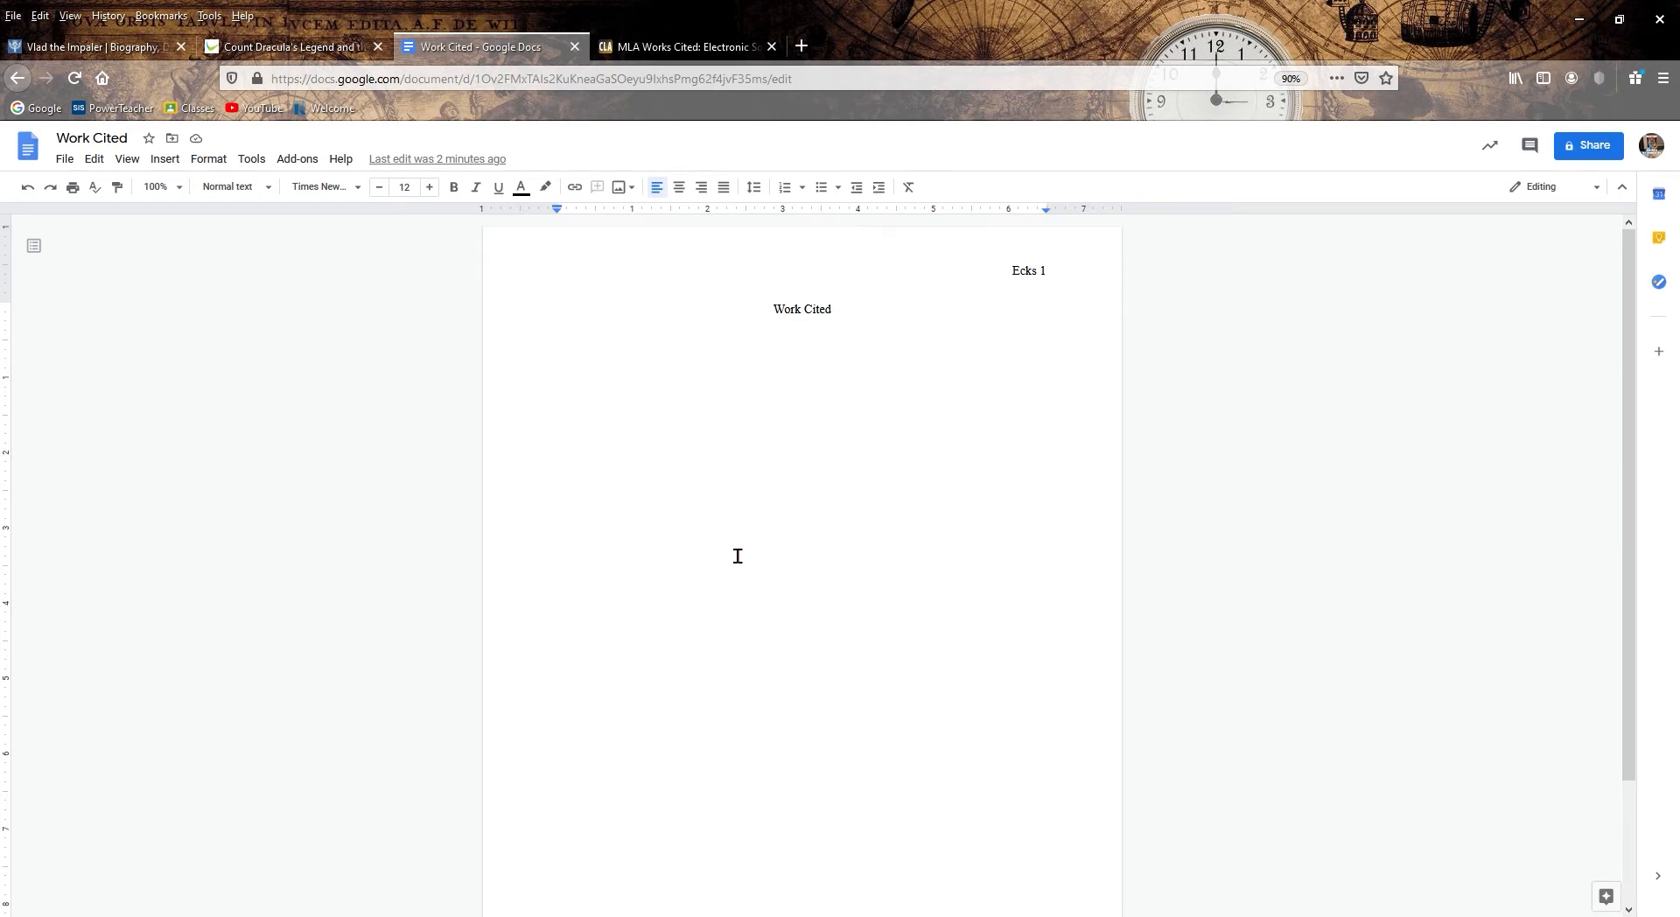
mouse_move(703, 571)
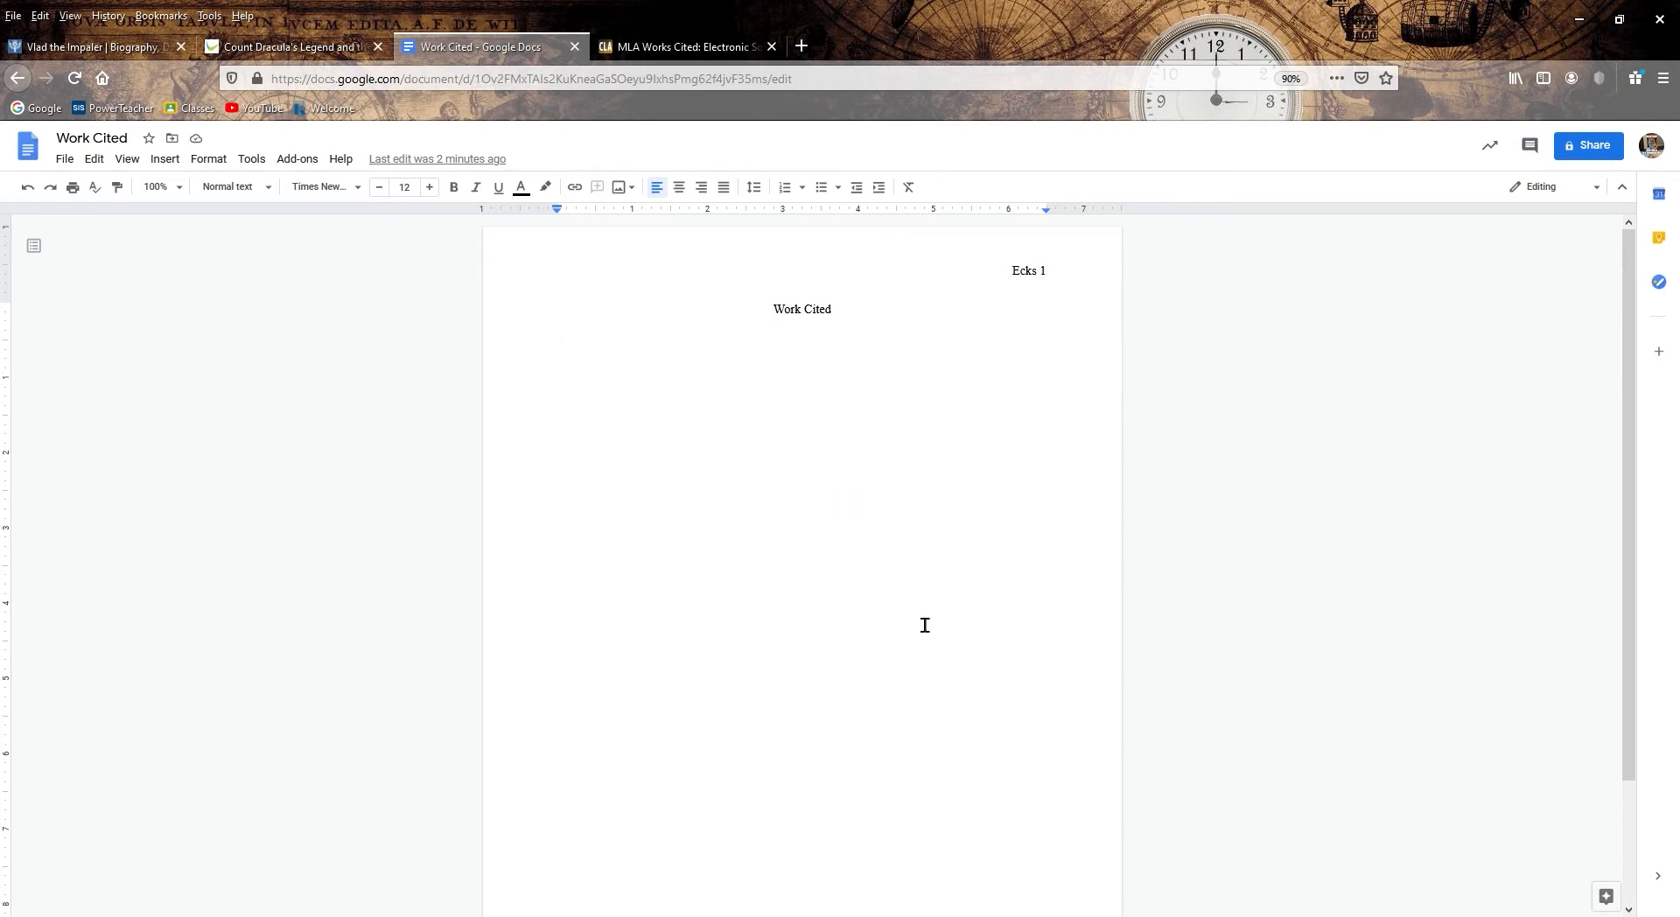
mouse_move(712, 380)
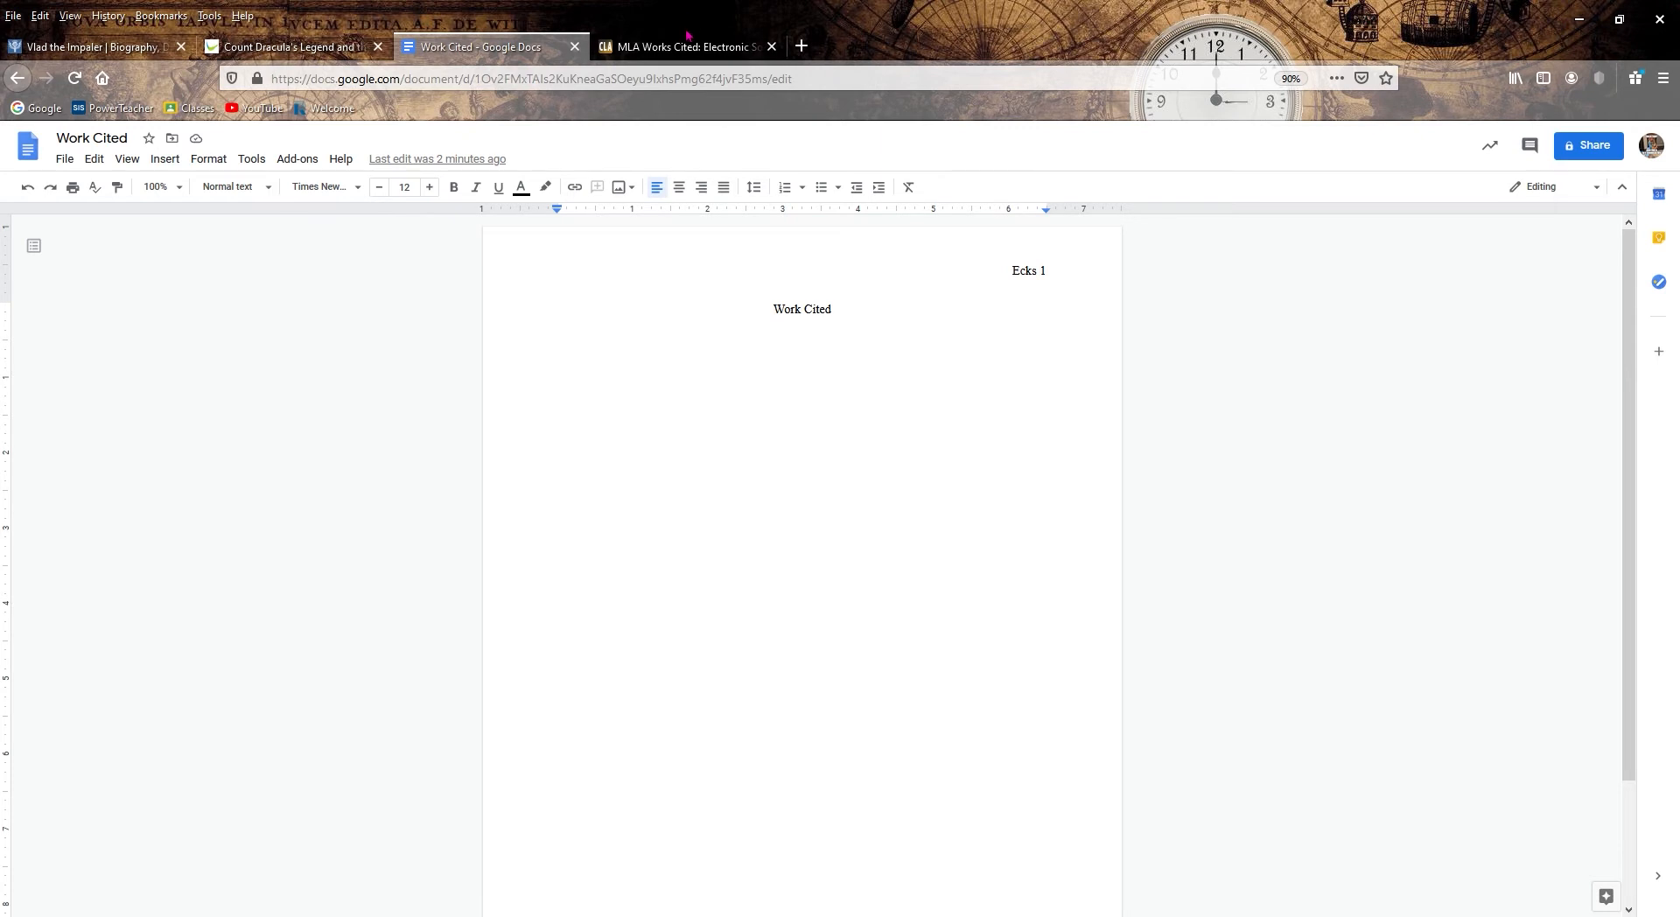
click(686, 46)
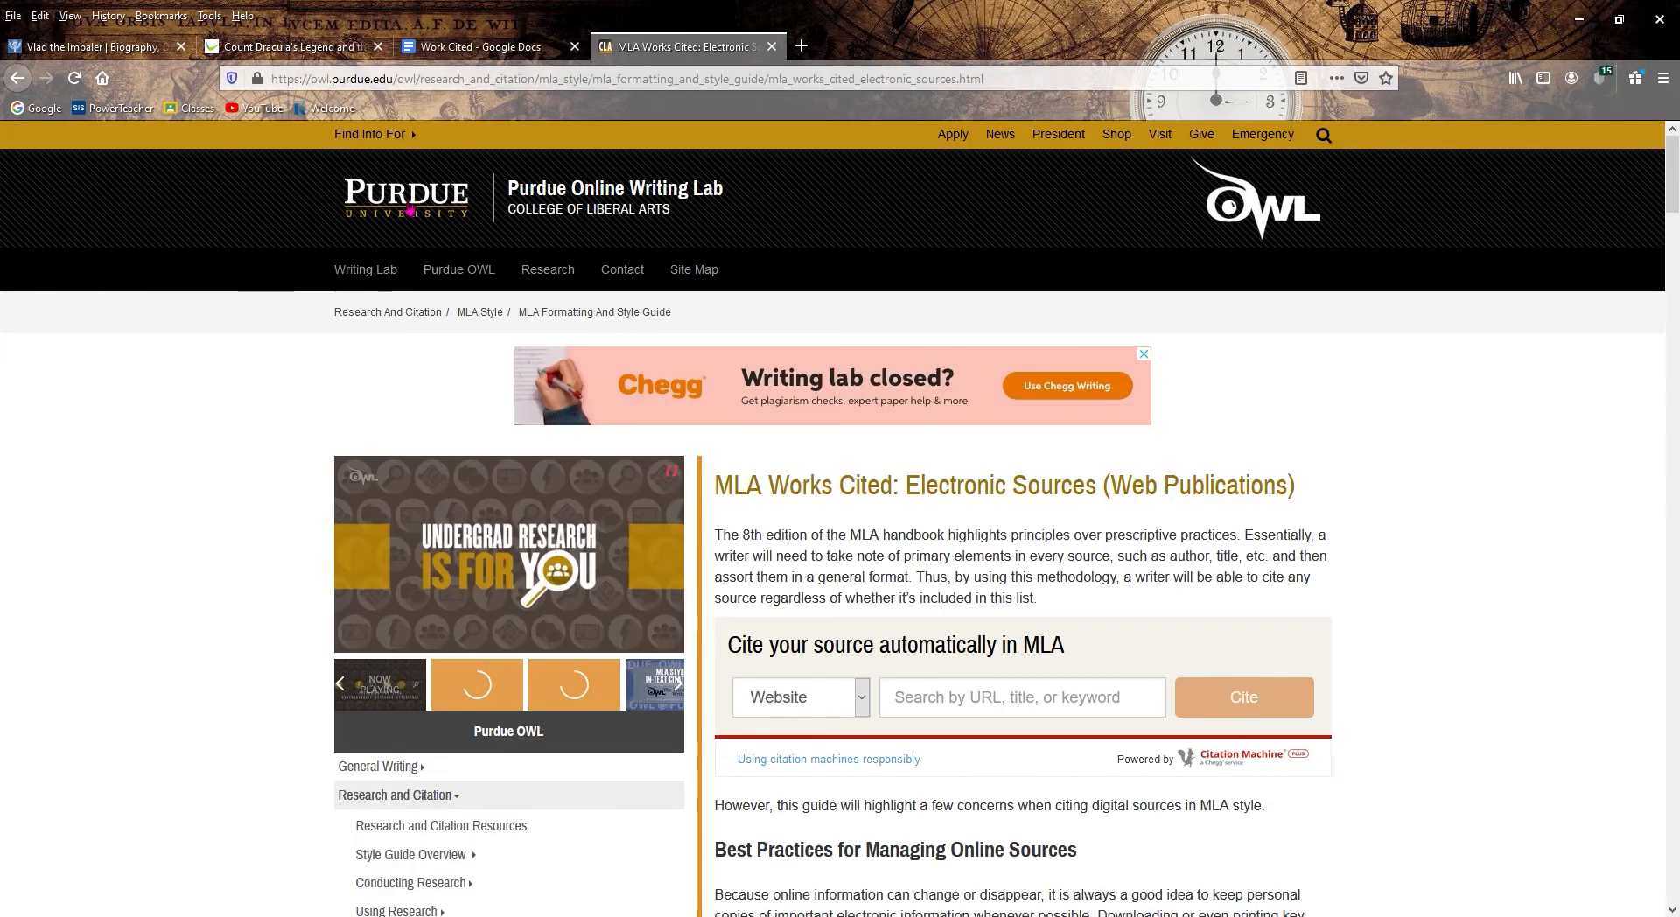
mouse_move(588, 208)
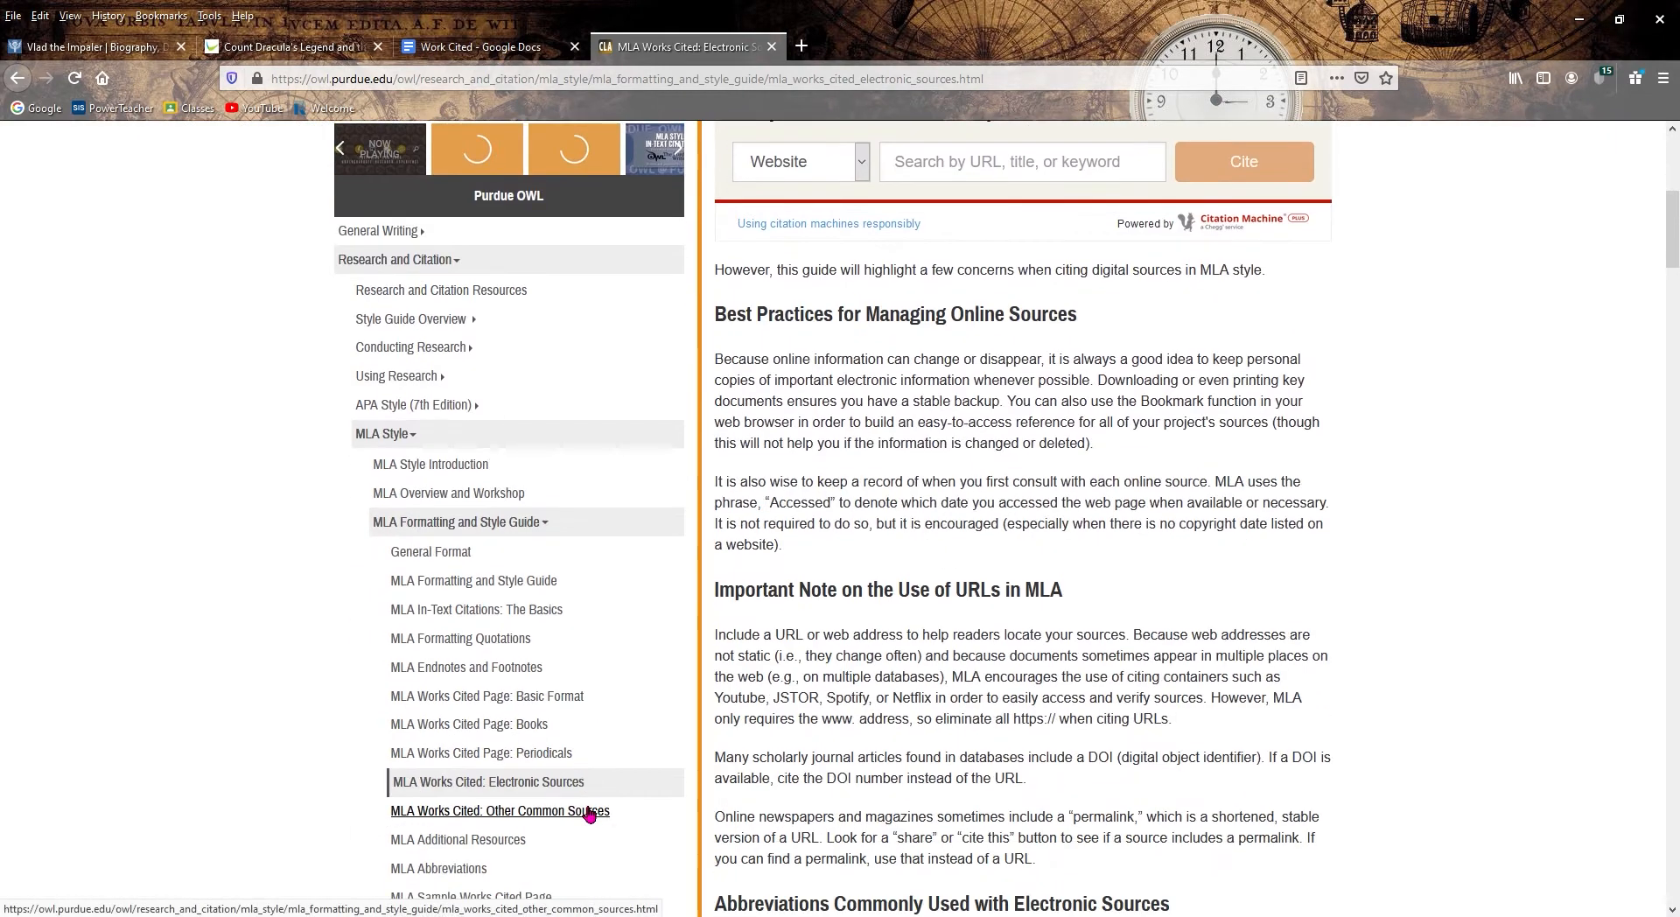
scroll(down, 3)
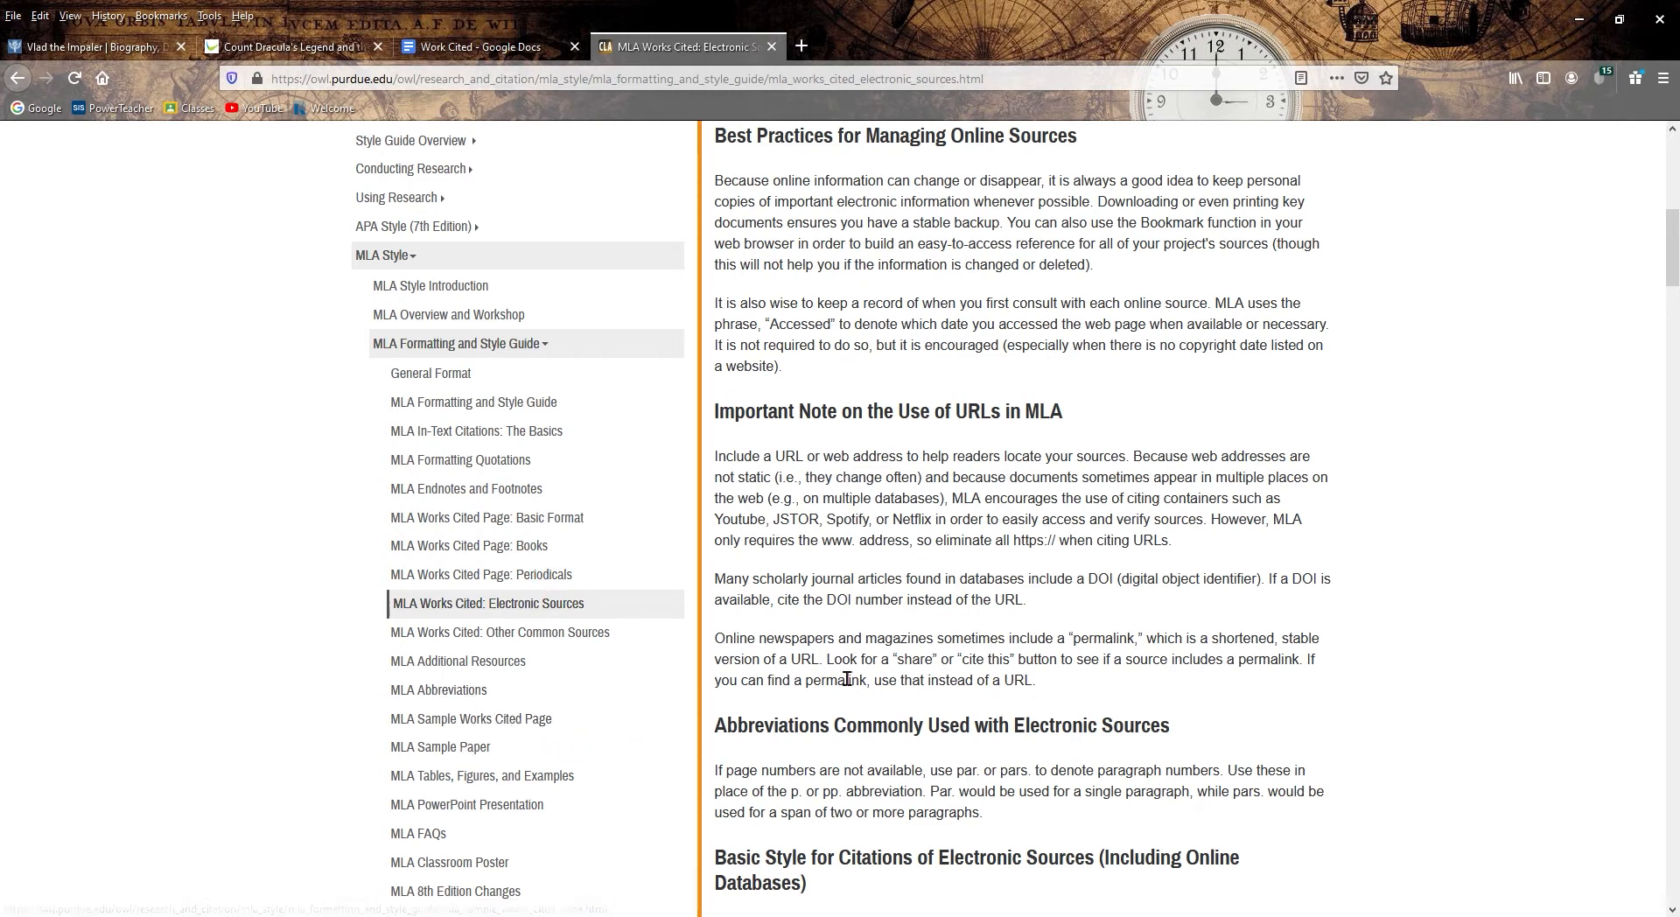
scroll(down, 3)
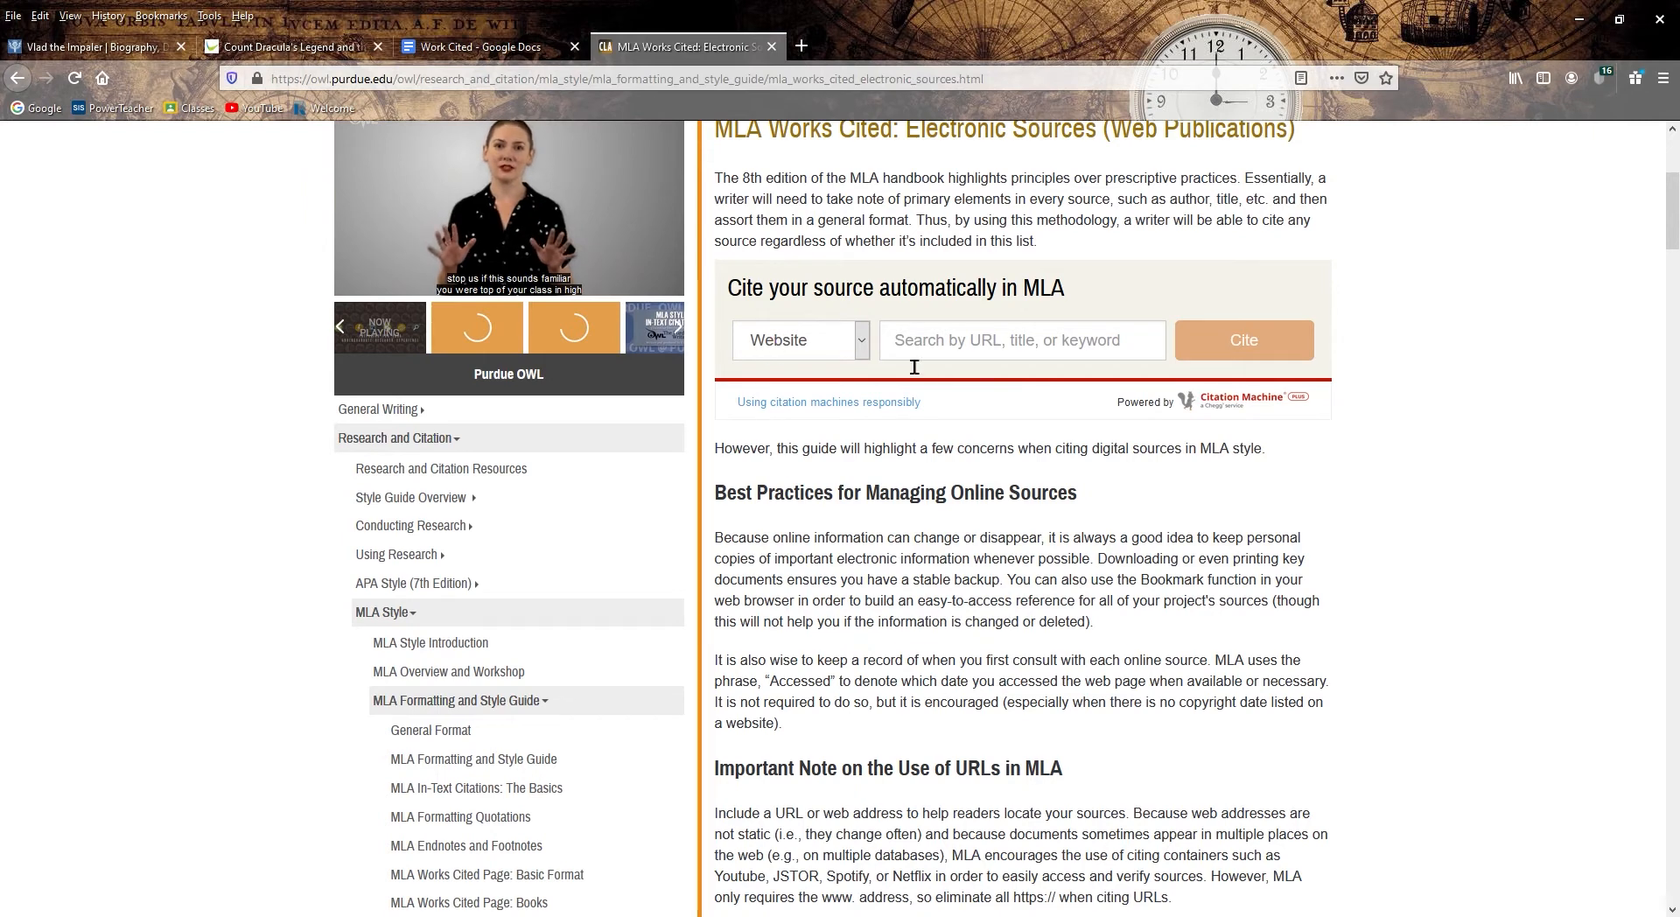
scroll(down, 3)
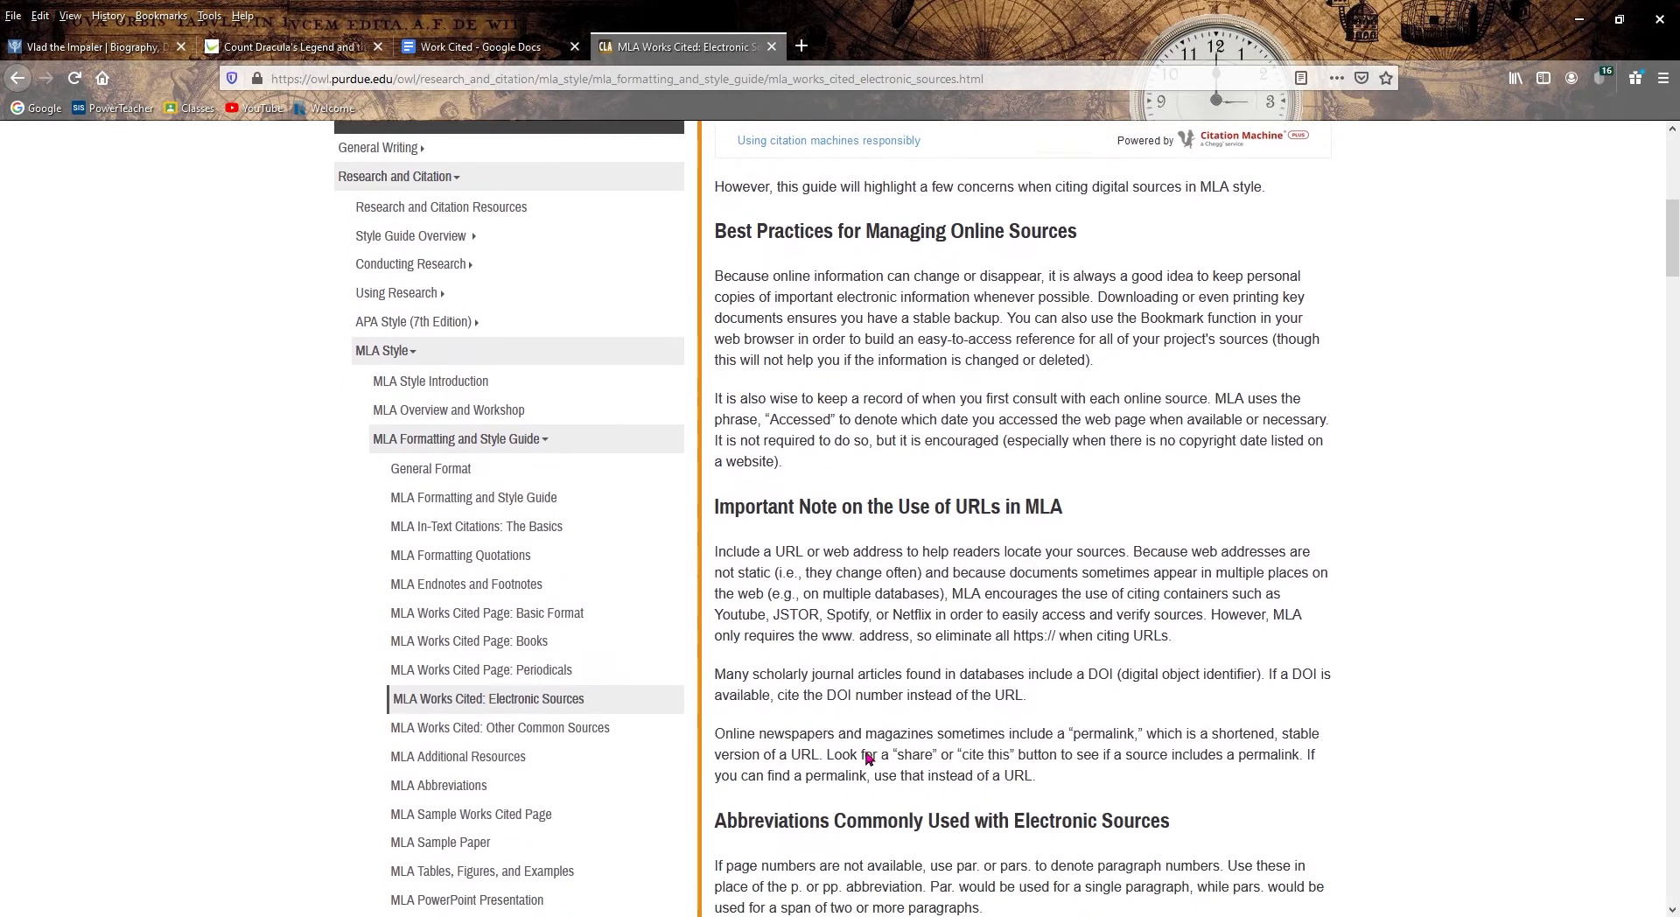
scroll(down, 3)
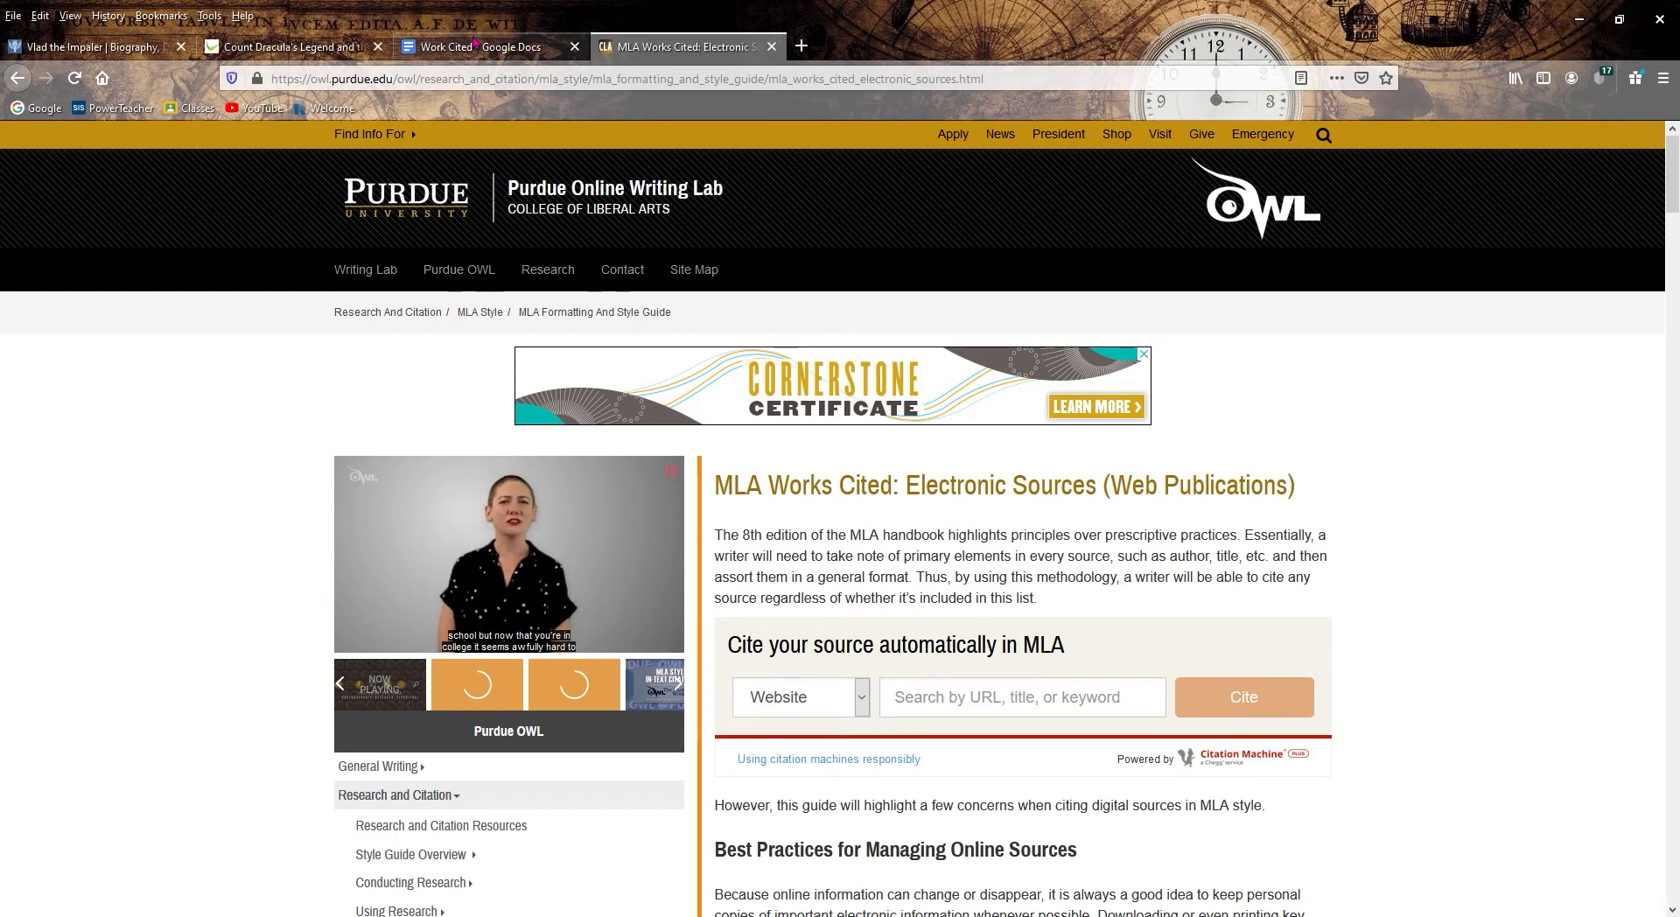
click(488, 46)
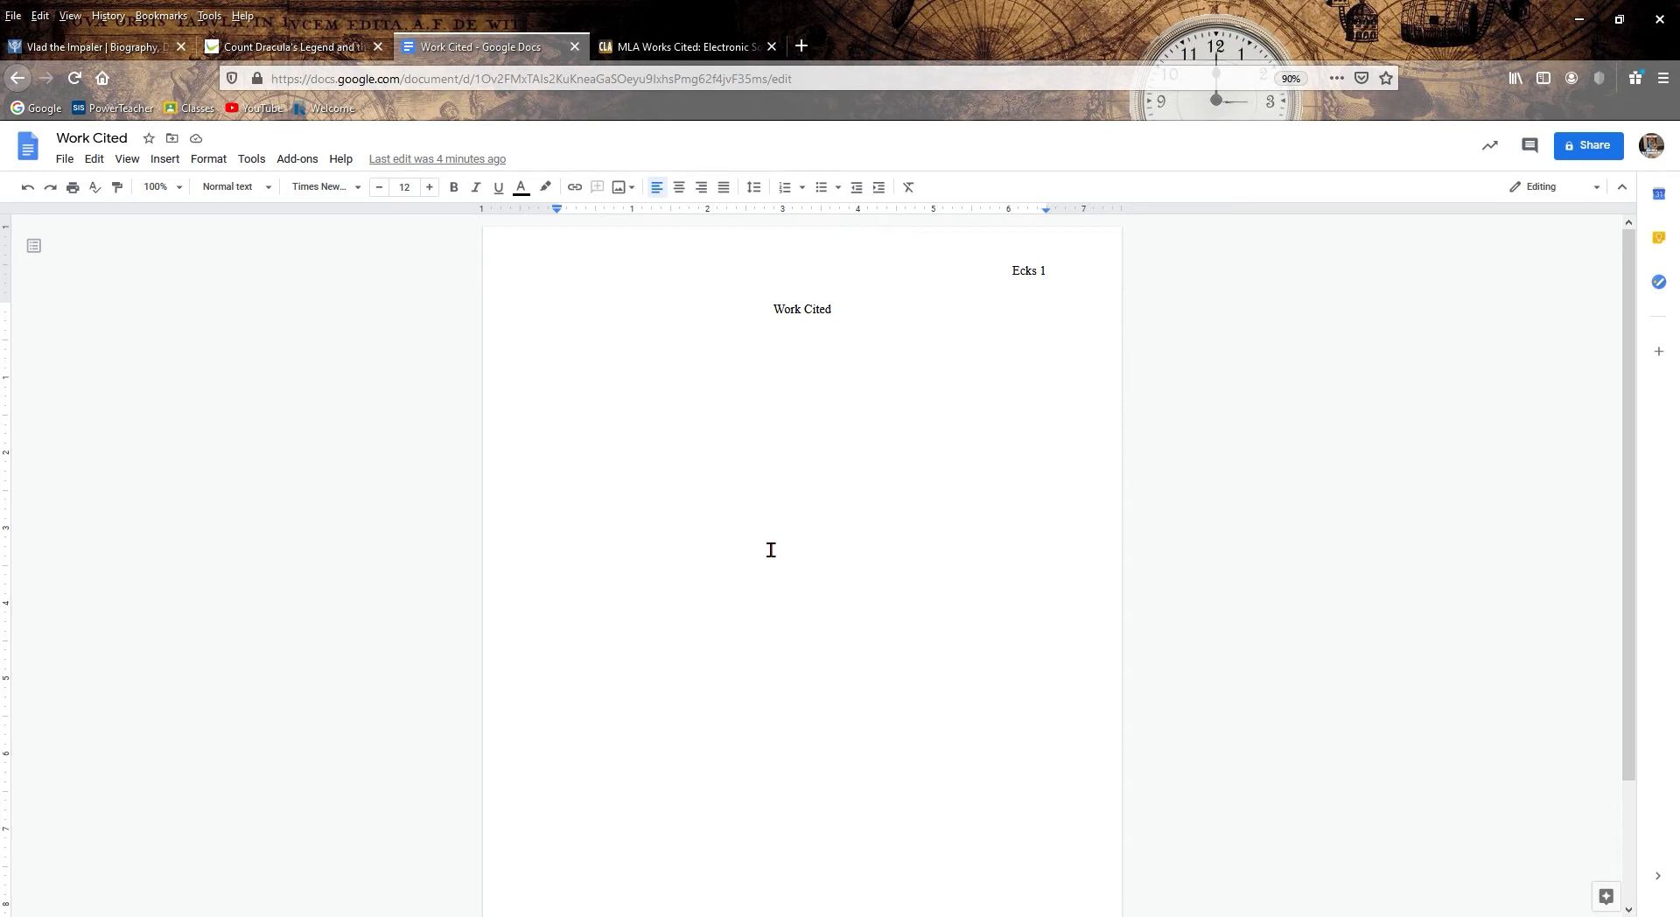
- Add a 'Books' subheading with the template start 'Last, First. Title.'
text(Books)
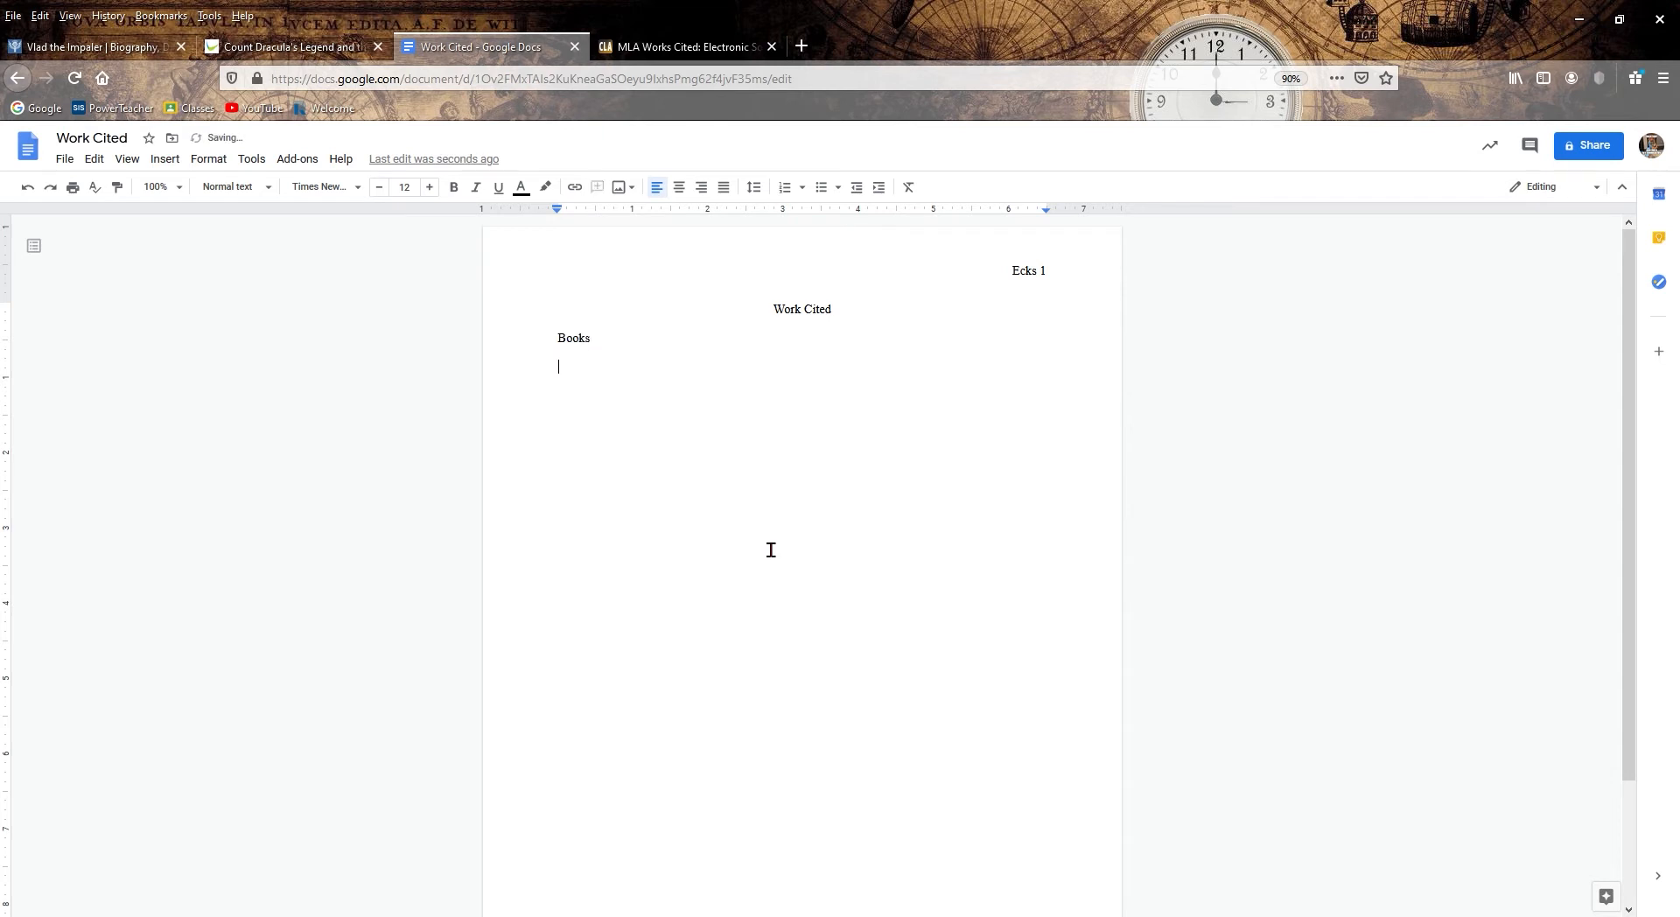
text(Las)
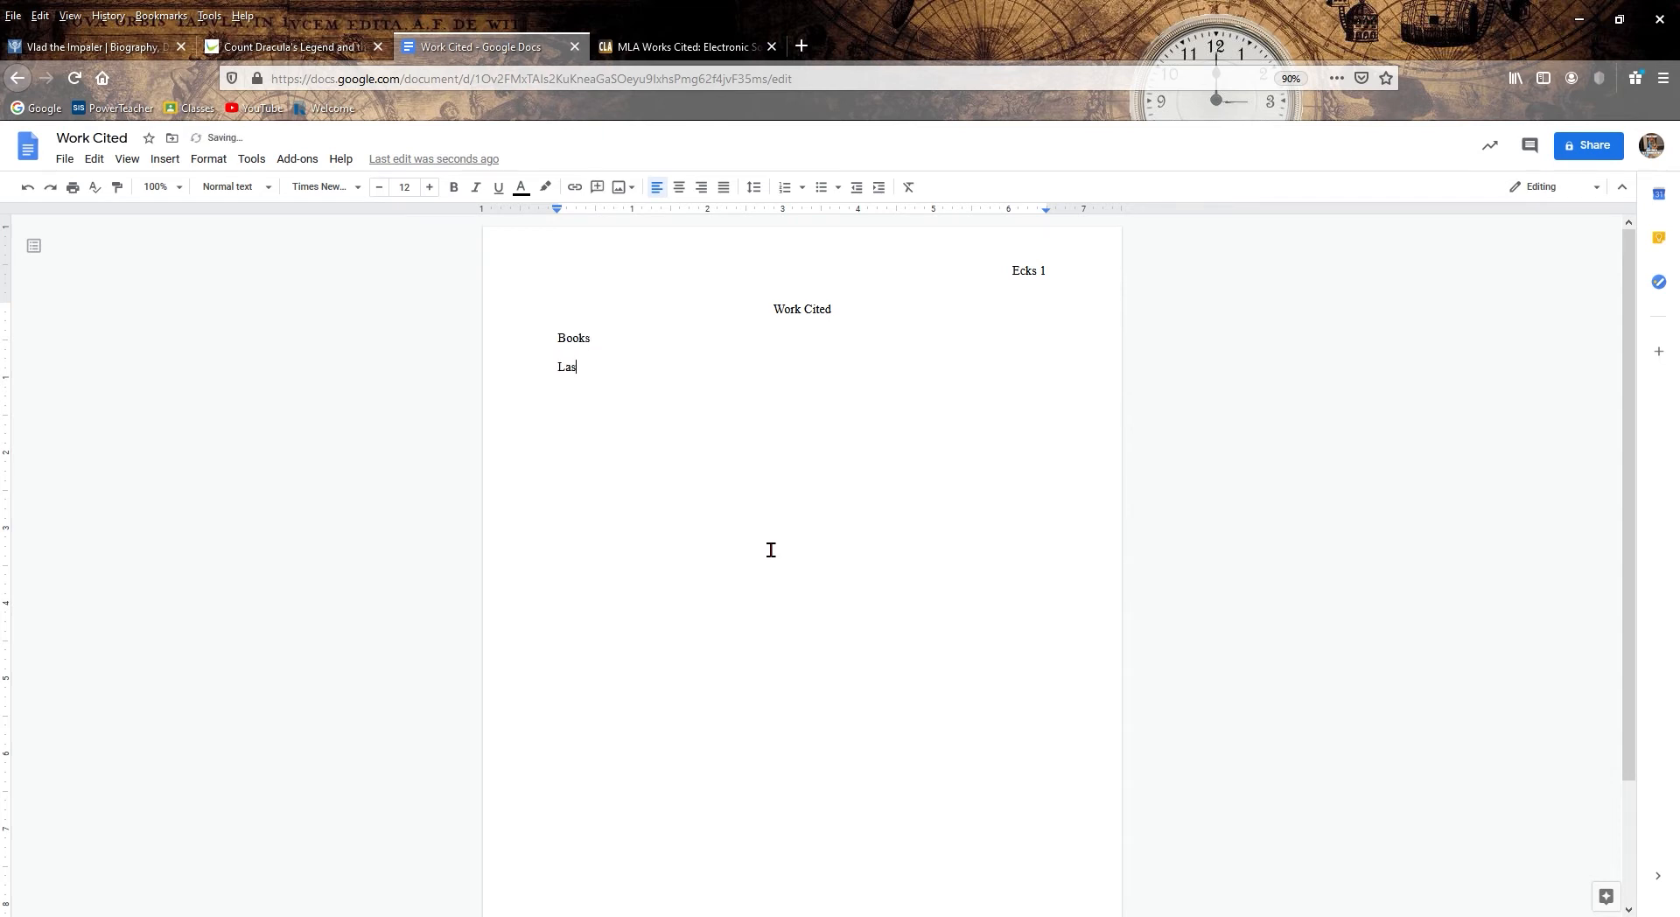
text(t, F)
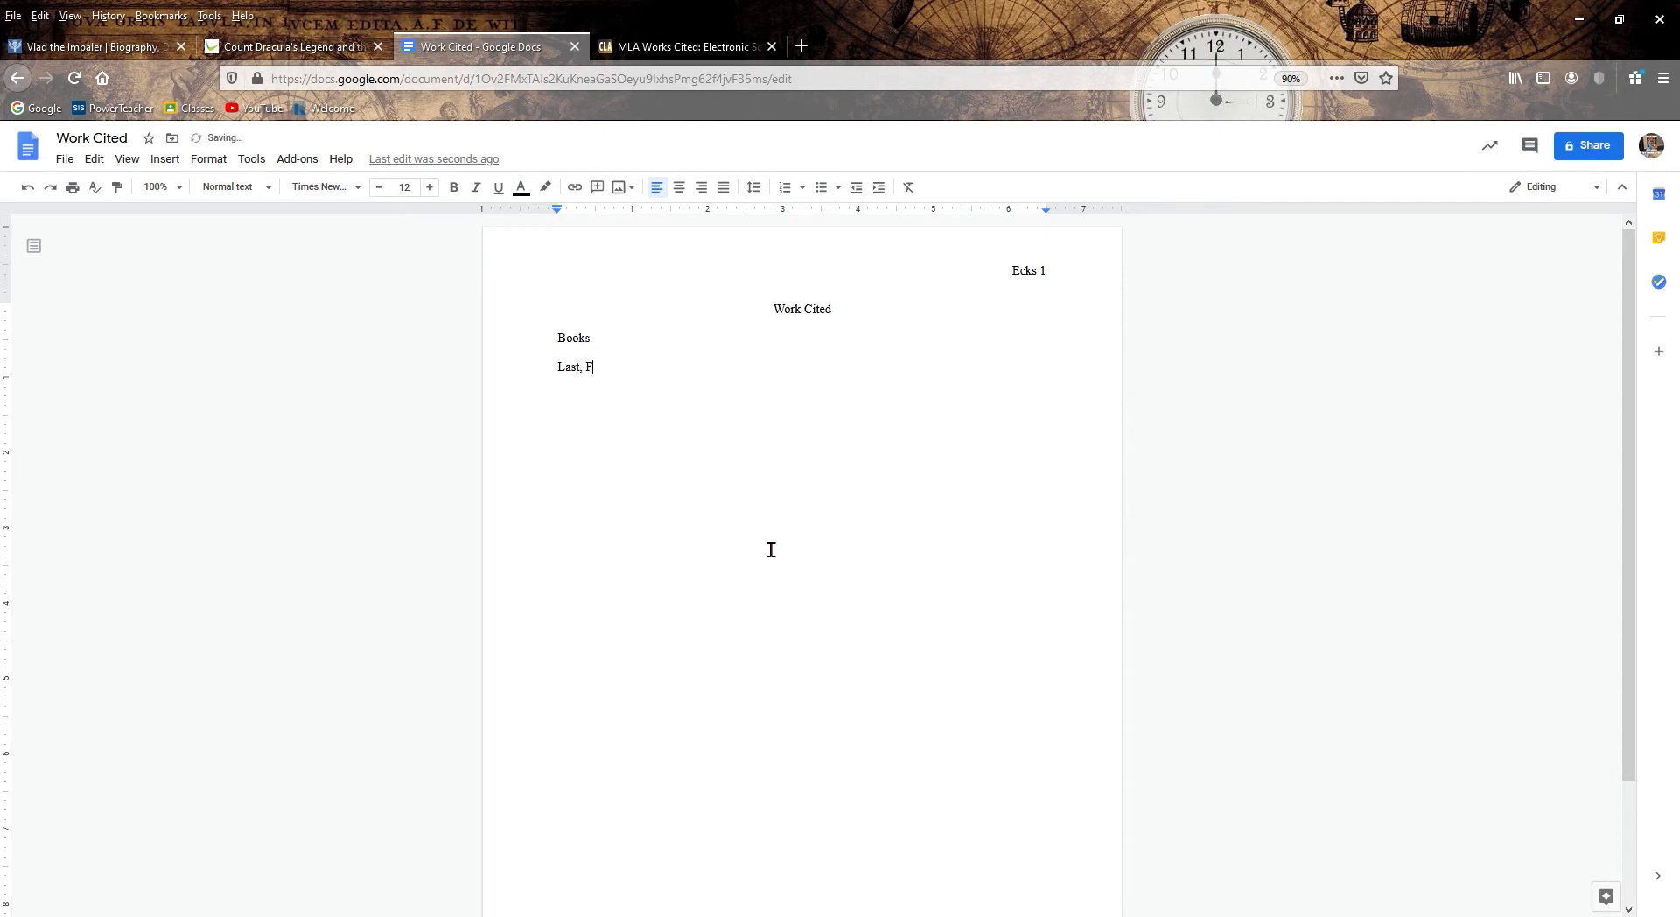
text(irst. T)
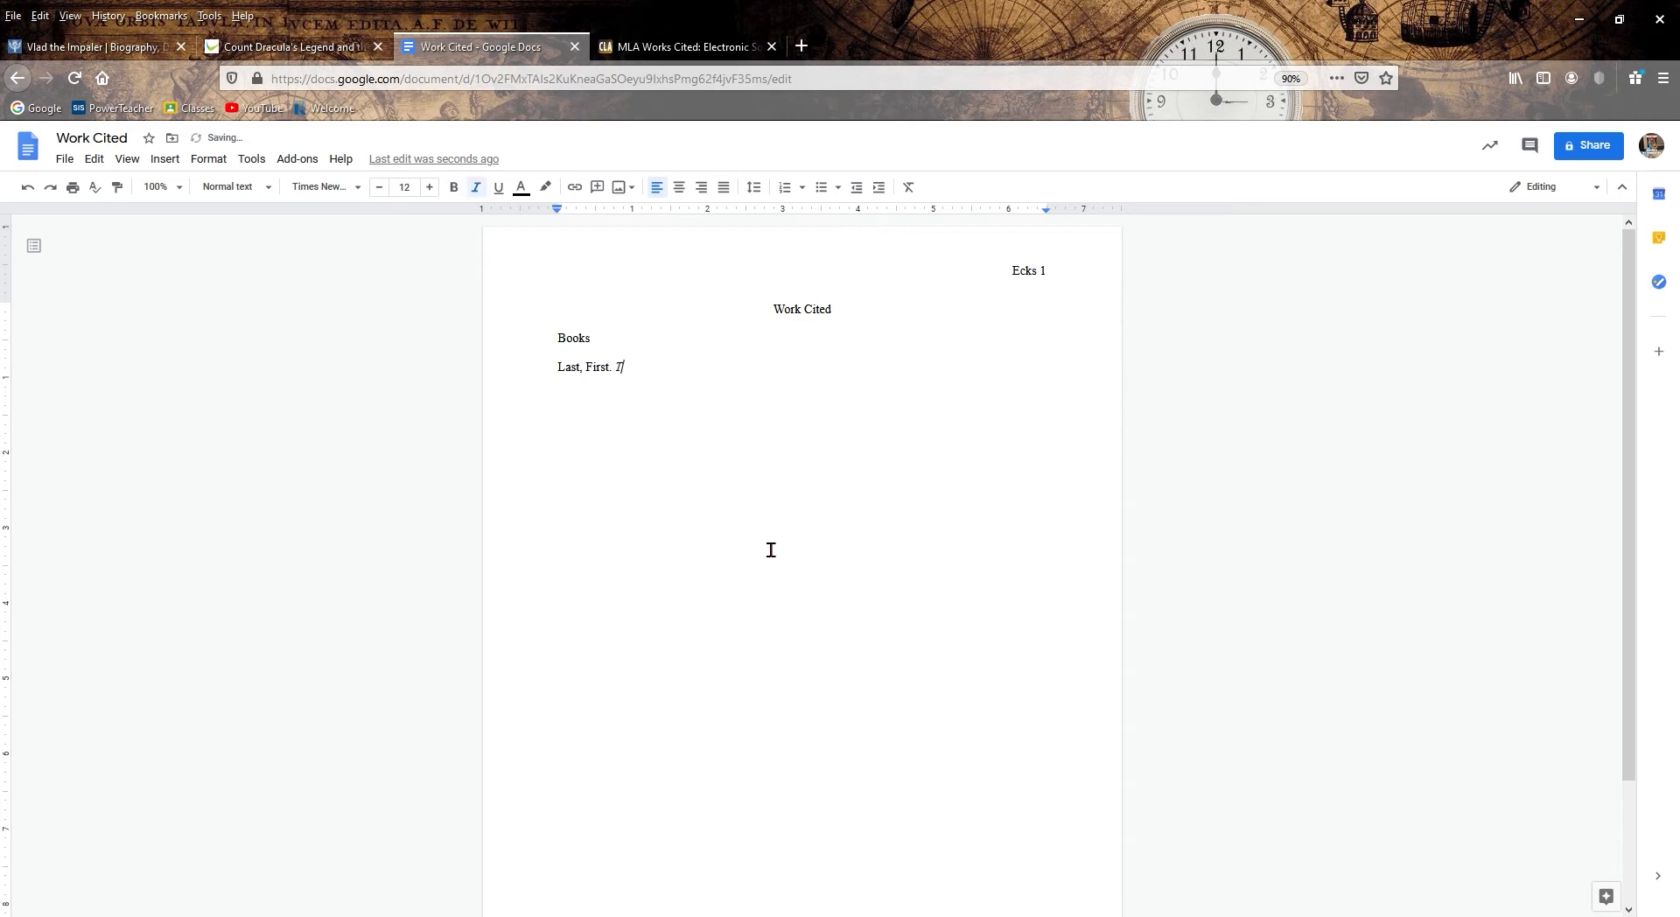
text(Title)
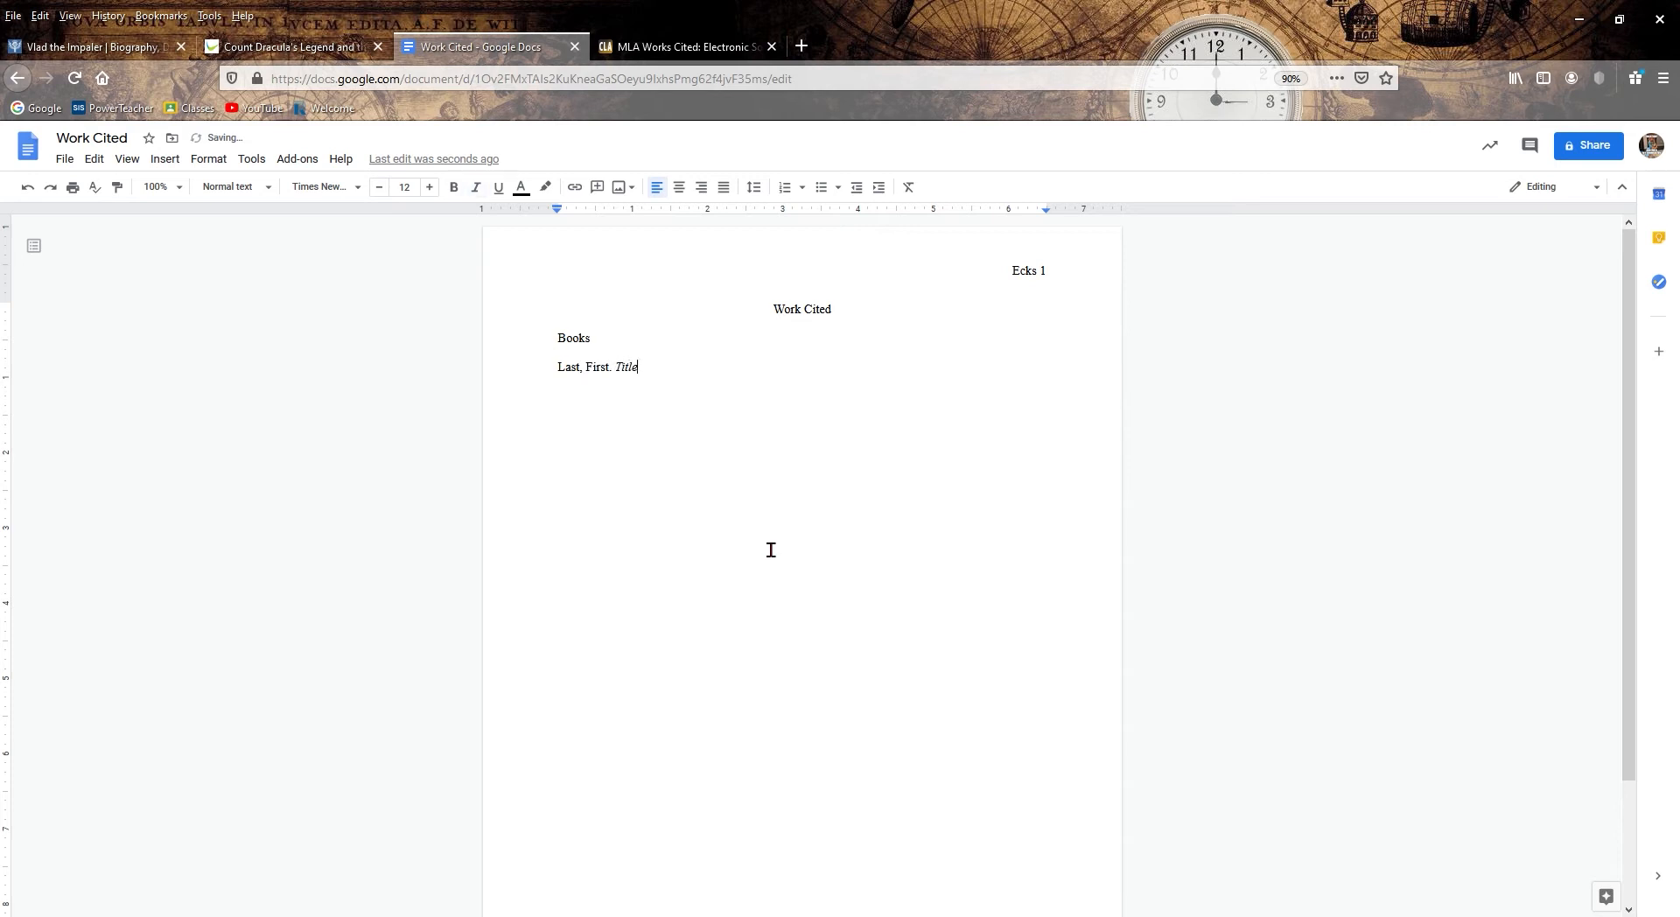
text(.)
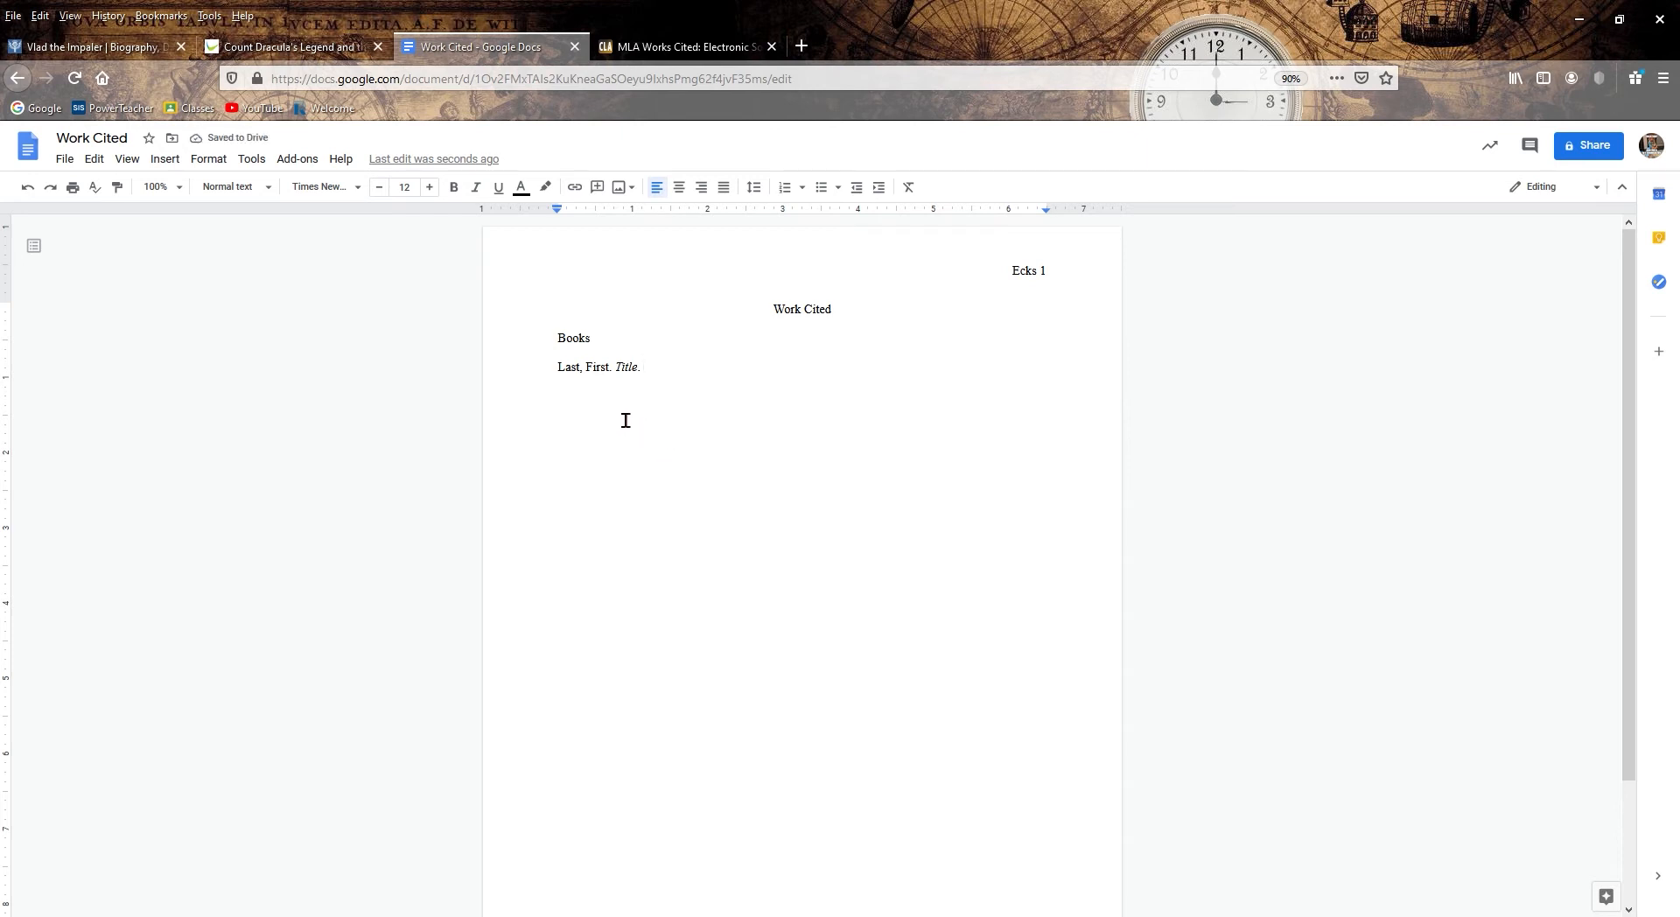
mouse_move(641, 413)
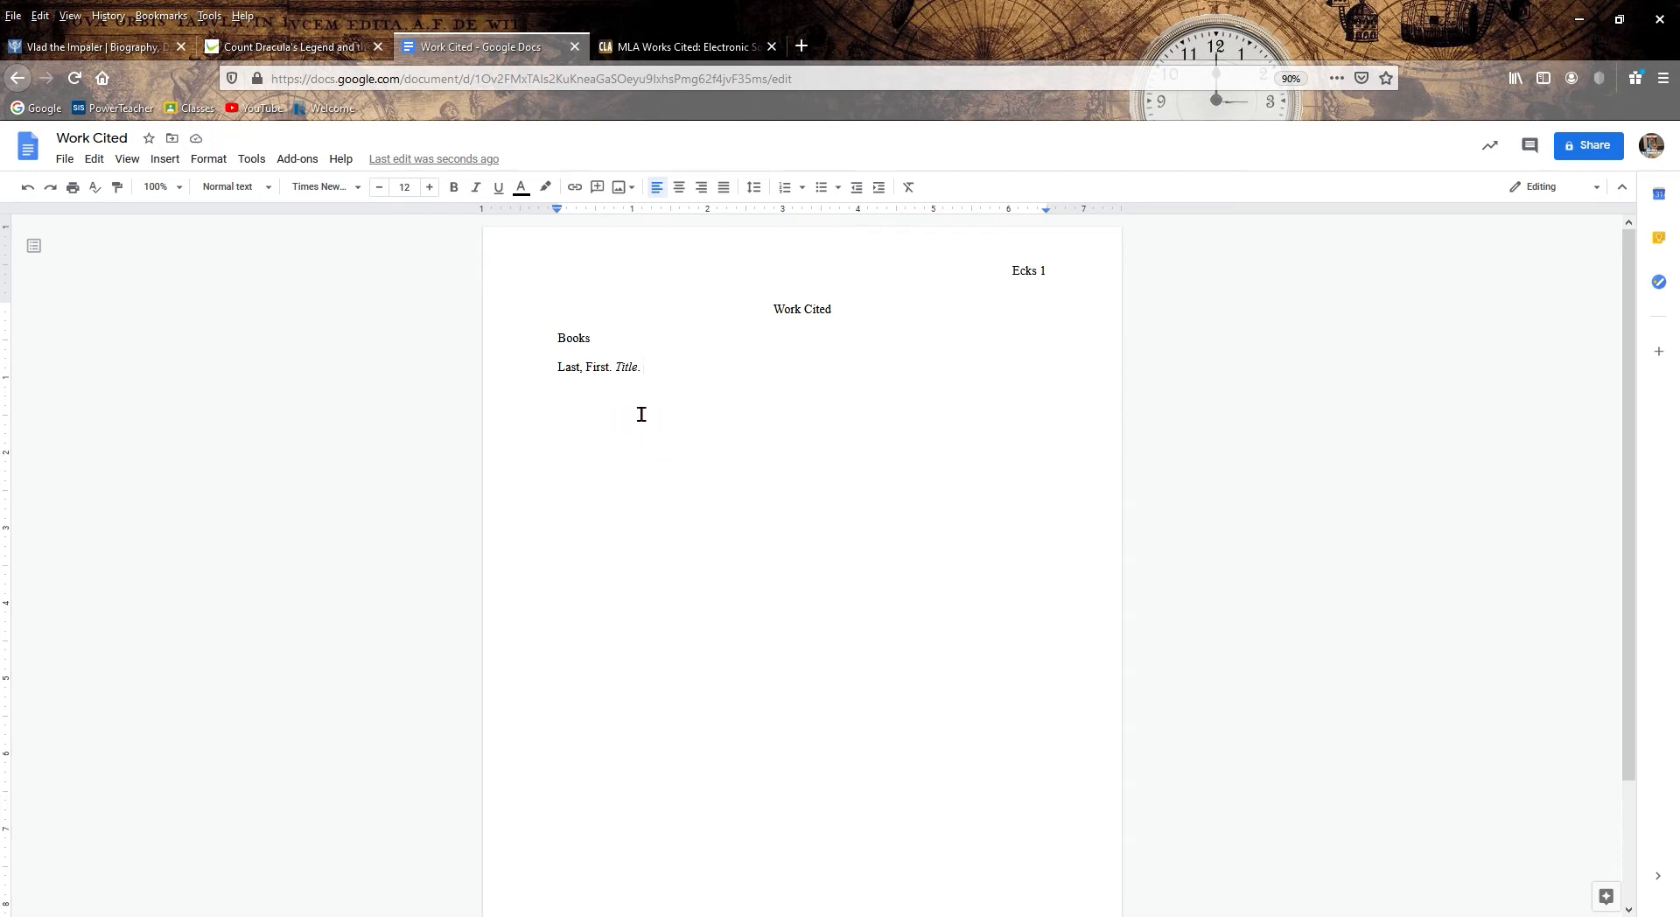
mouse_move(898, 479)
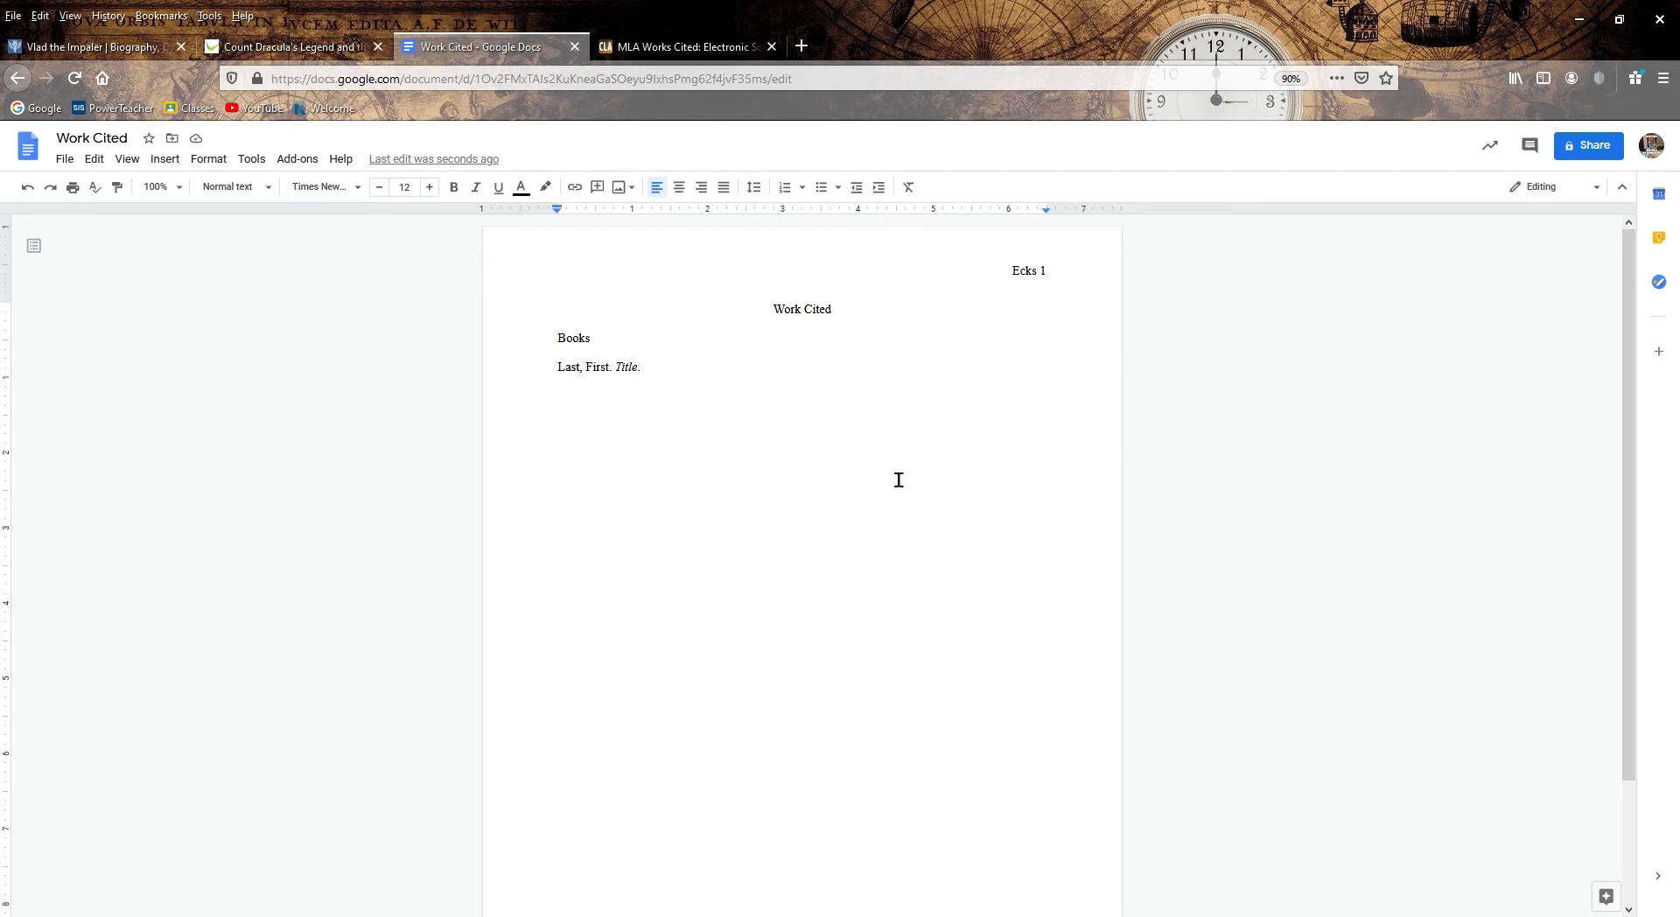
- Extend the book template with 'Publisher, Date.' and trial page numbers 'p. 250-90'
text(Publish)
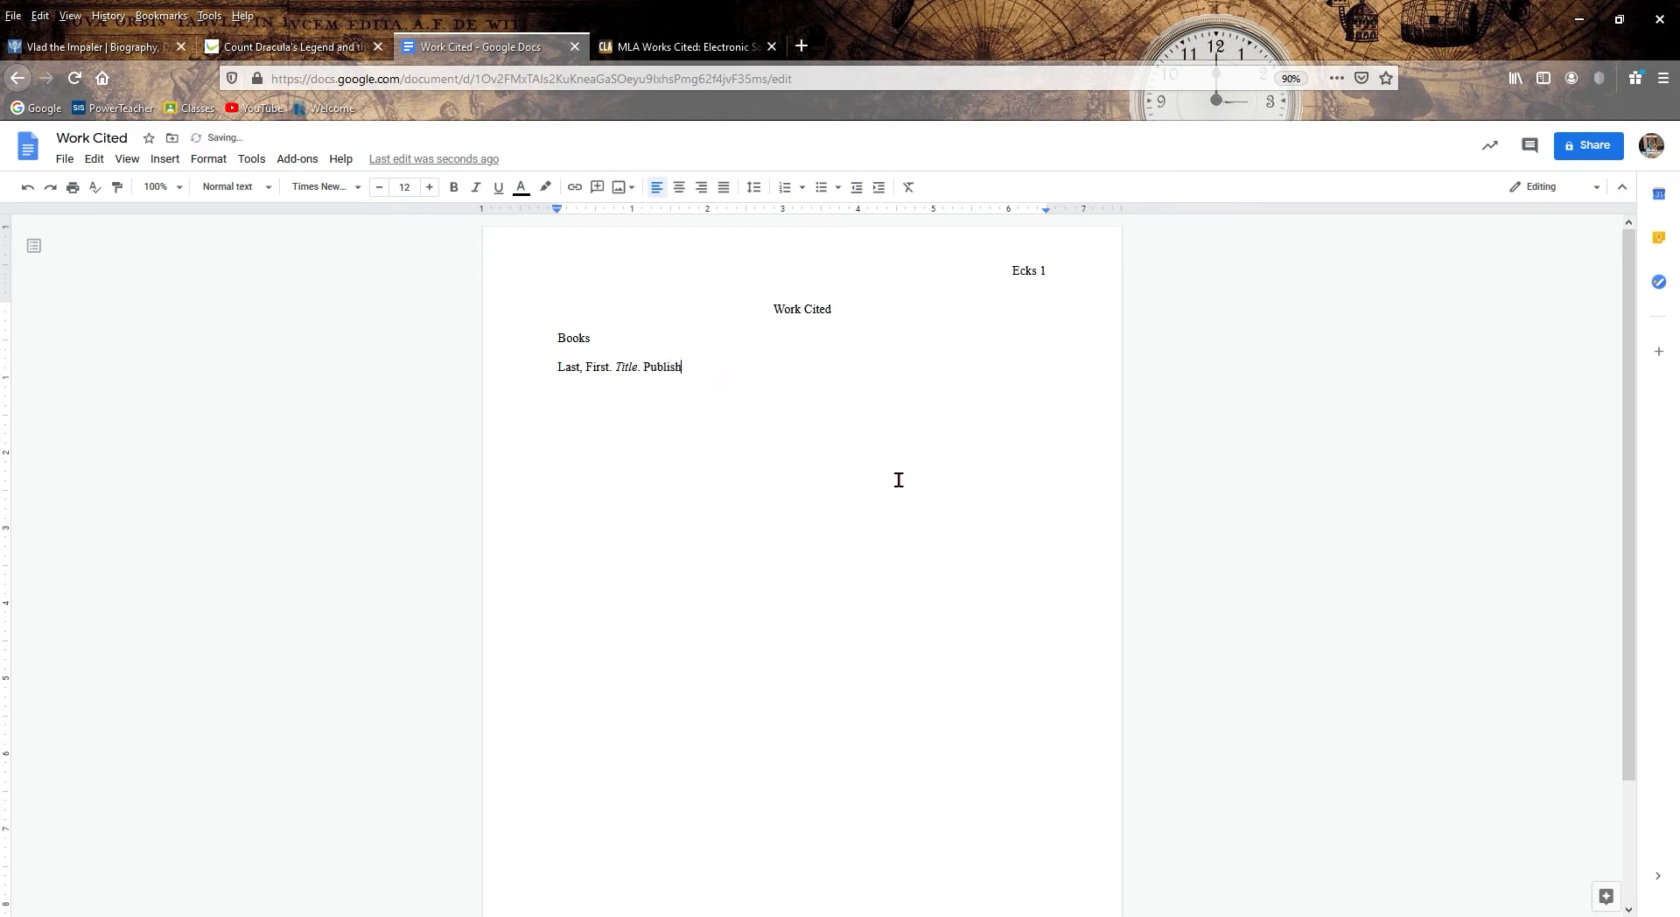
text(er,)
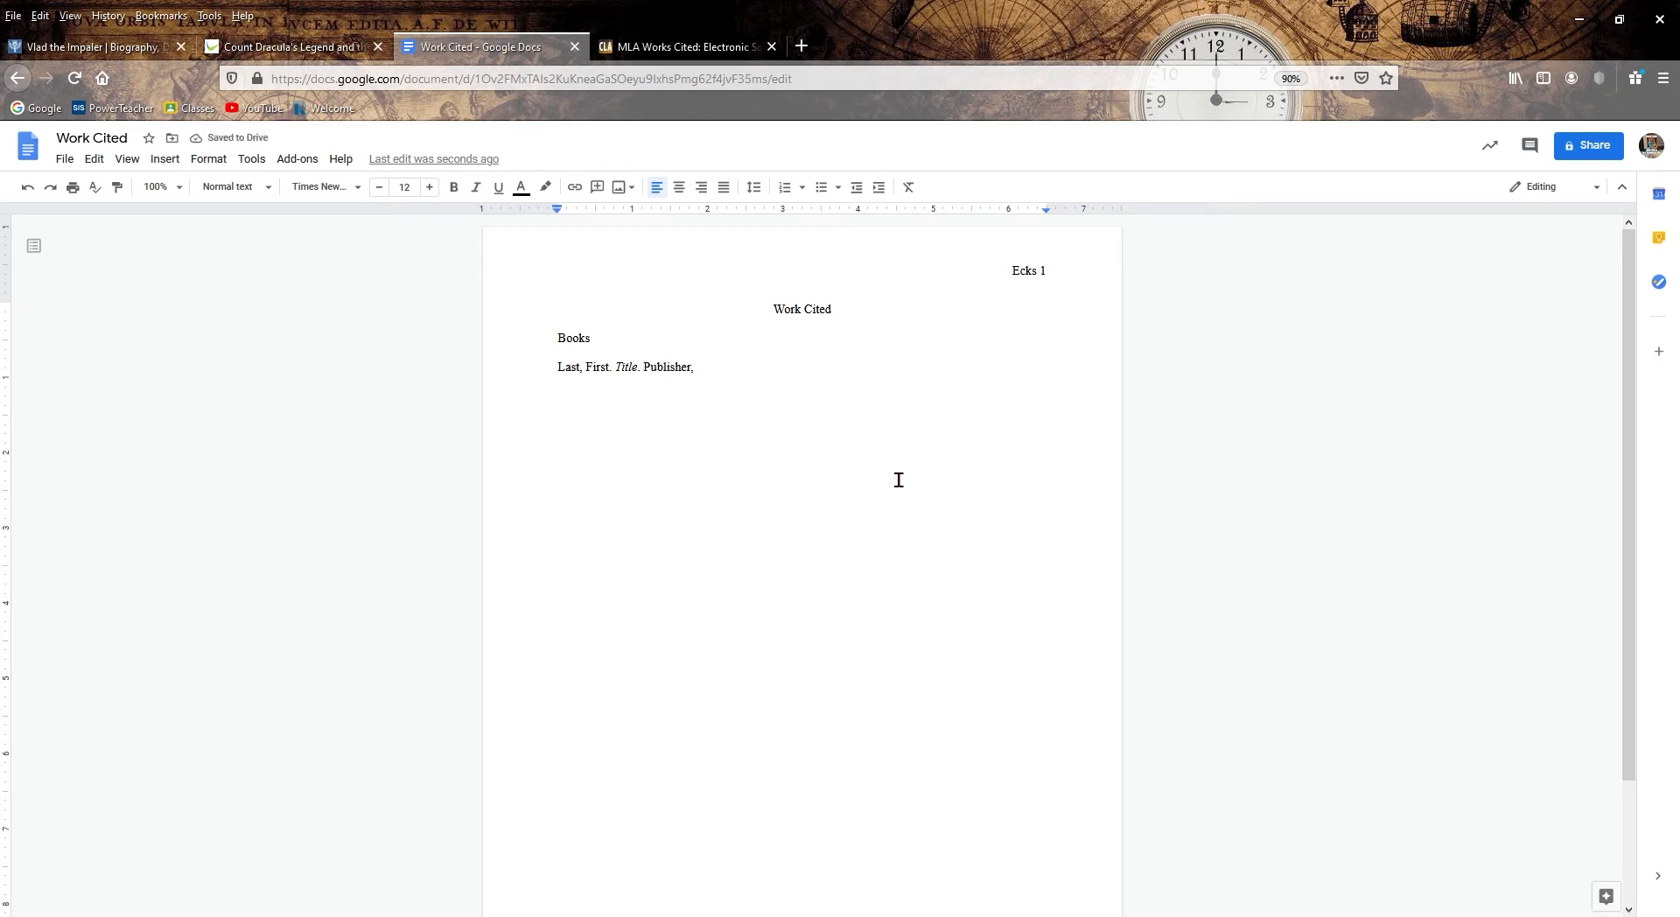
text(Date.)
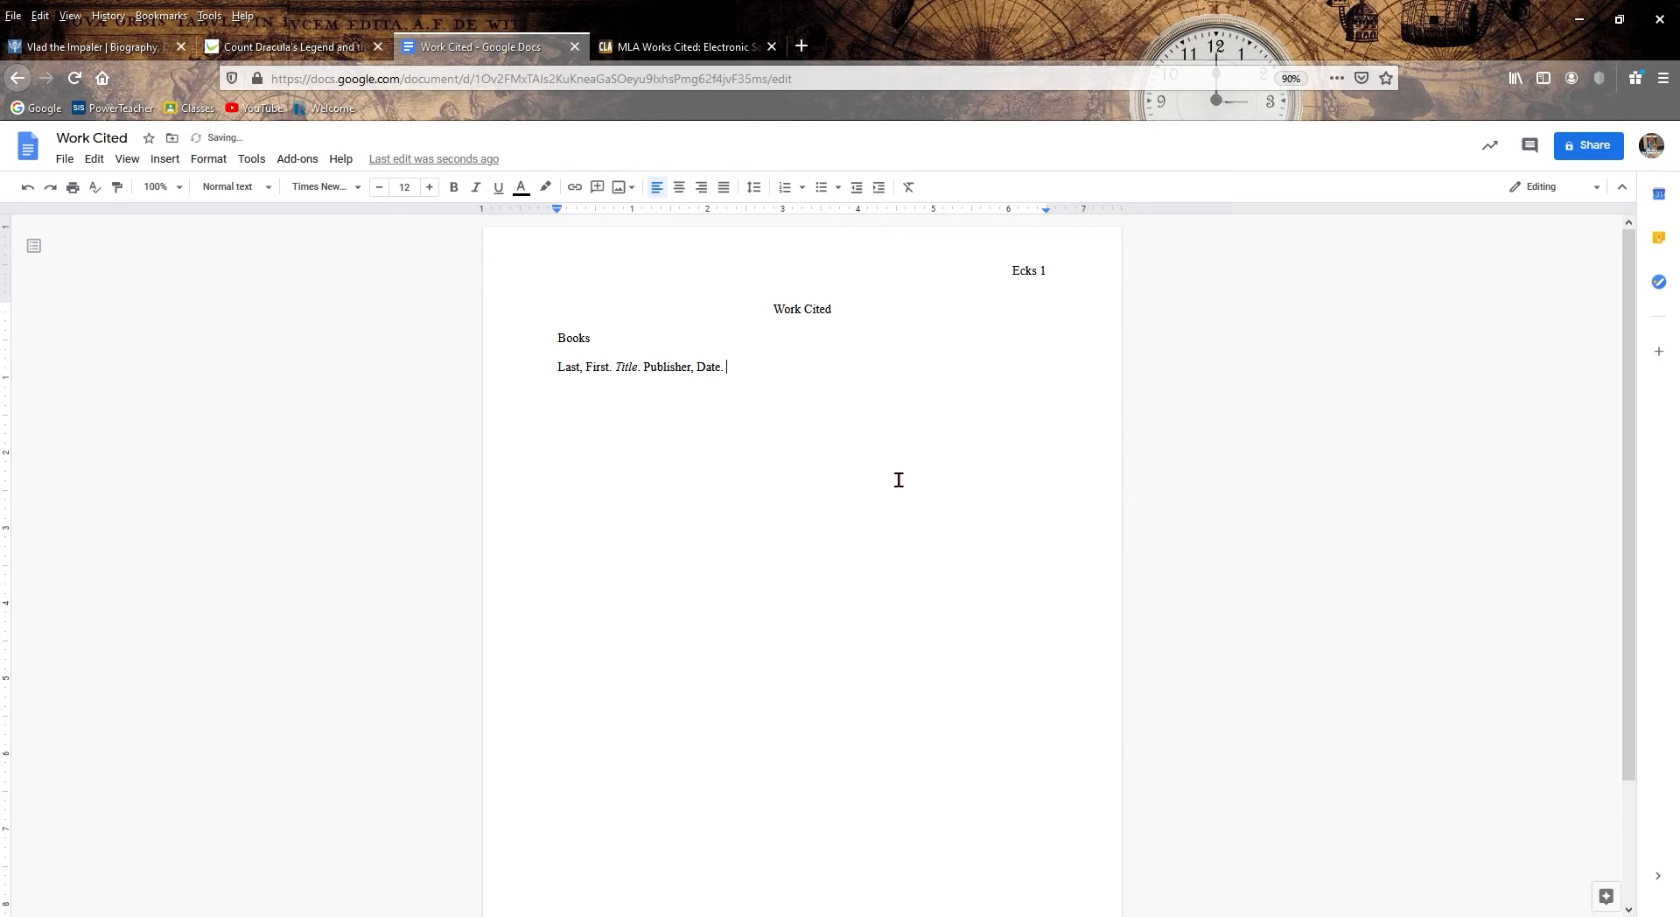
text(p.)
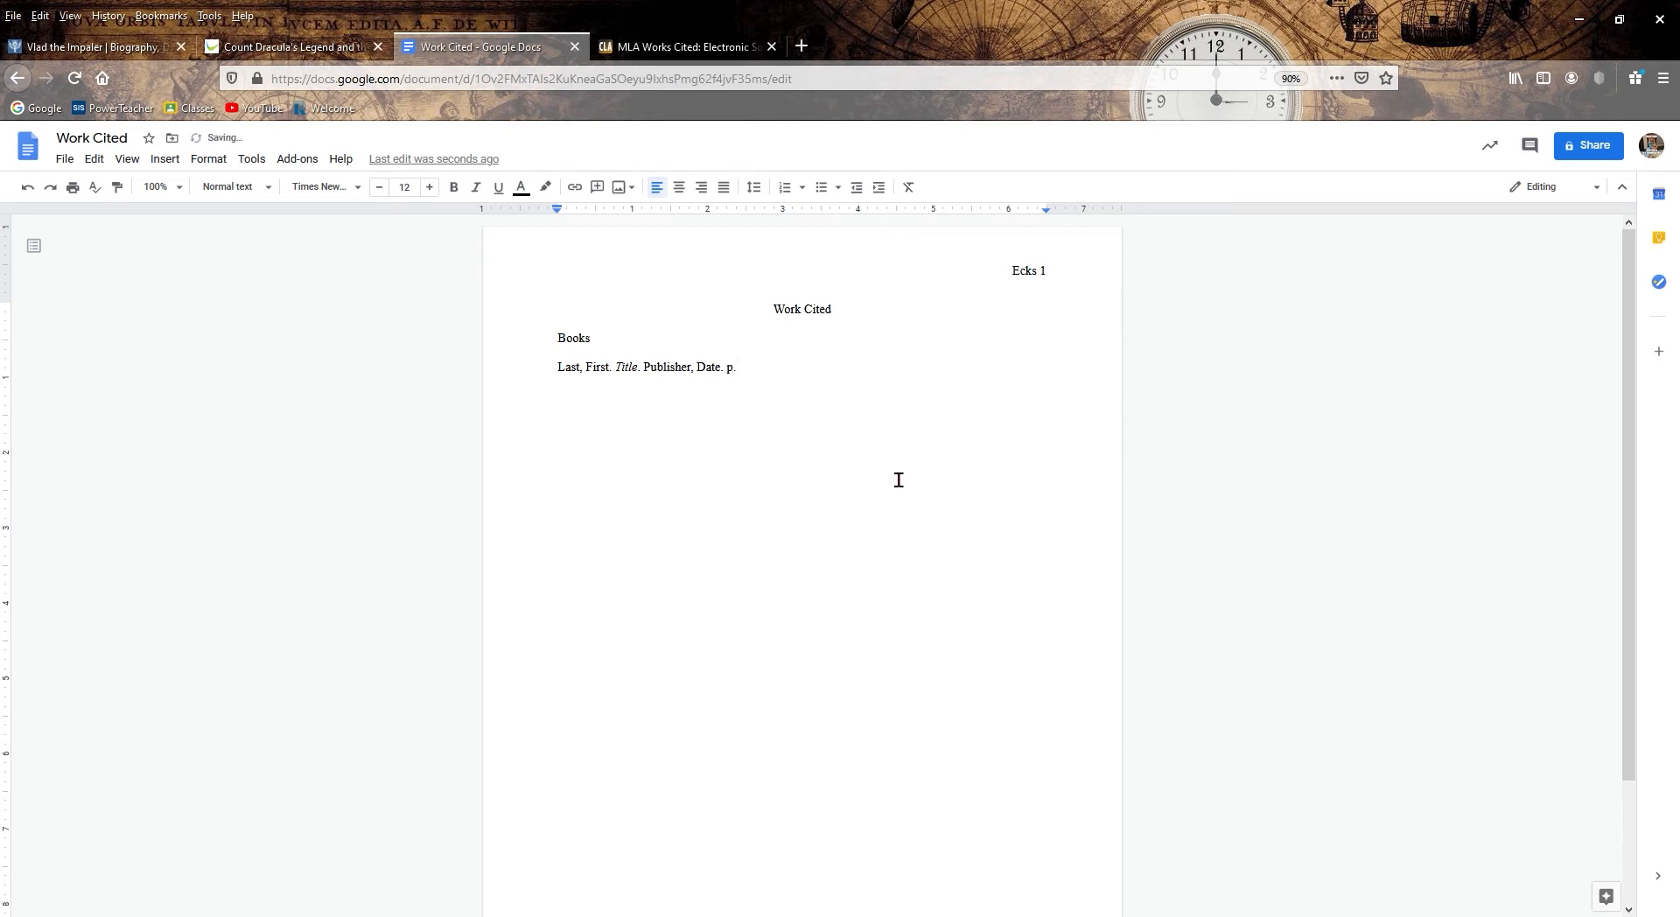
text(250)
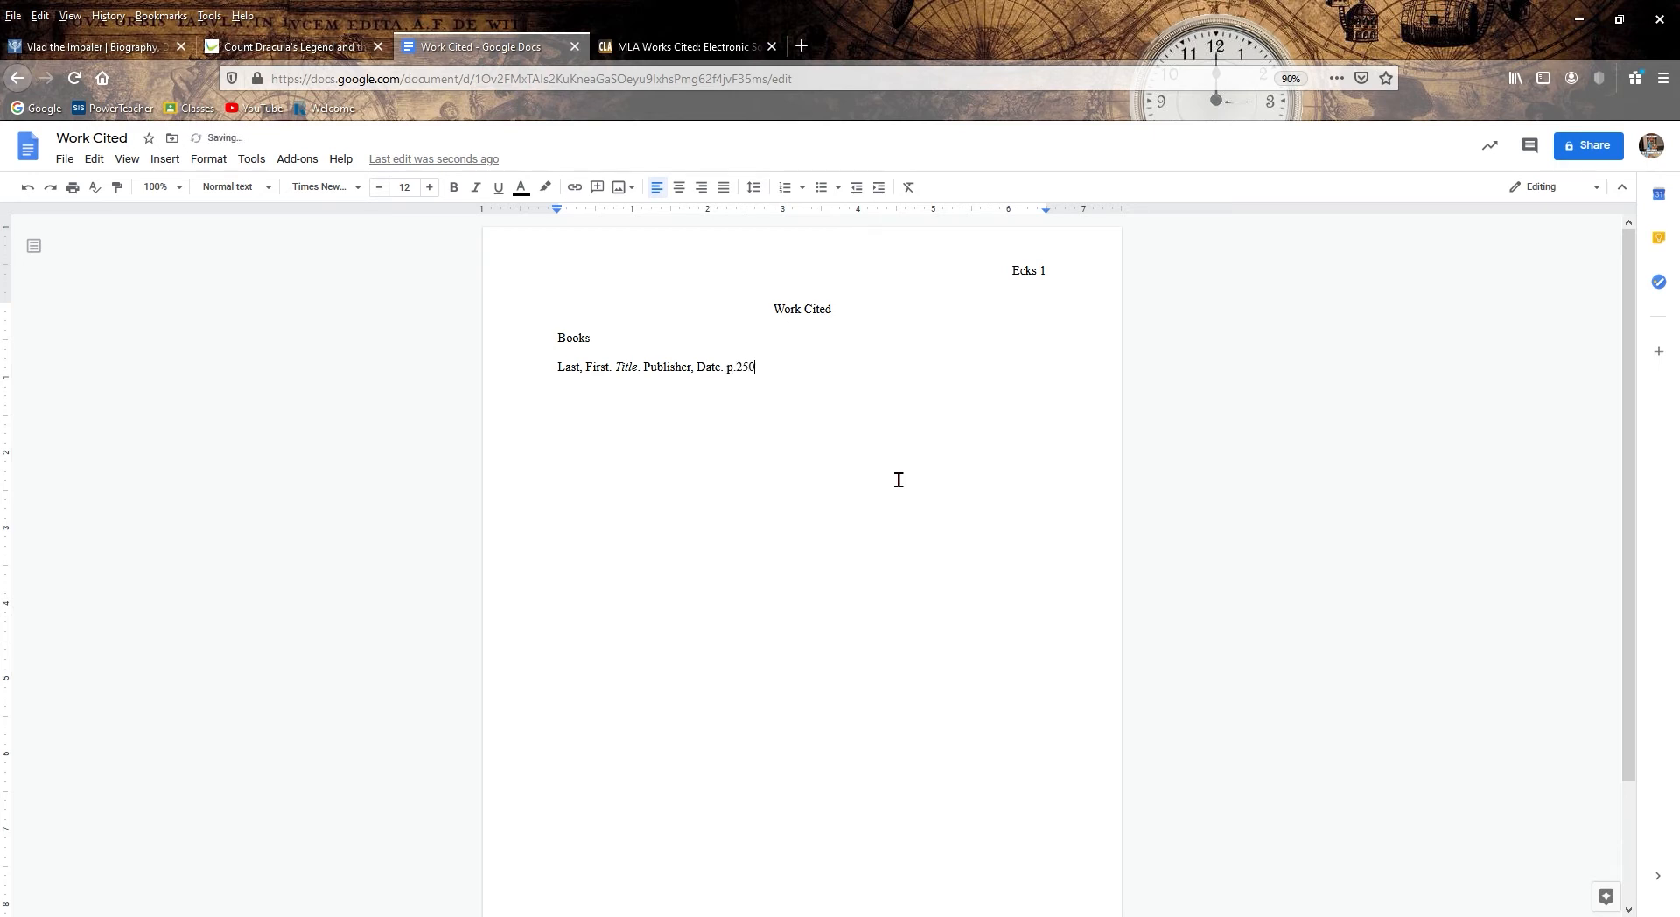
text(-90)
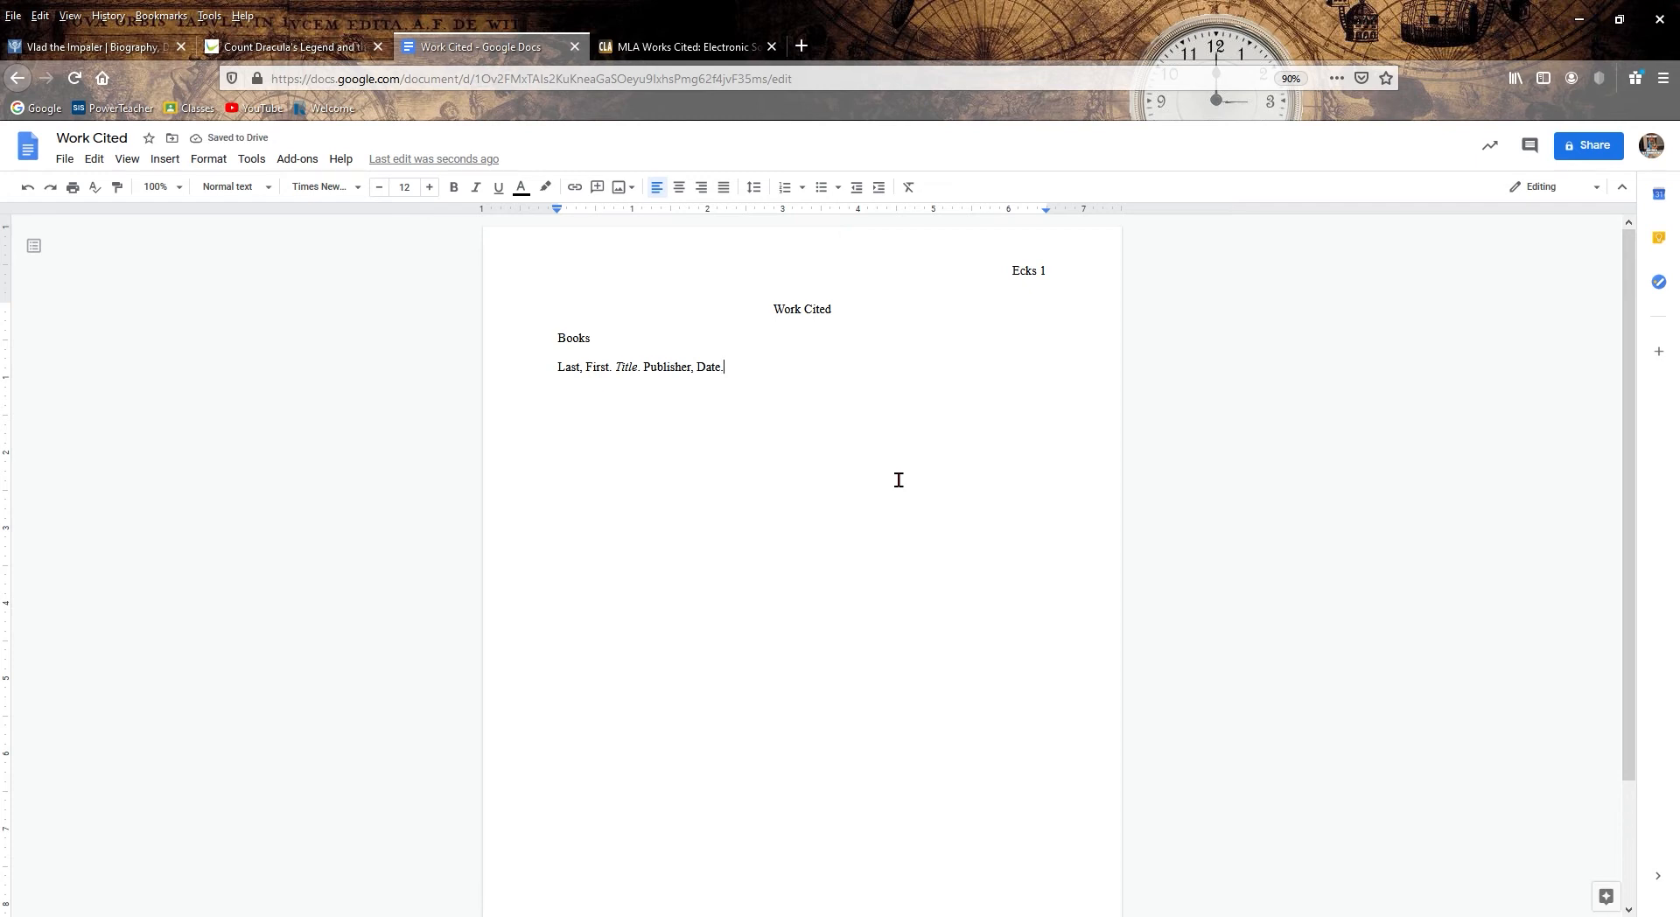
- Add a 'Websites' subheading with the template start 'Last, First. "Article Title."'
key(enter)
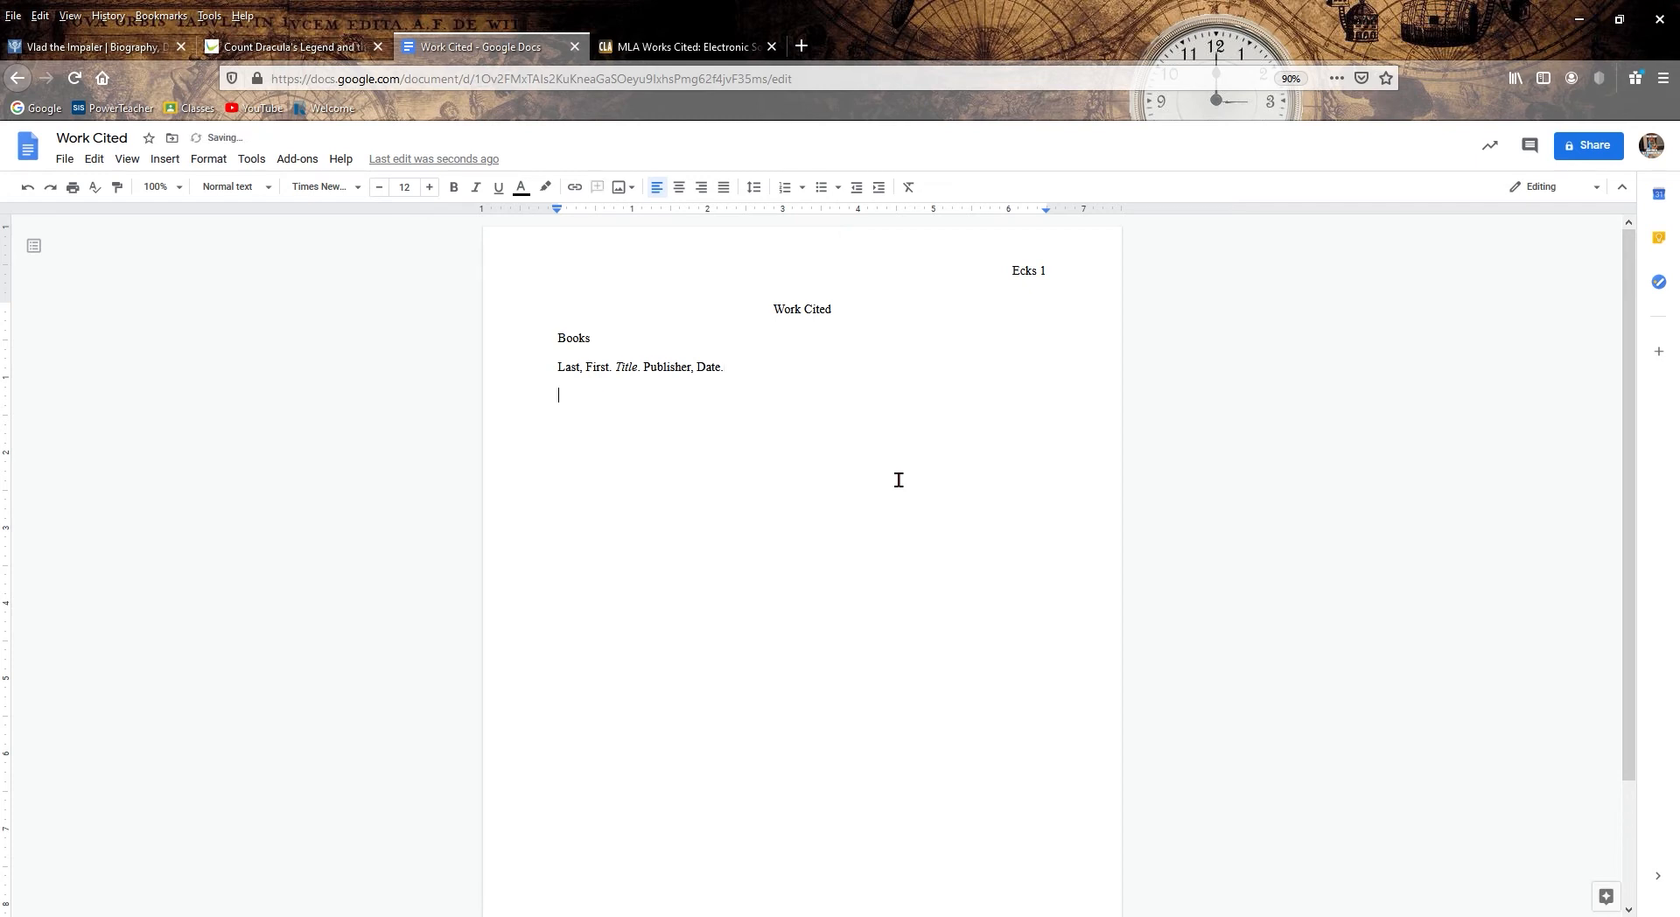
text(Webs)
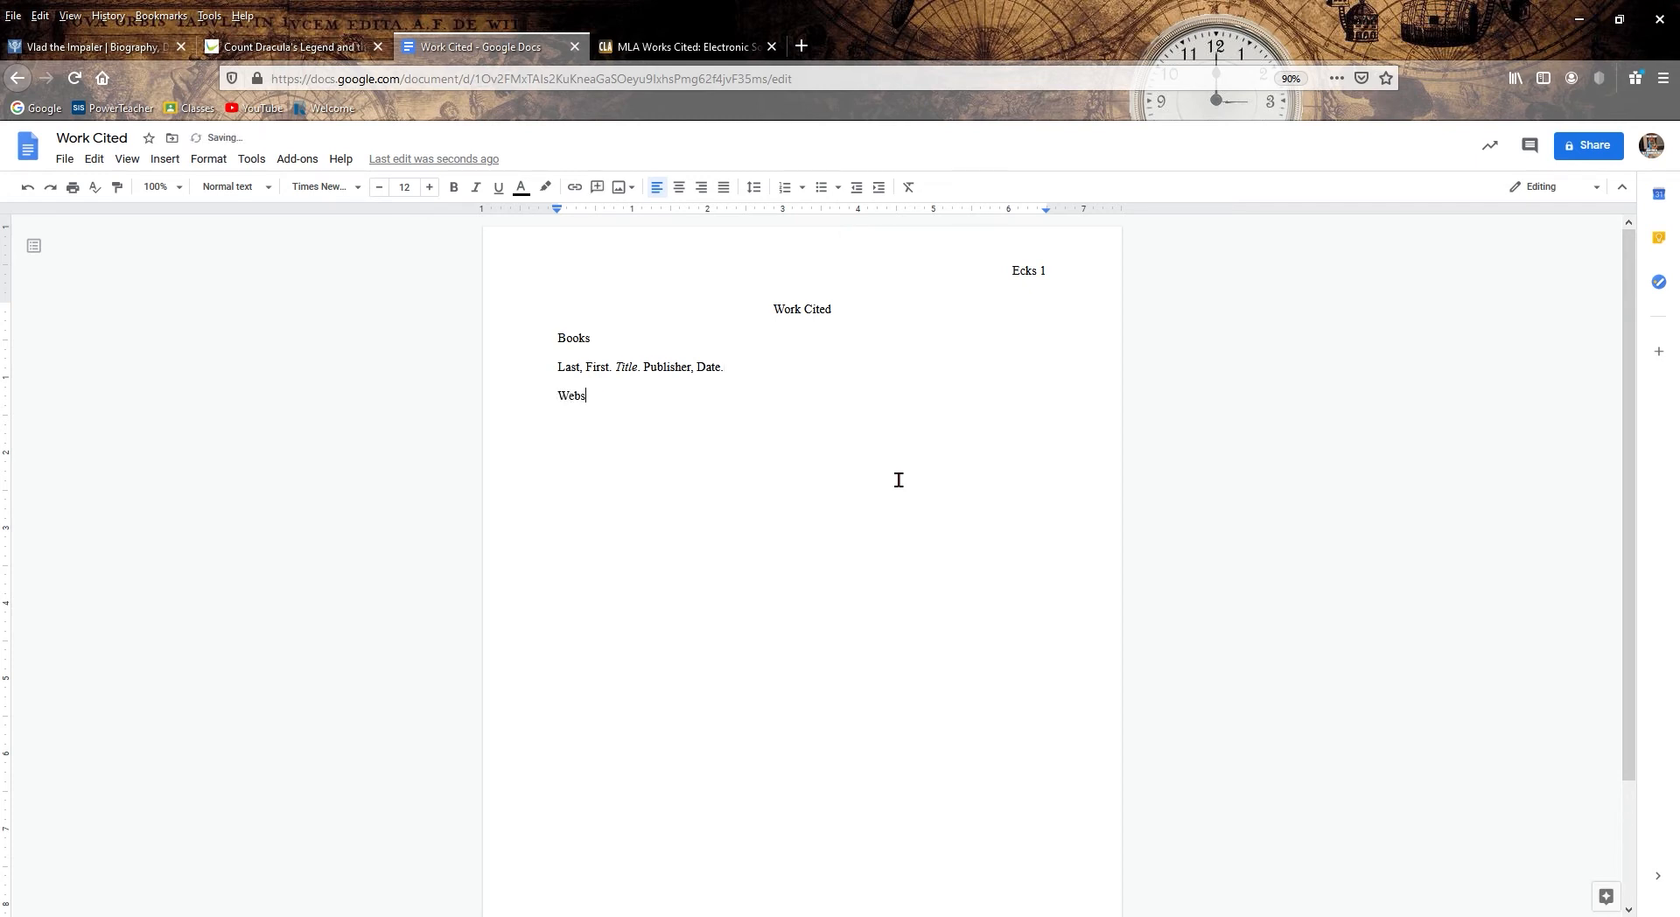
text(ites)
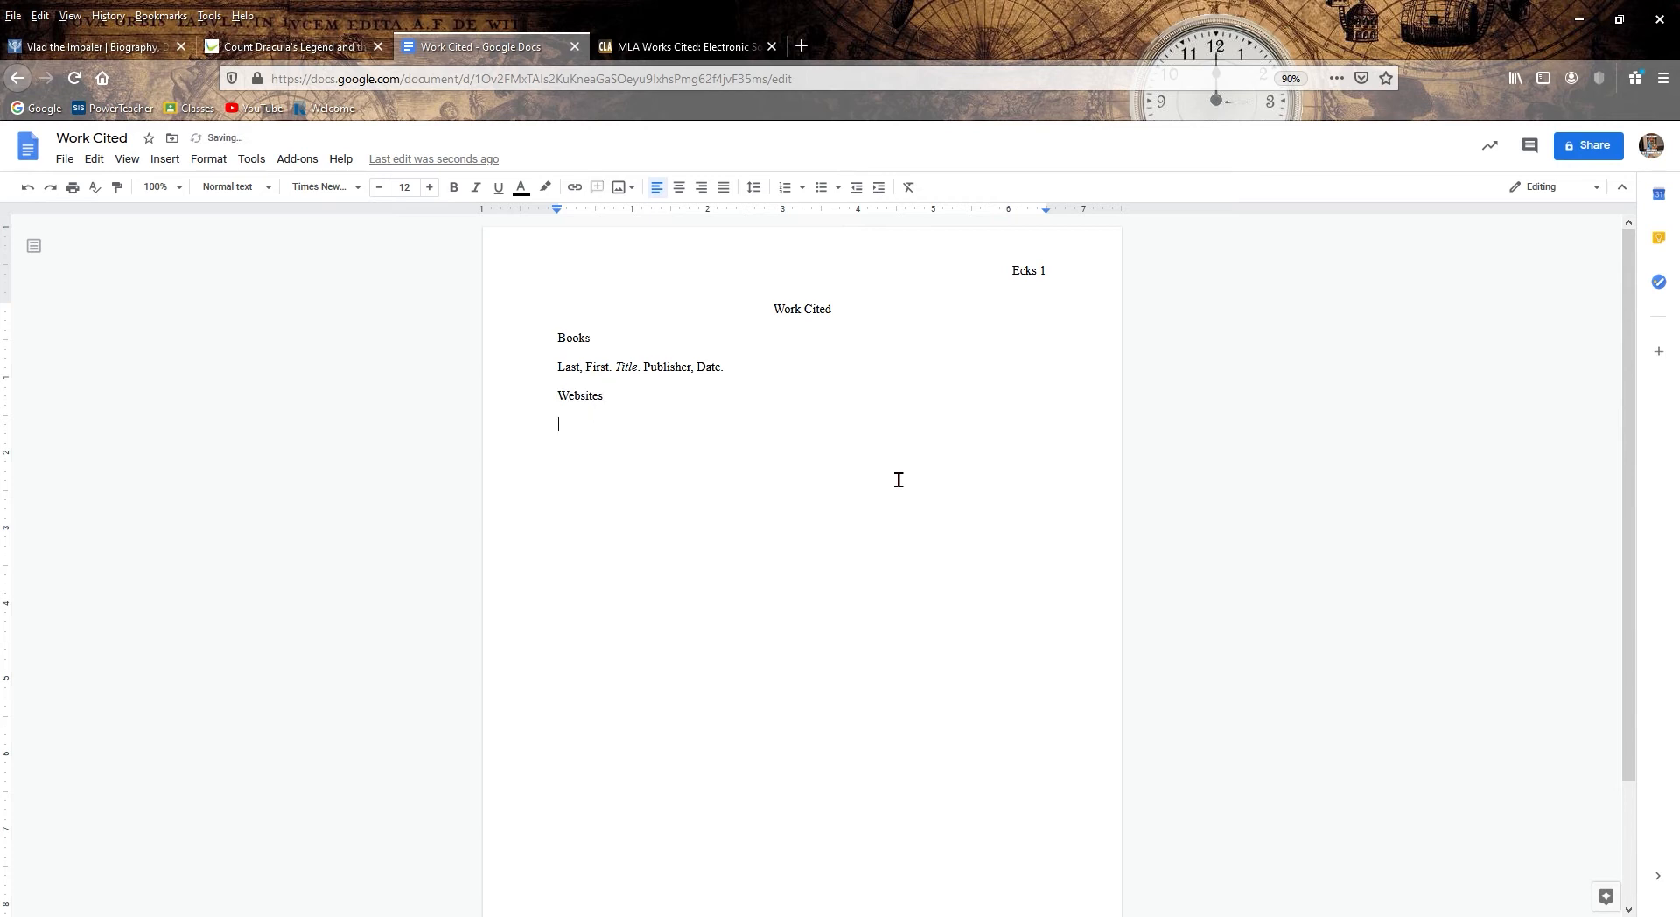
text(Last,)
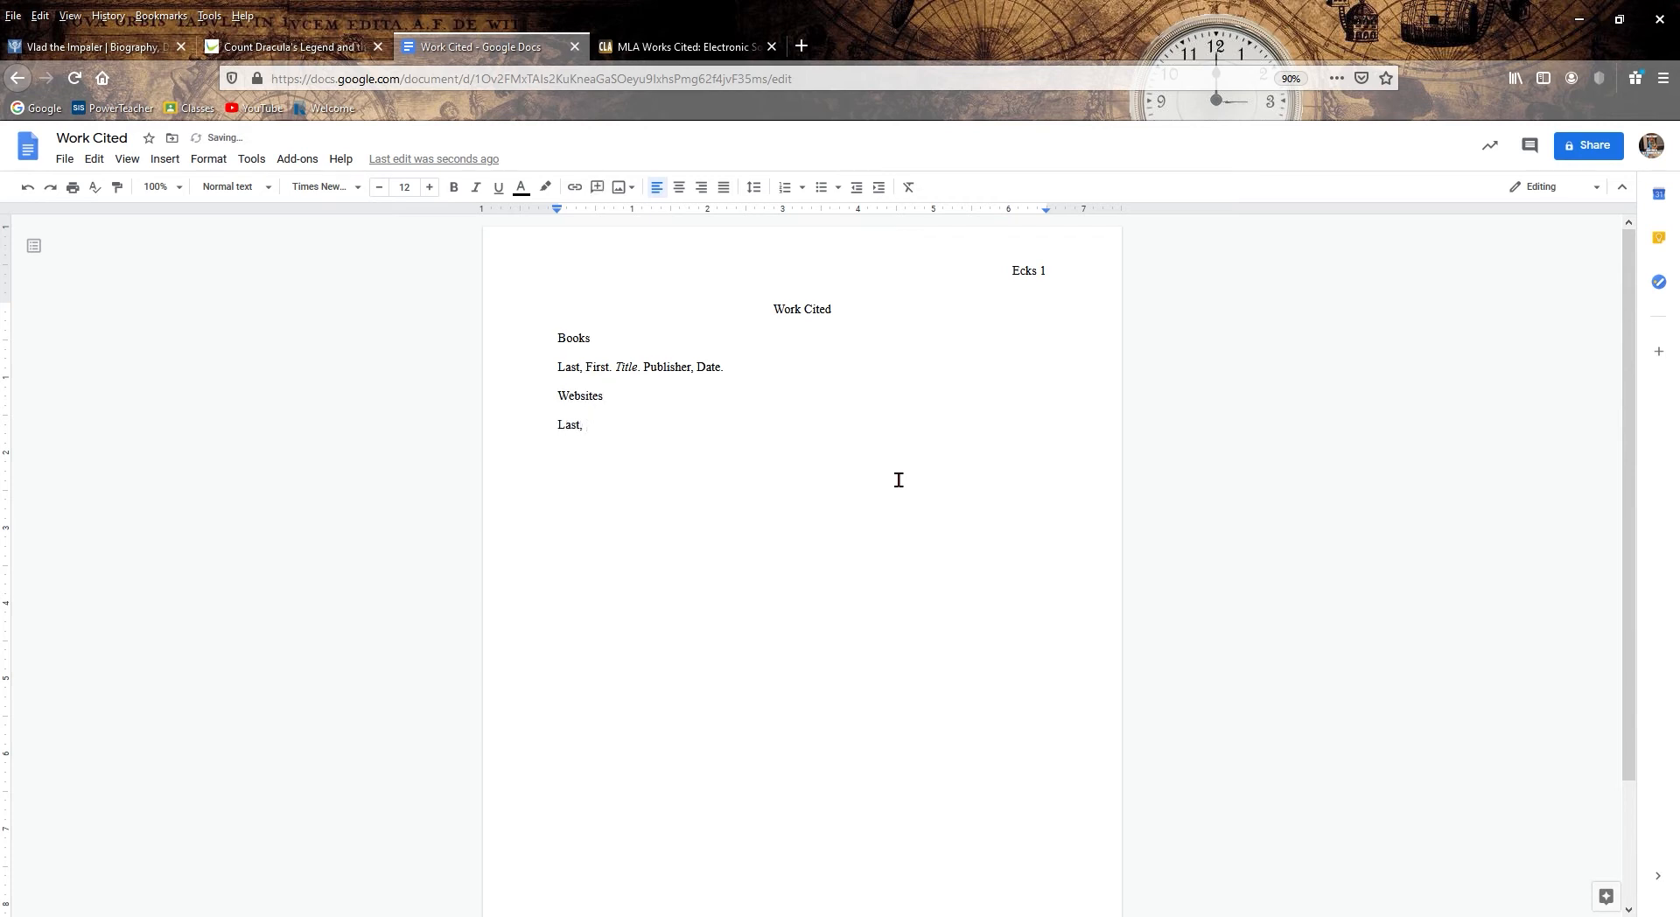
text(First.)
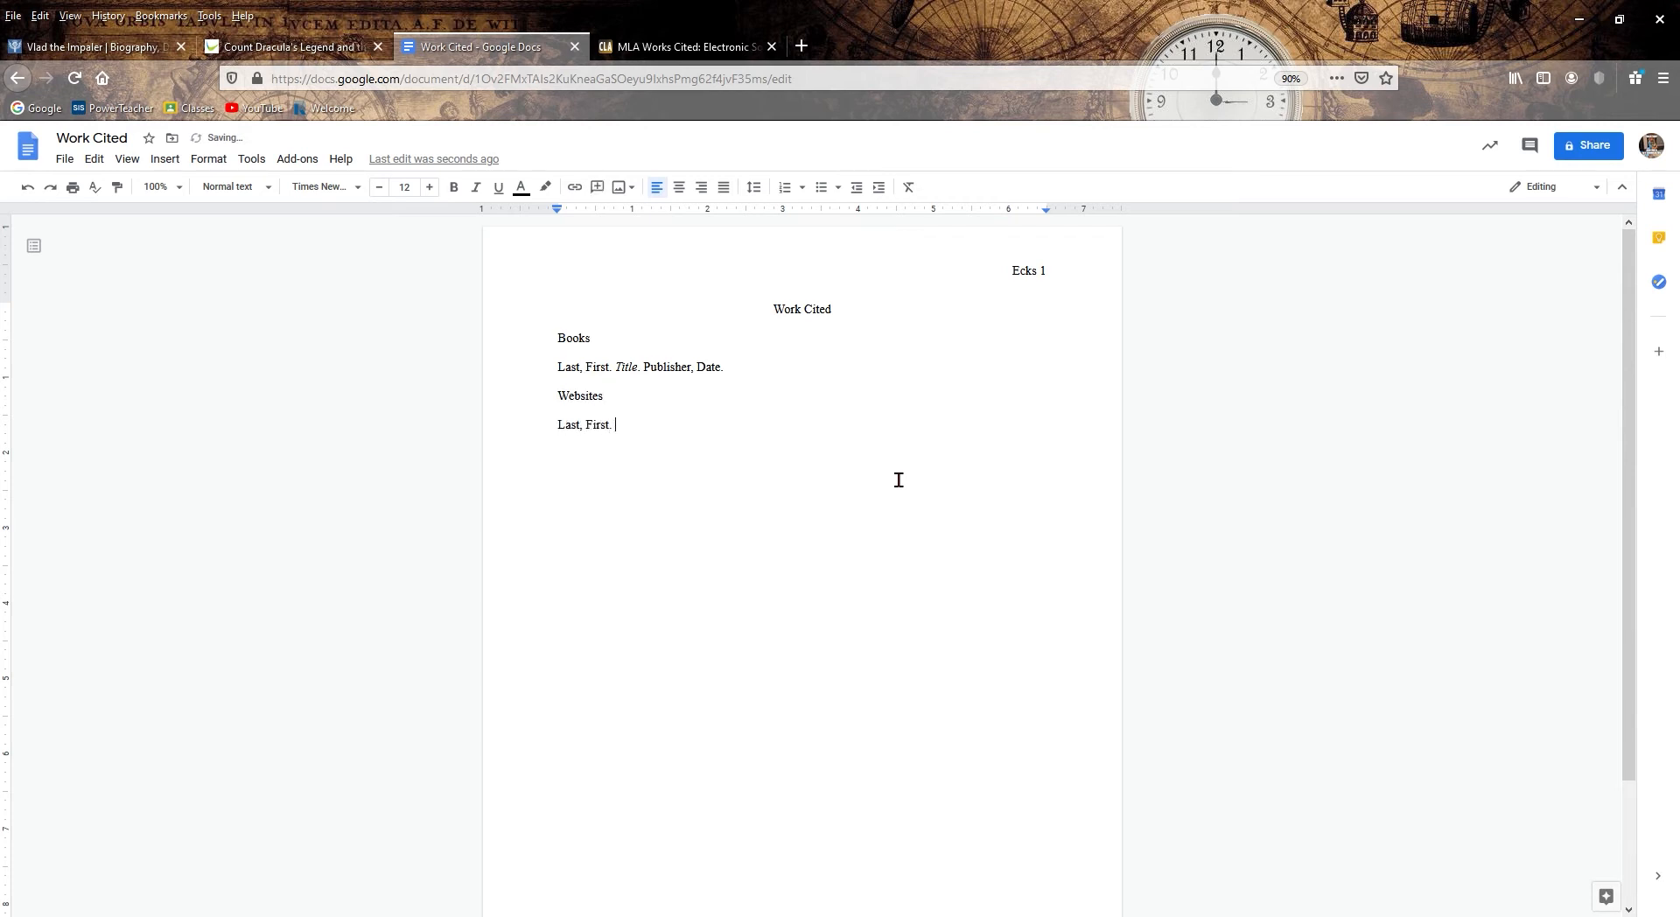
text(")
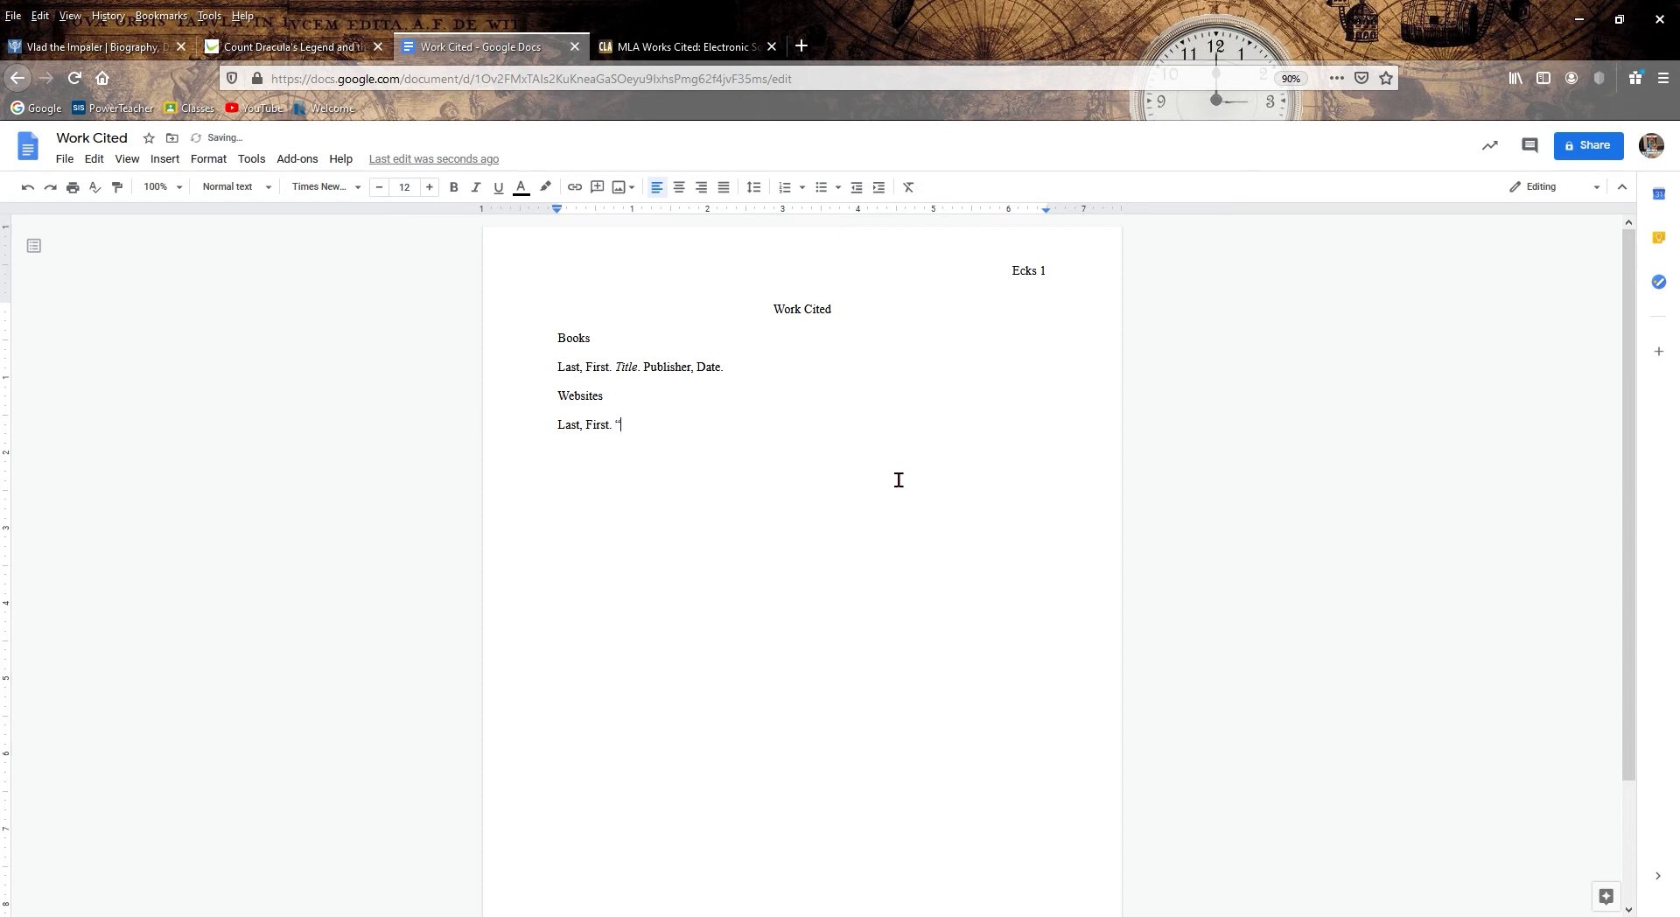
text(Article T)
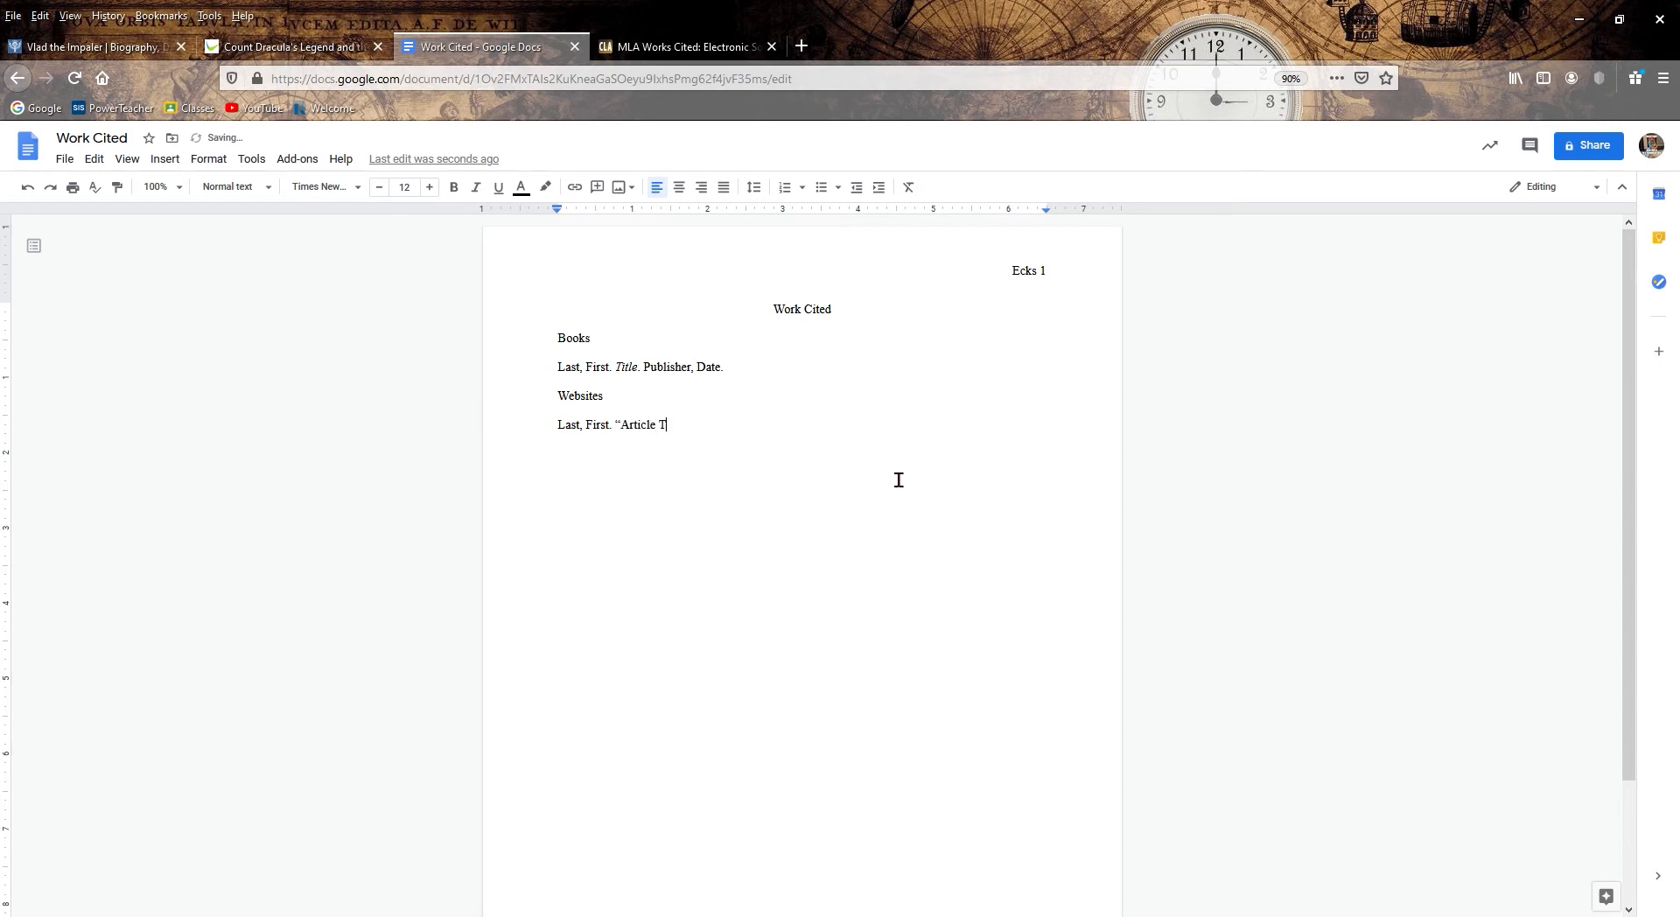
text(tle.)
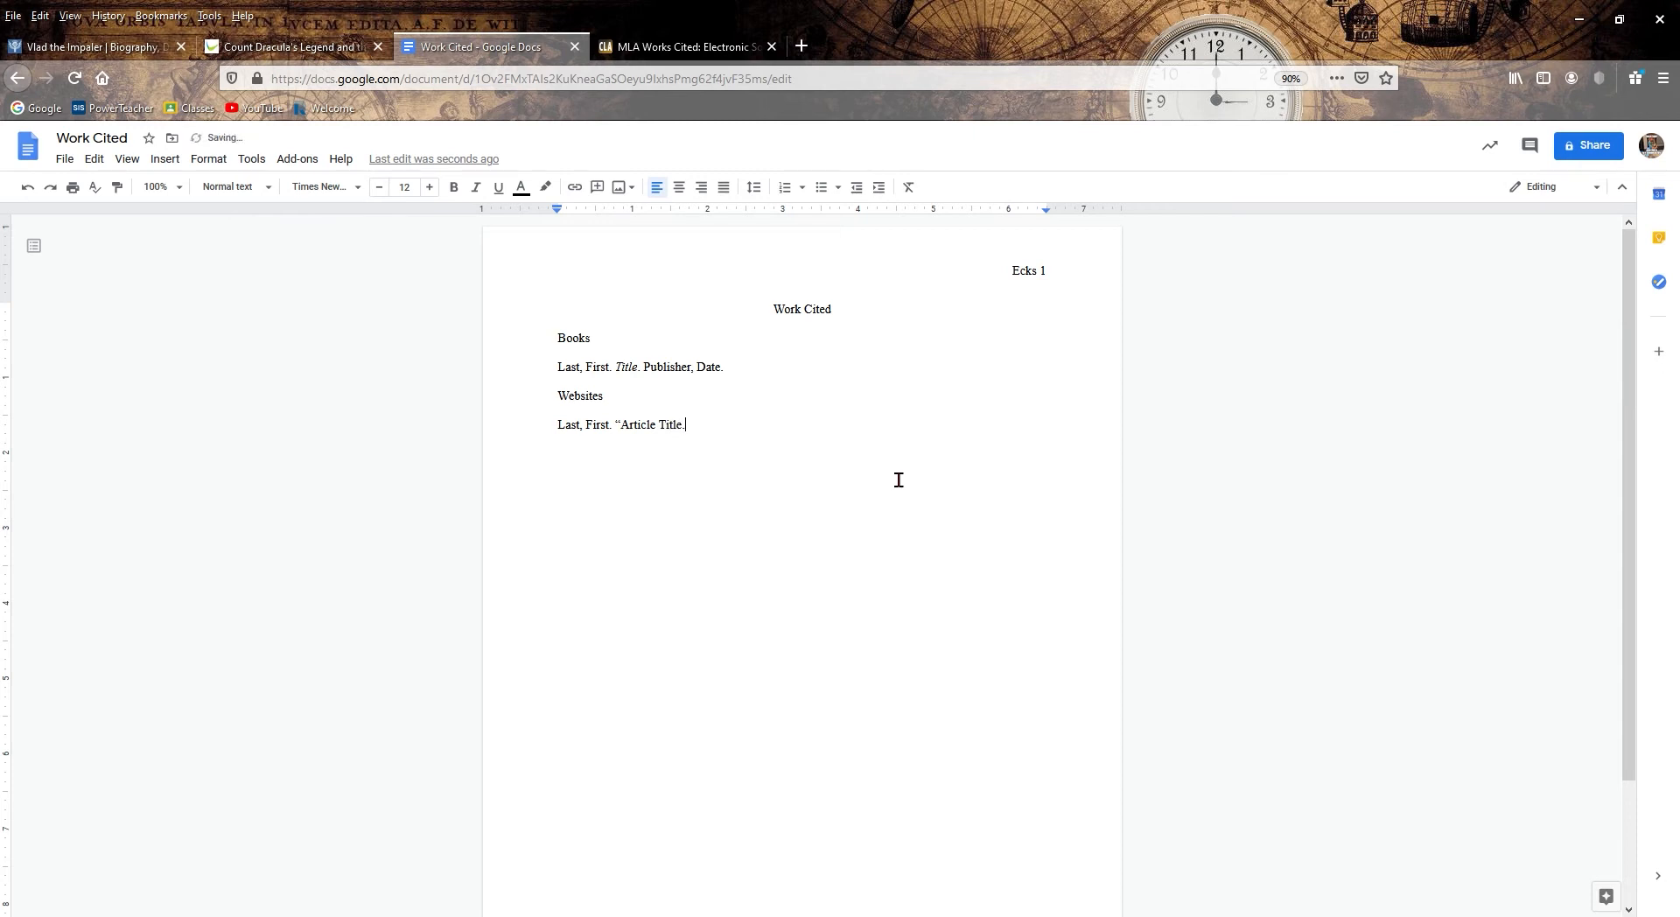
text(")
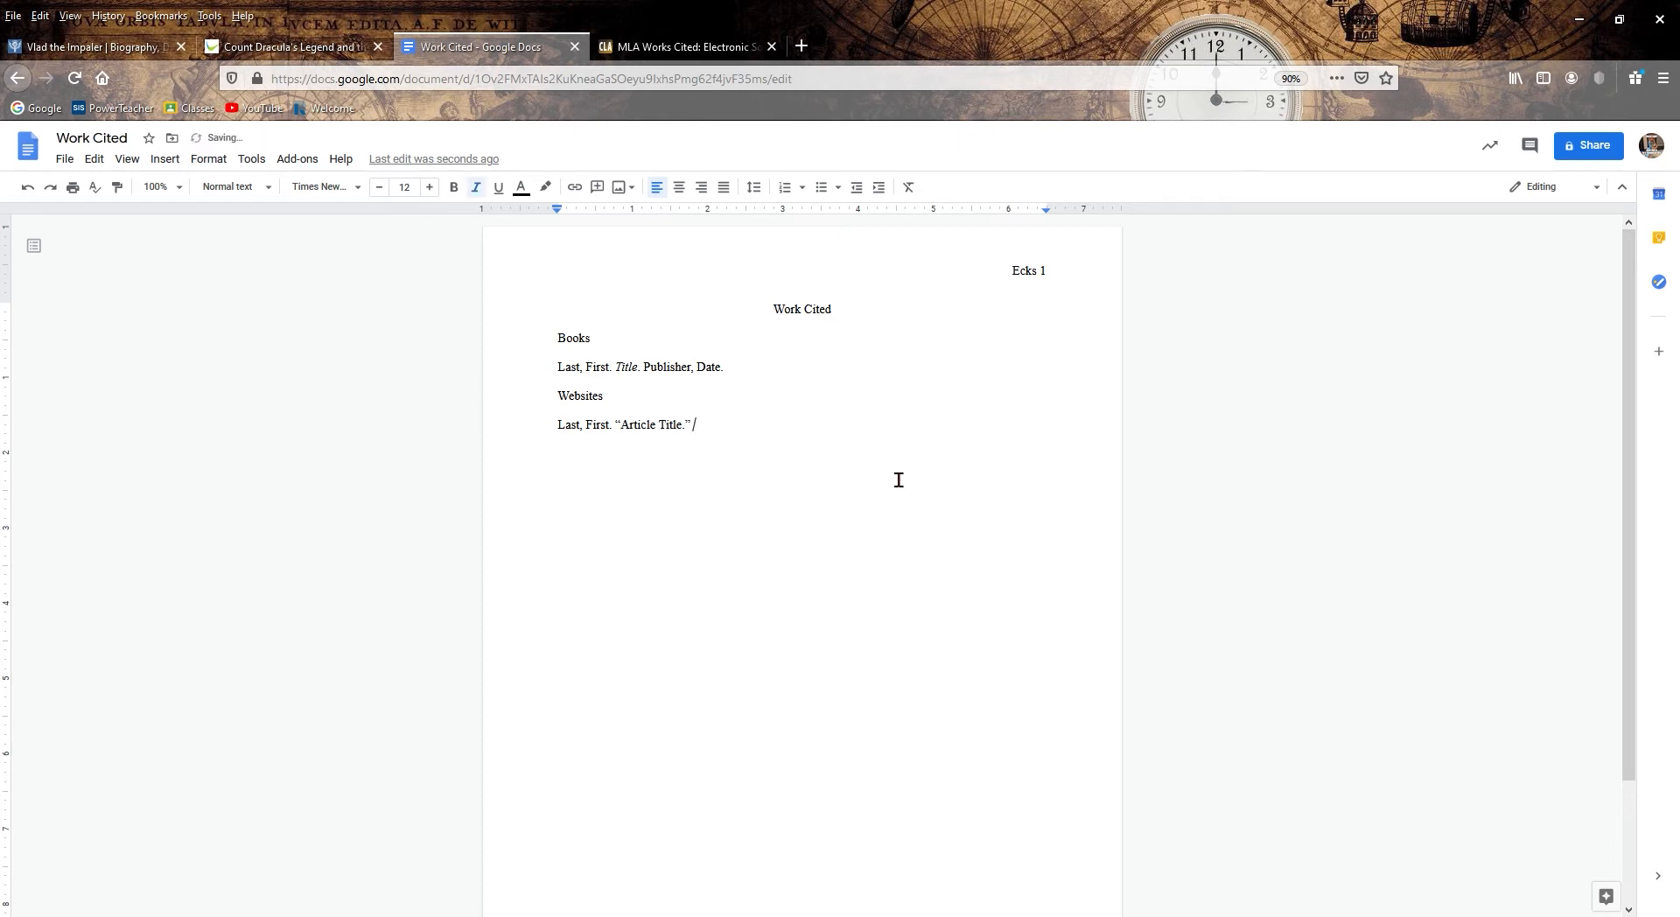
- Finish the website template with italic 'Website, date published. Url. Accessed.'
text(Webs)
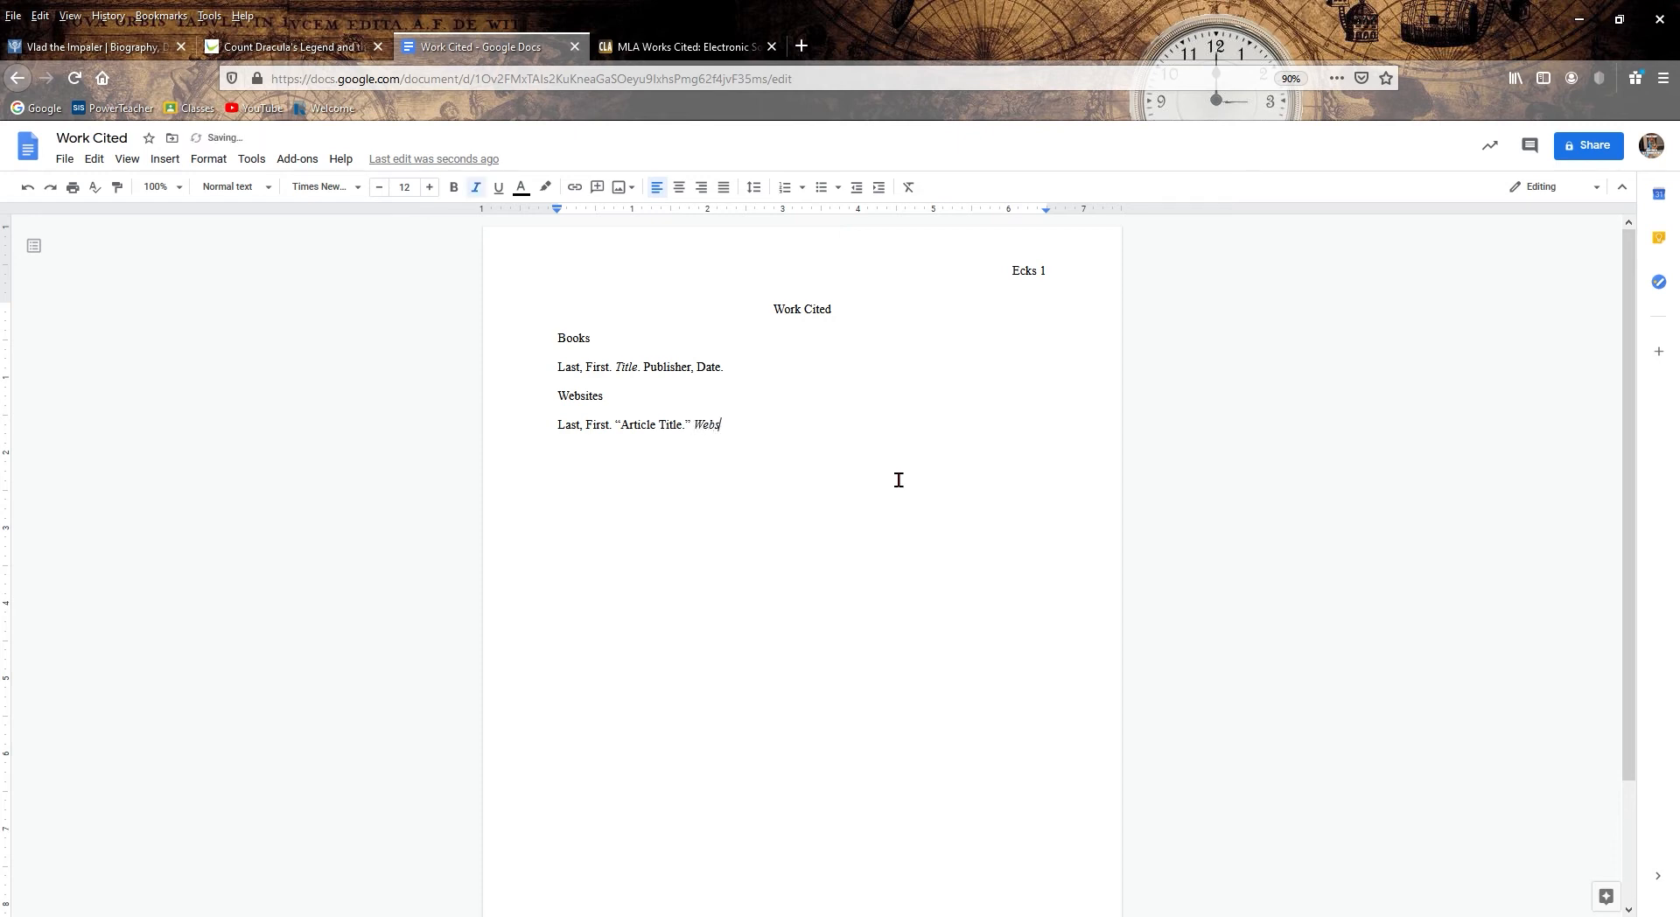
text(ite,)
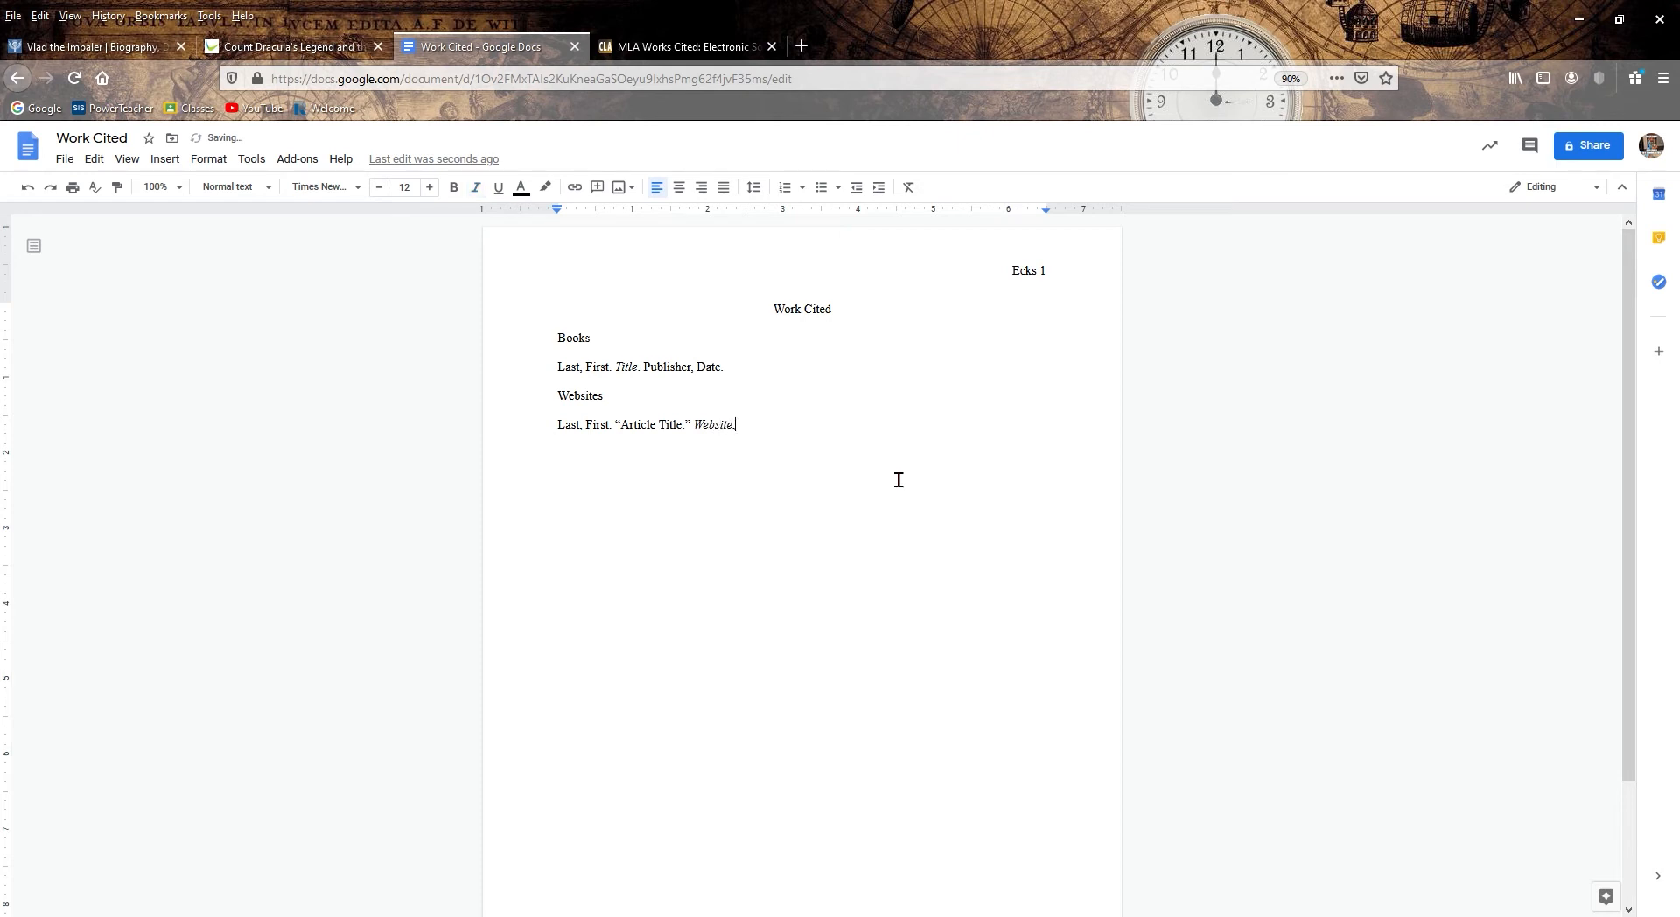
text(date published)
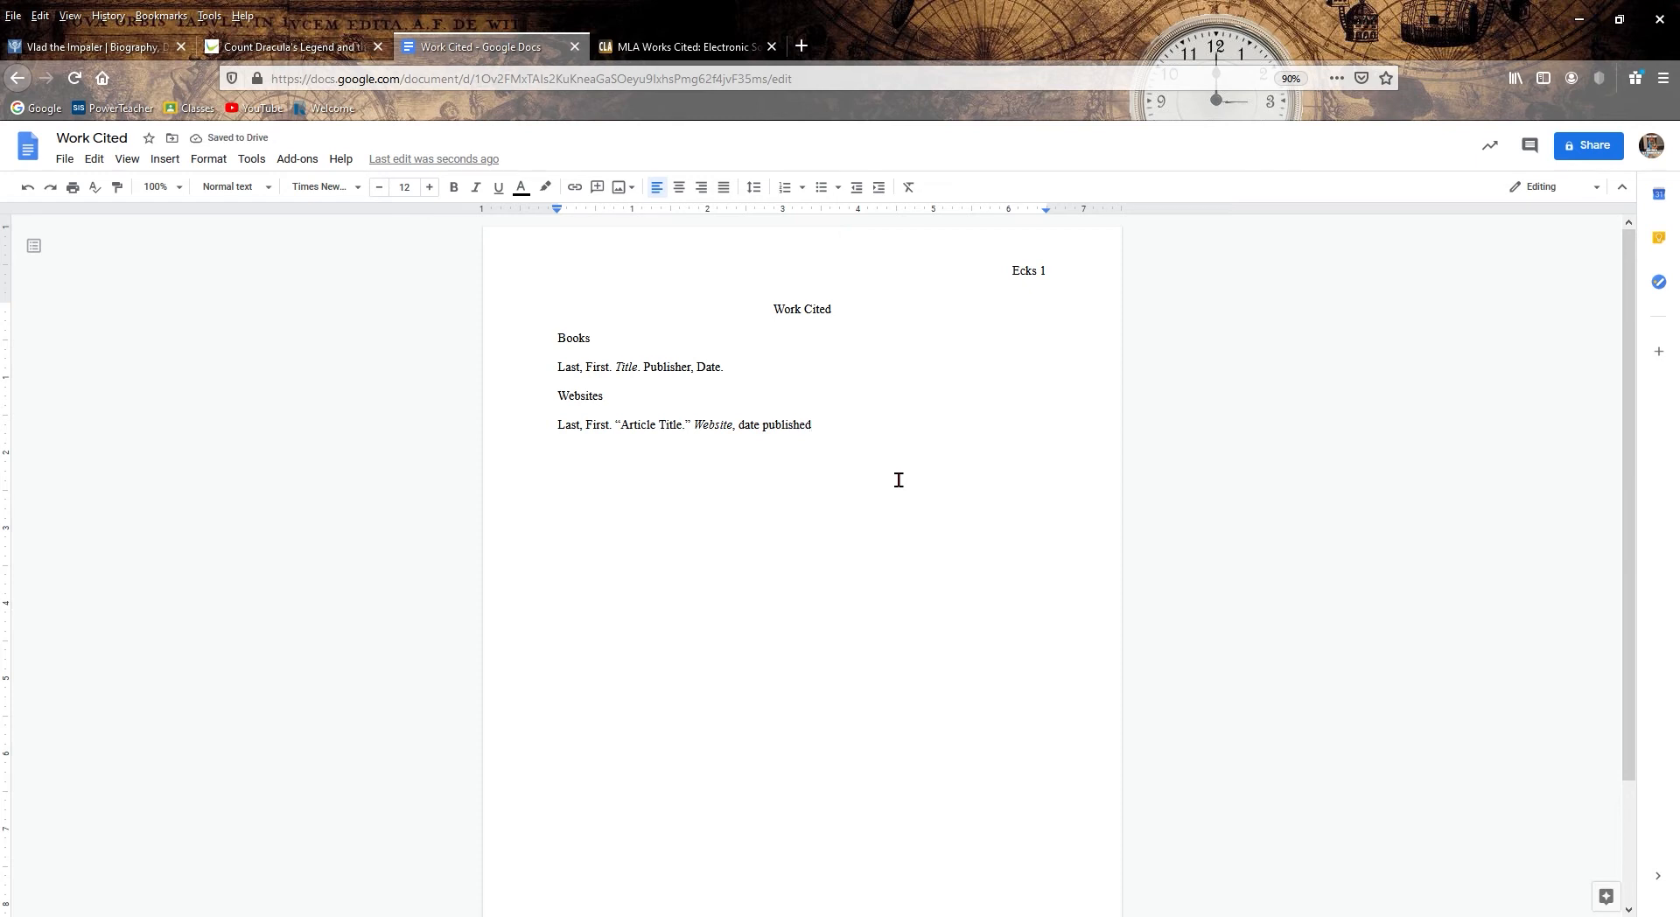
text(.)
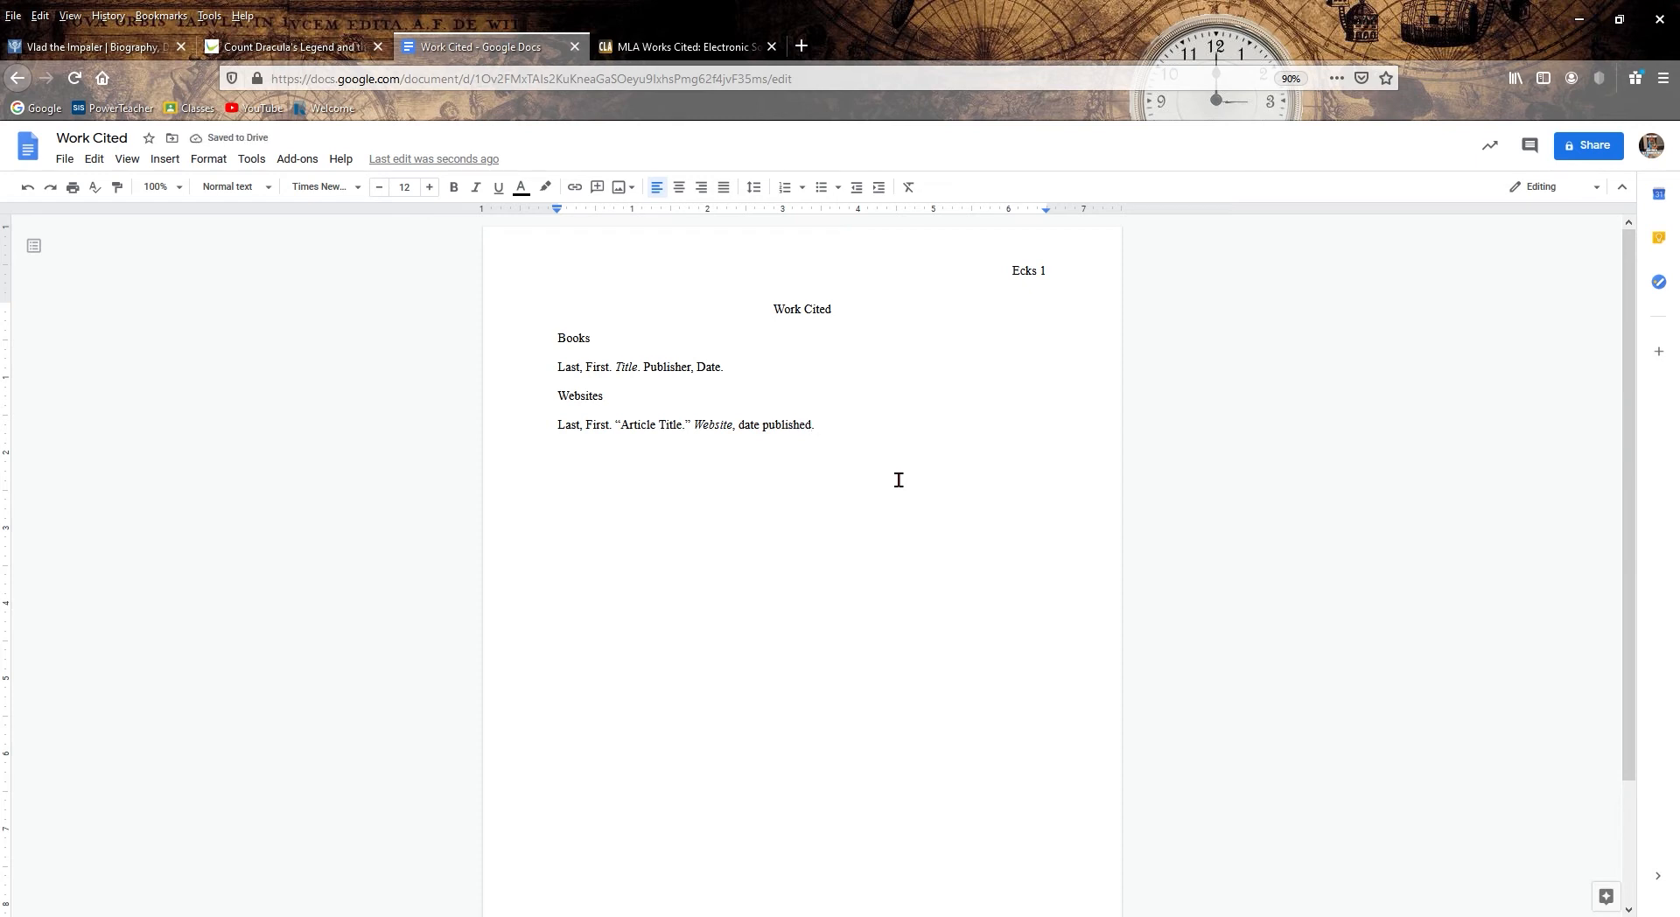
text(url)
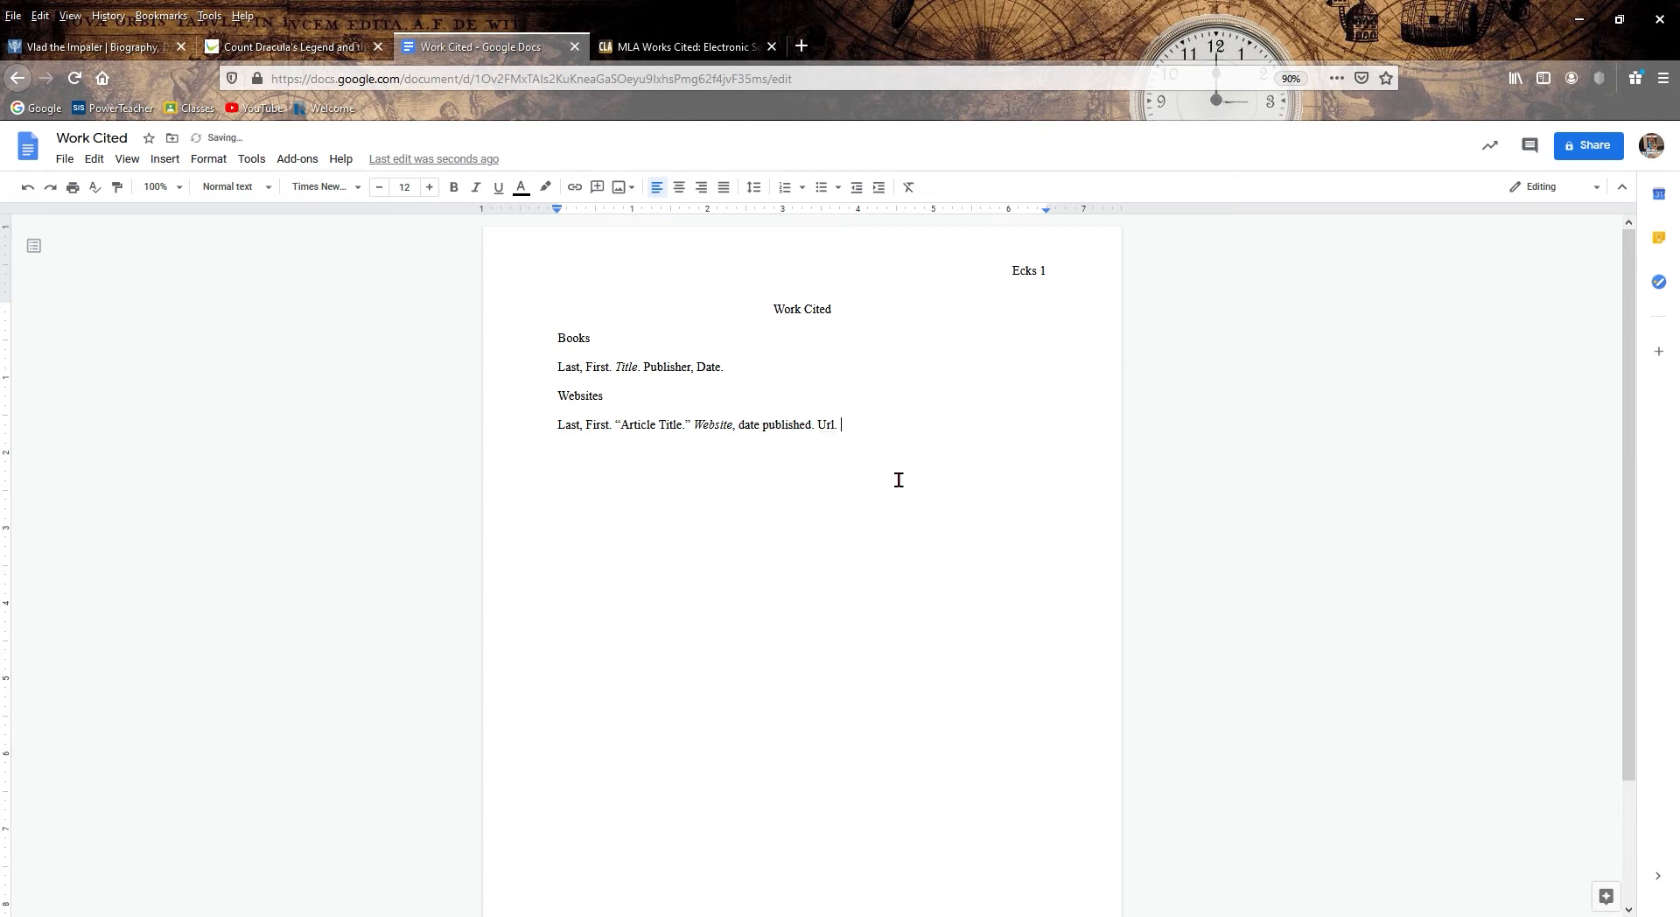
text(Accessed.)
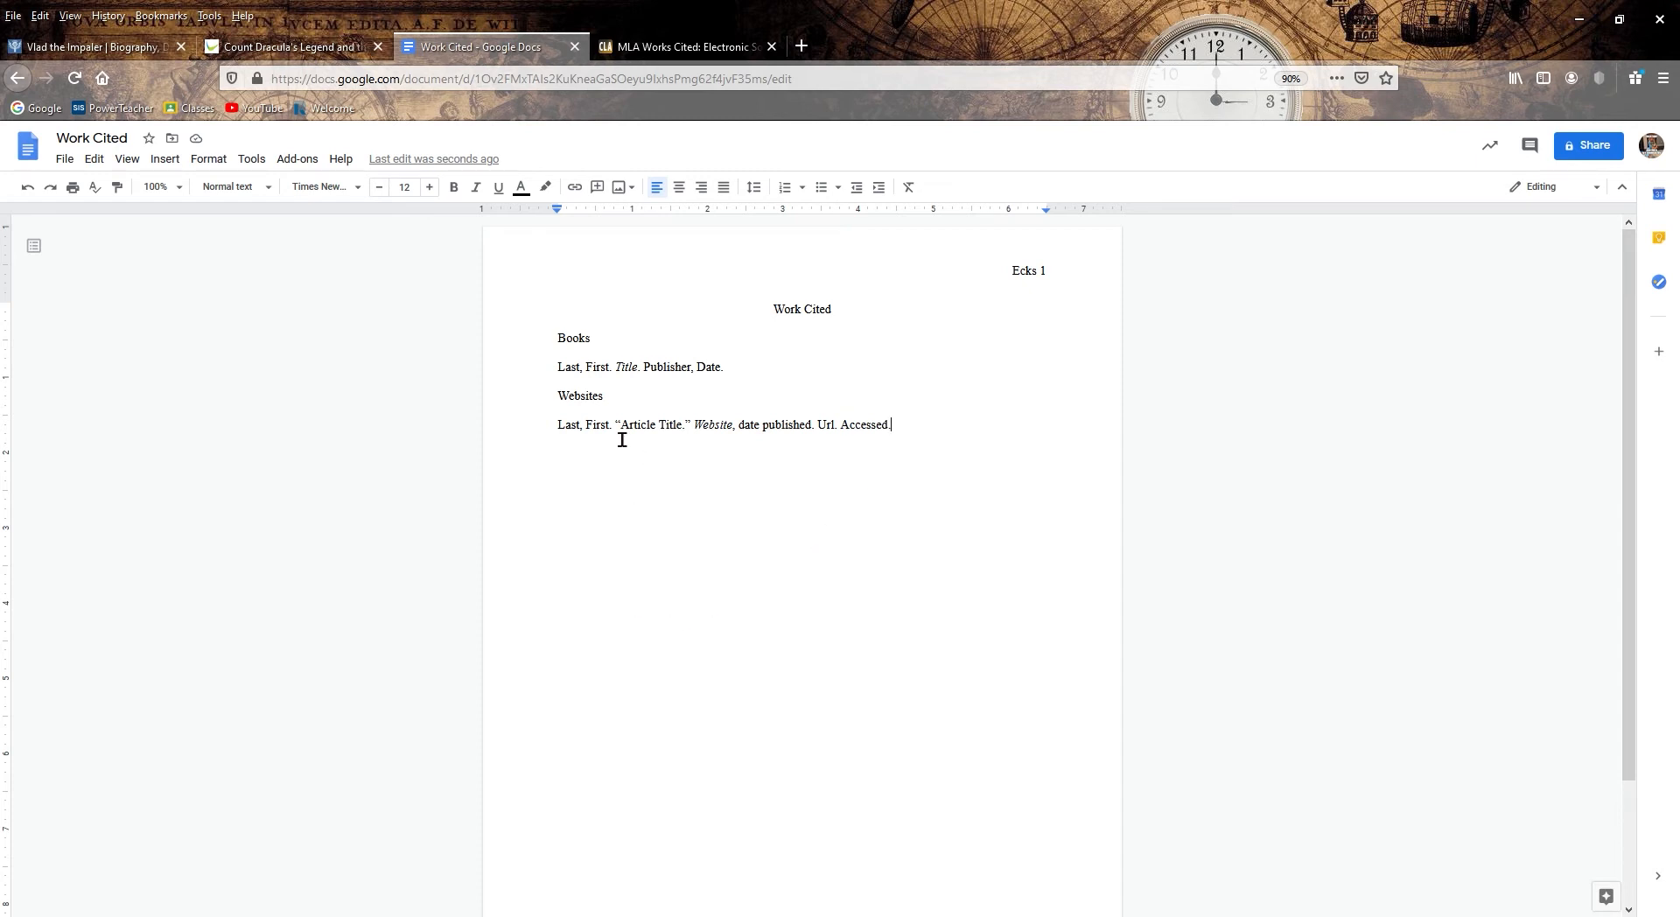
mouse_move(594, 489)
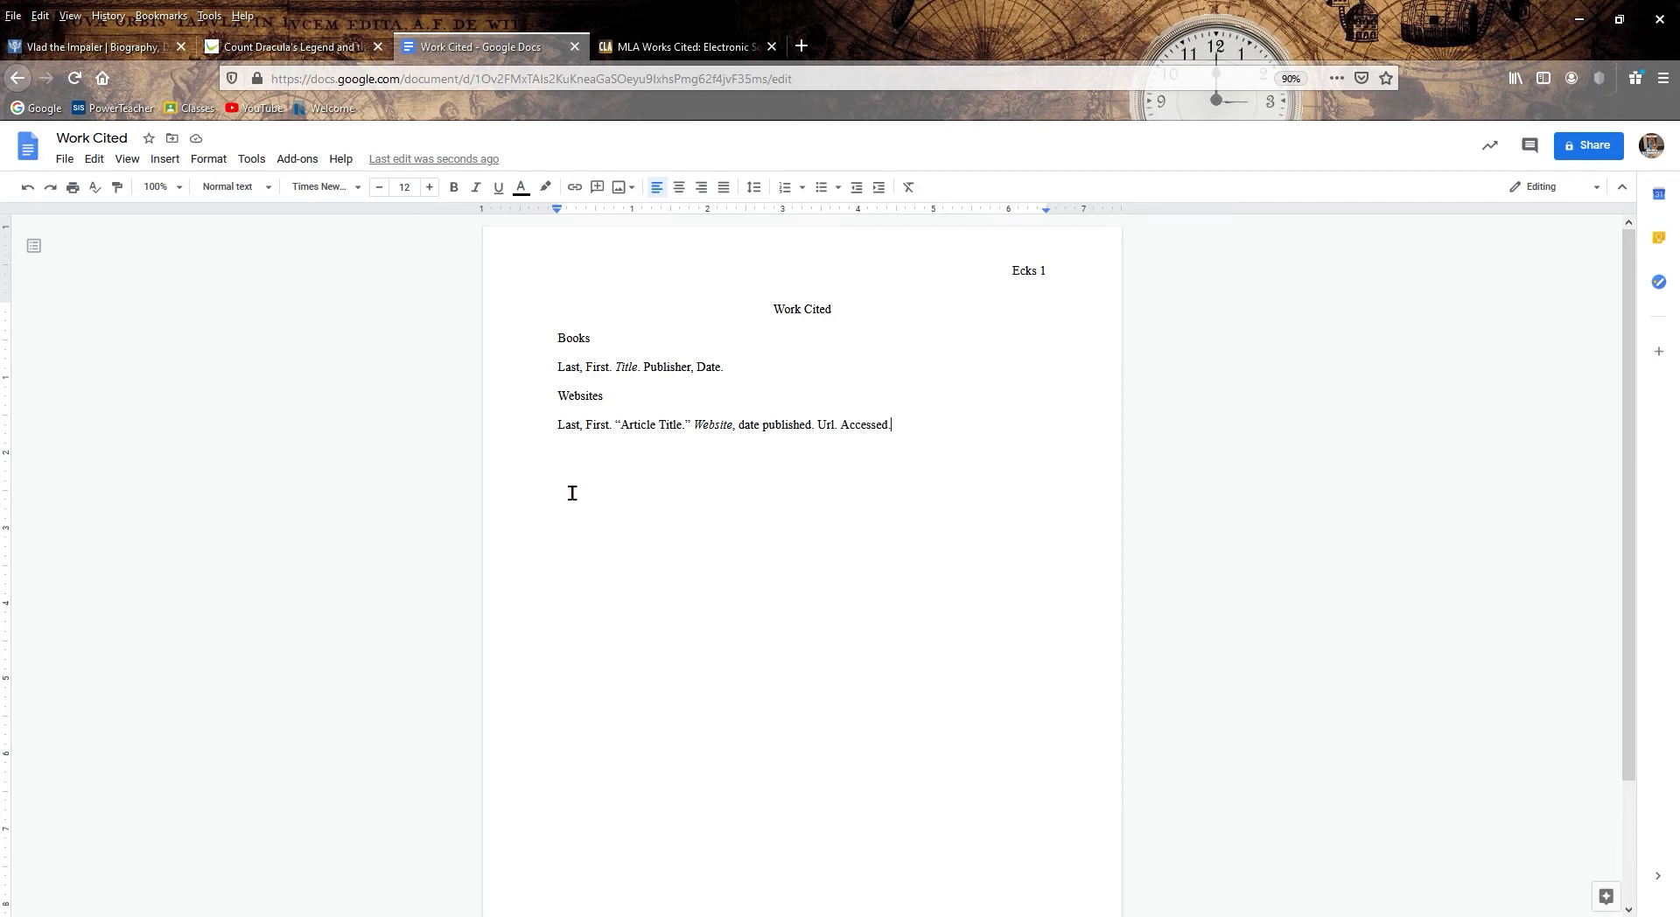
mouse_move(754, 560)
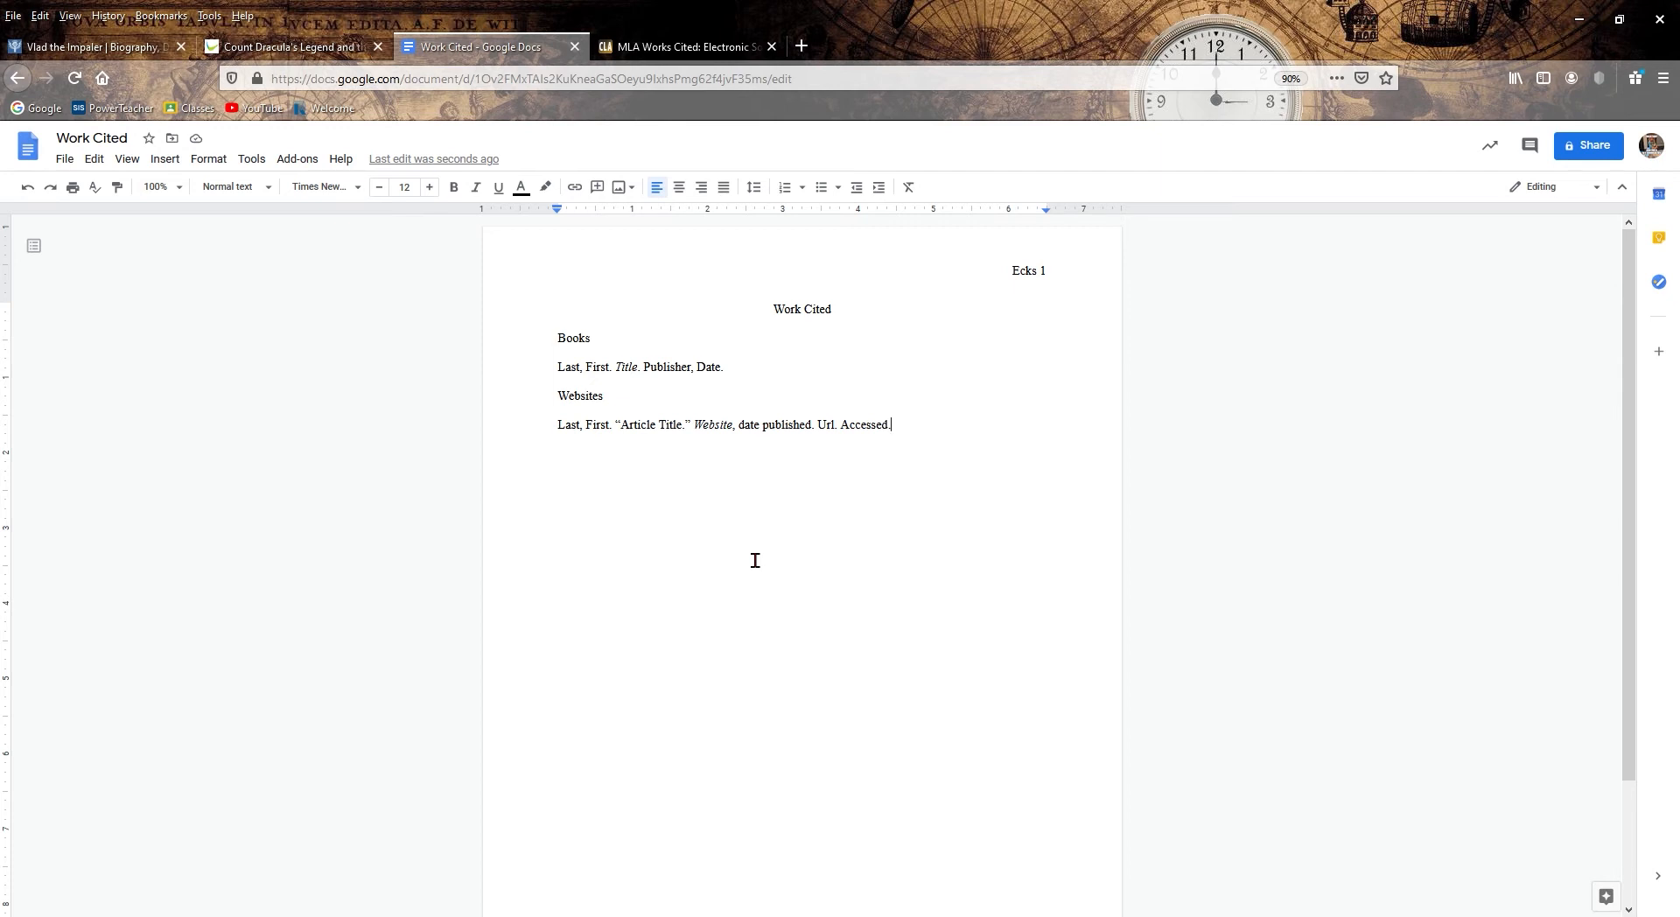
mouse_move(734, 553)
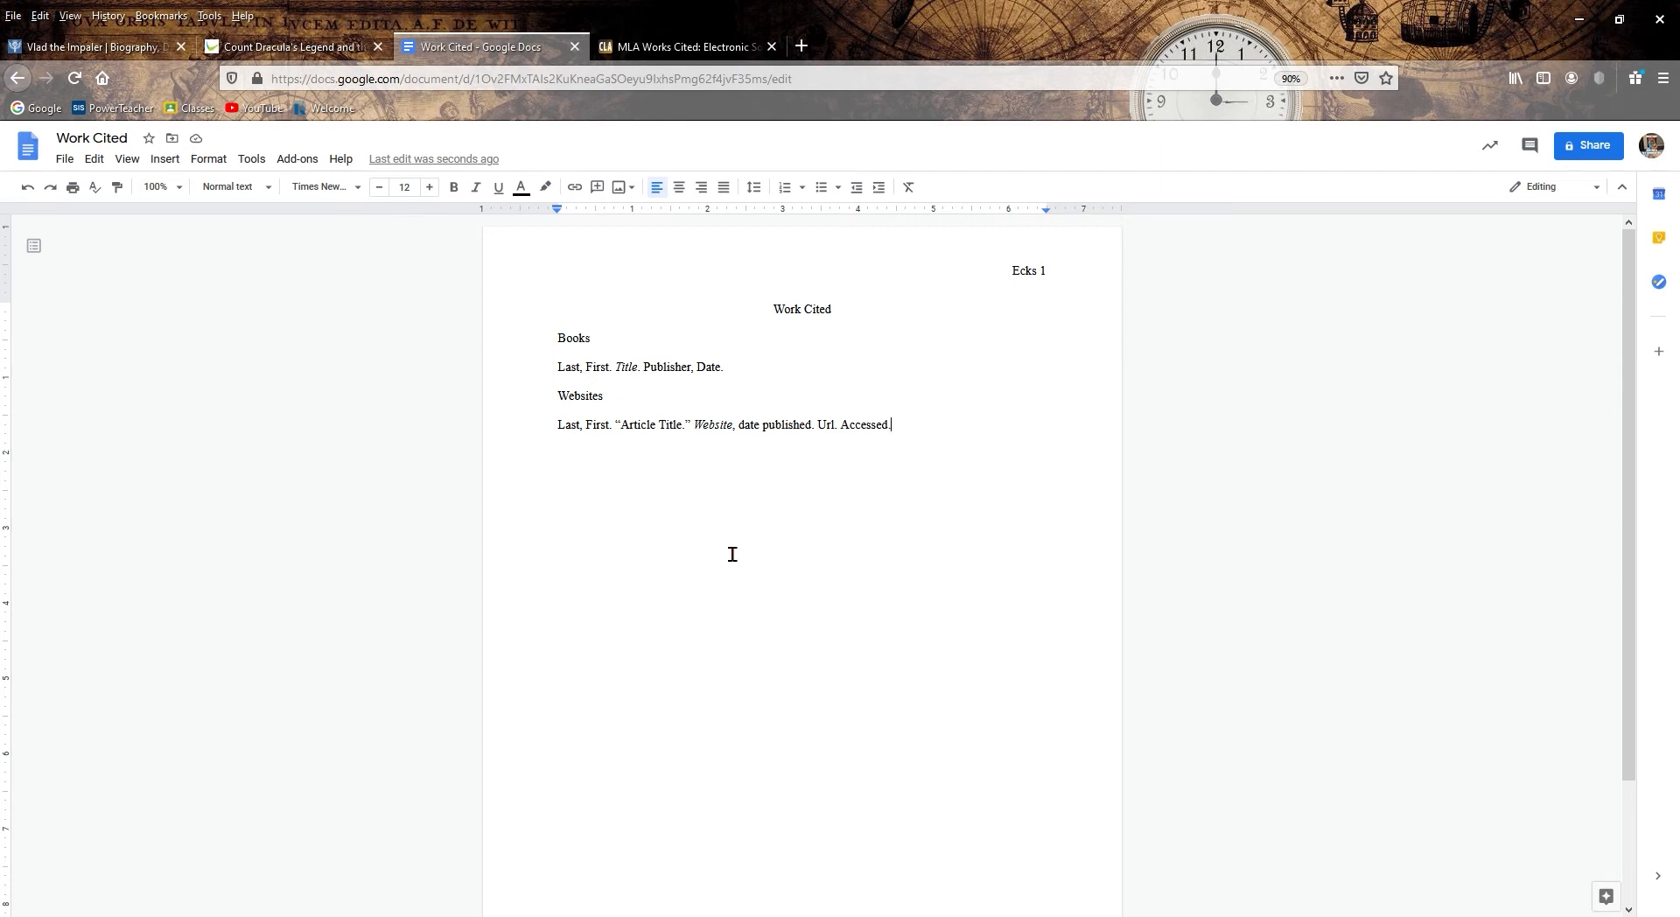
mouse_move(692, 483)
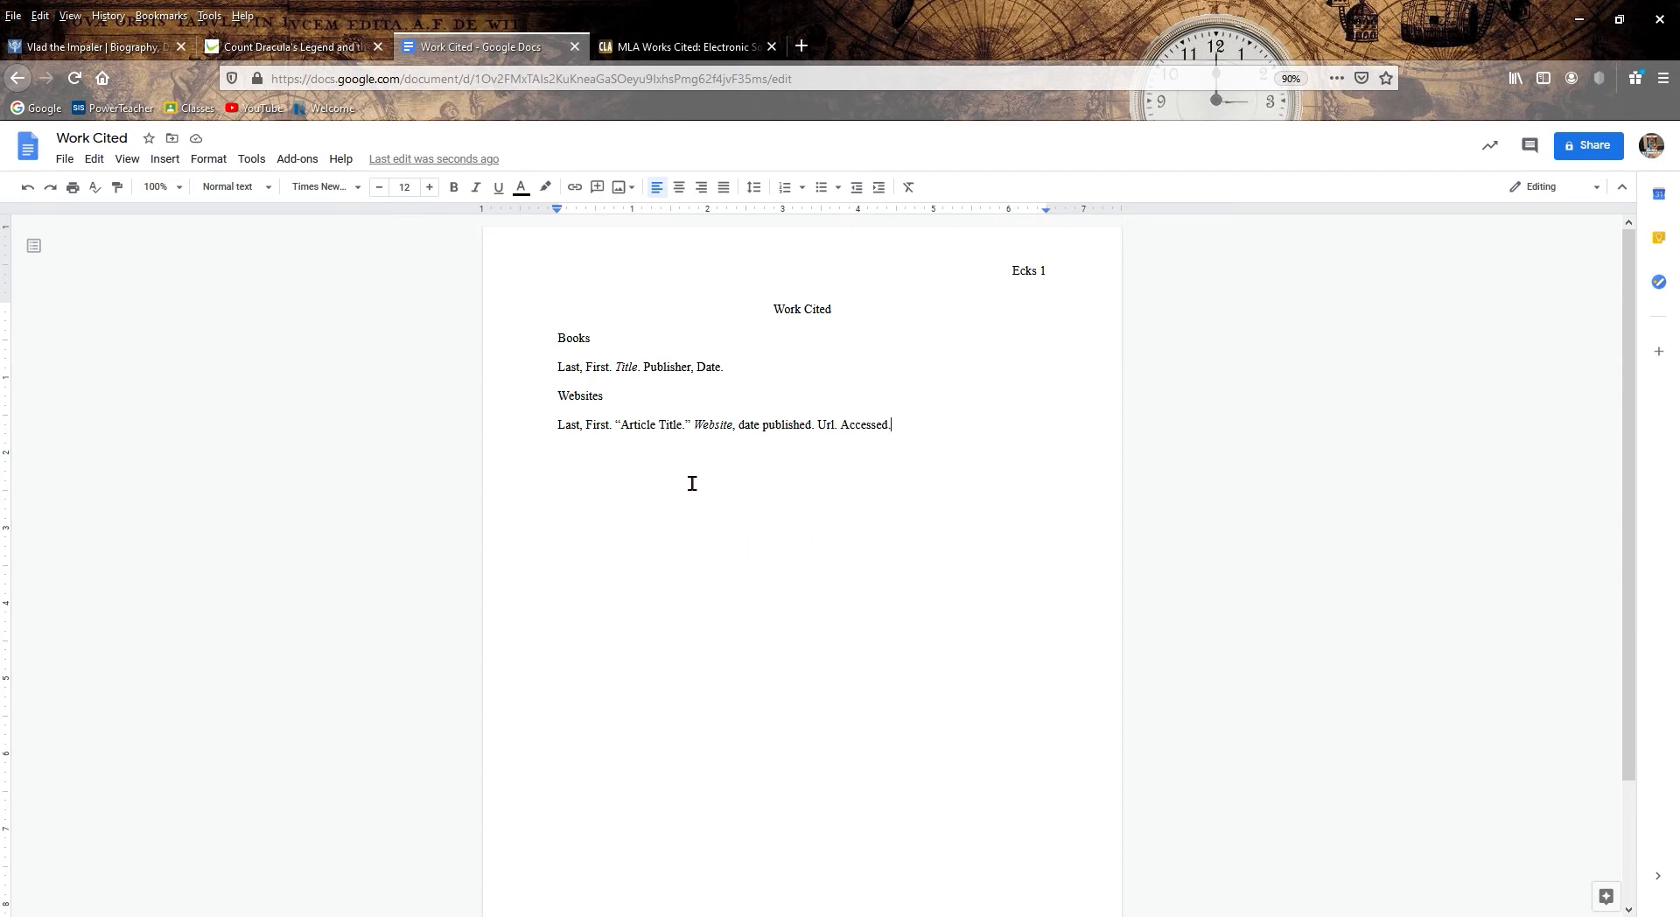
mouse_move(579, 417)
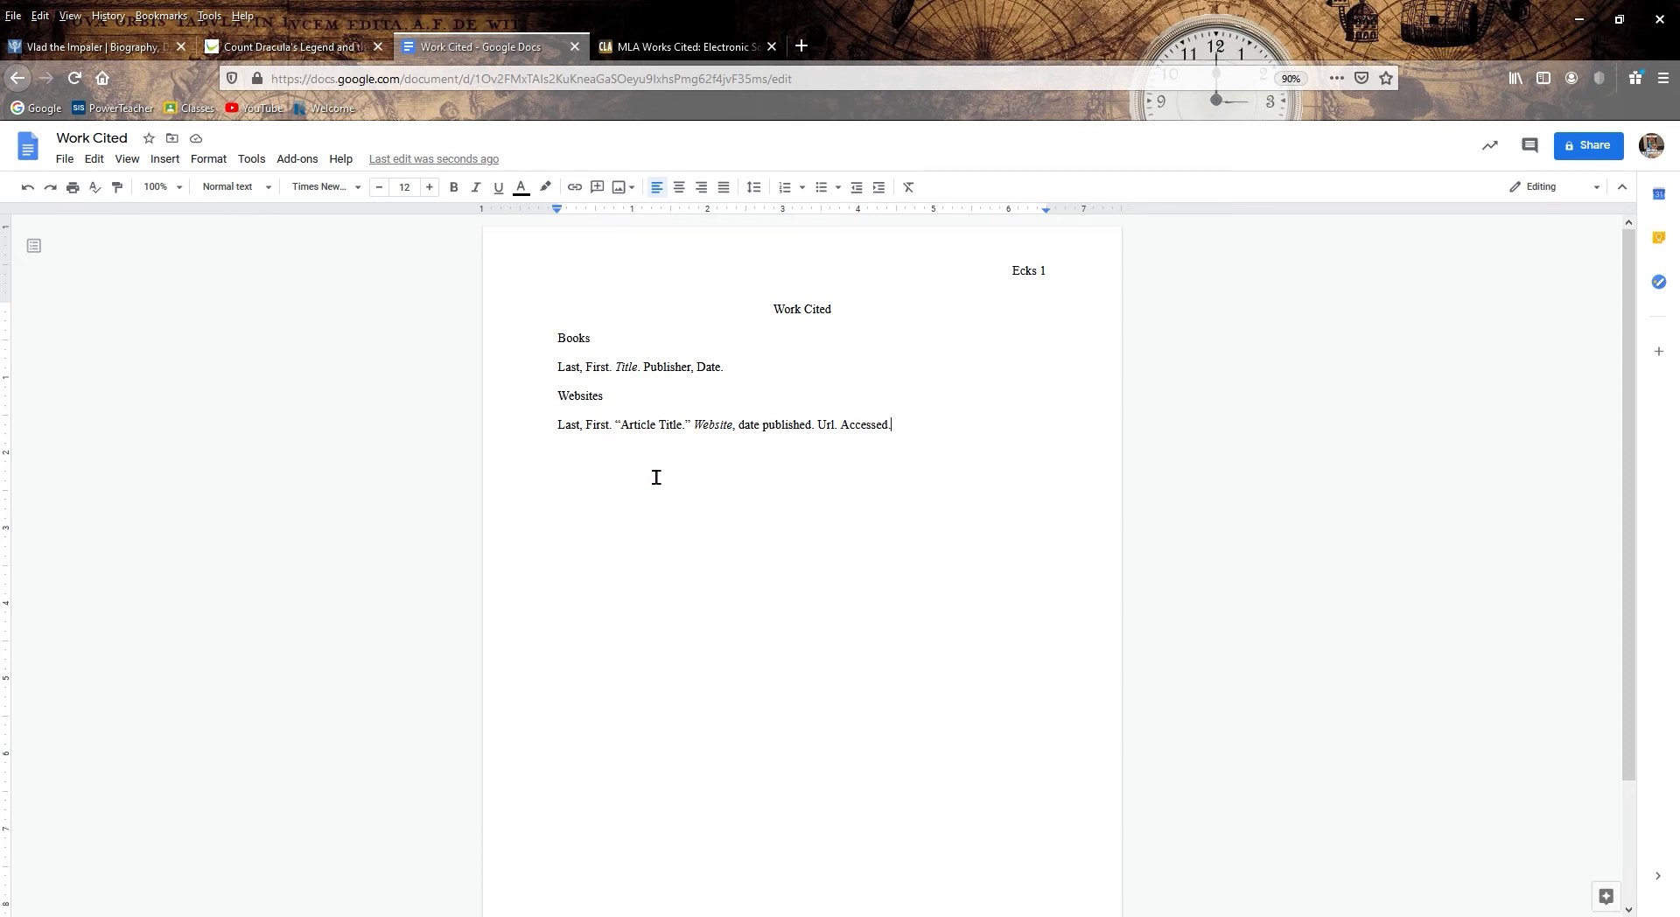
mouse_move(684, 472)
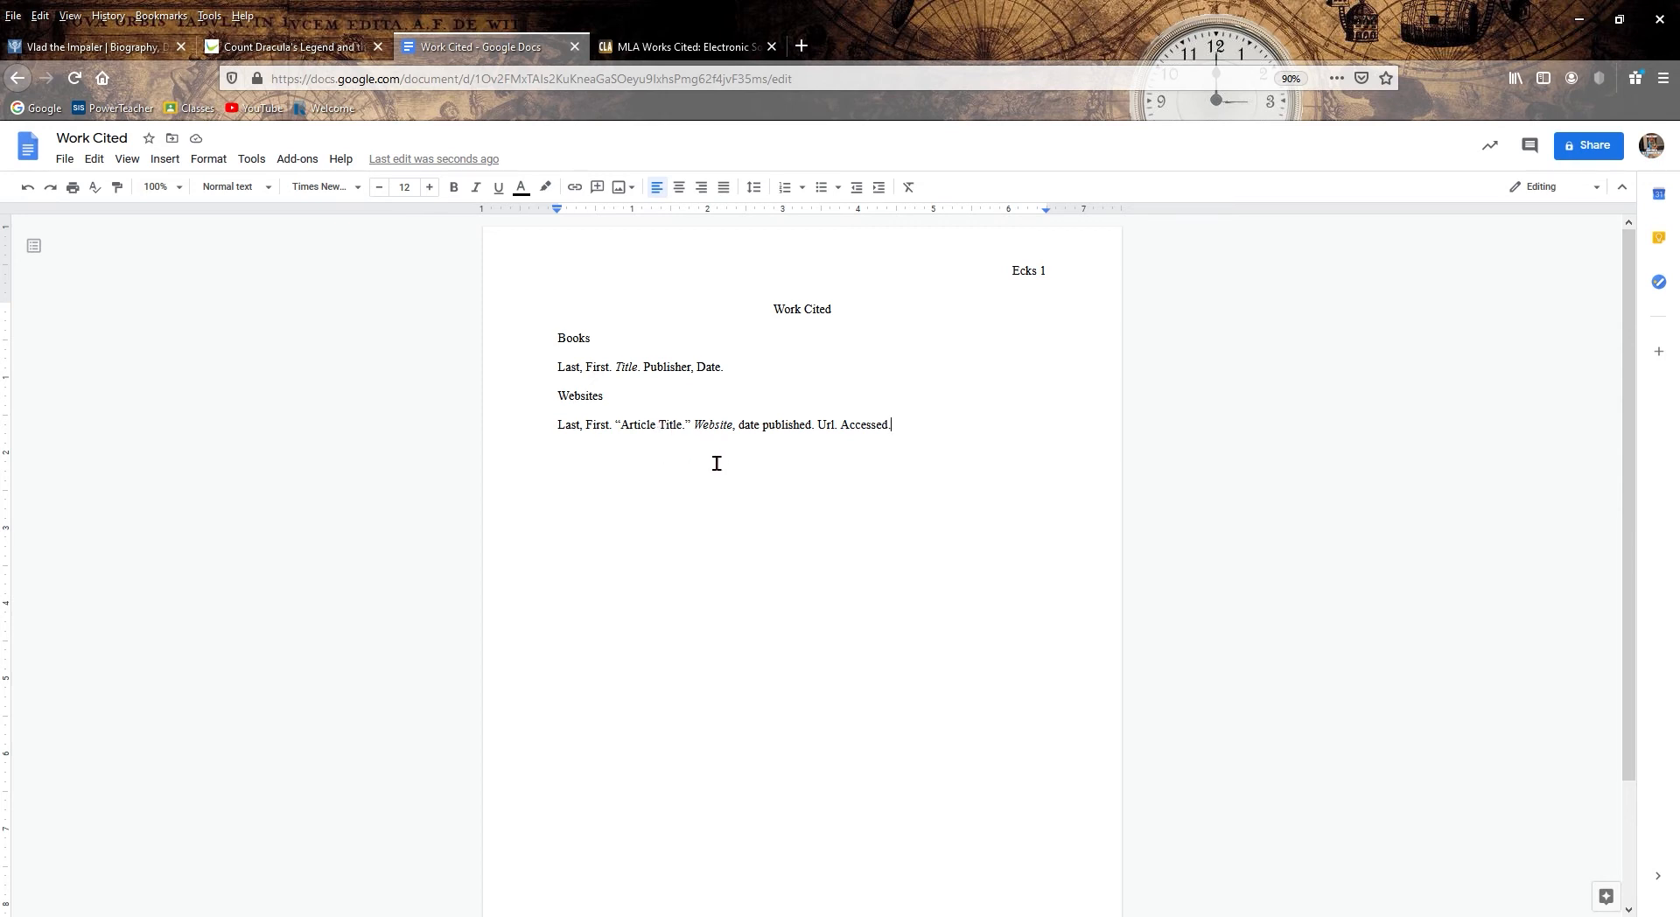
mouse_move(728, 475)
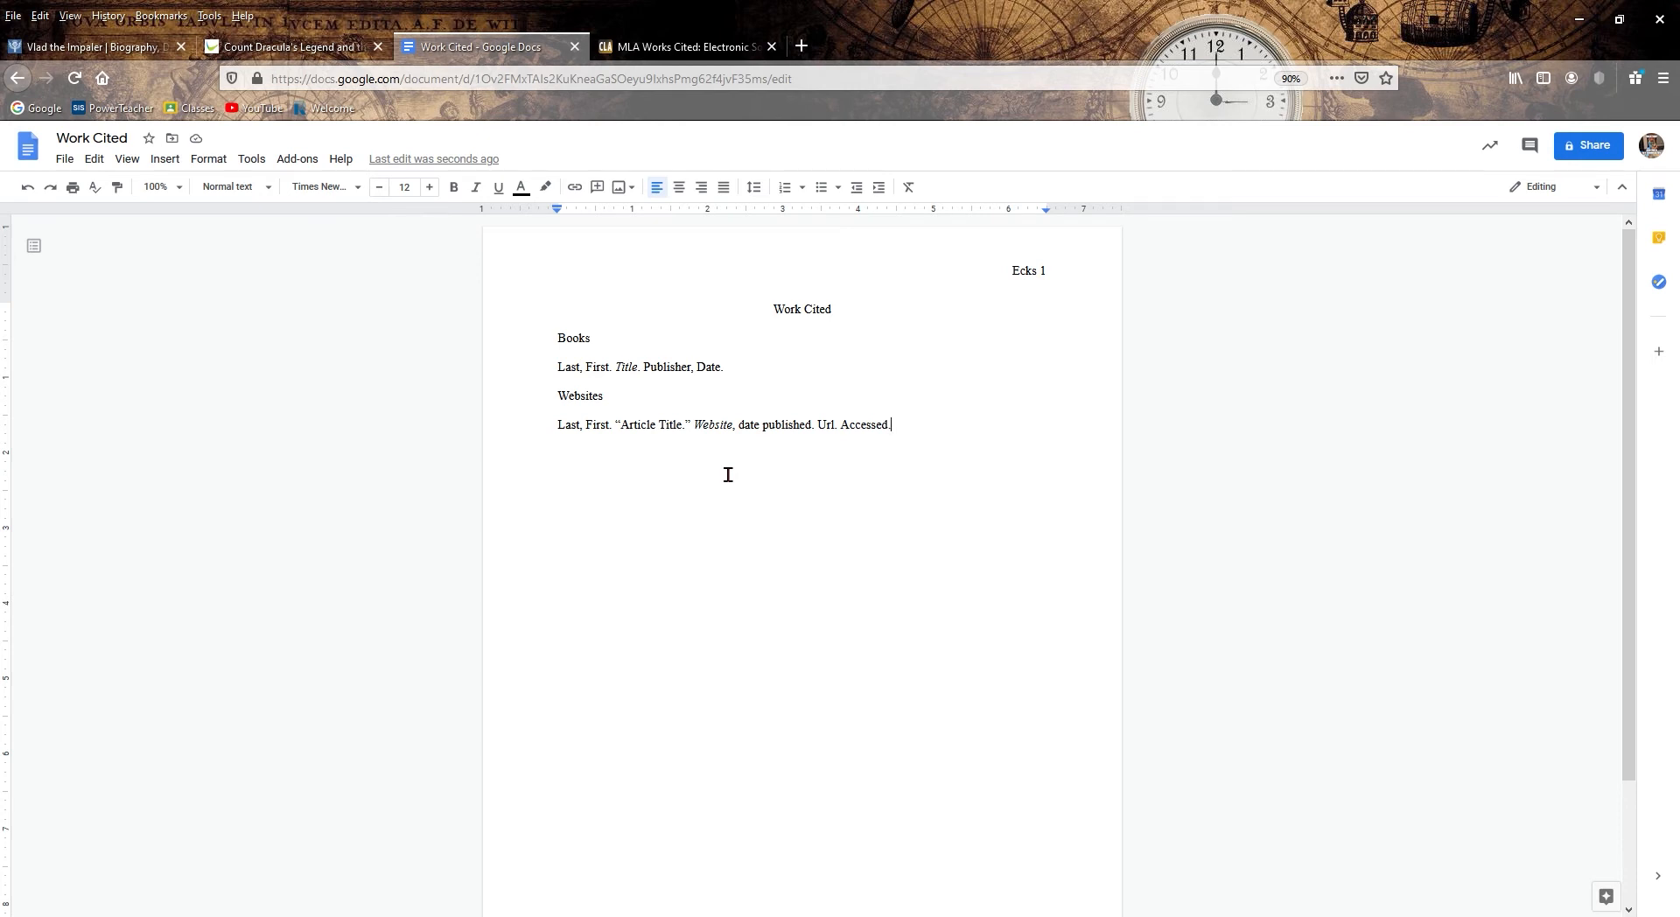
mouse_move(844, 443)
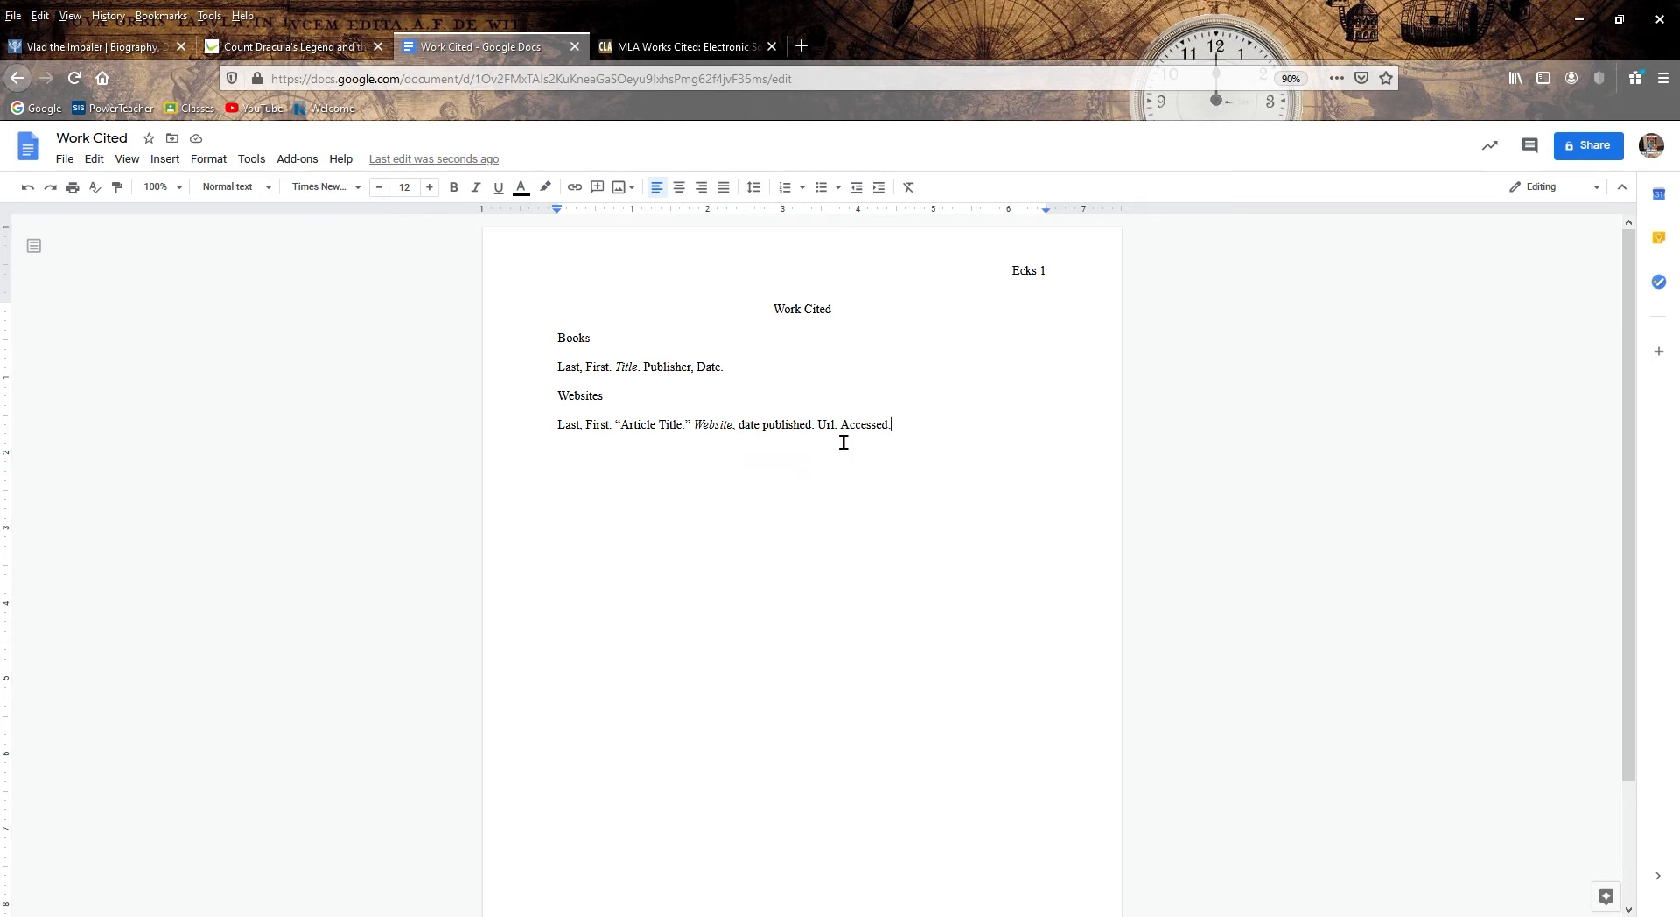
mouse_move(966, 479)
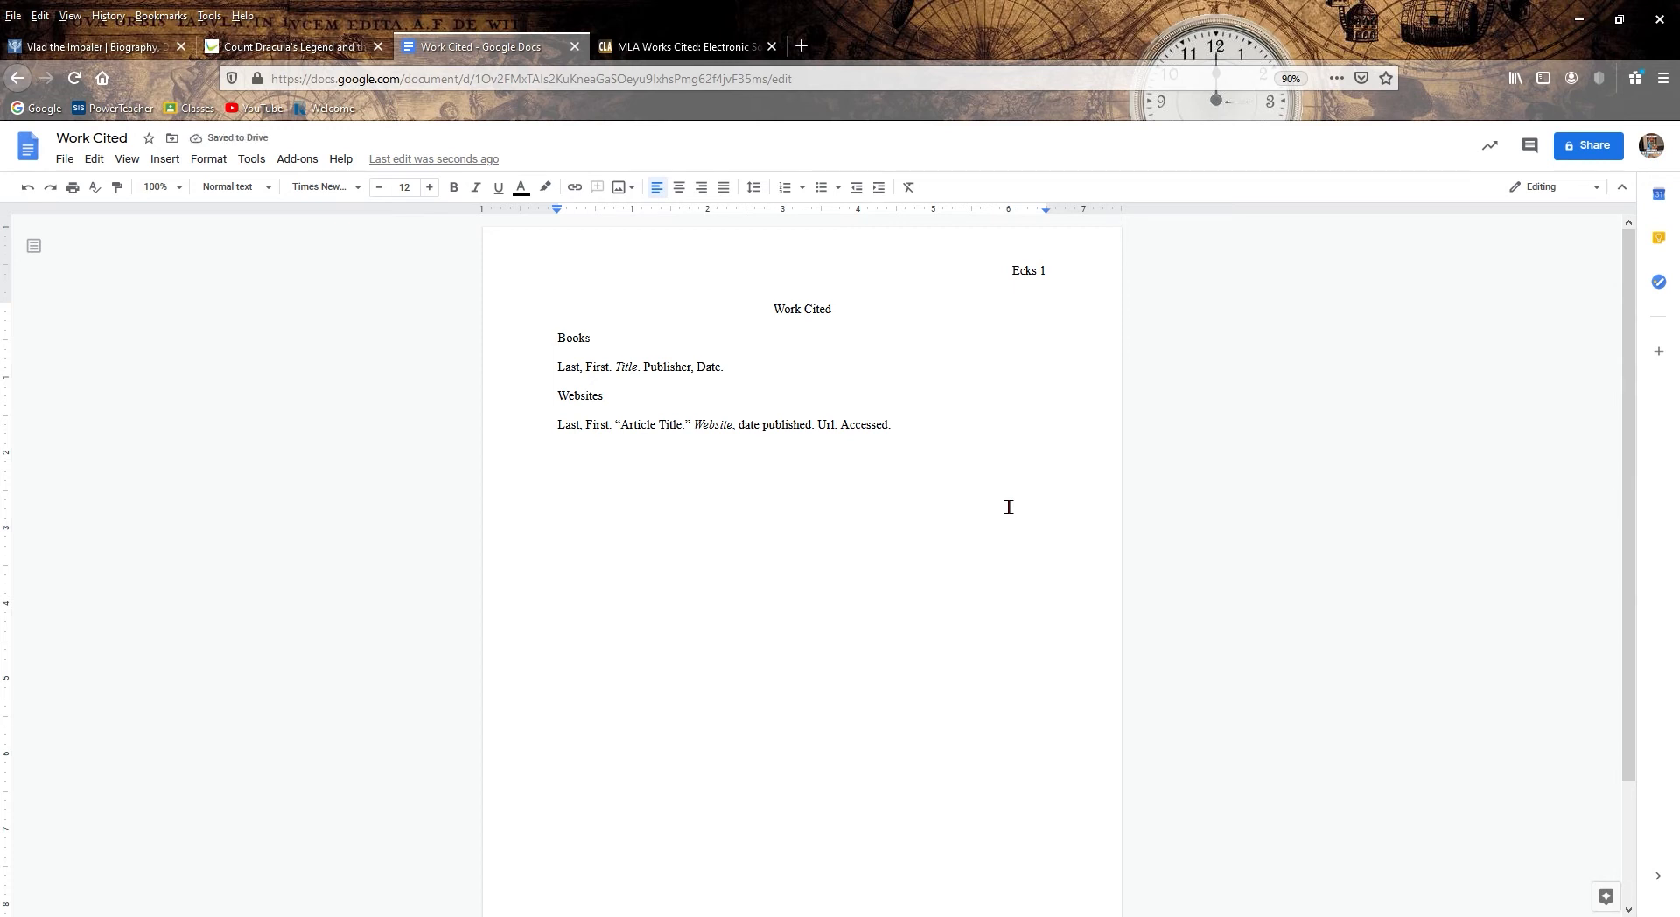
mouse_move(932, 490)
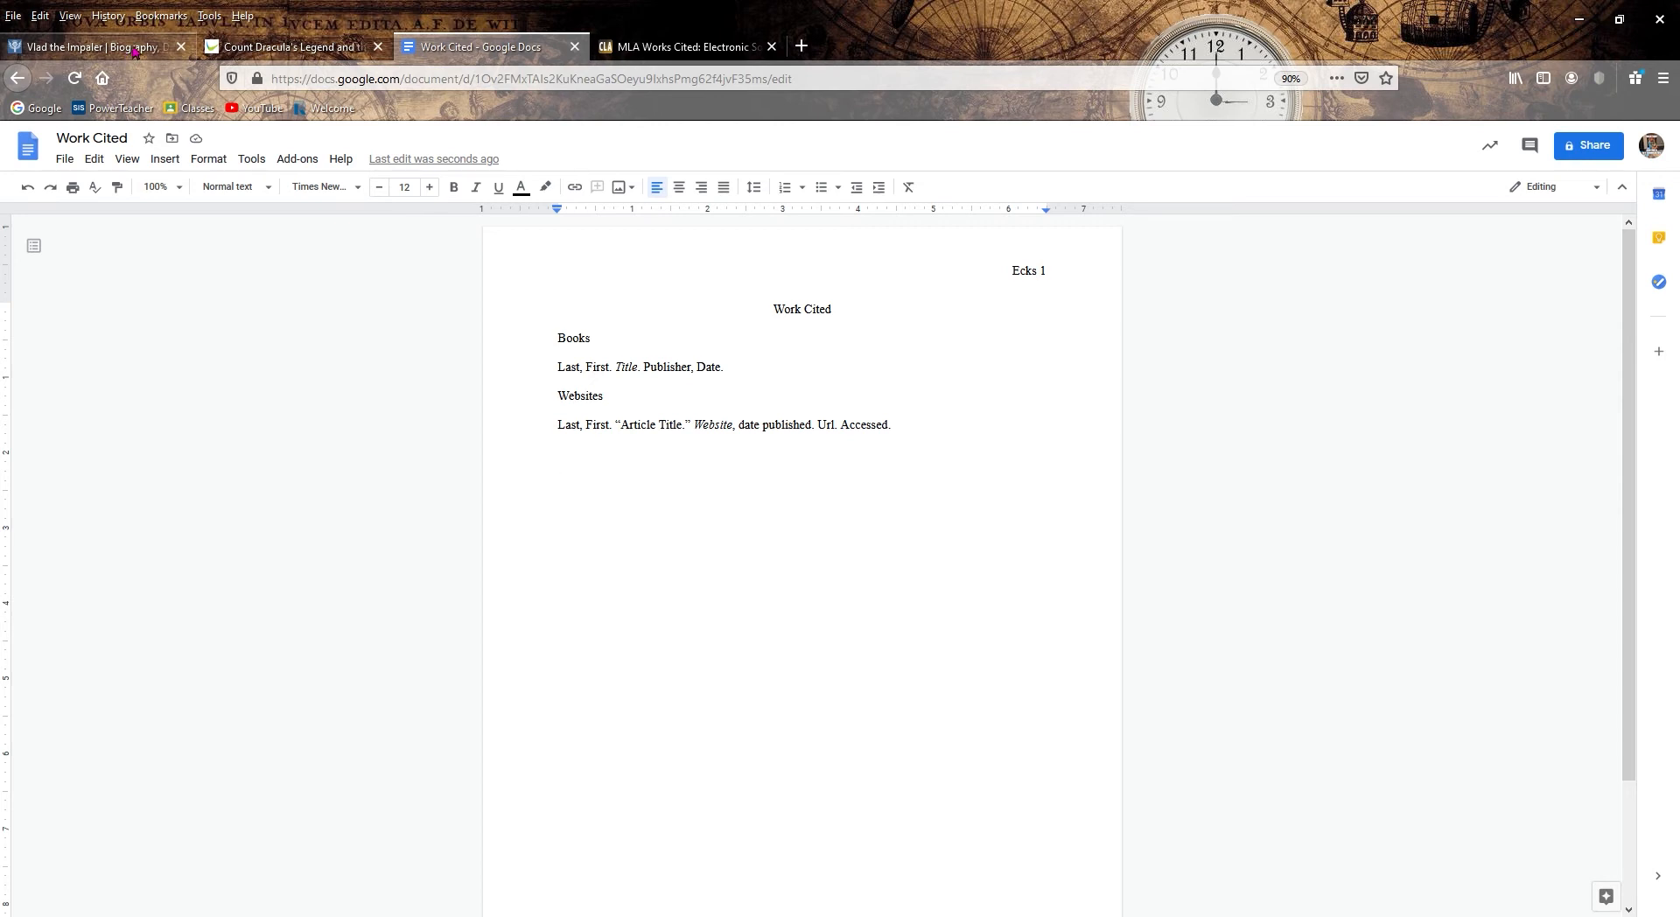
- Write the author 'Pallardy, Richard.' and quoted title '"Vlad the Impaler."' from the Britannica article
click(91, 45)
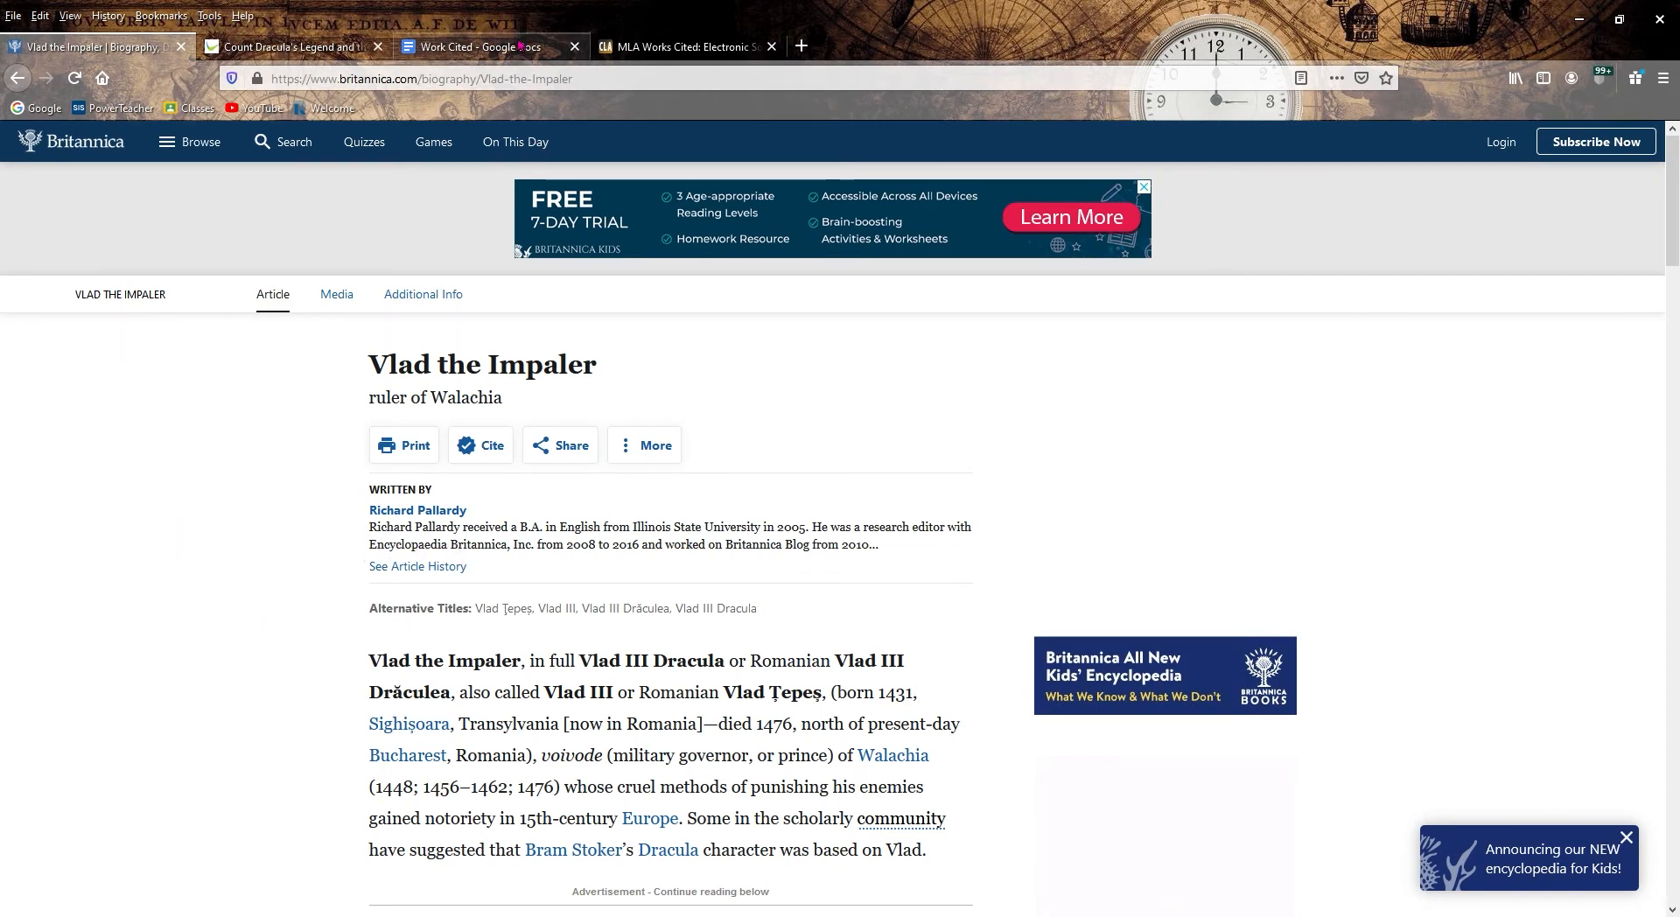
click(485, 46)
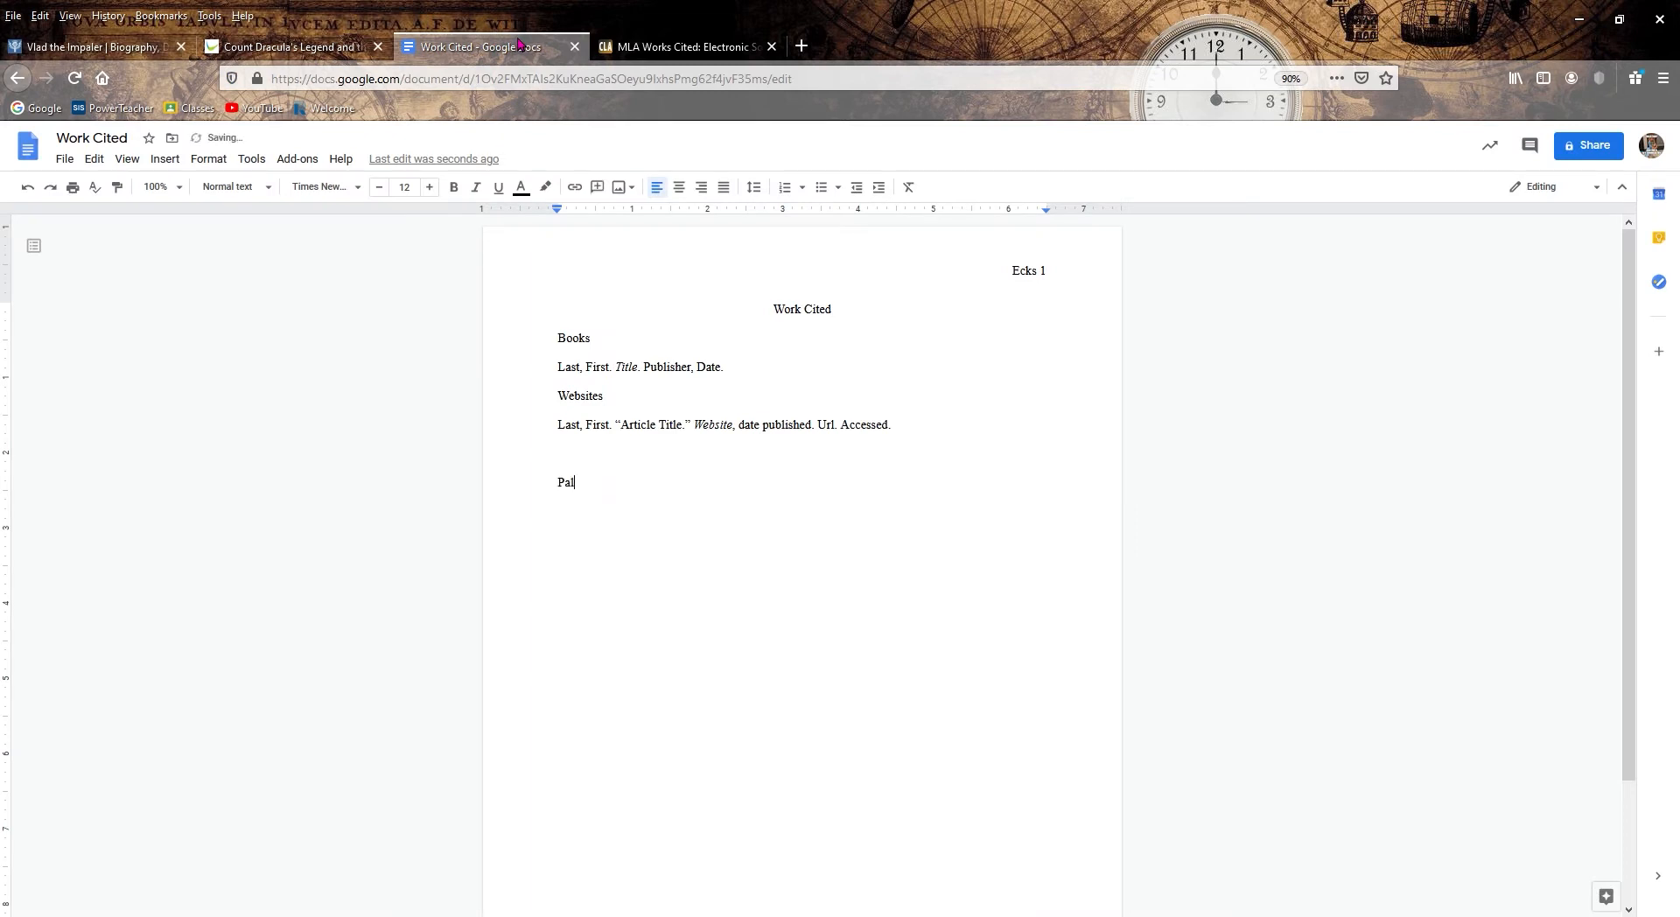
text(lardy, Richard.)
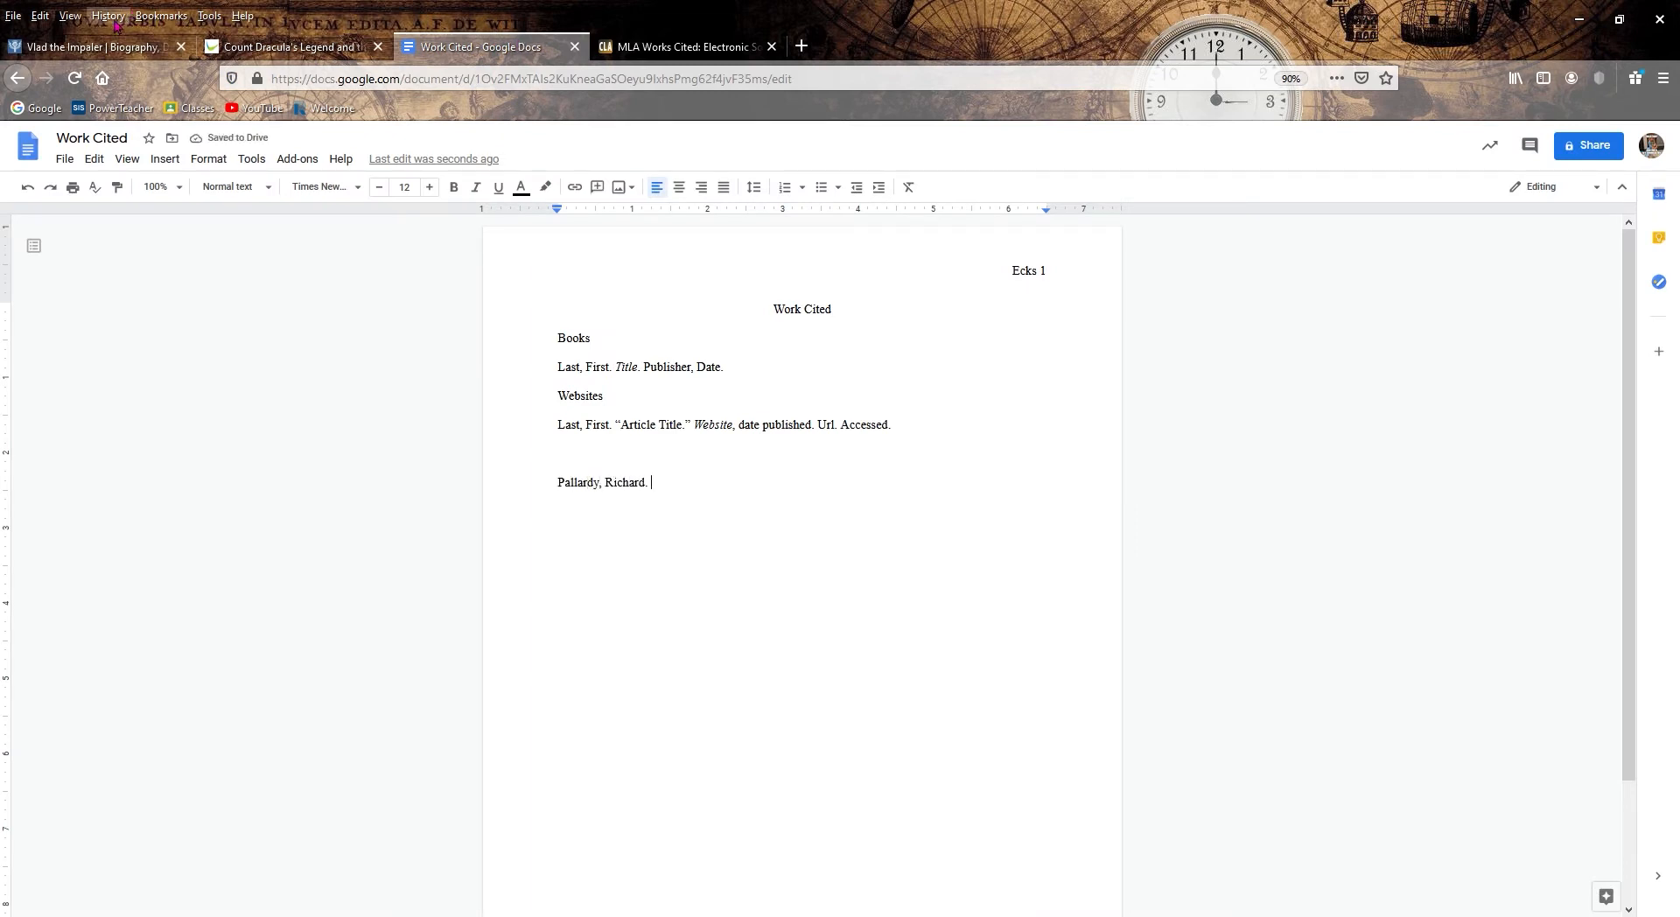
click(91, 46)
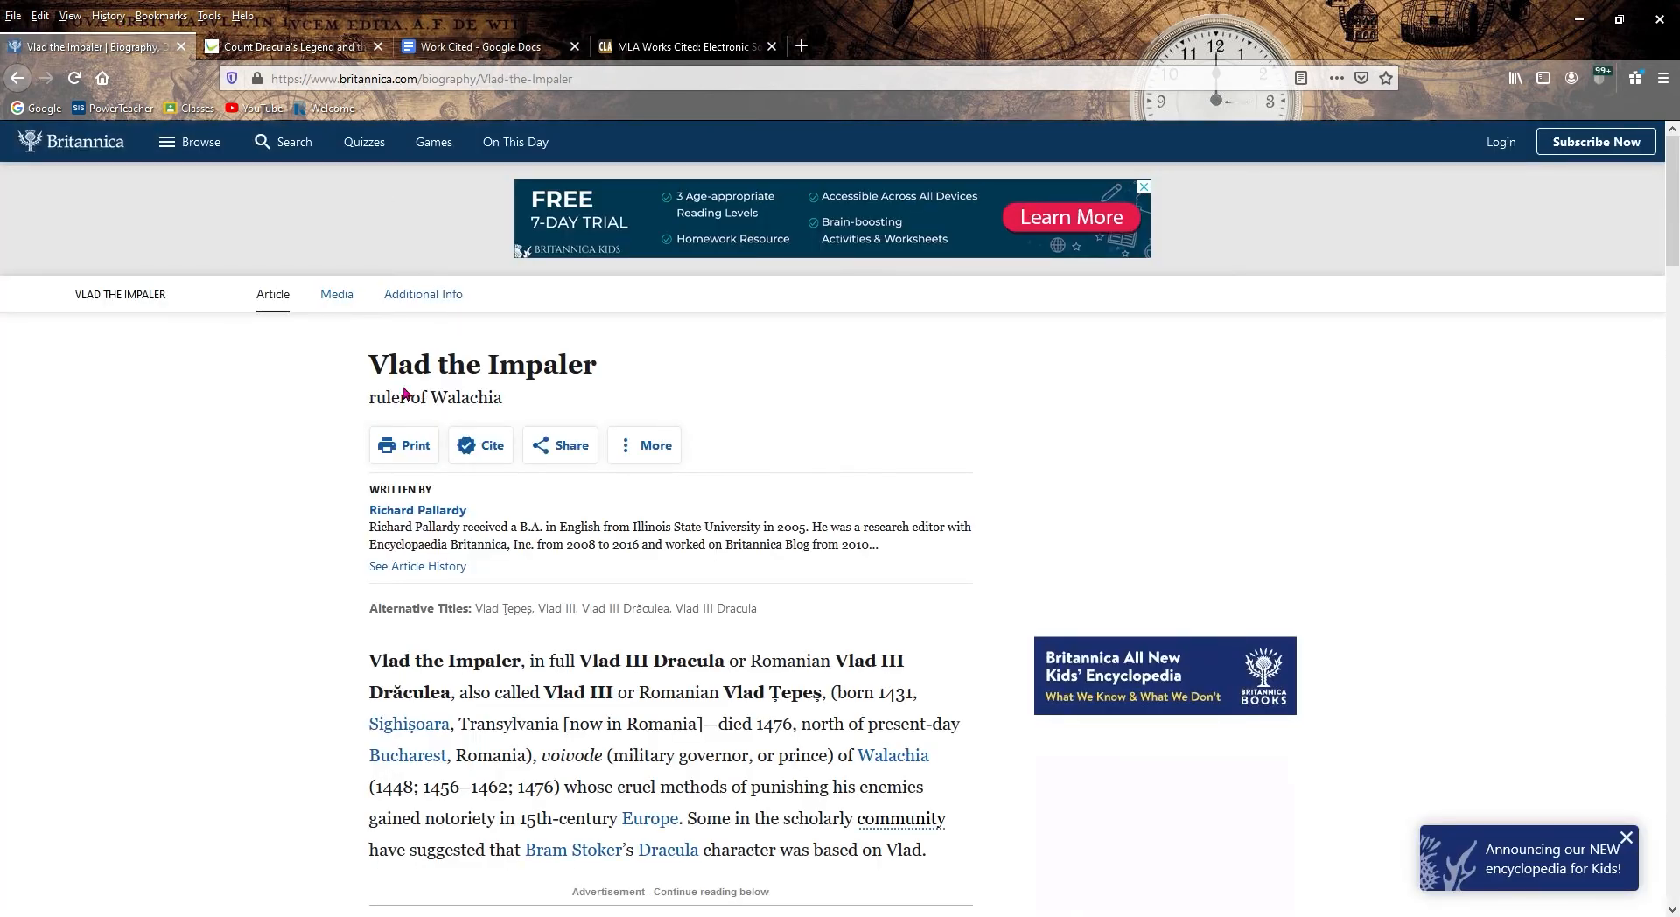
click(483, 46)
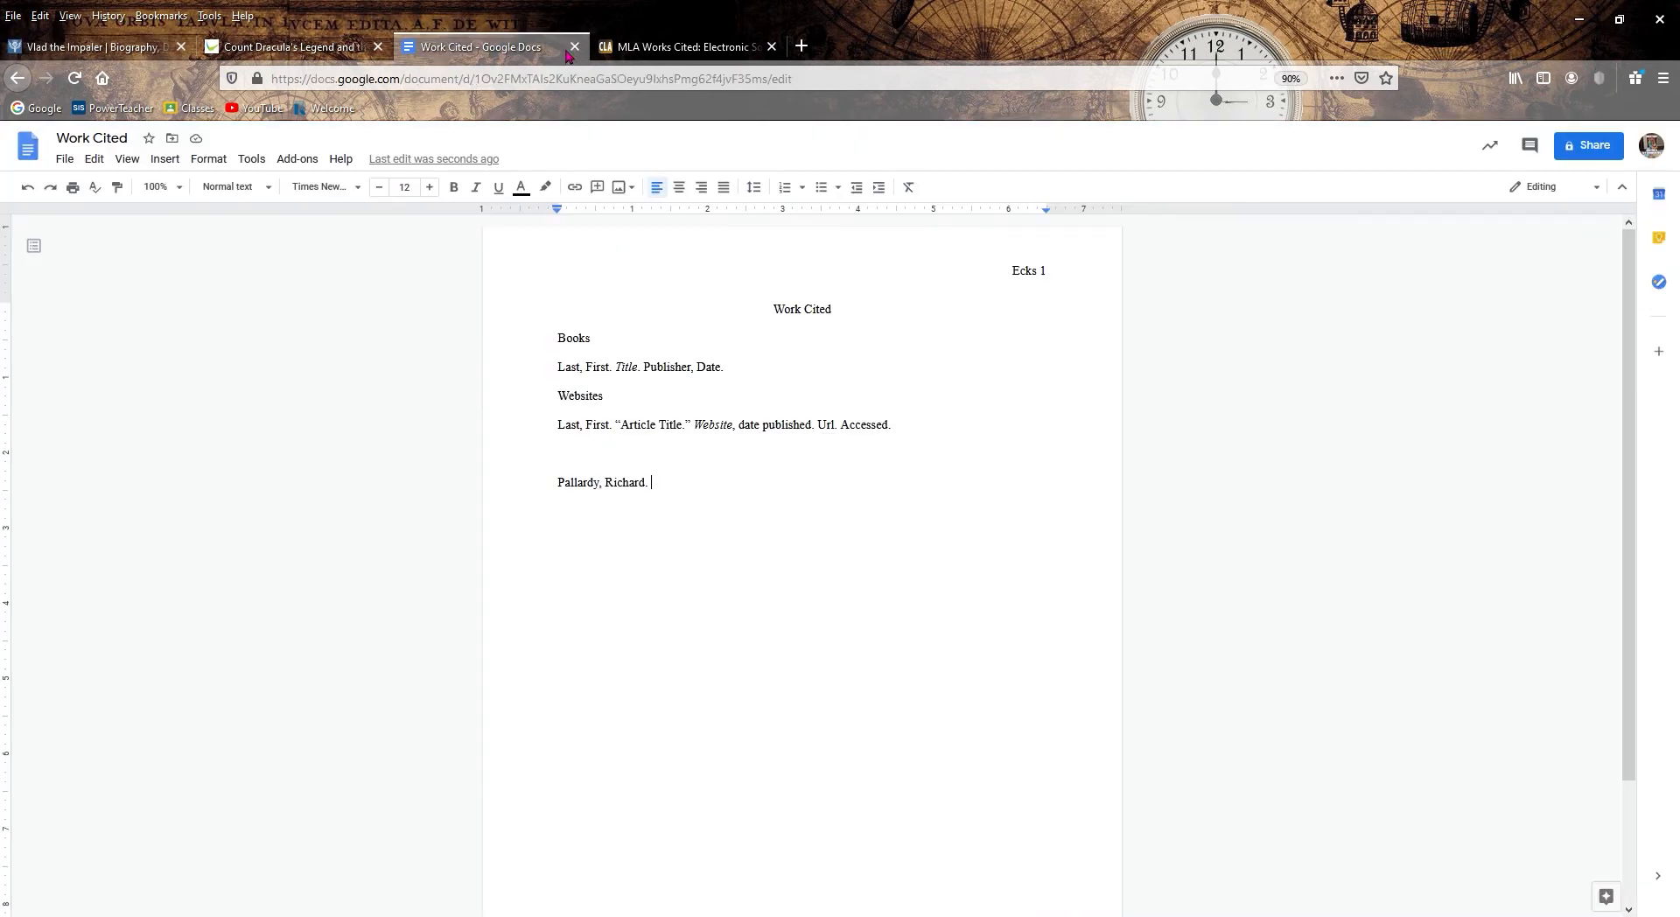
text("Vlad)
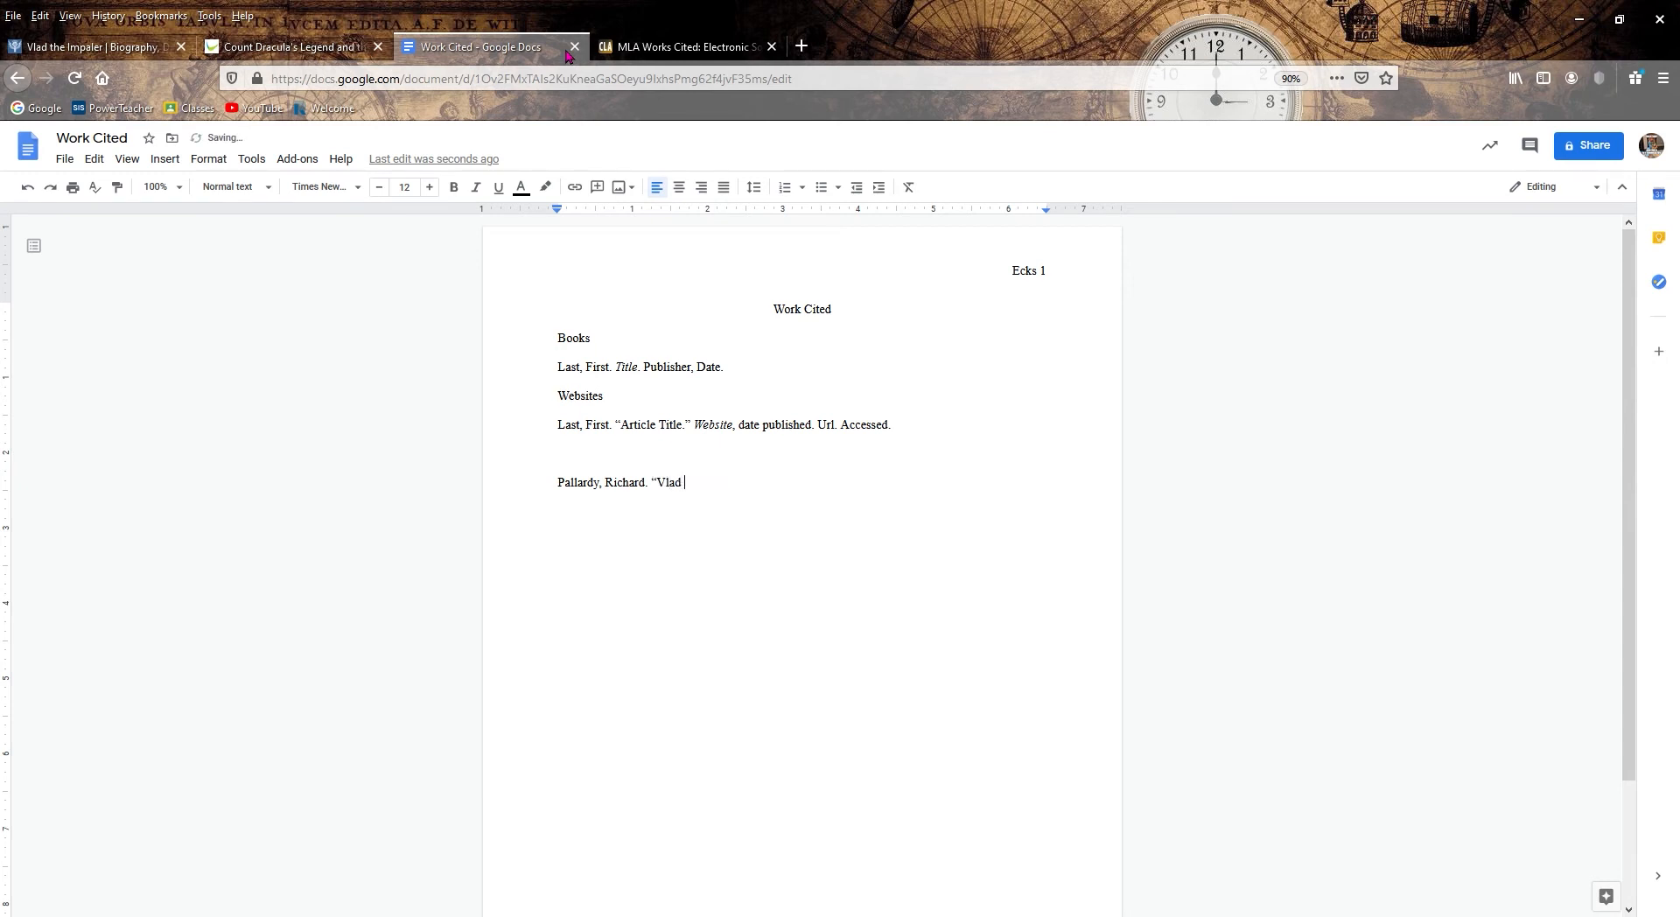
text(the Impal)
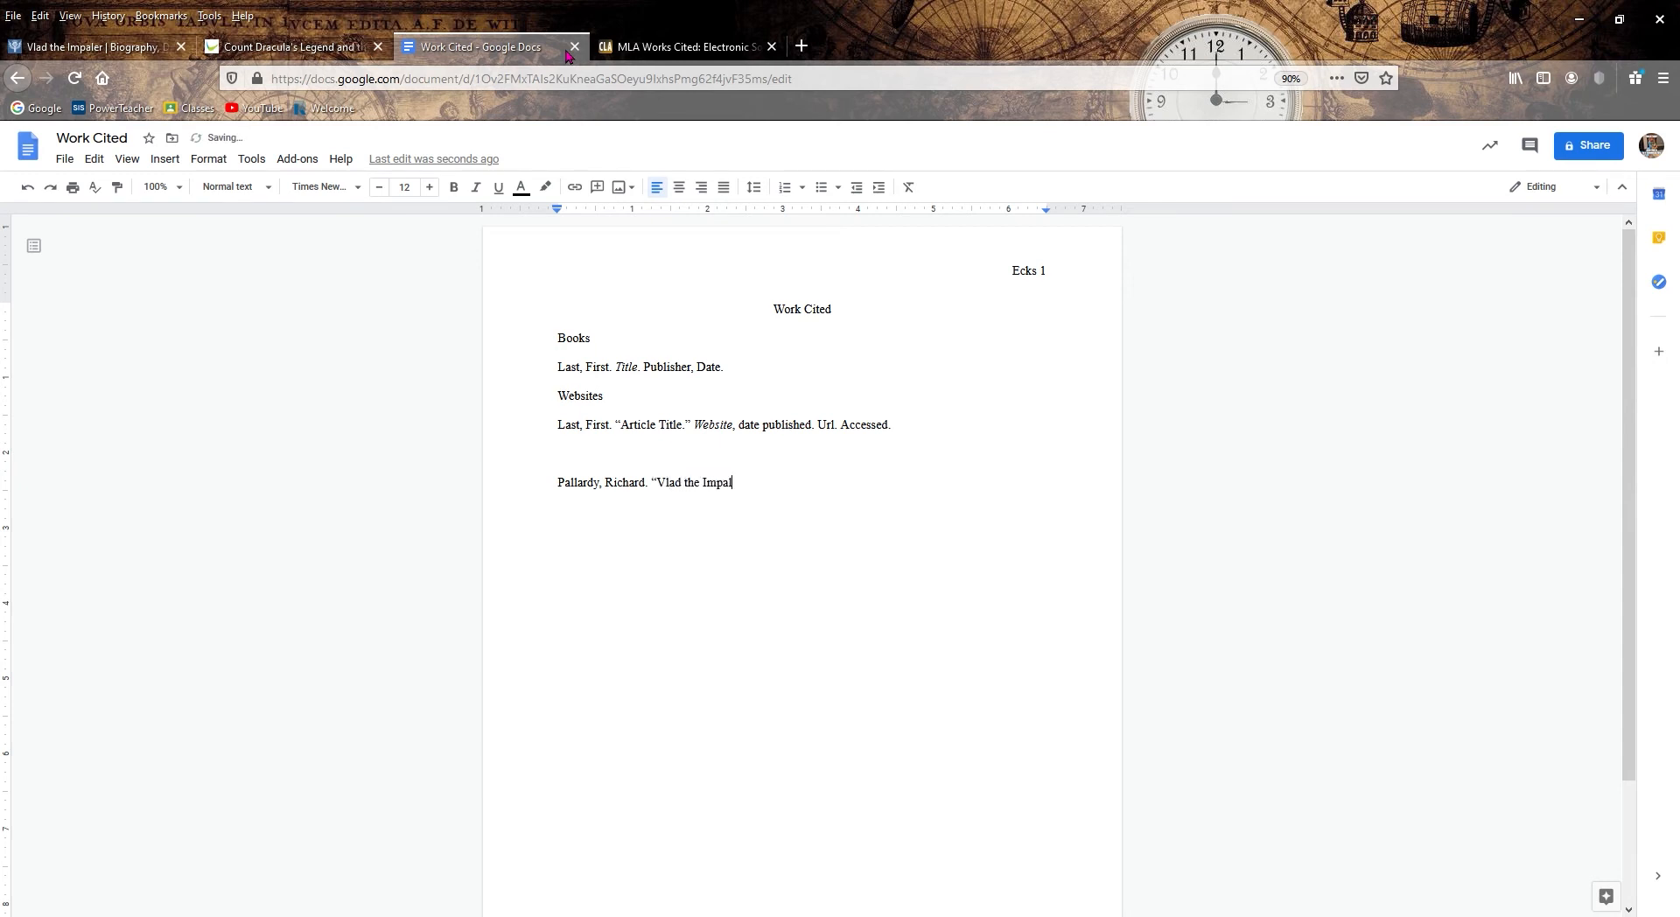
text(er.")
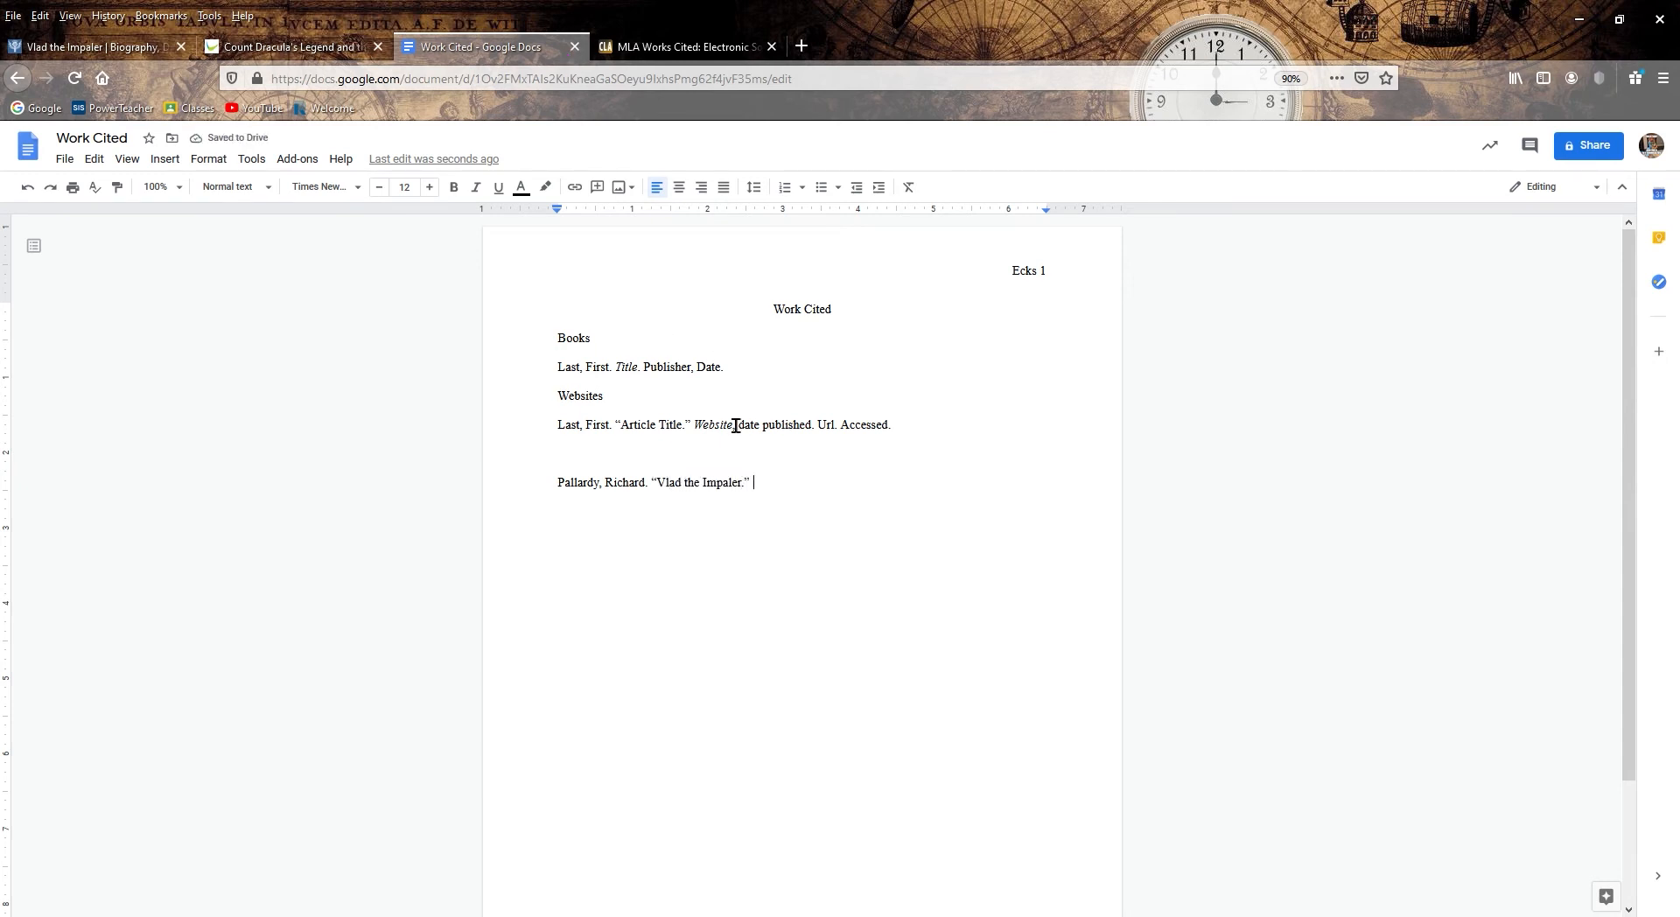
- Add the italic site name 'Britannica' after checking it on the article page
click(91, 46)
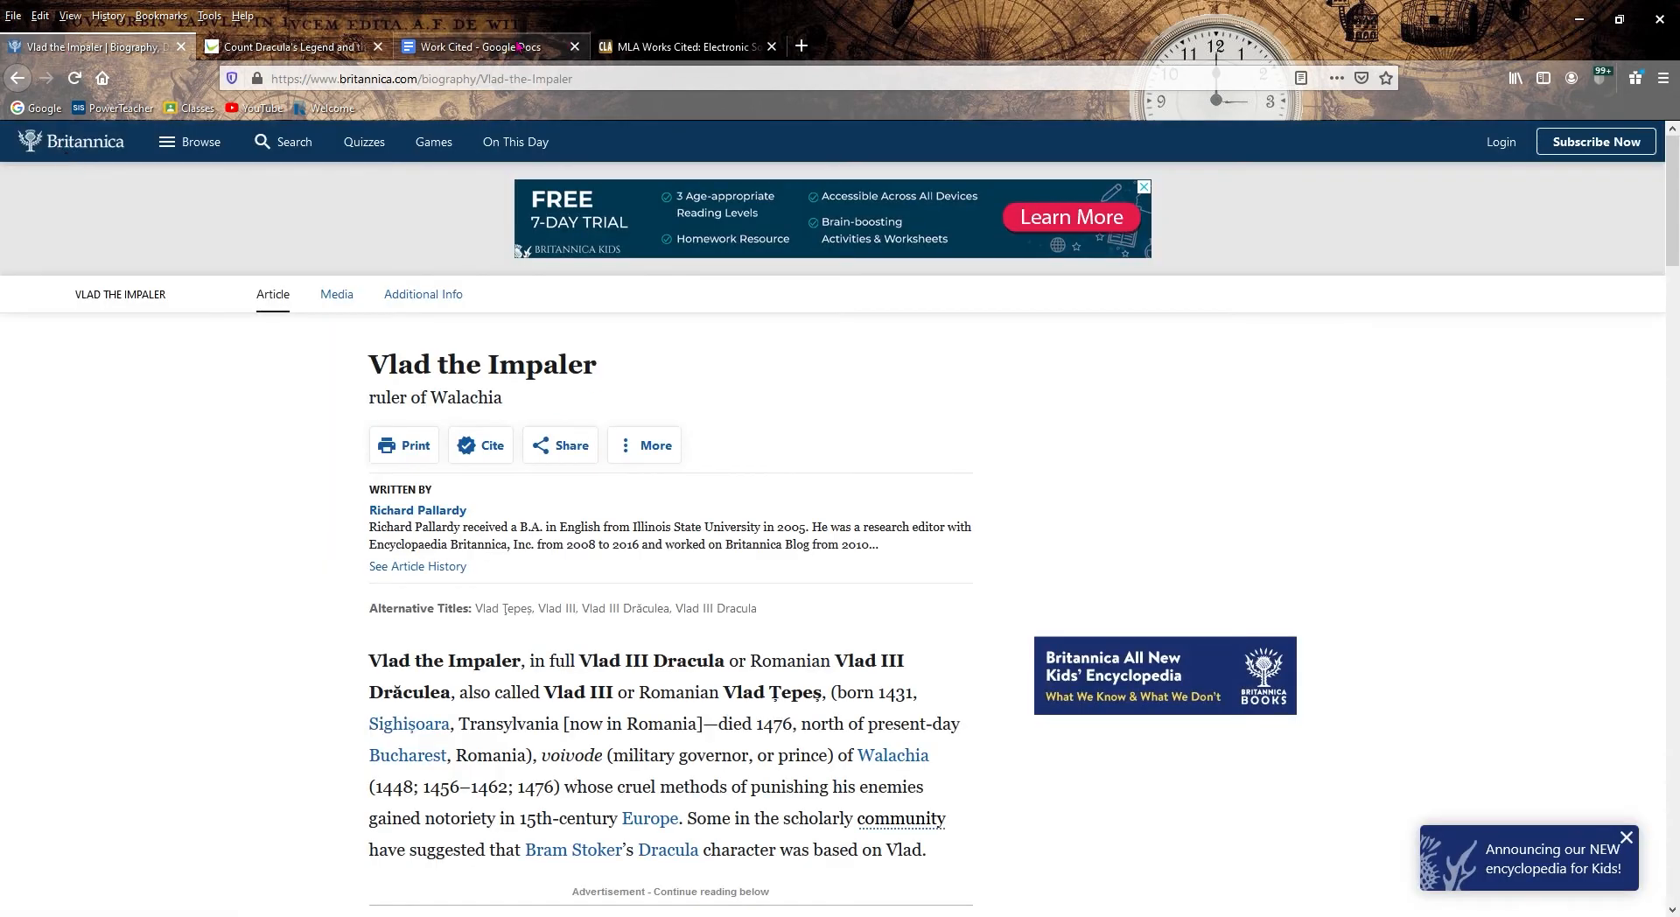
click(483, 46)
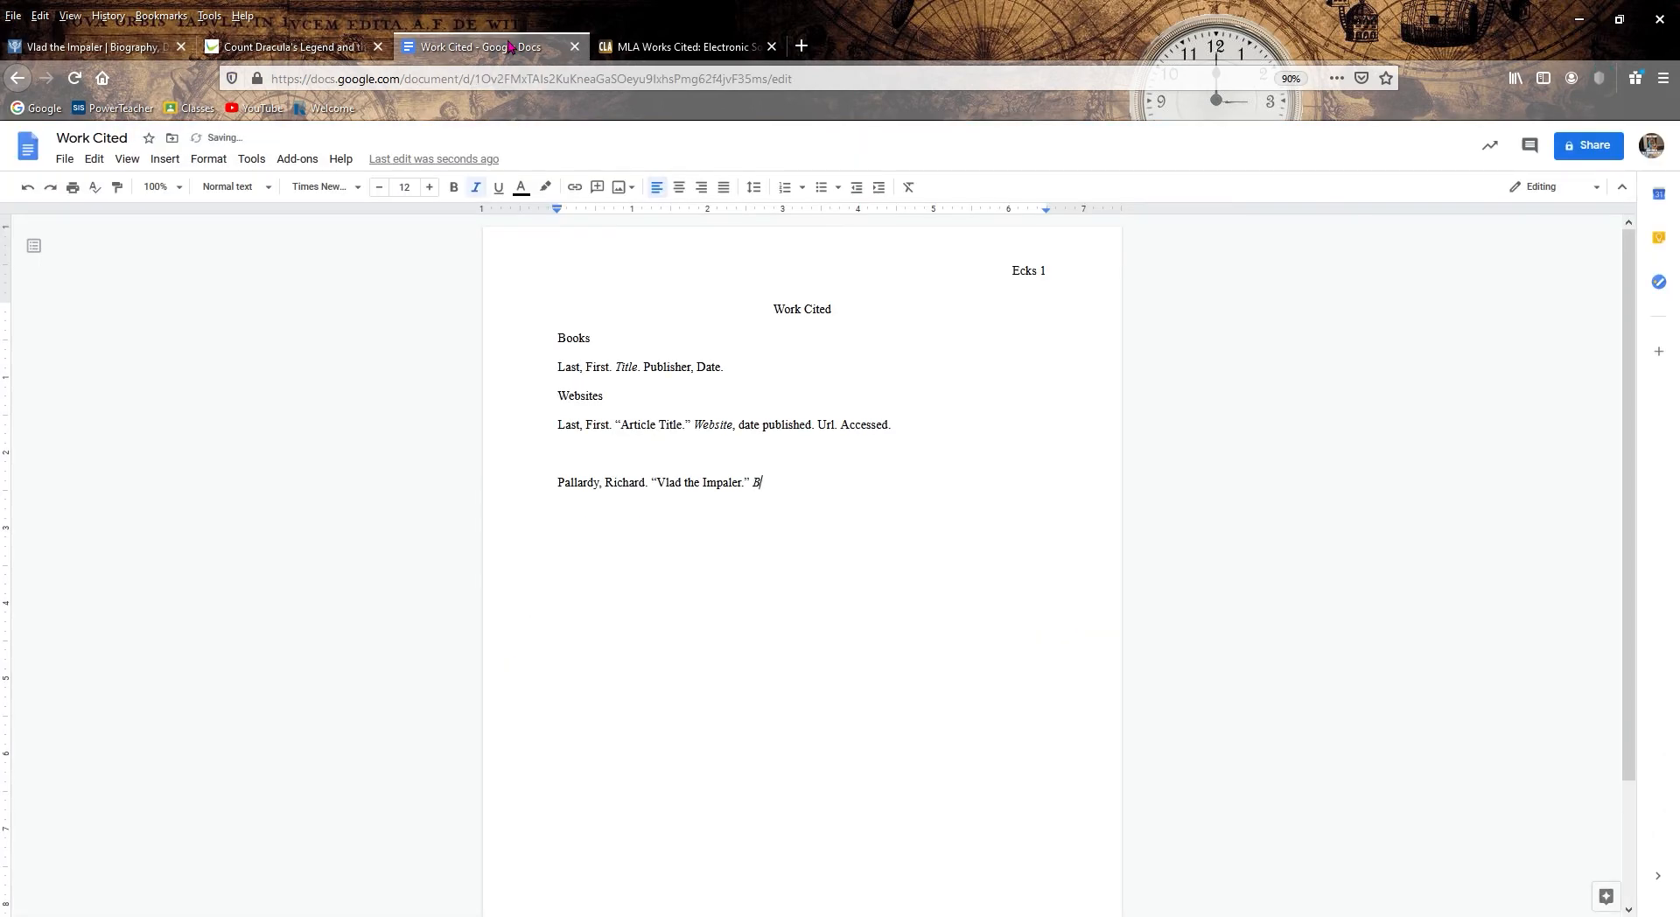
text(ritannica)
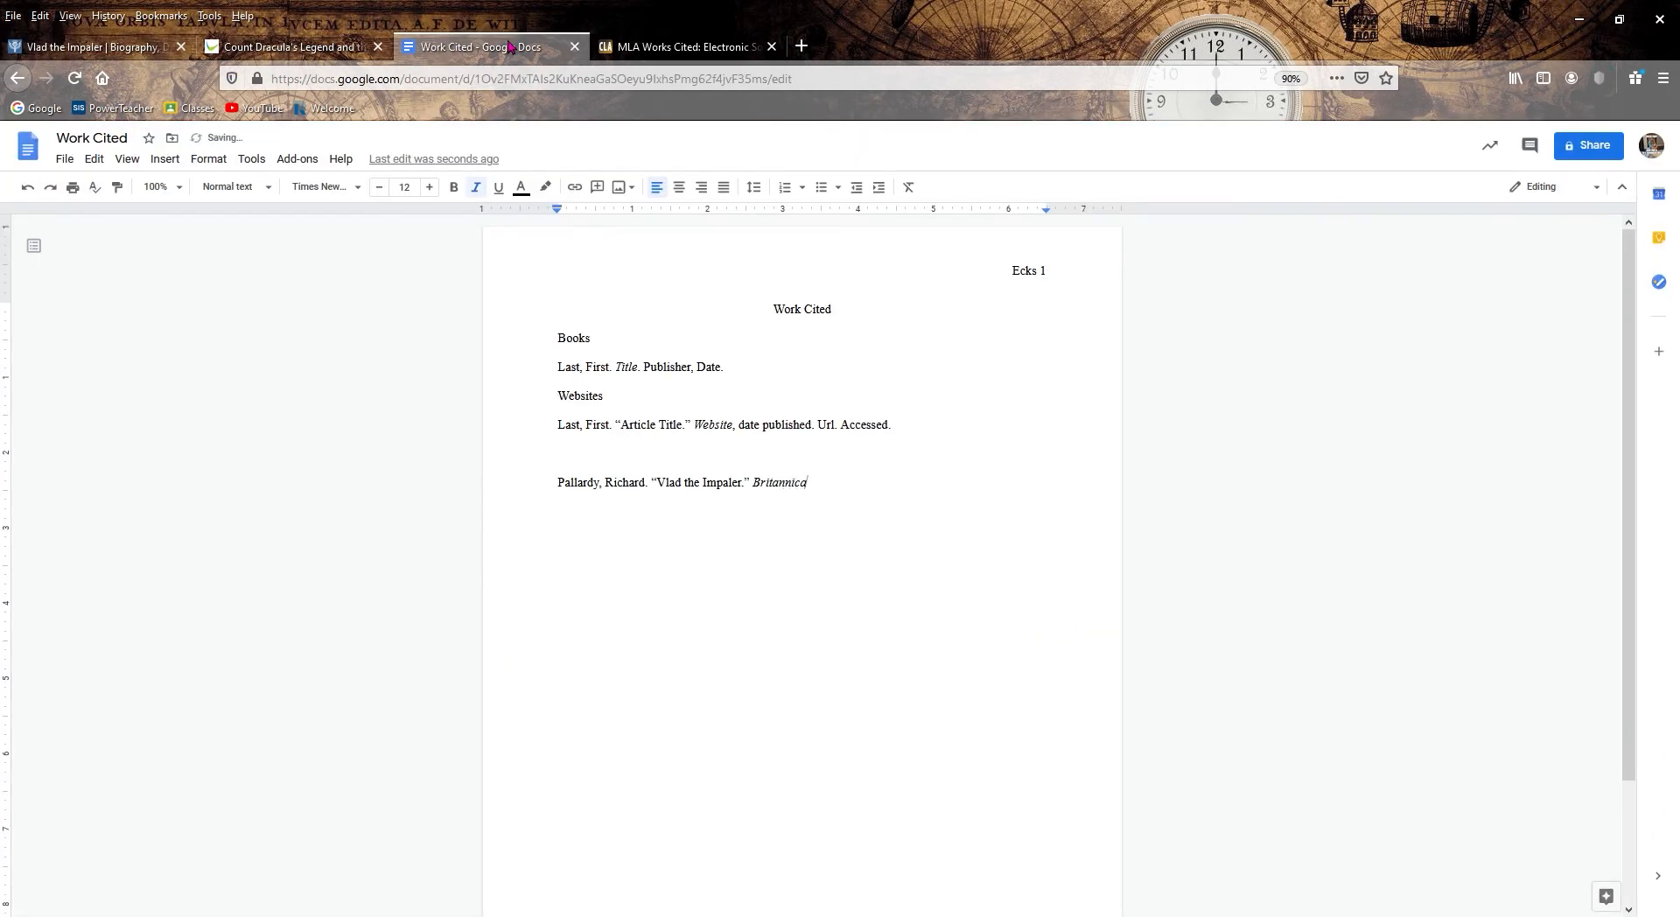
- Scan the Britannica article for a publication date and grab its web address
text(,)
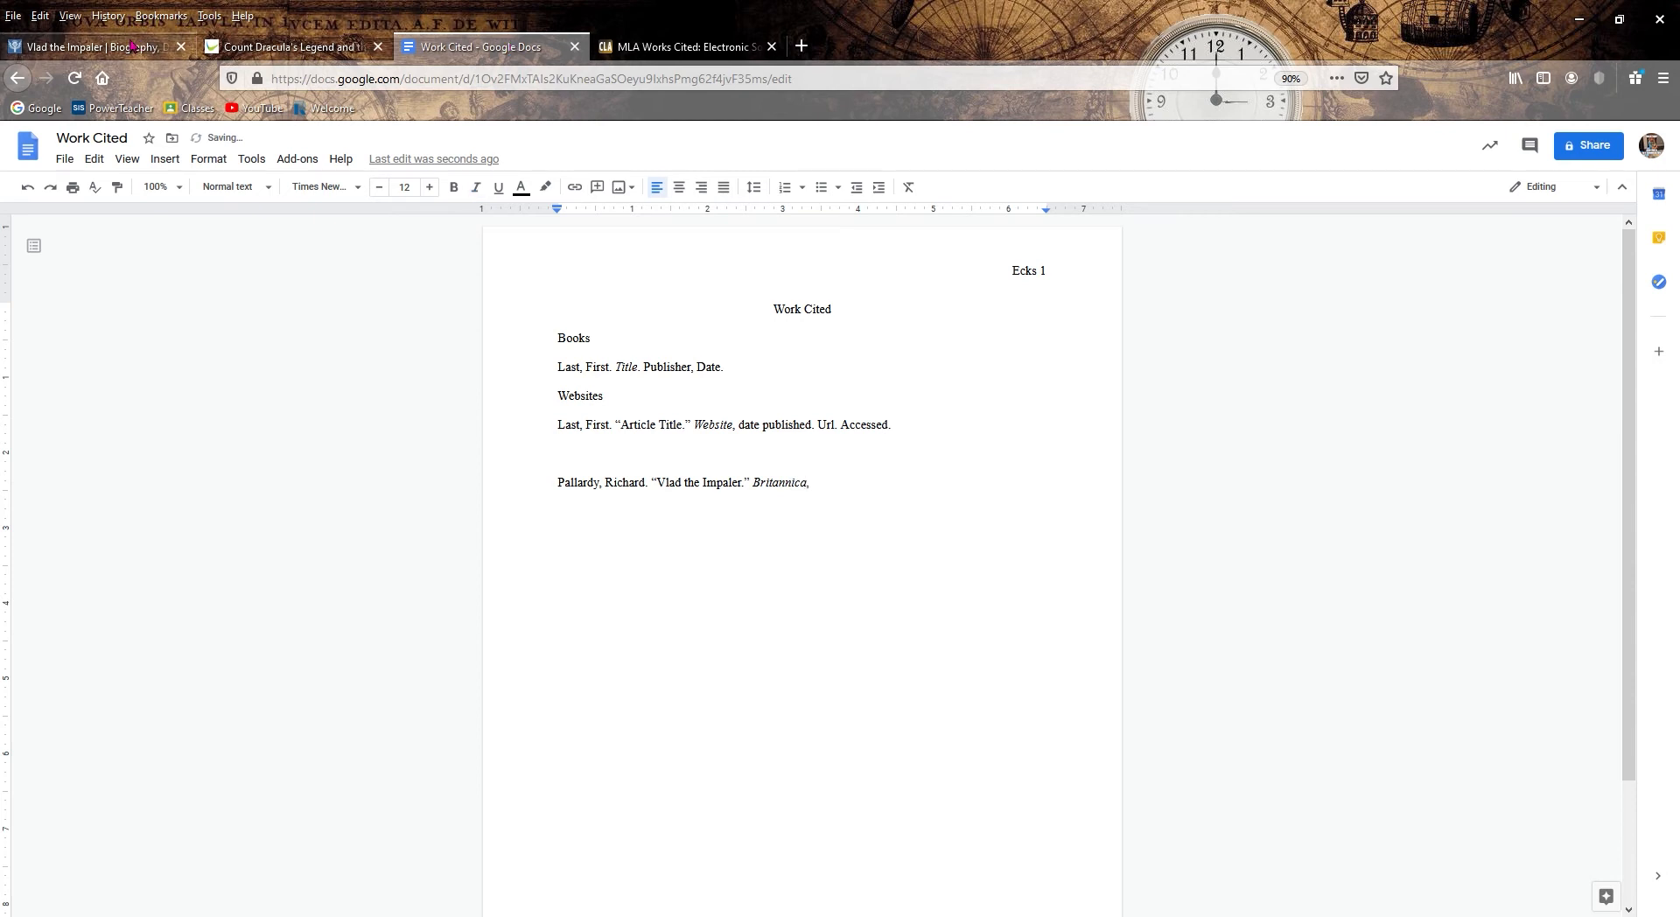
click(96, 45)
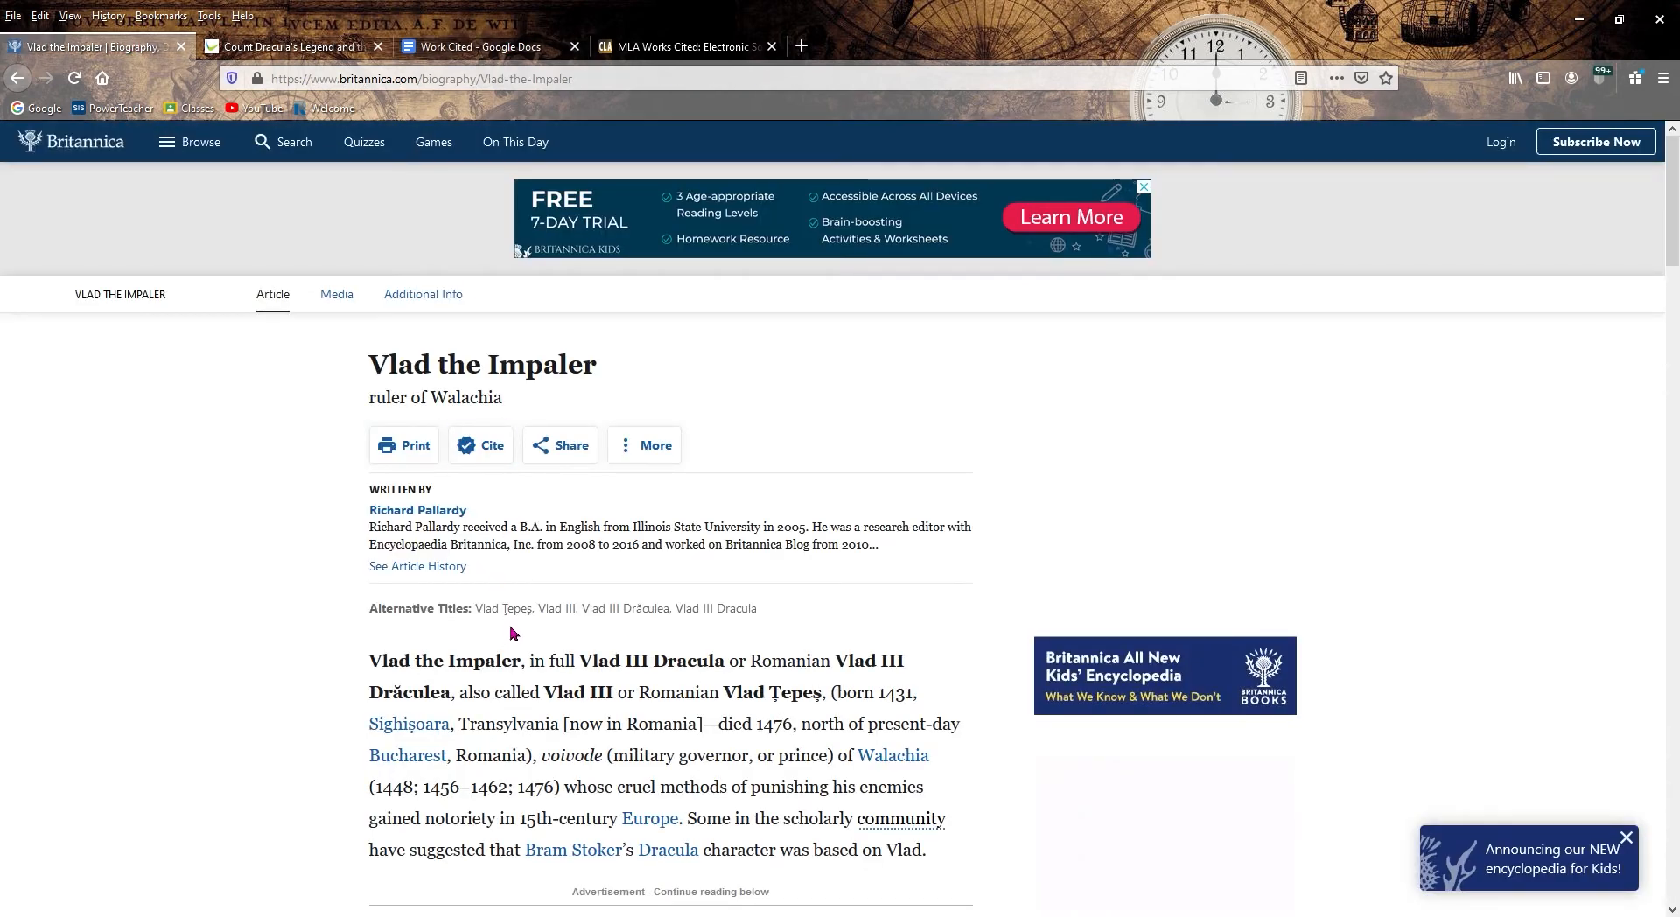
mouse_move(579, 654)
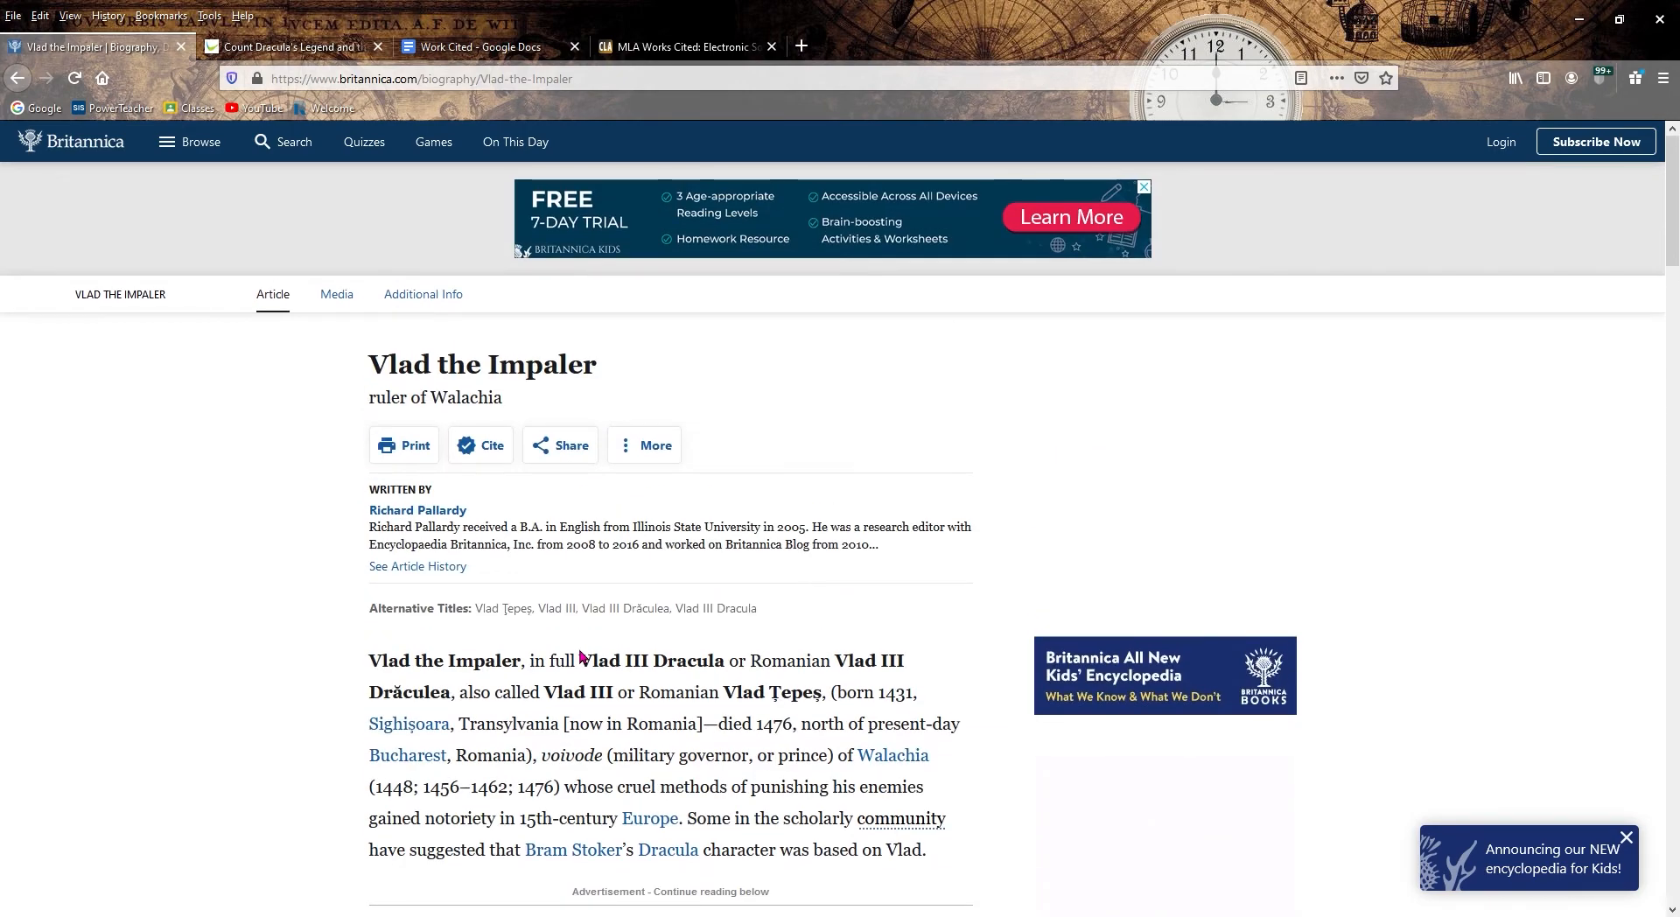
scroll(down, 3)
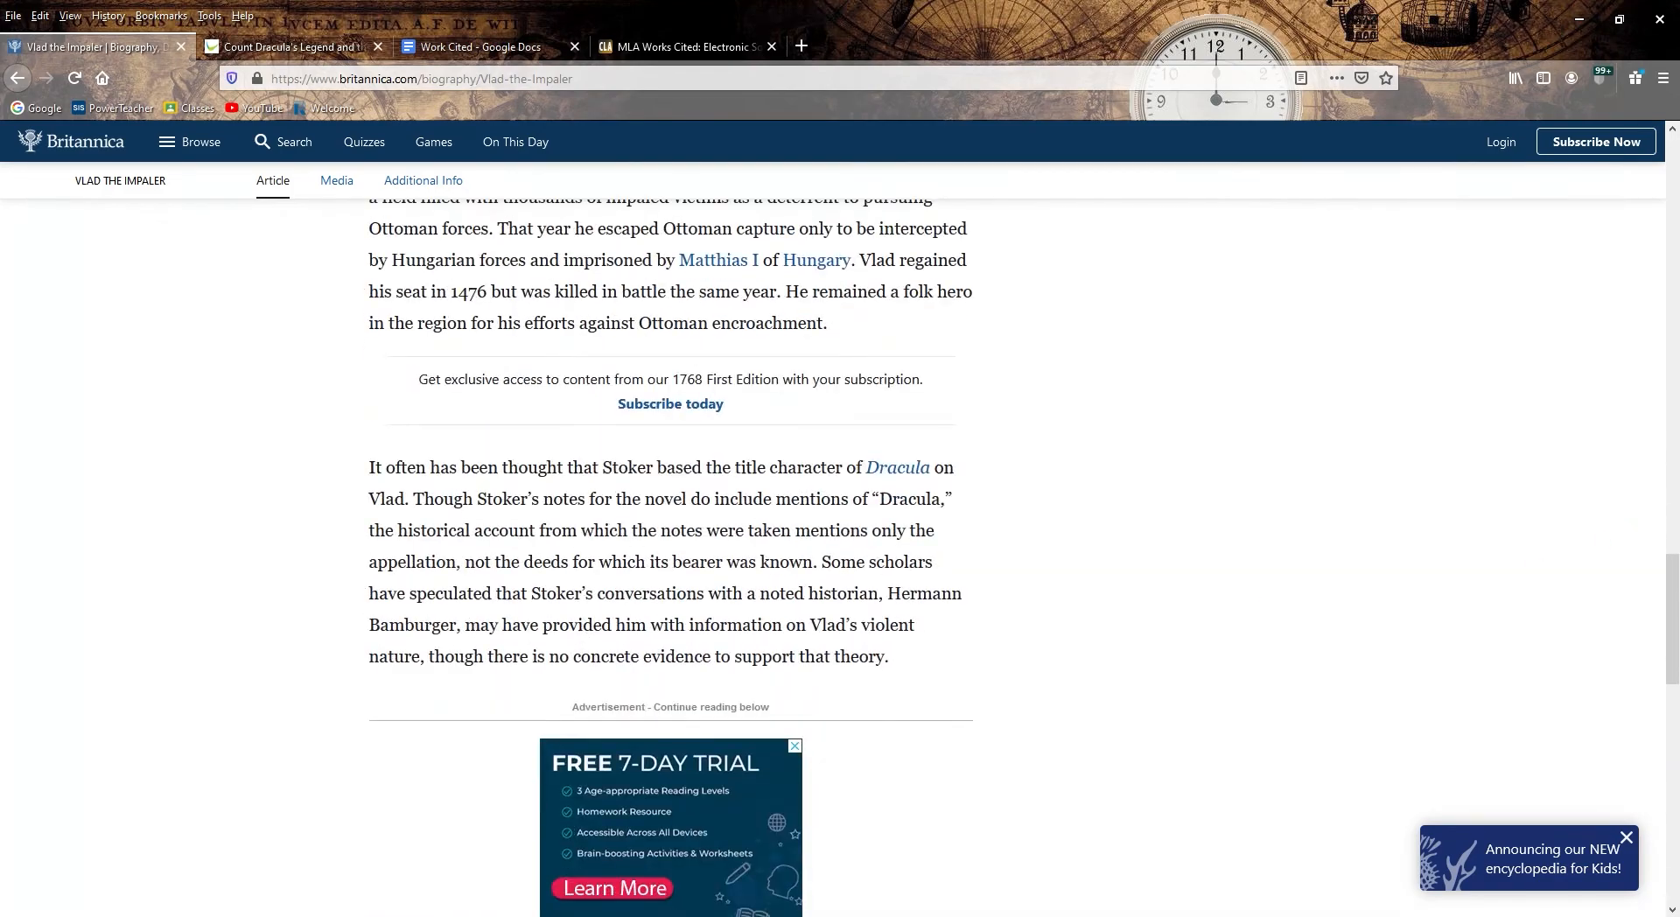
scroll(down, 3)
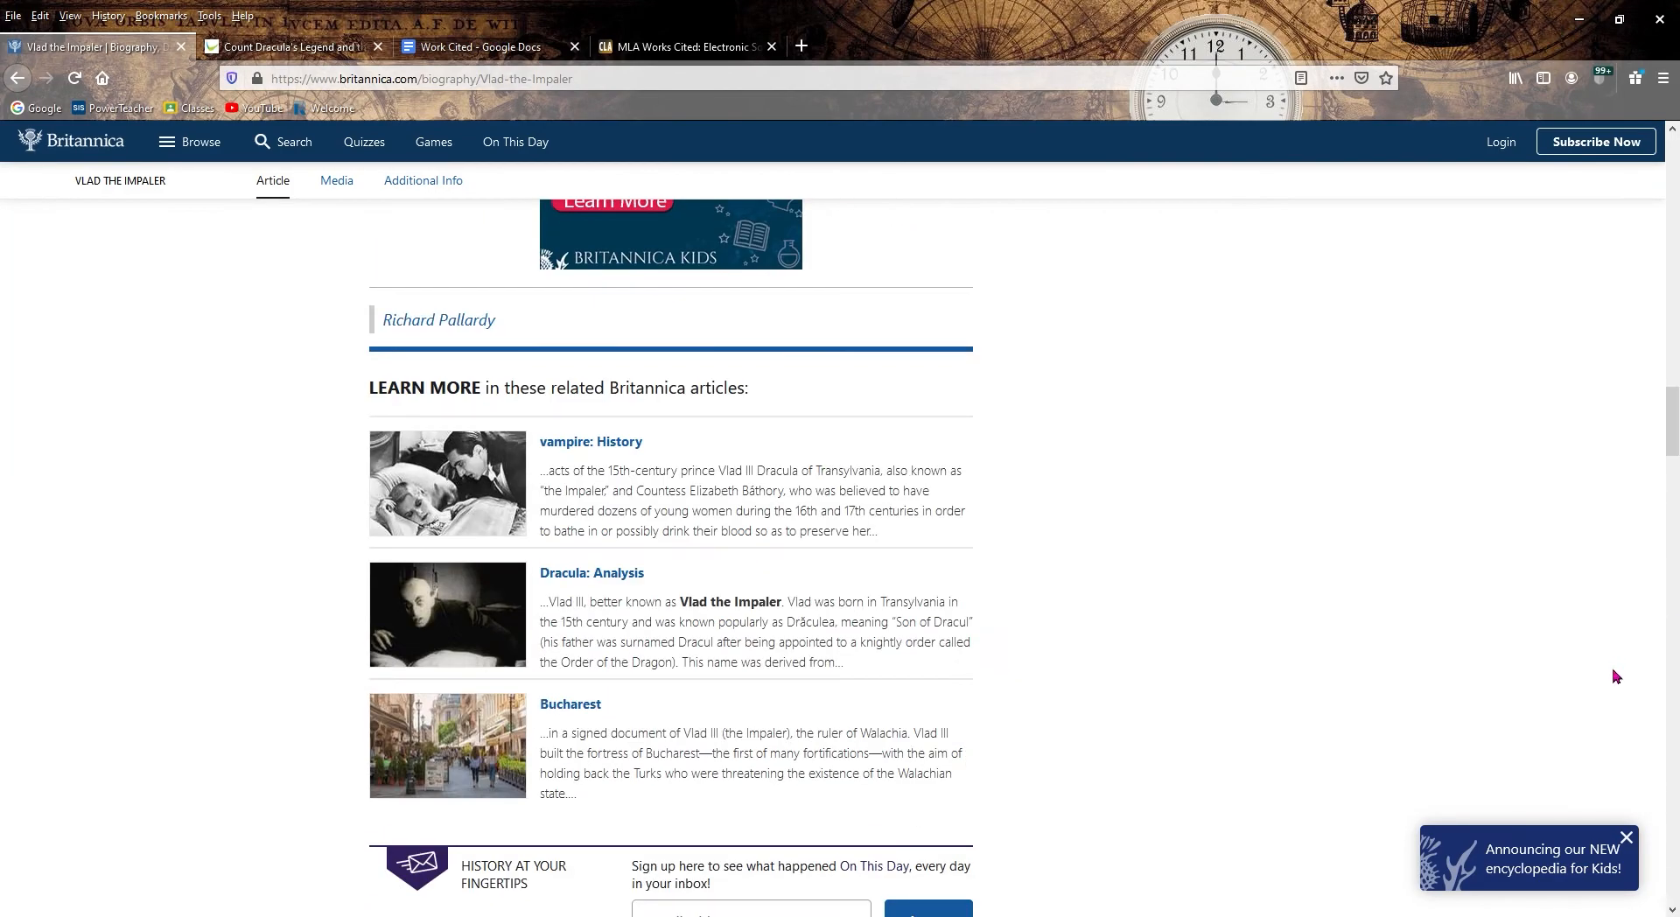
scroll(up, 3)
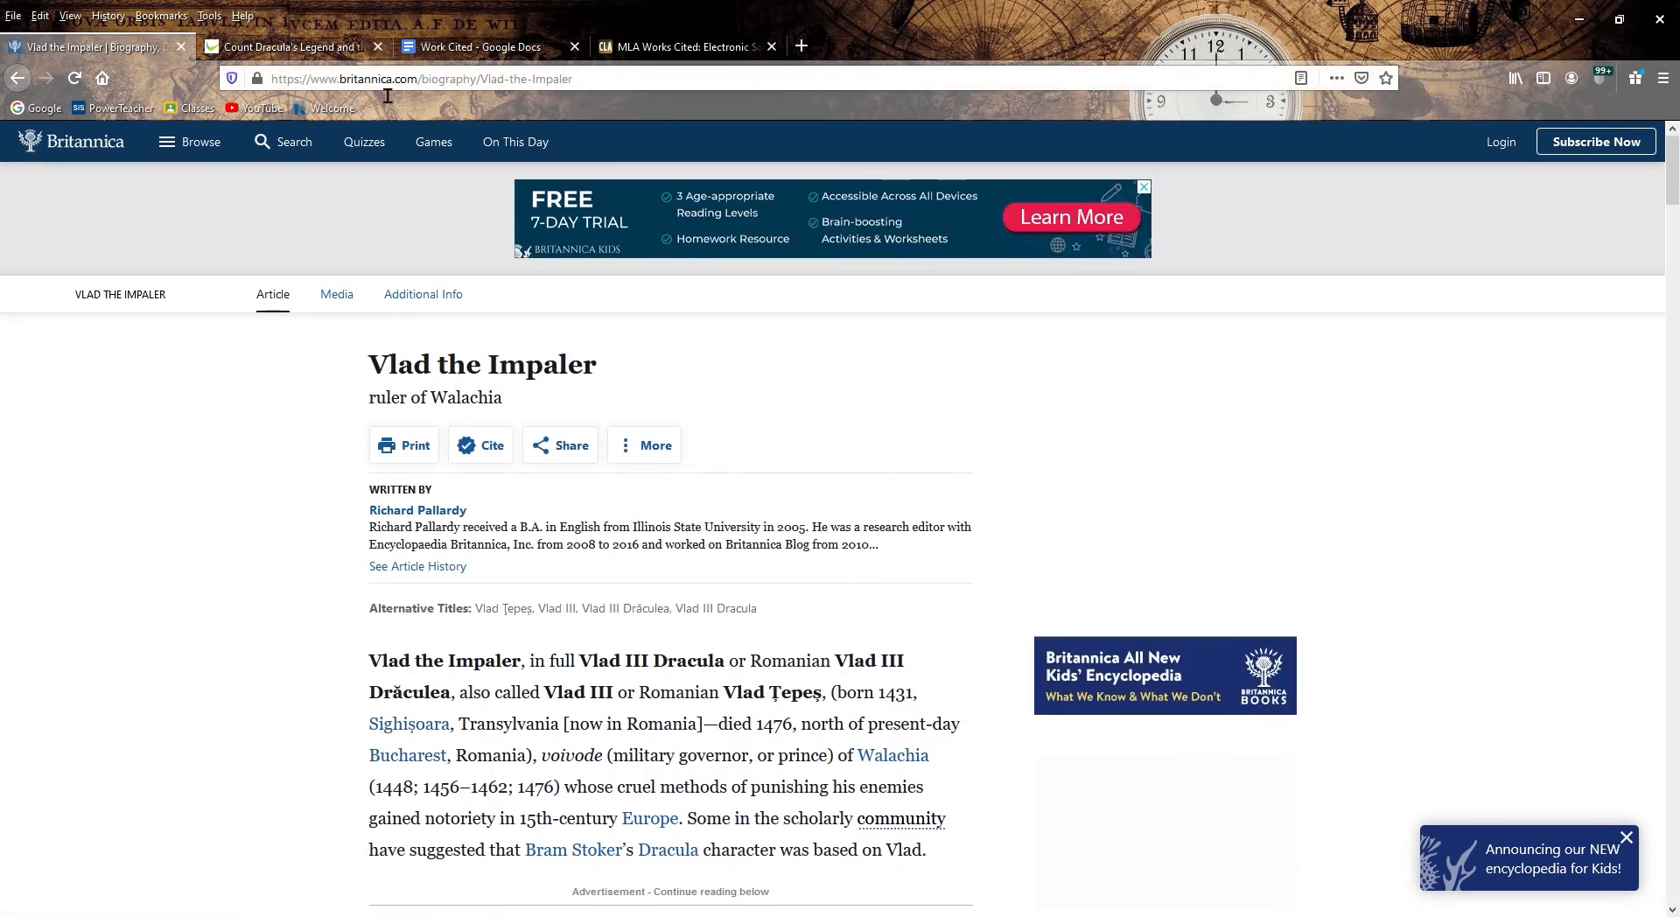
click(483, 45)
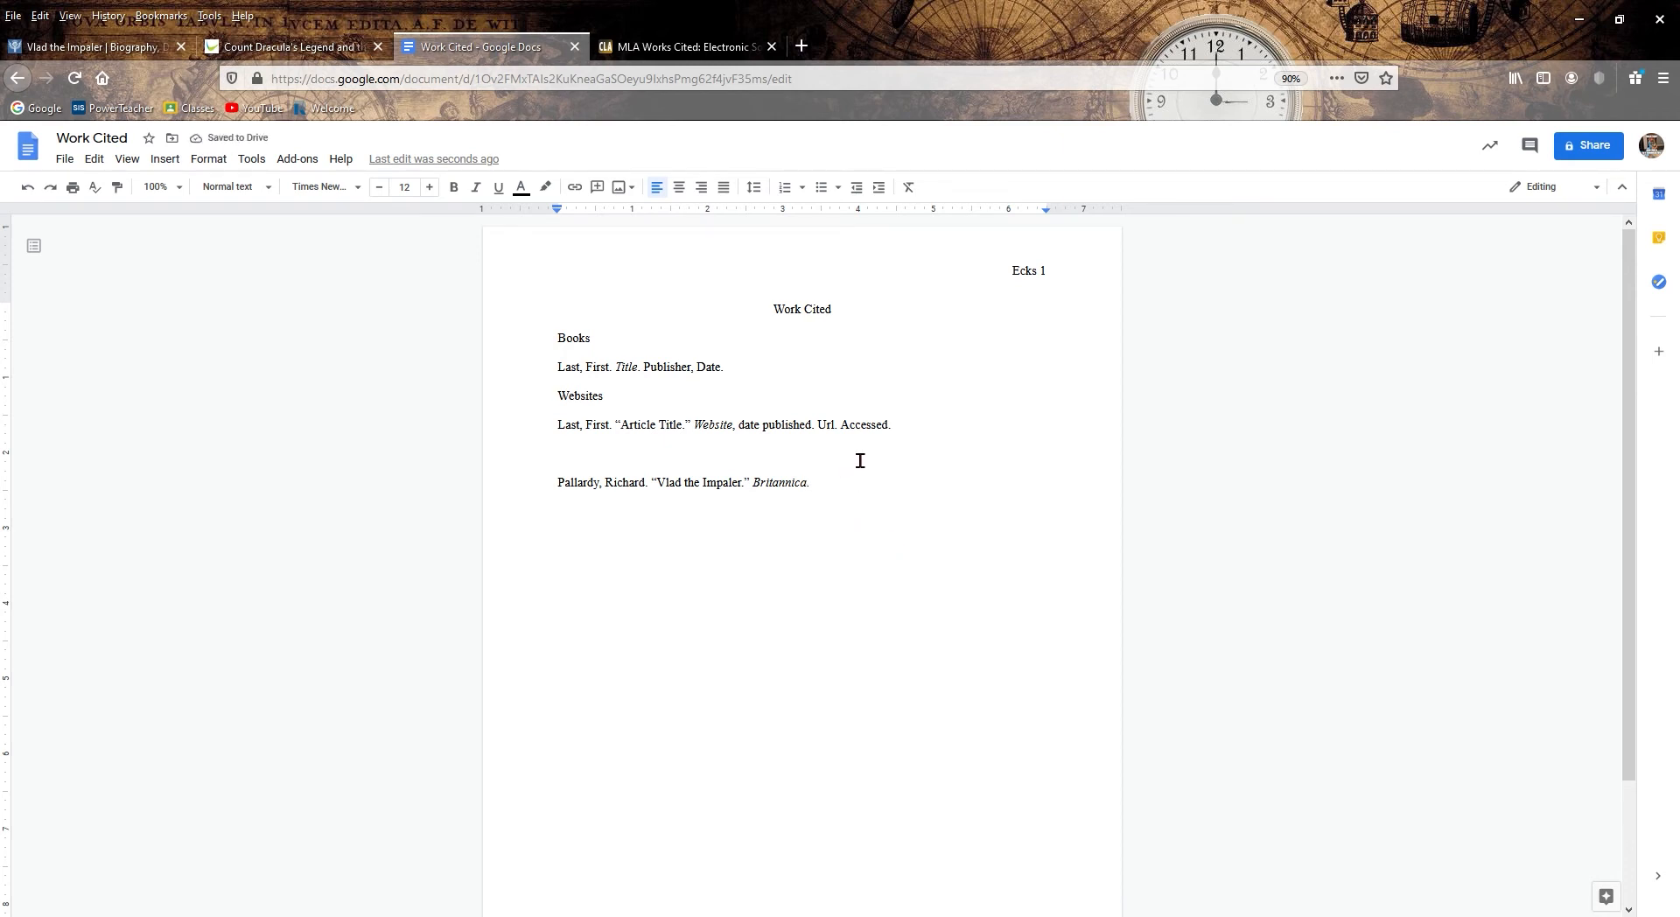
- Append the Britannica URL and 'Accessed 3 November 2020.' to the citation
click(96, 46)
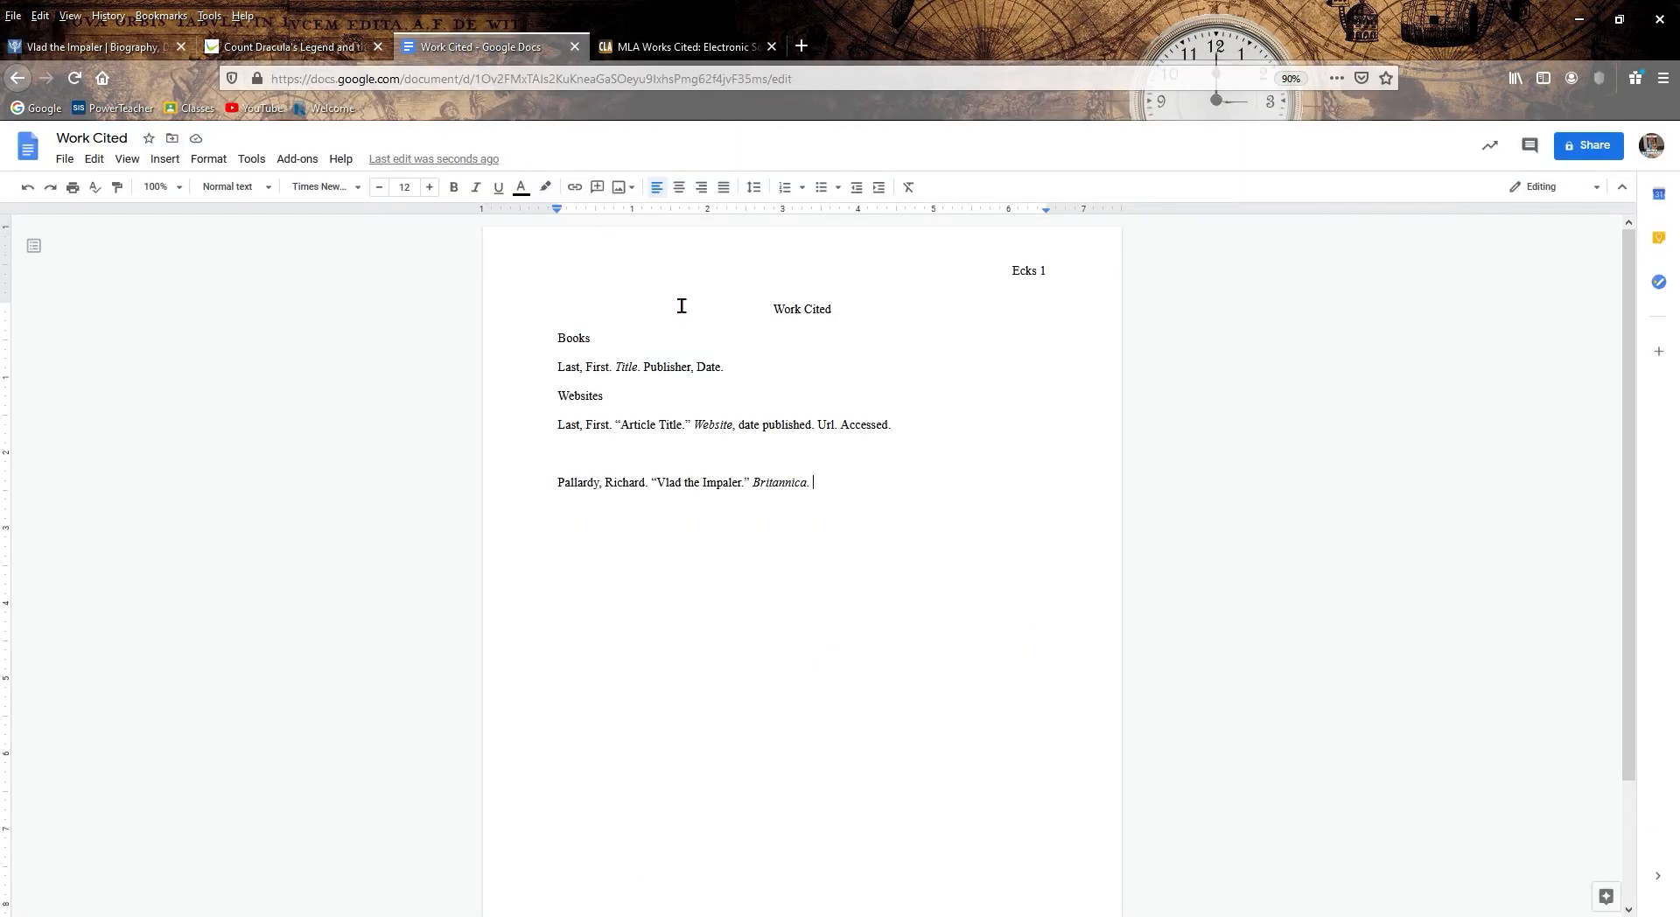
mouse_move(1033, 689)
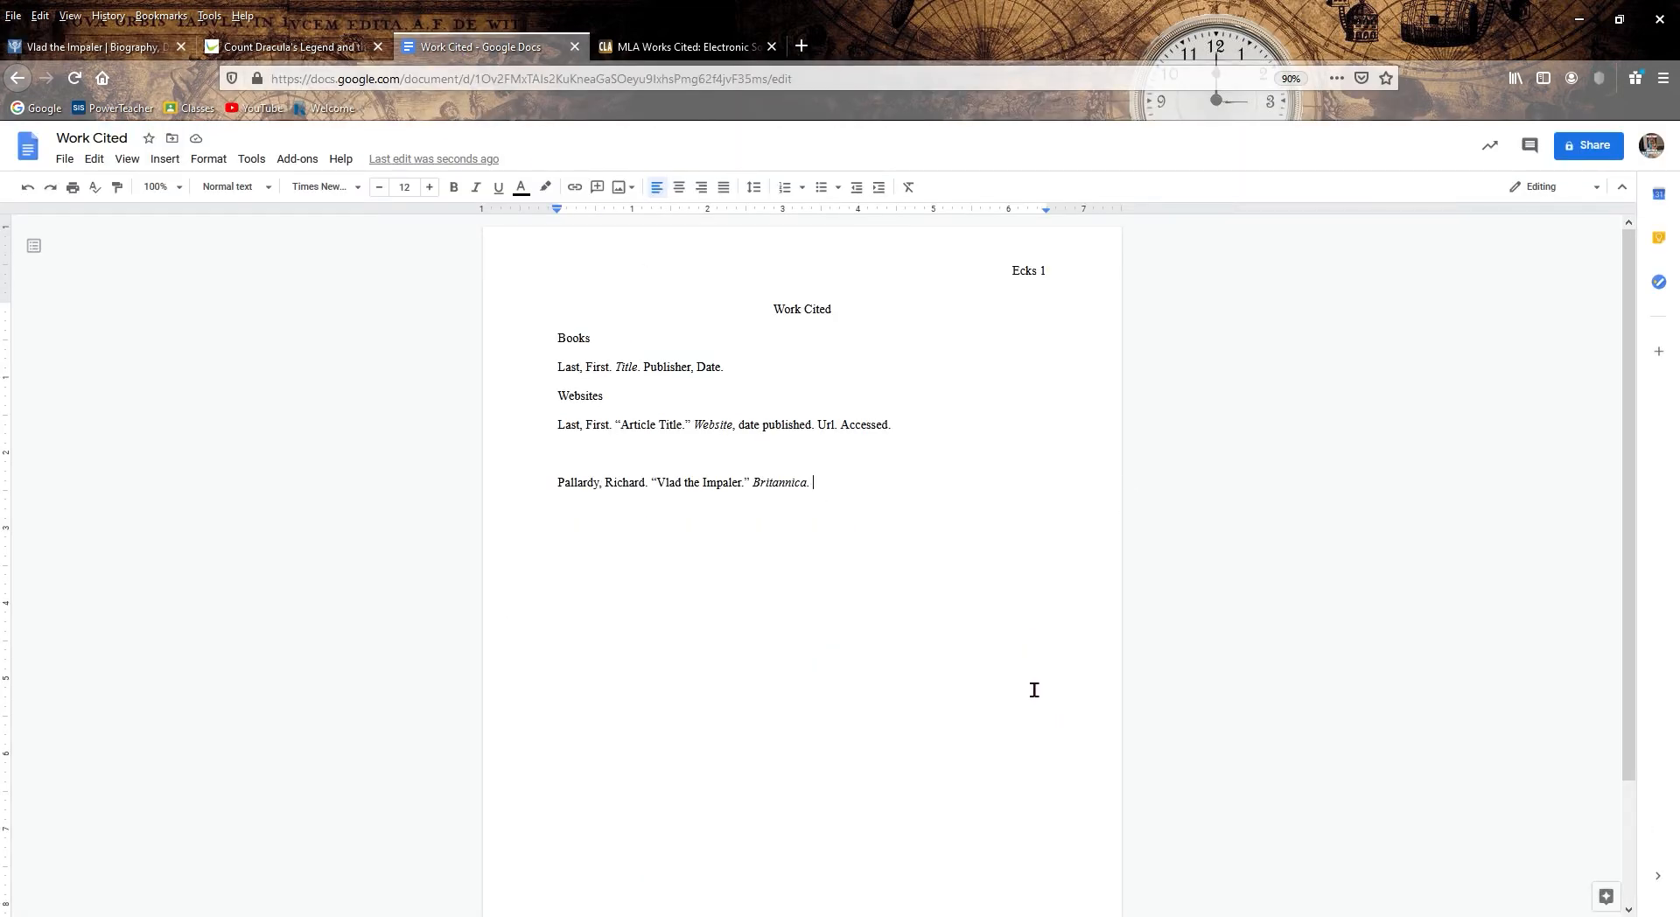
text(https://www.britannica.com/biography/Vlad-the-Impaler.)
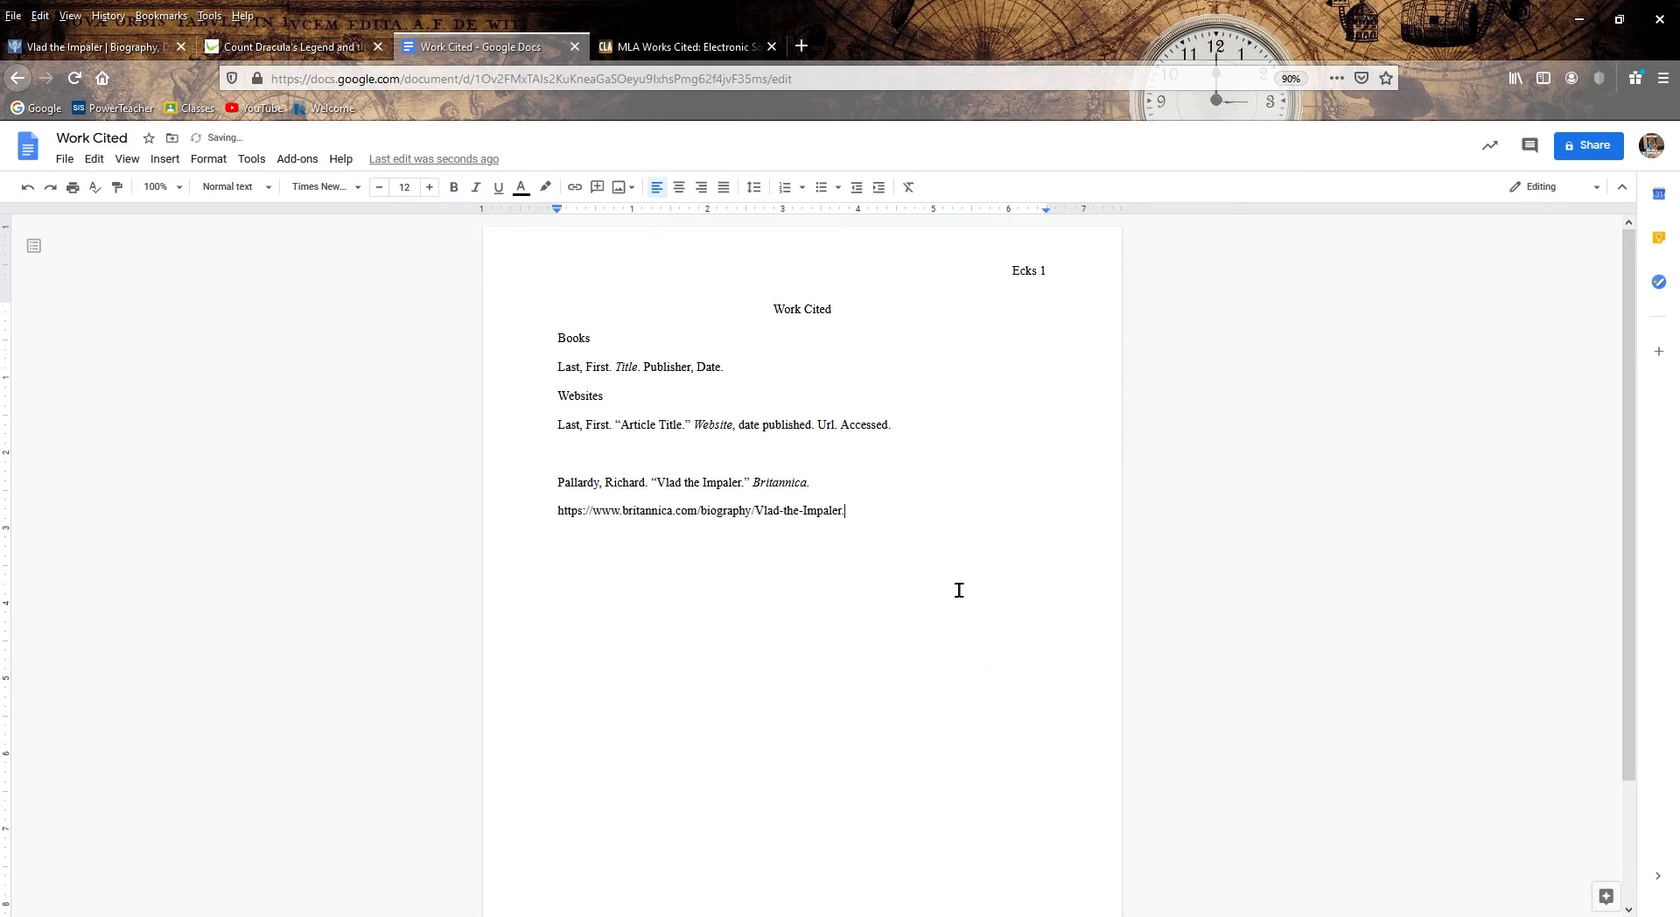
text(Accessed)
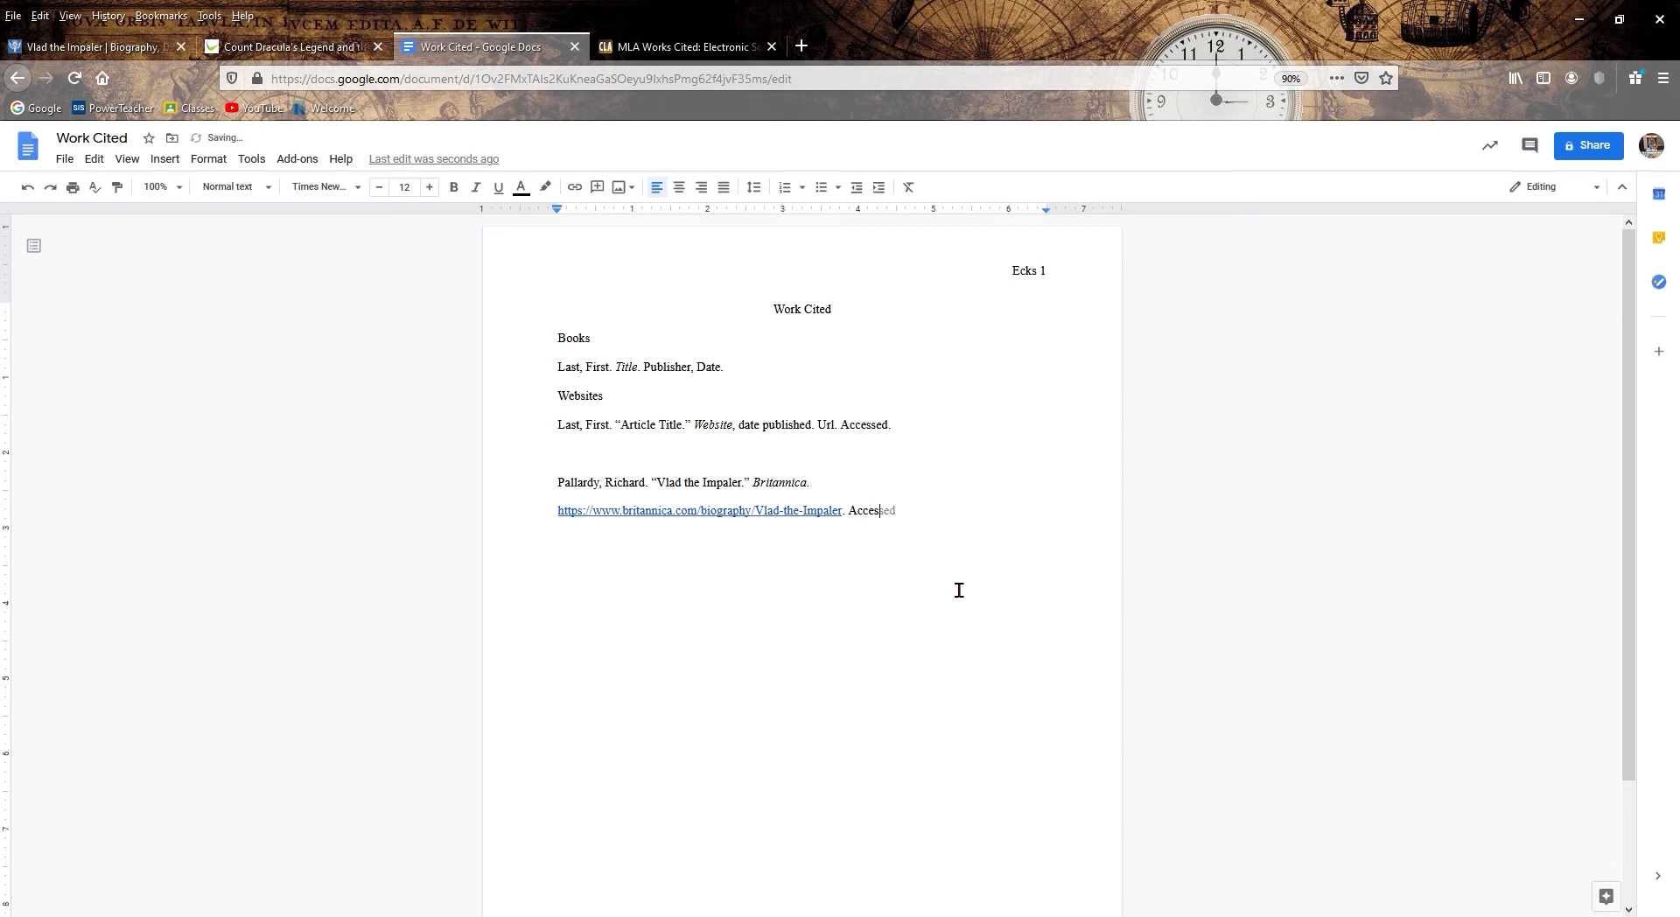
text(2)
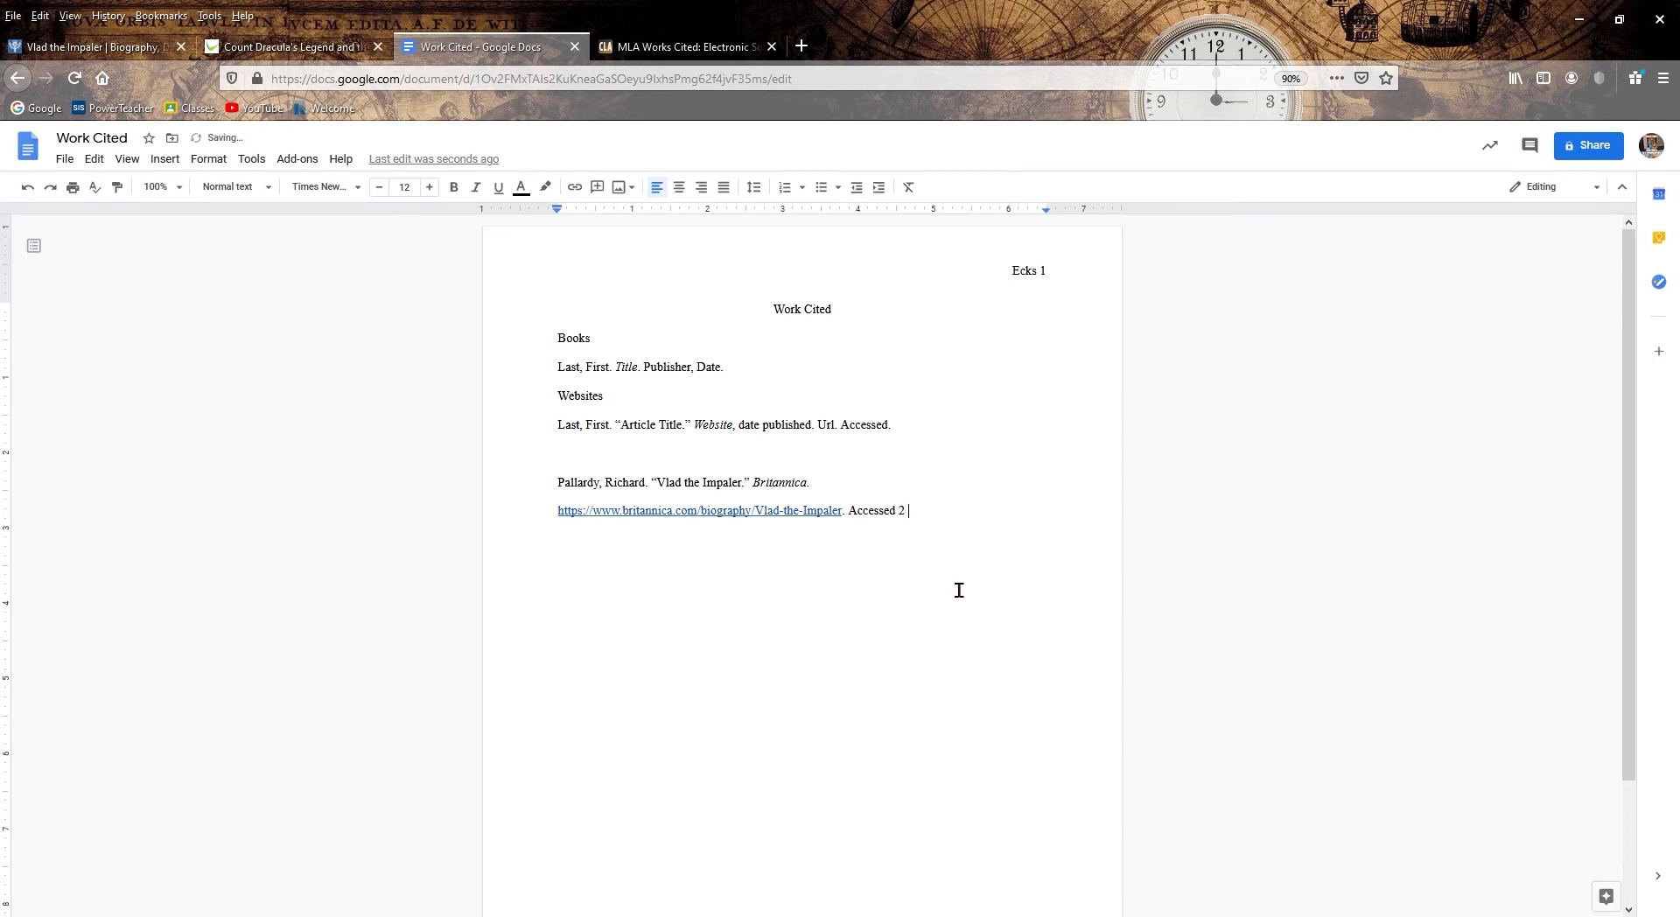
text(3 November 2020.)
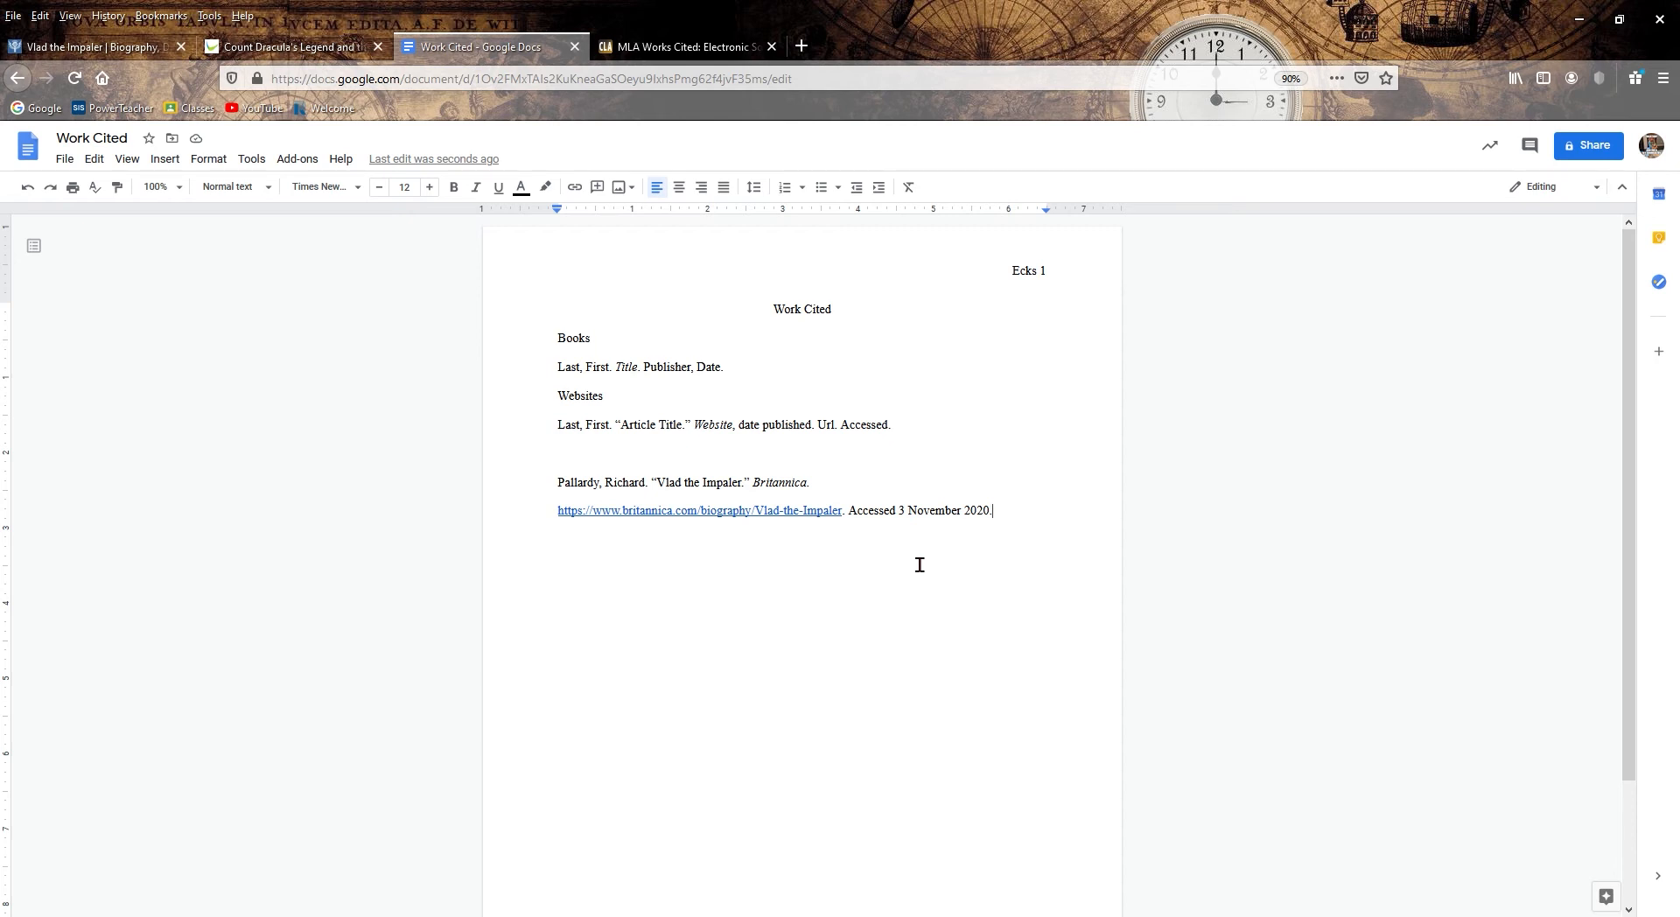
mouse_move(616, 553)
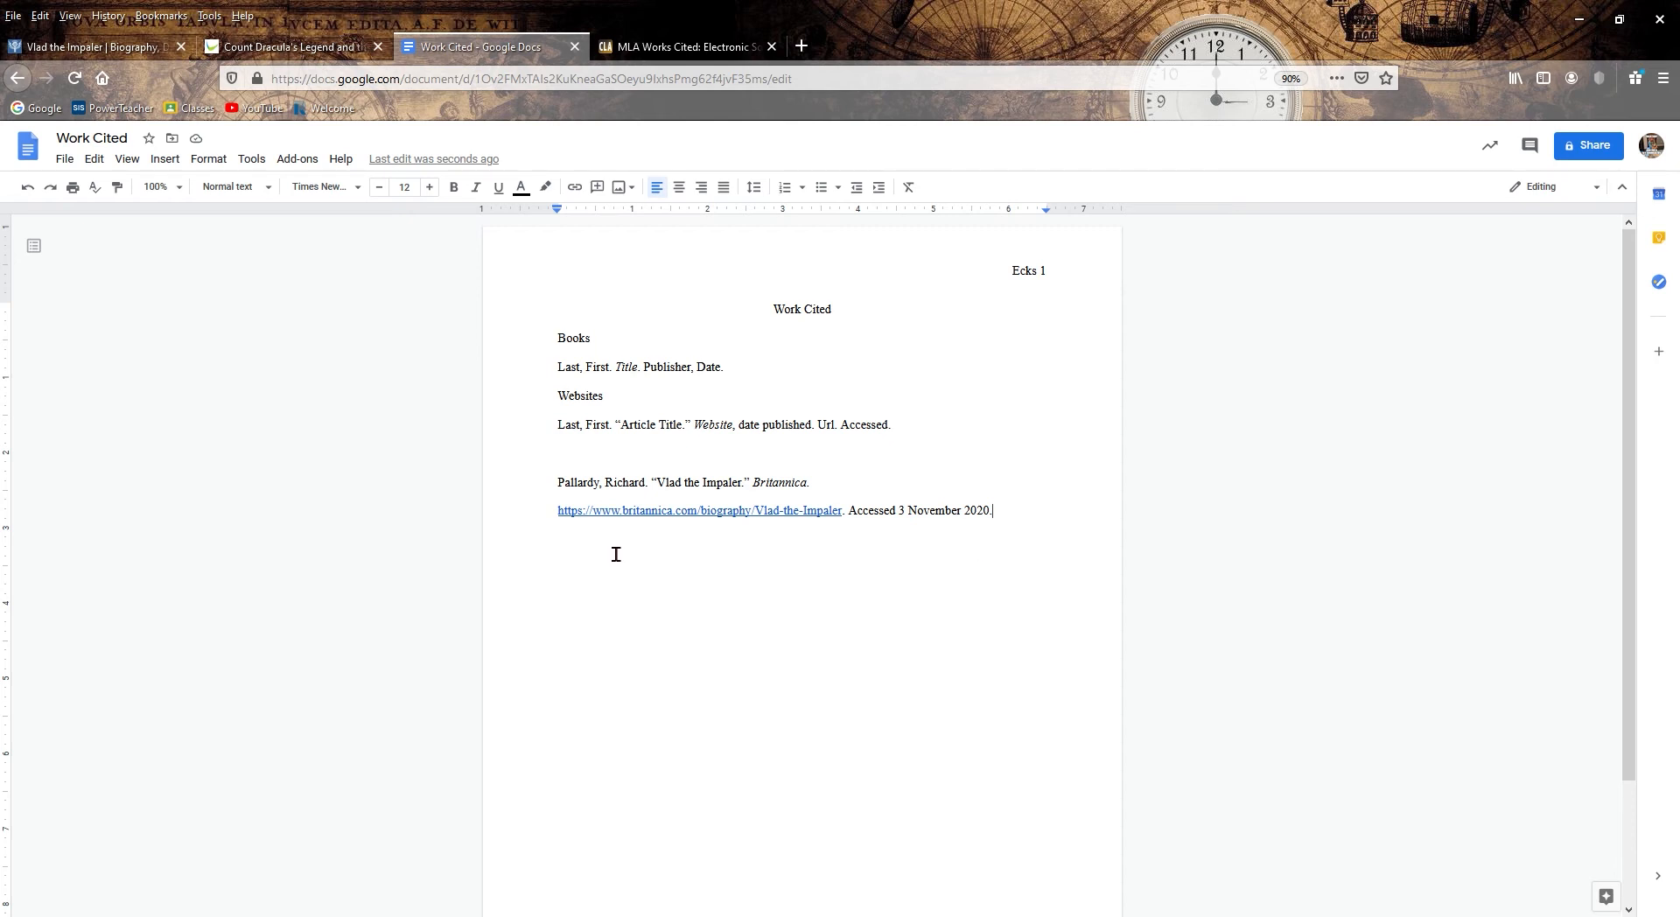
mouse_move(695, 632)
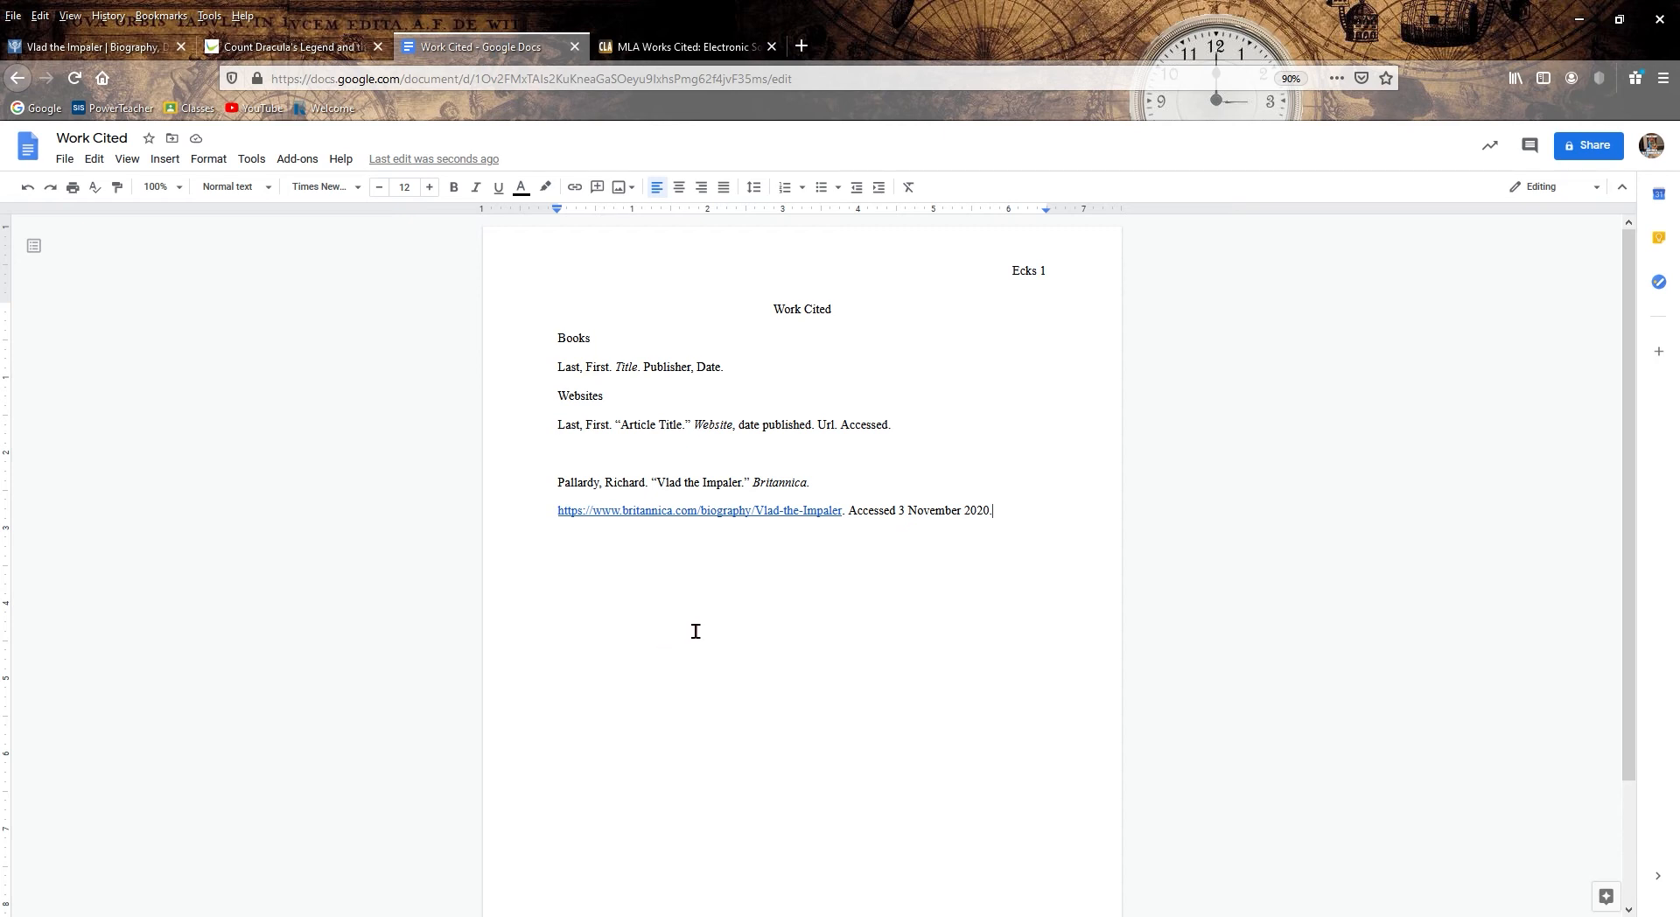
- Indent the citation's URL line as a hanging indent and start a new line below it
click(700, 509)
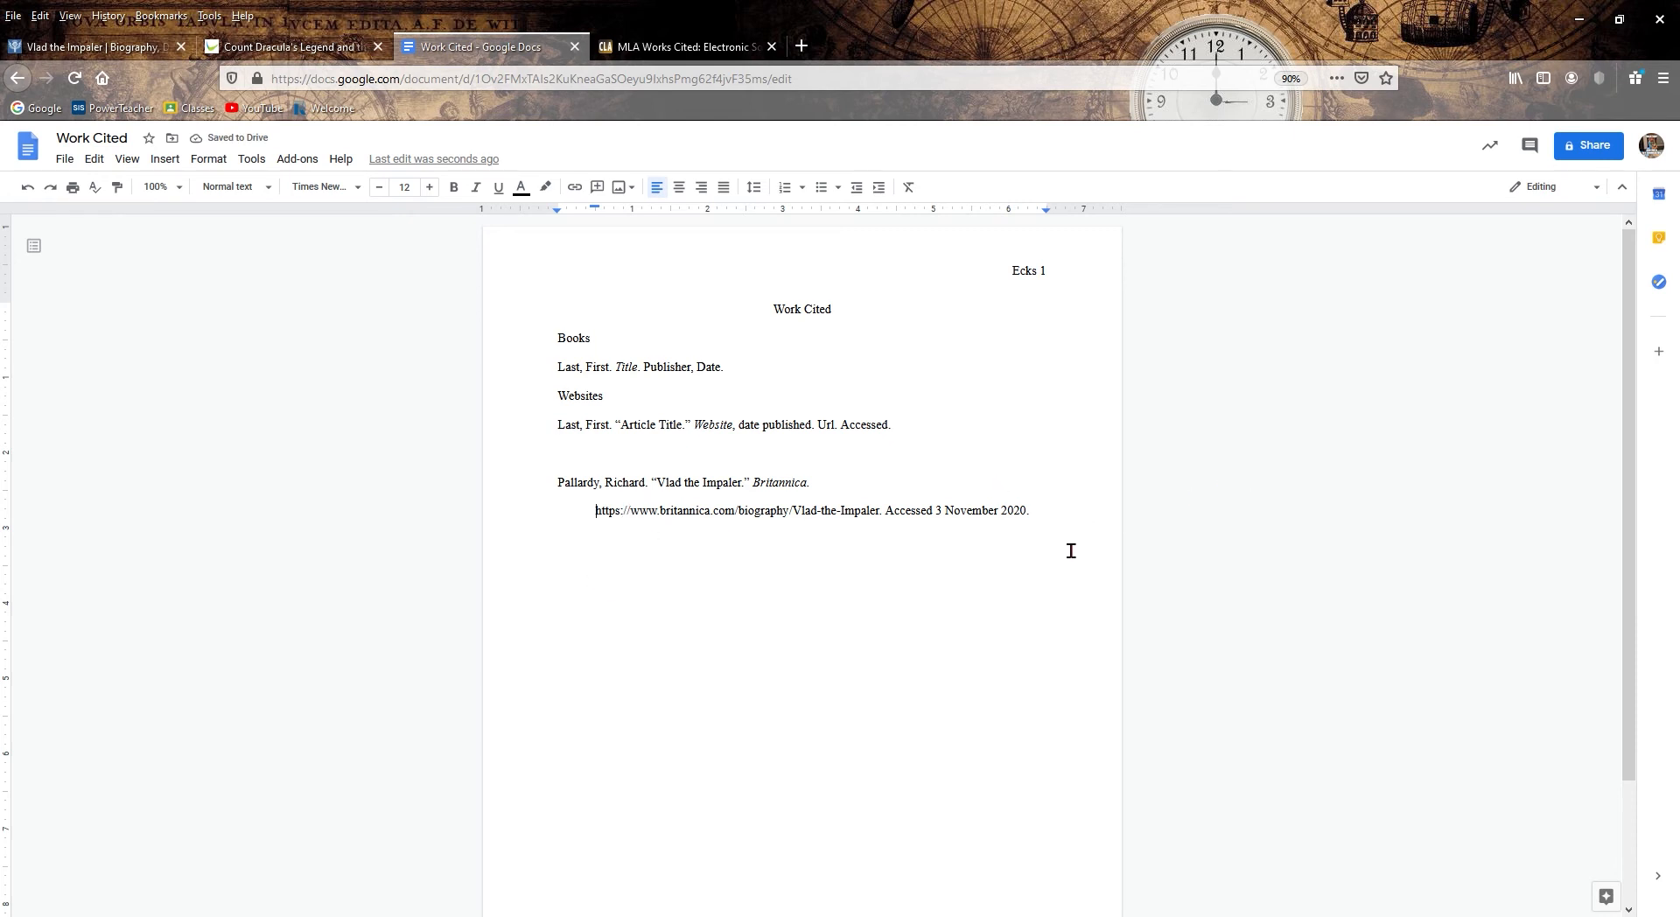
key(enter)
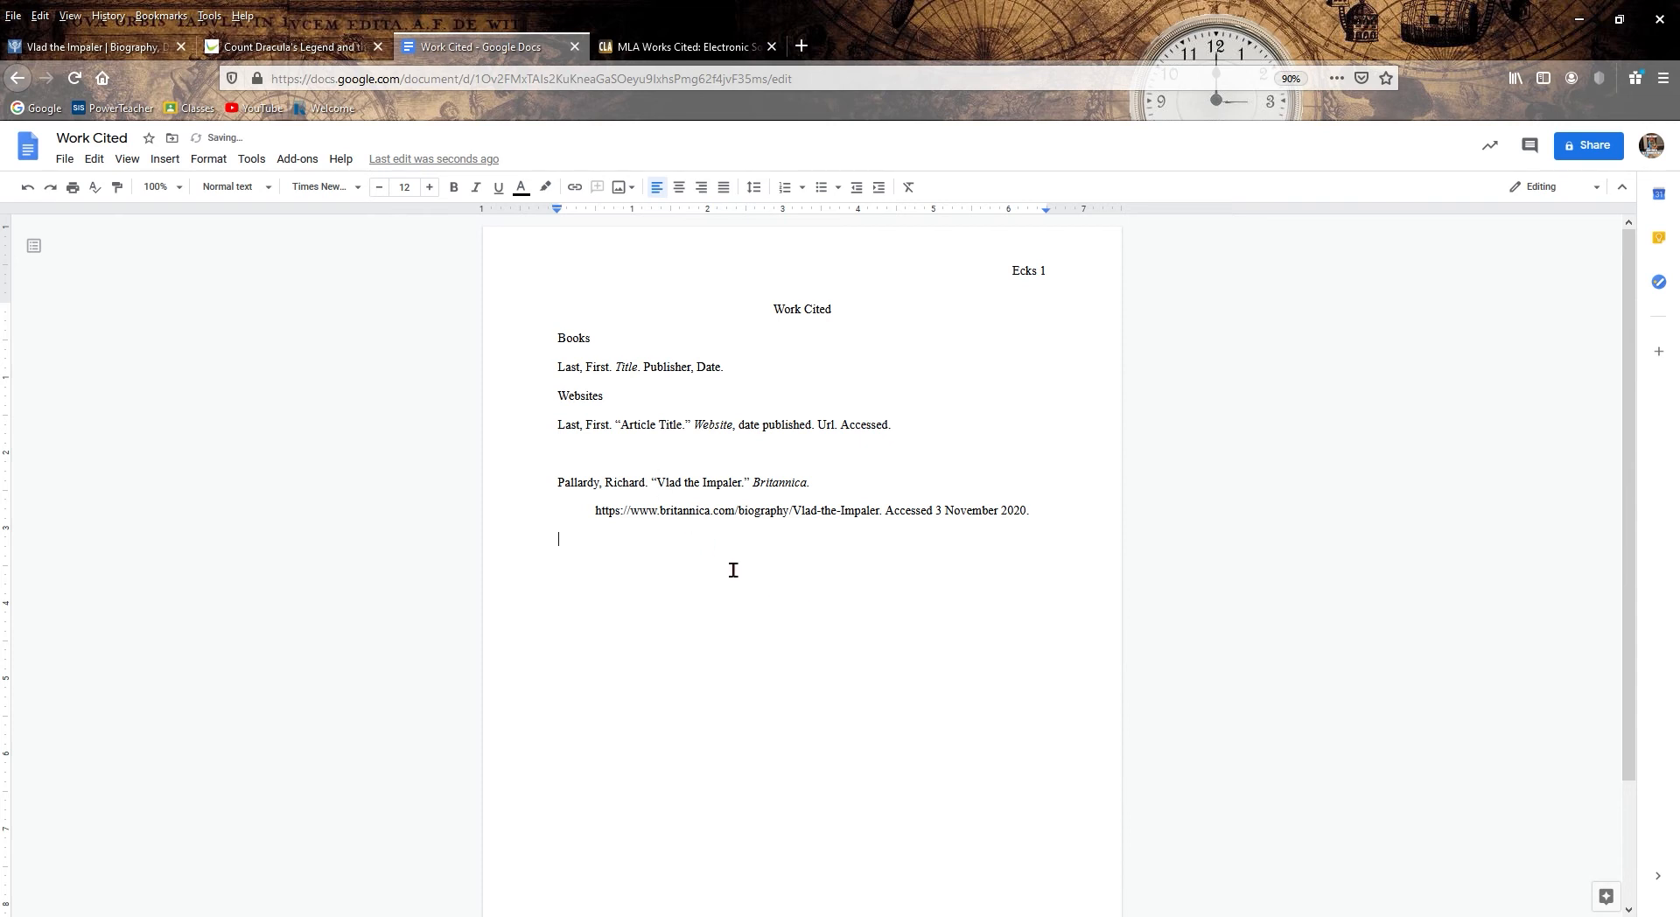
mouse_move(388, 130)
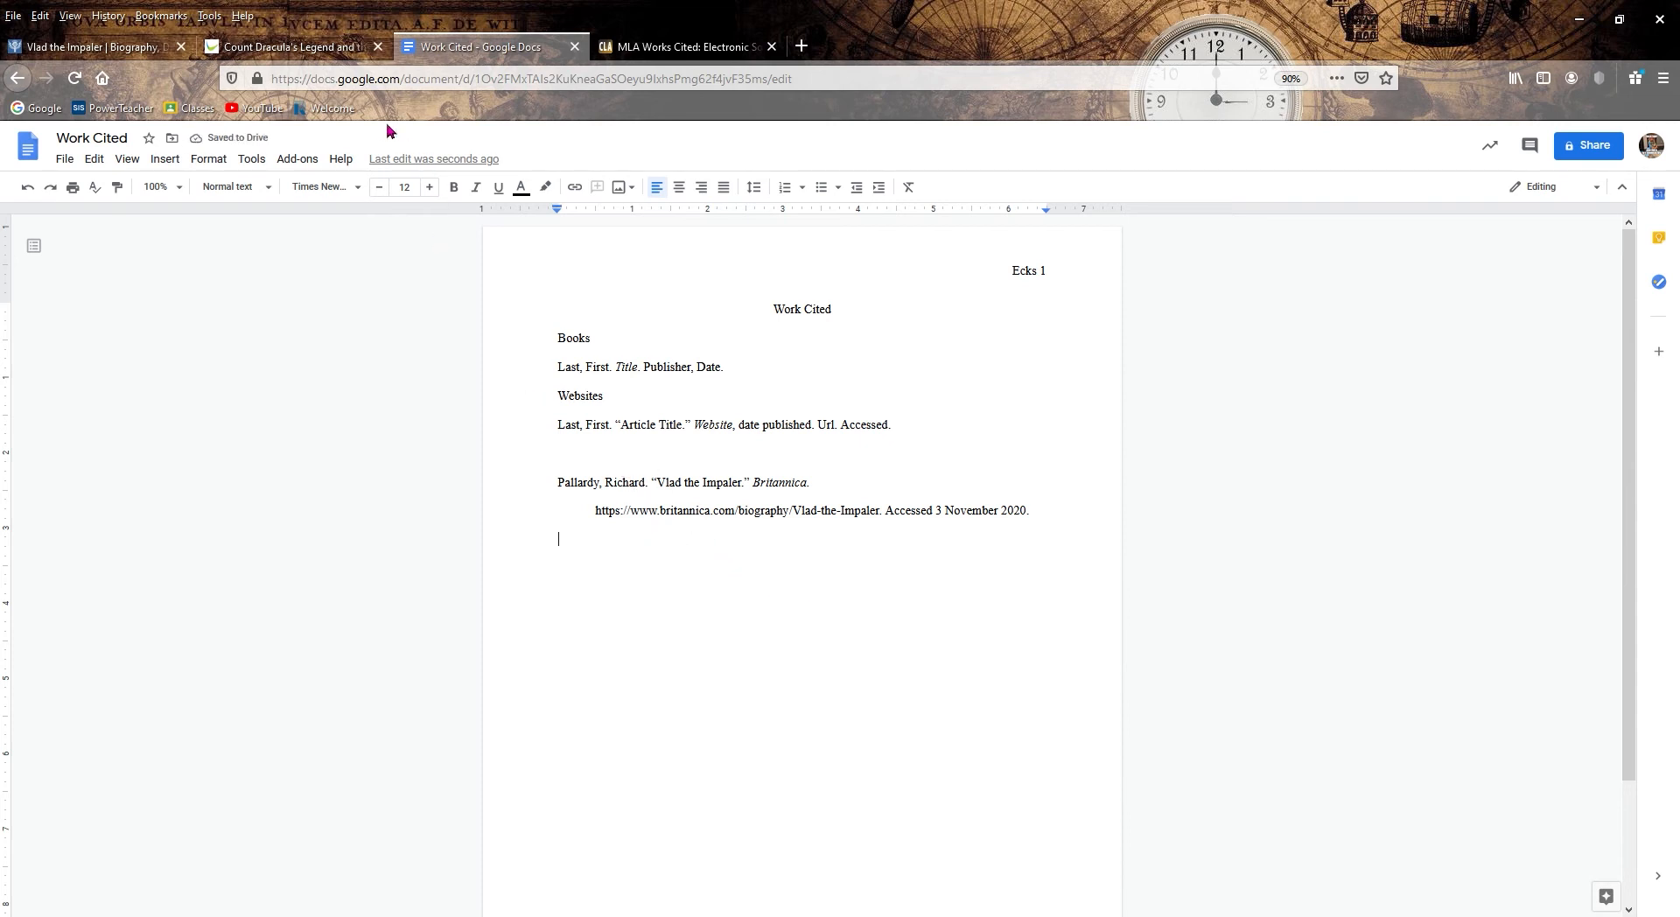
- Start the second citation with the quoted title '"Dracula Legend."' from the tourism page
click(288, 45)
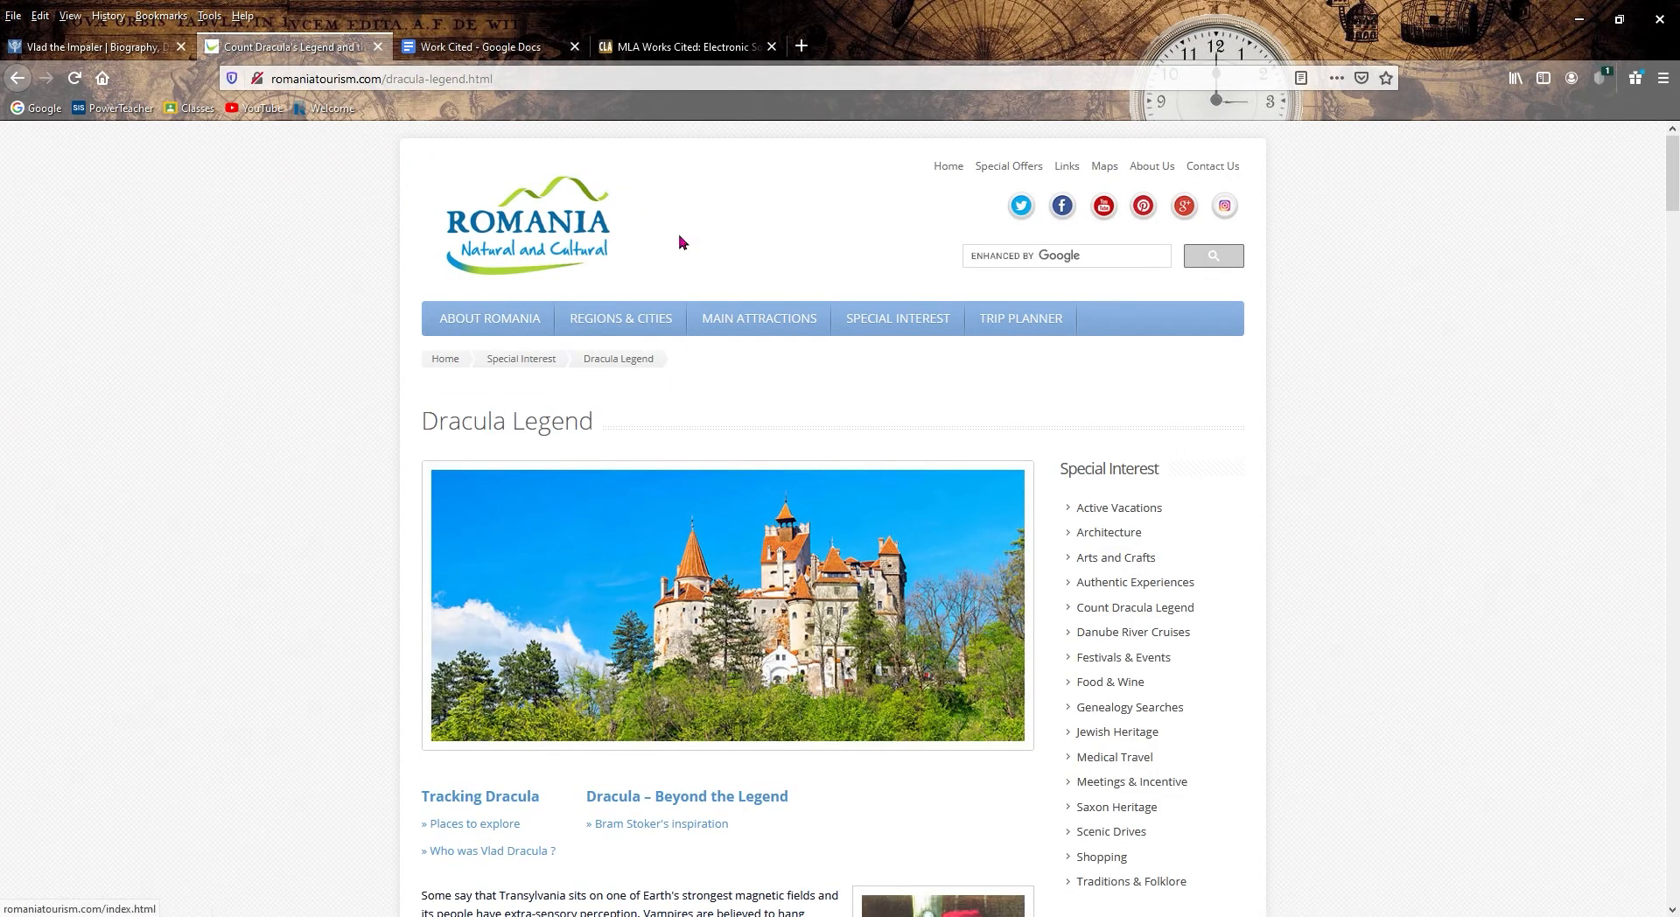
mouse_move(903, 425)
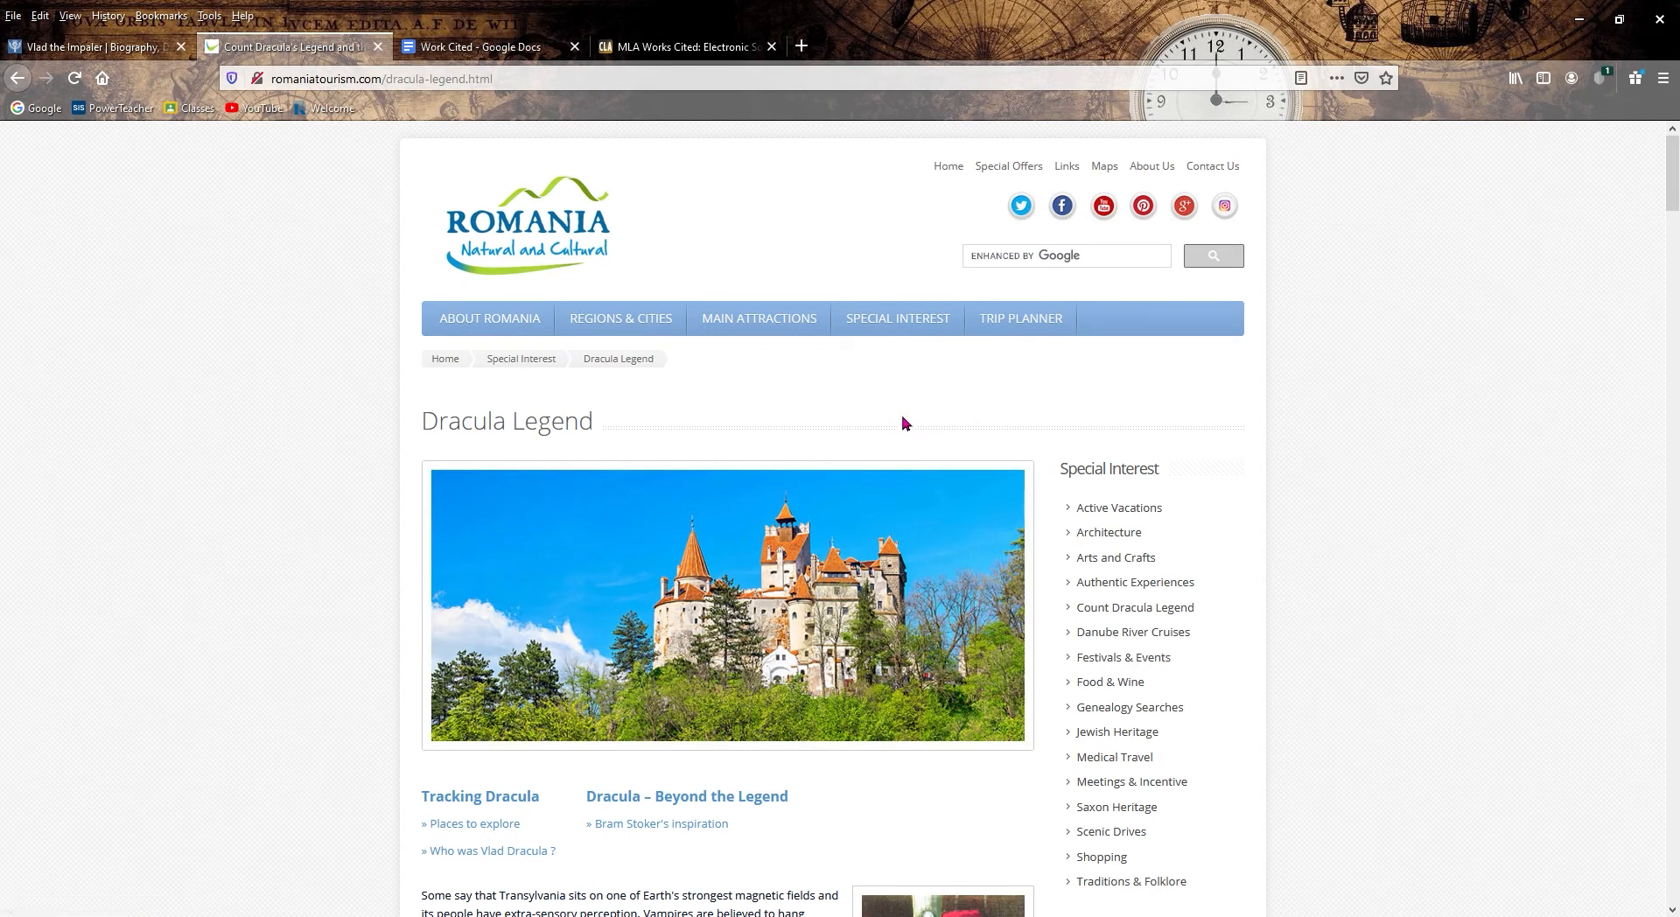
mouse_move(861, 471)
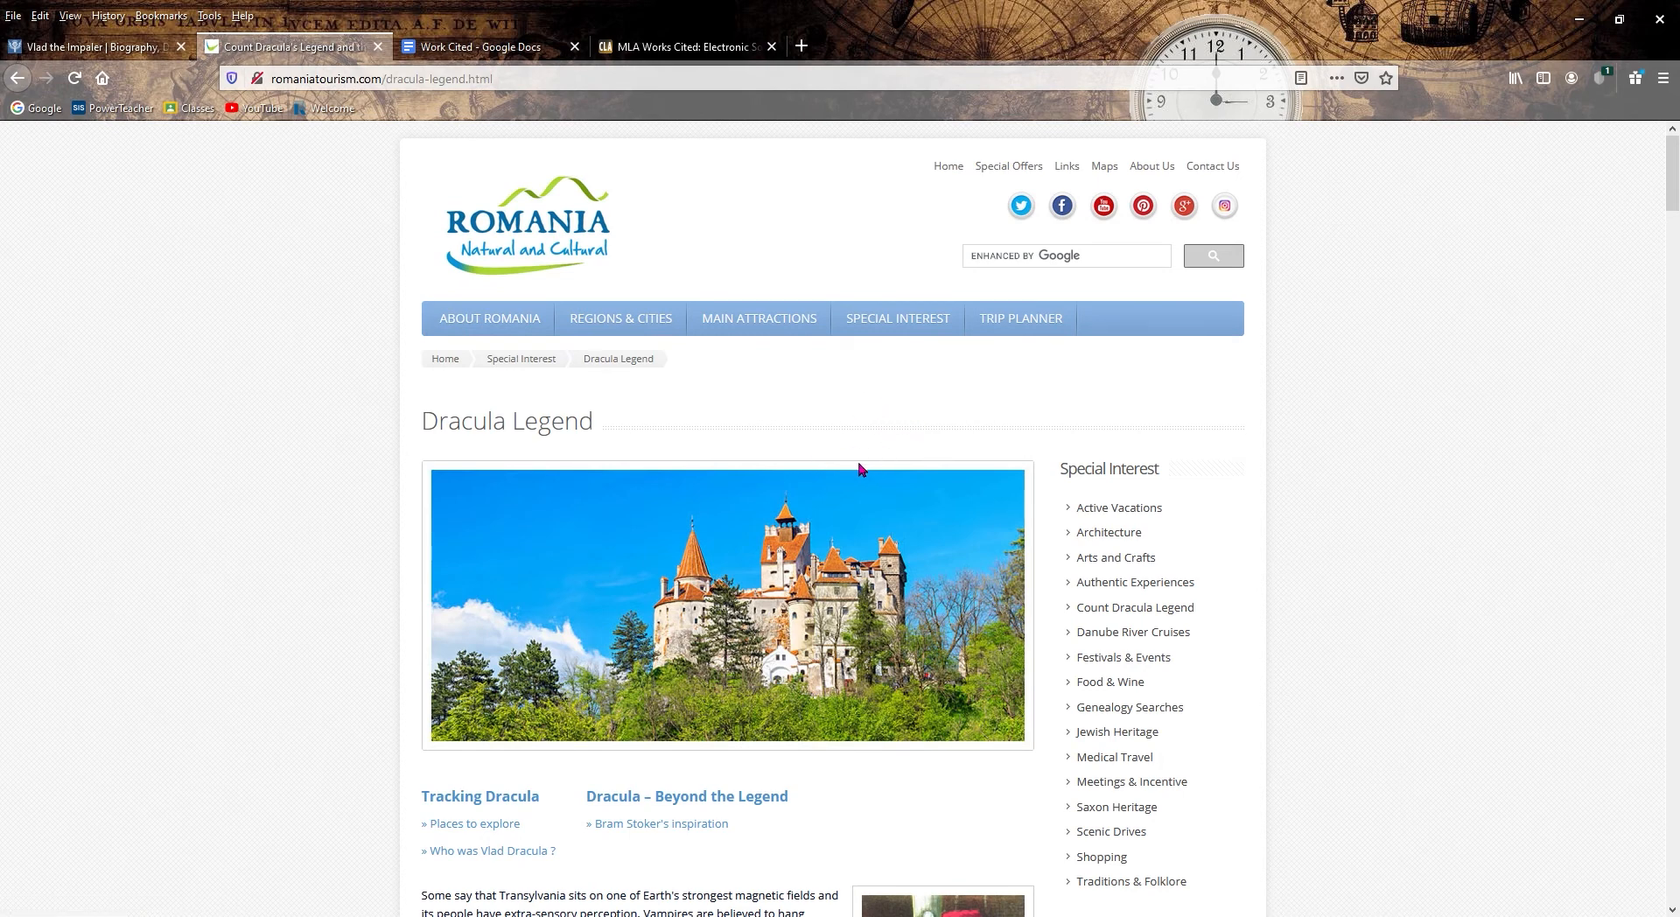
scroll(down, 3)
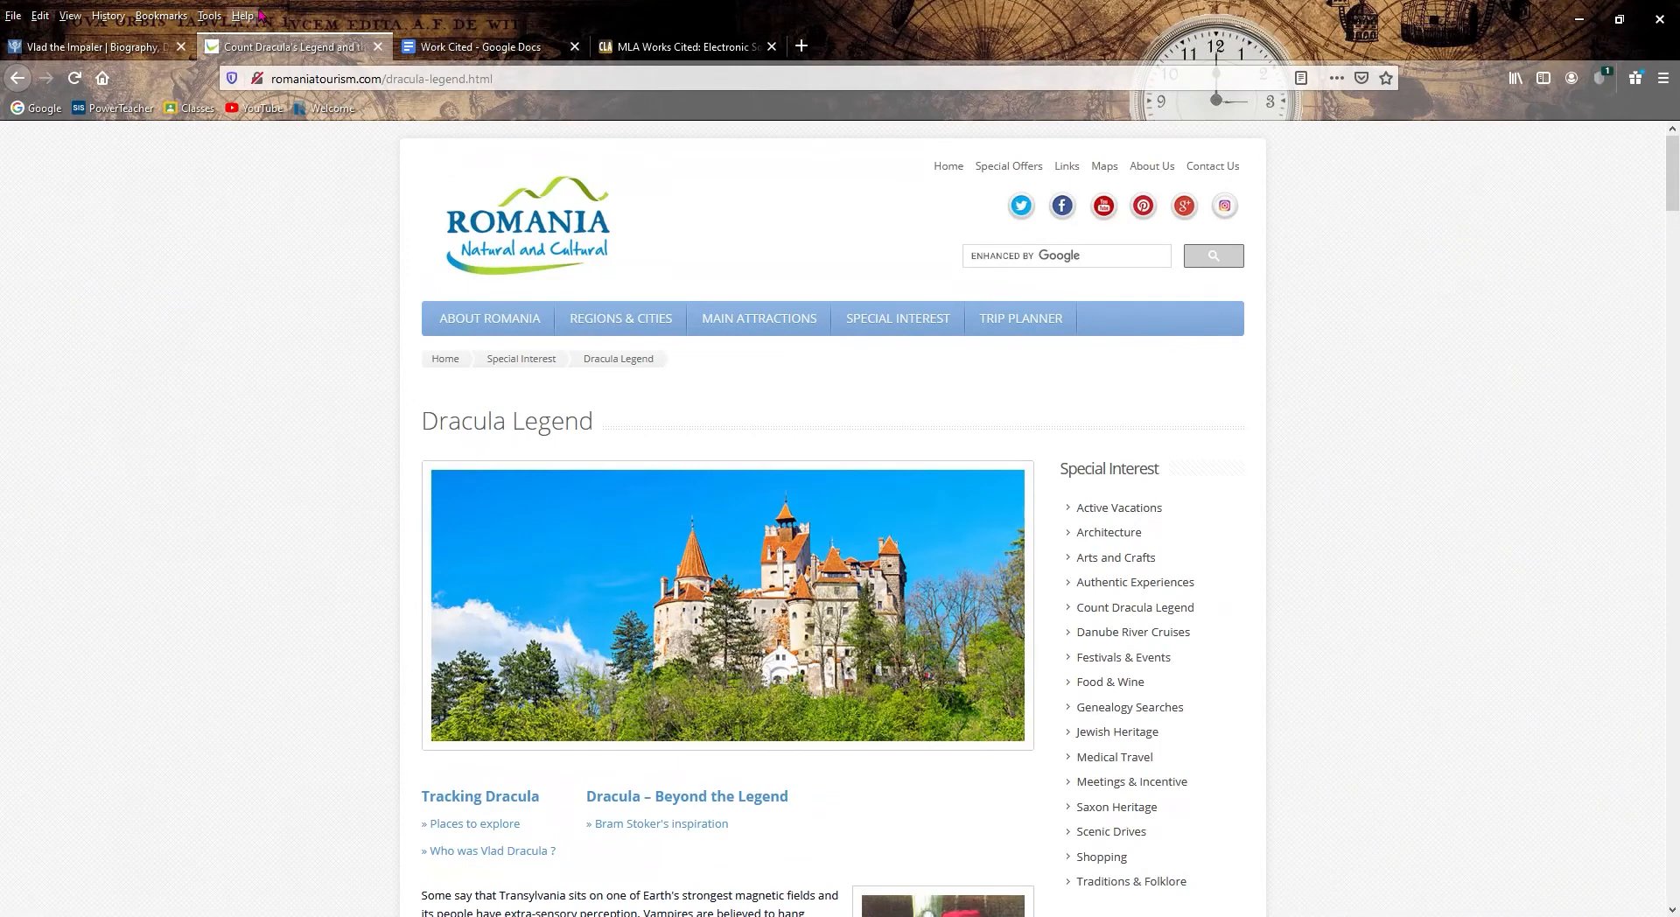
click(488, 46)
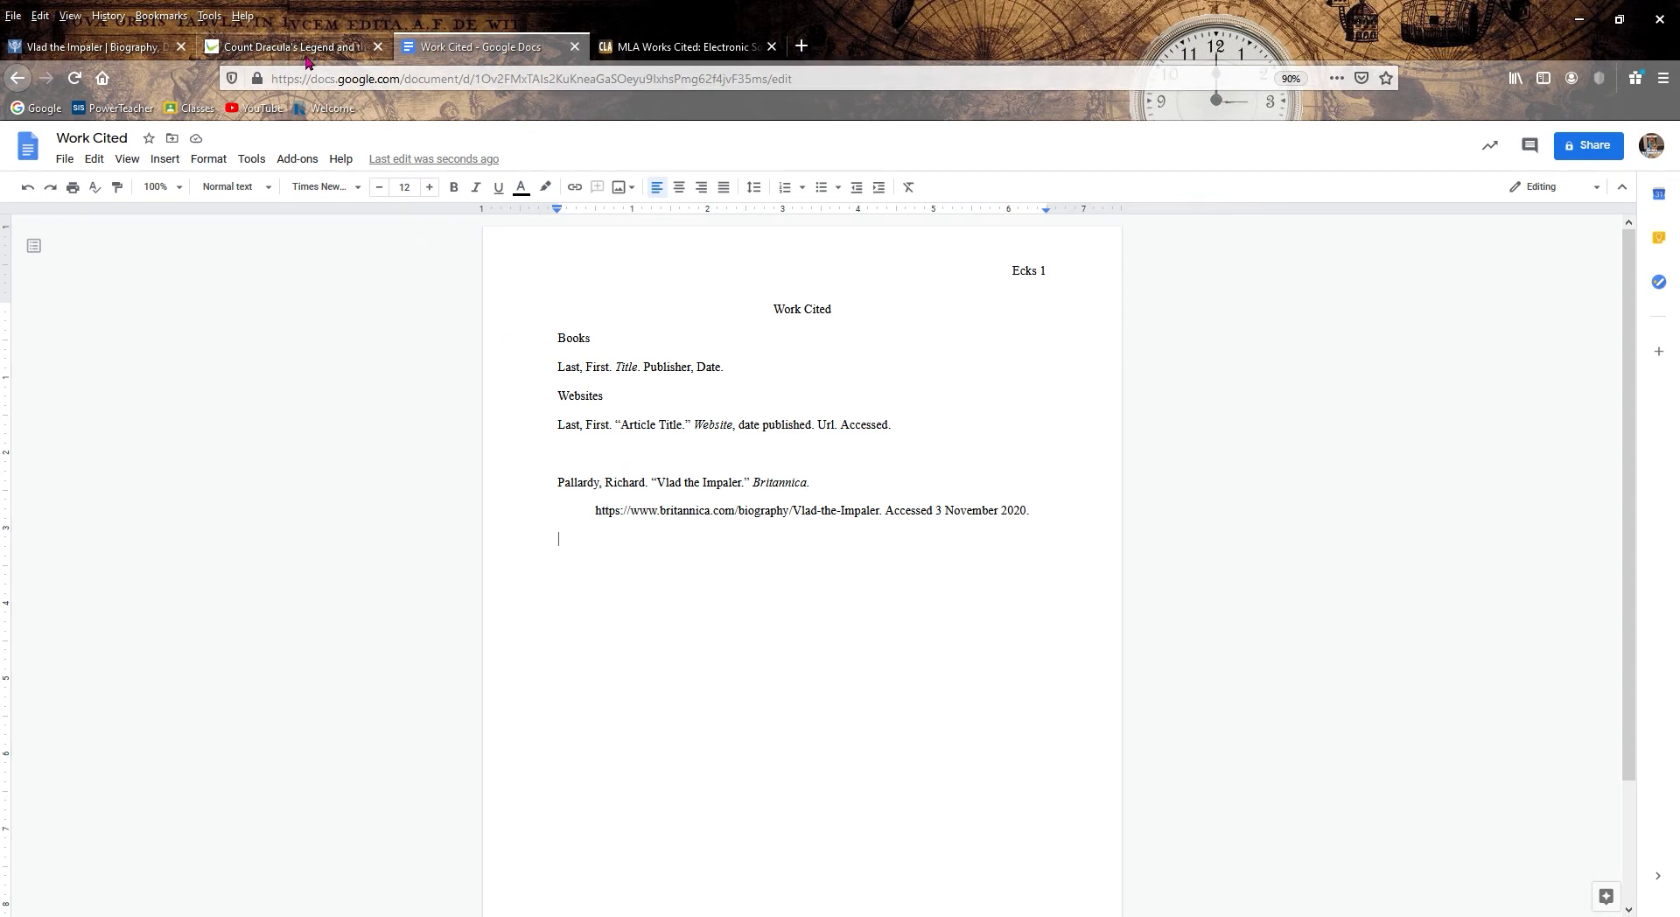
click(289, 46)
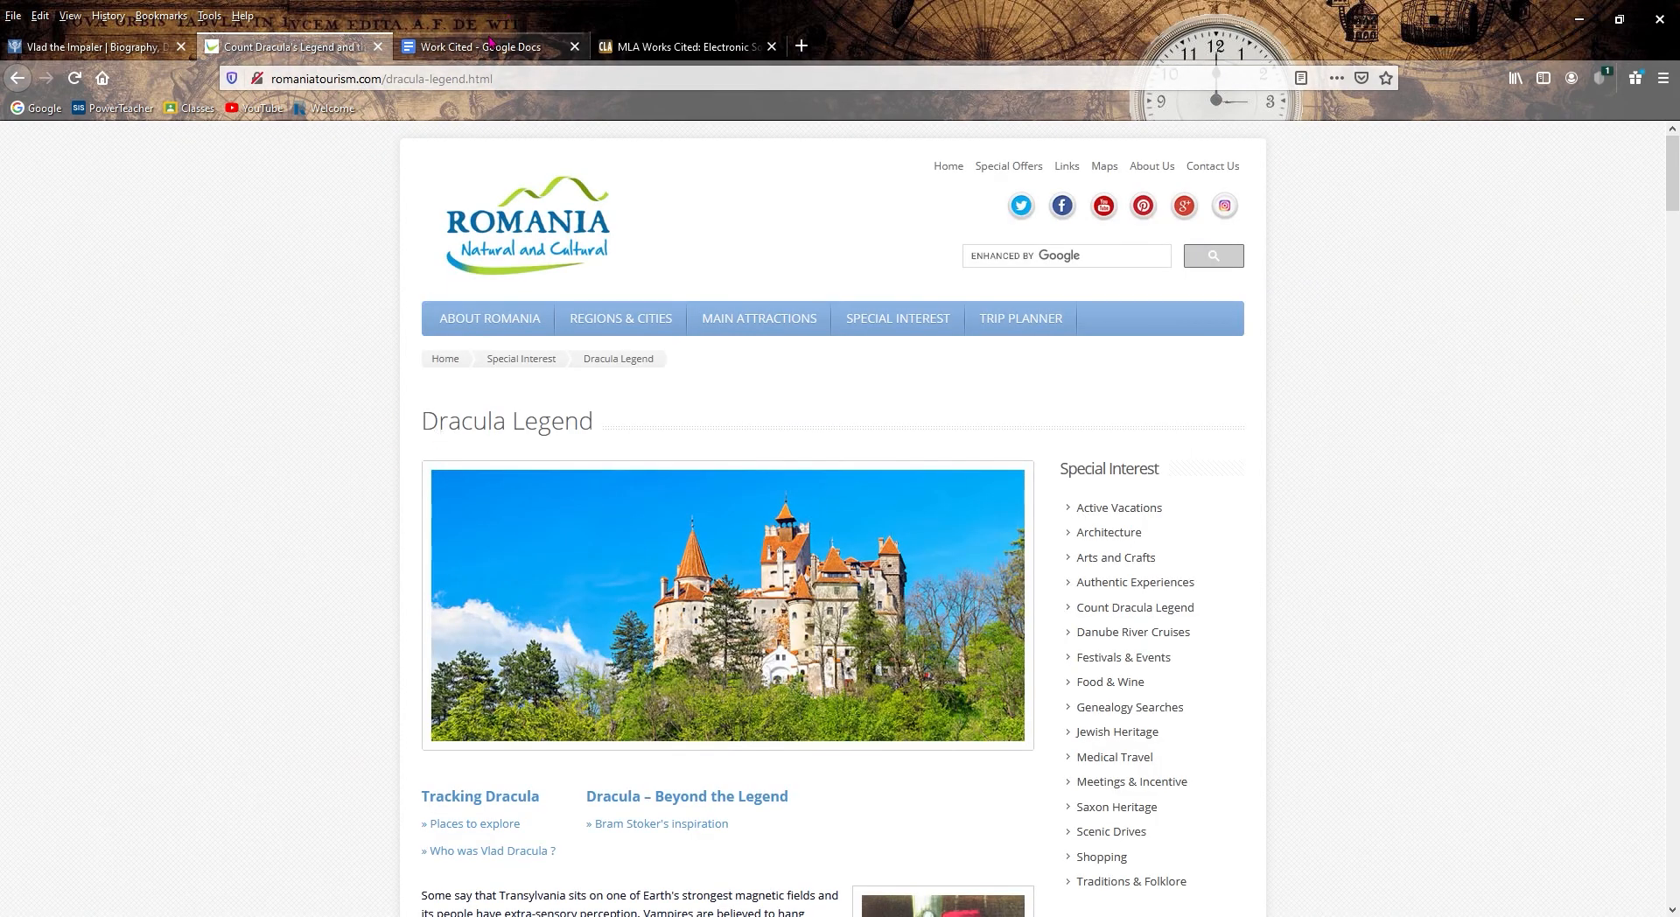
click(483, 46)
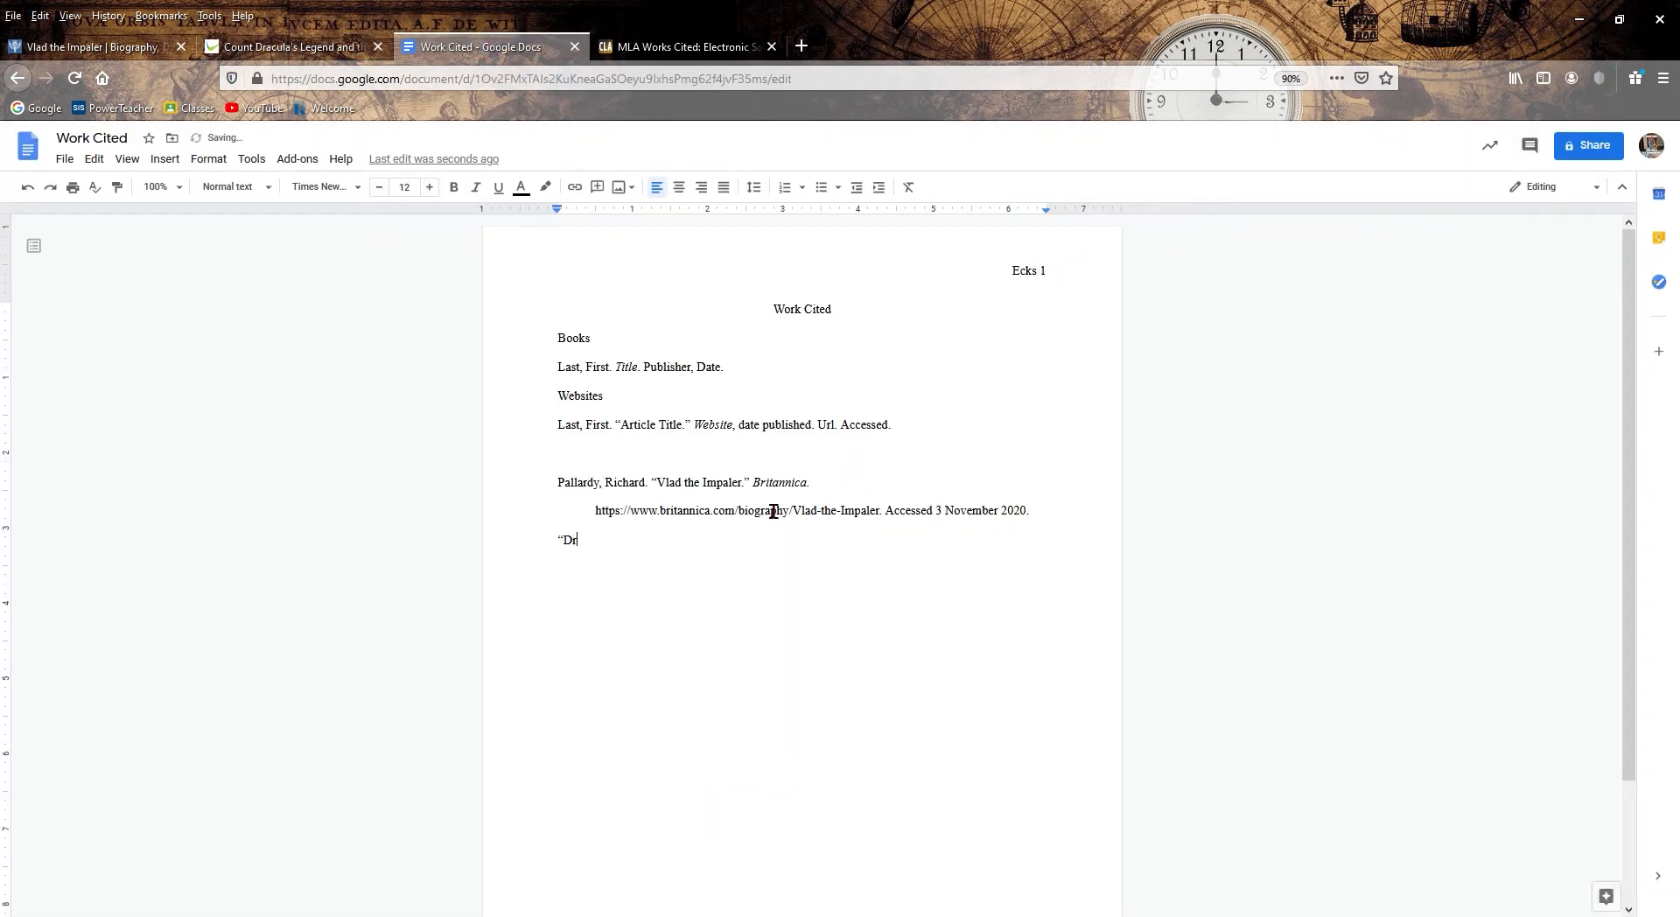
text(racula Legend)
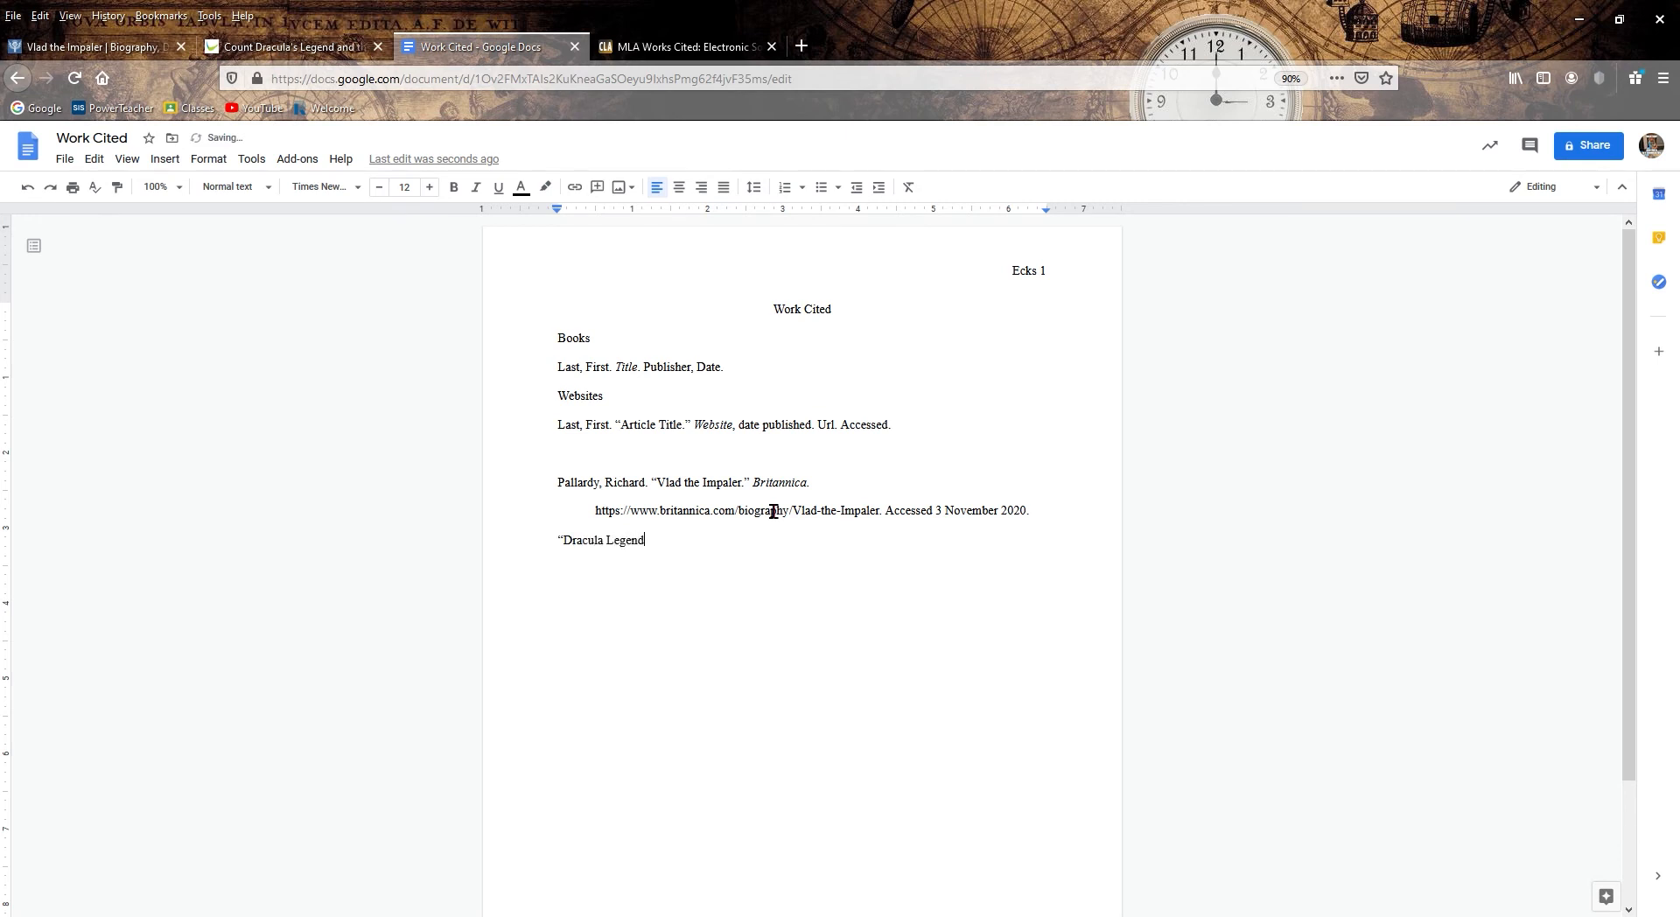
text(.")
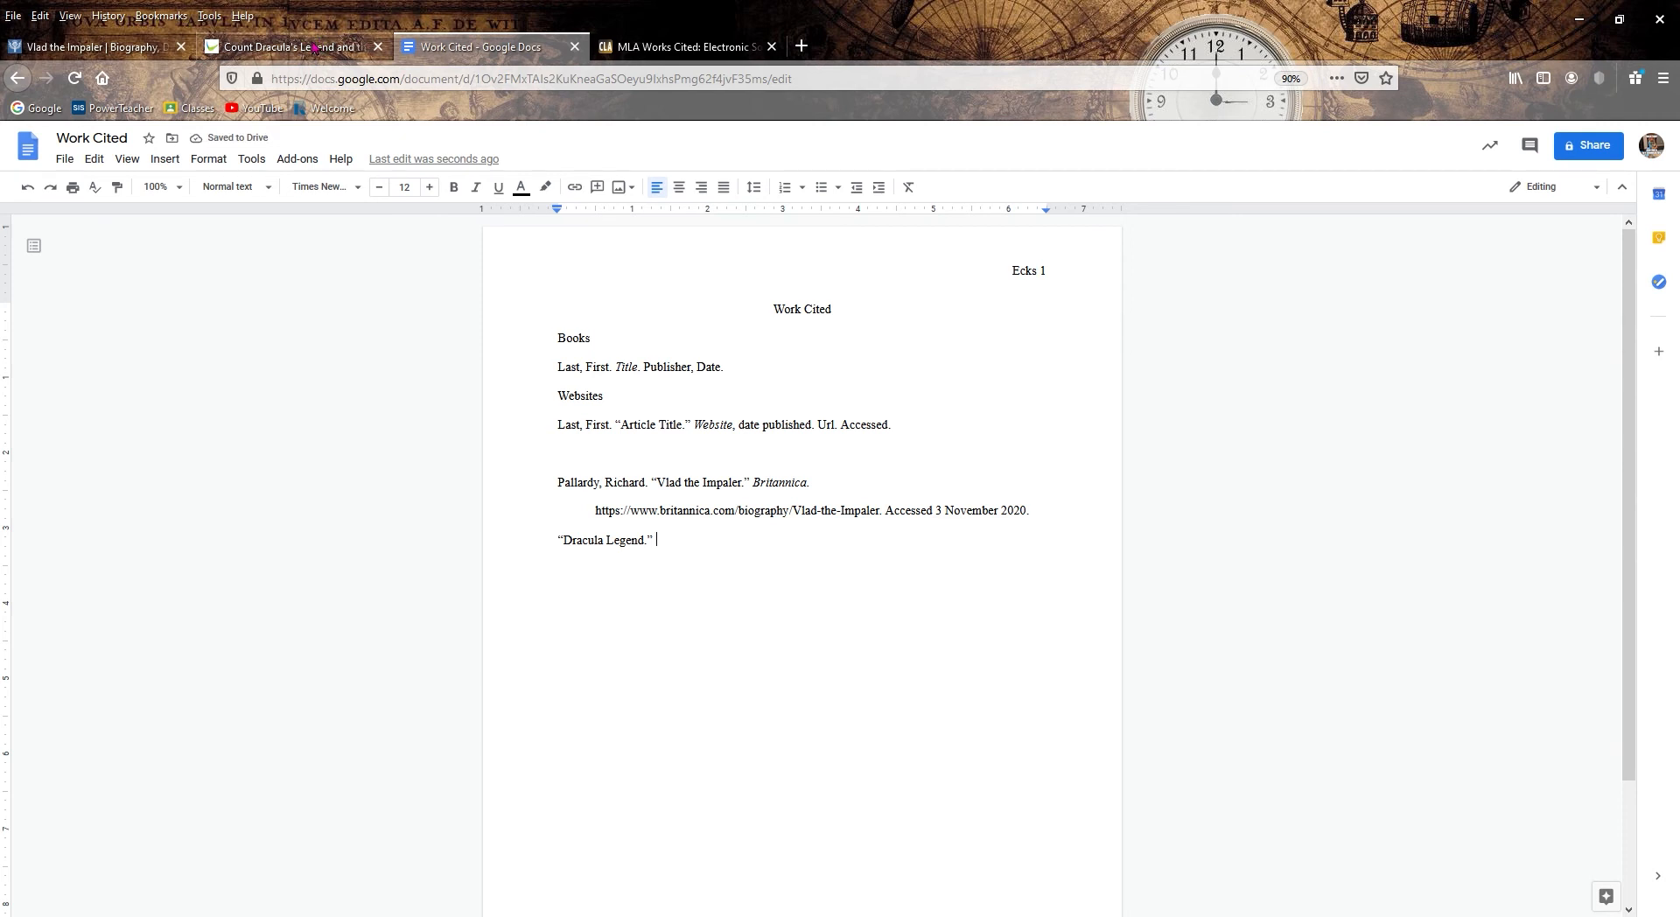
- Add the italic site name 'Romania: Natural and Cultural' after checking the tourism page
click(289, 46)
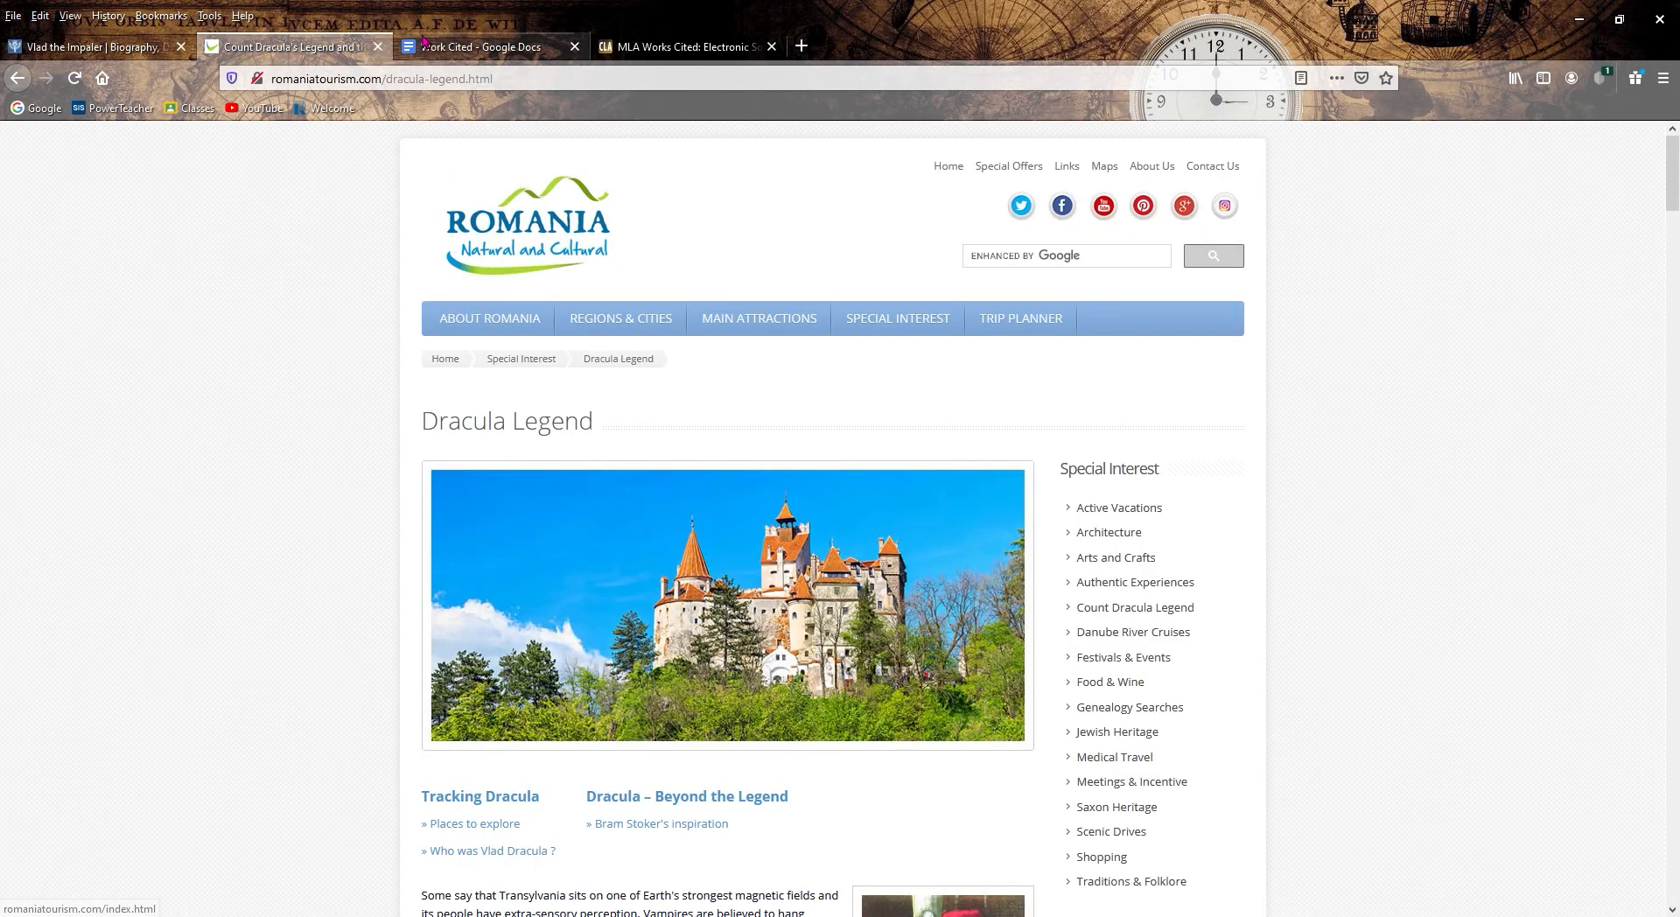
click(488, 46)
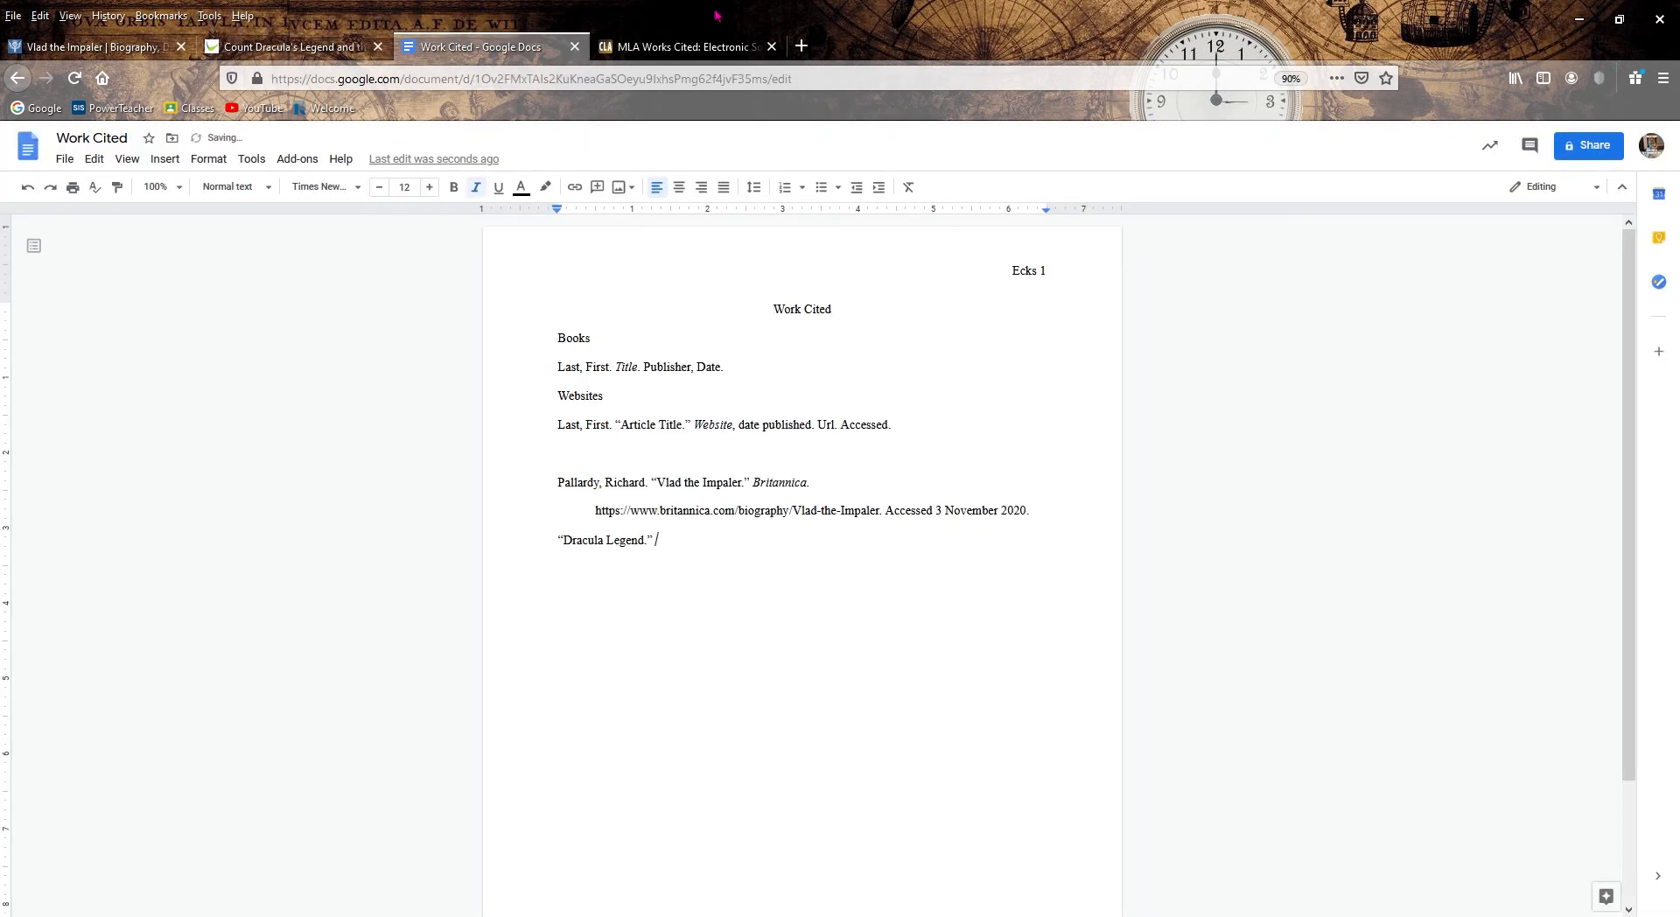
text(Romania)
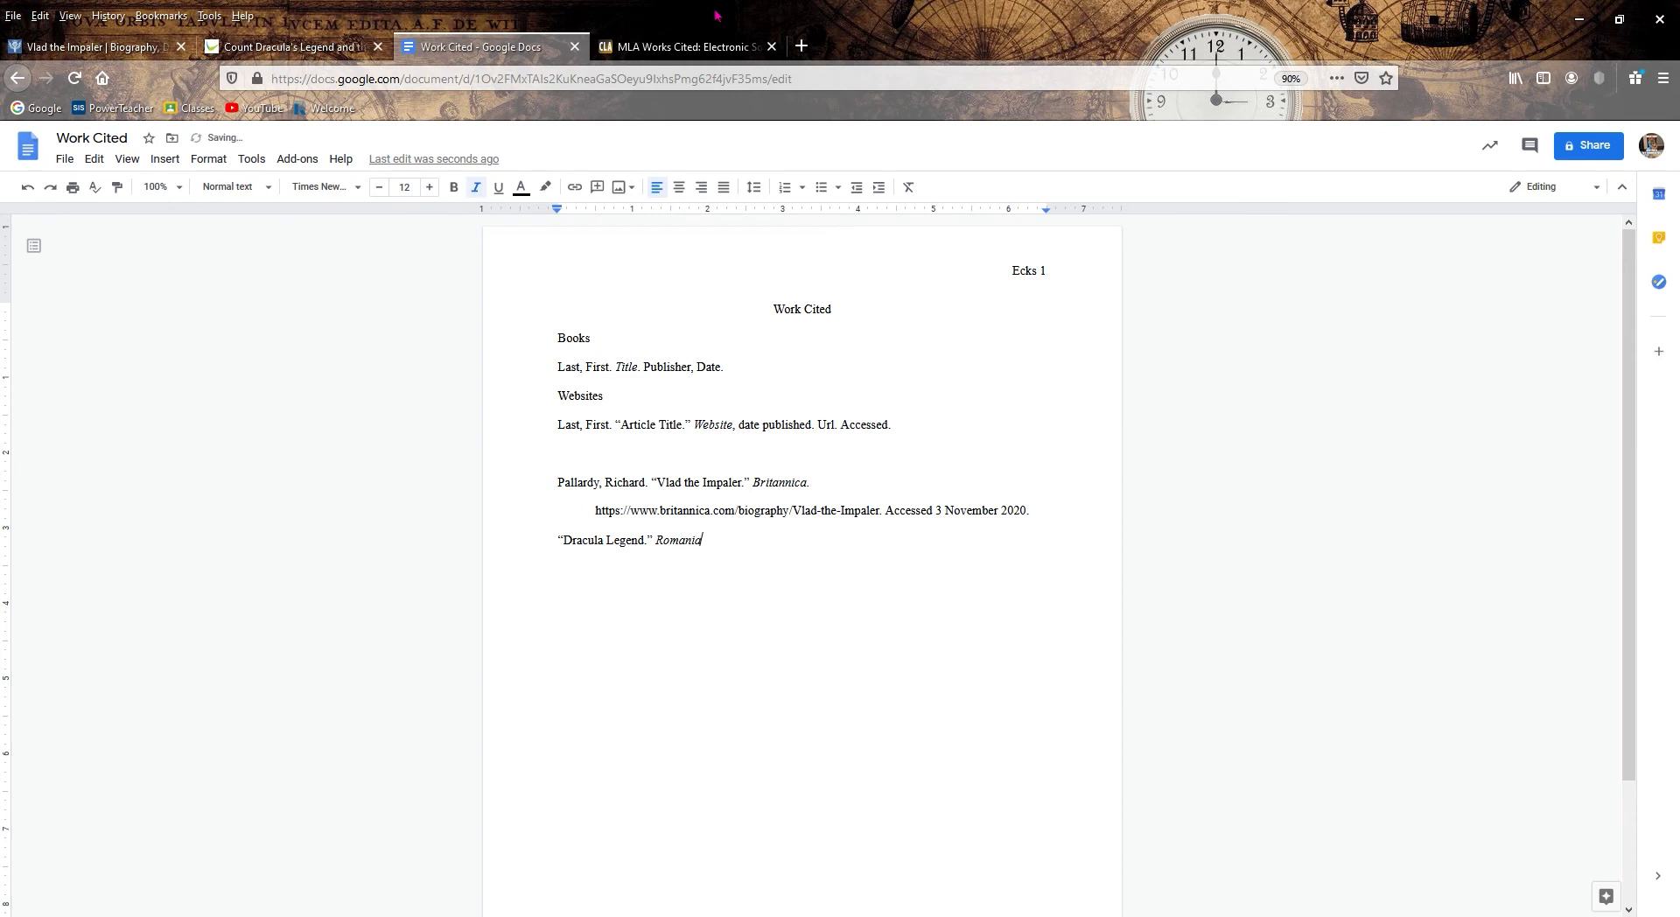
text(: Natural)
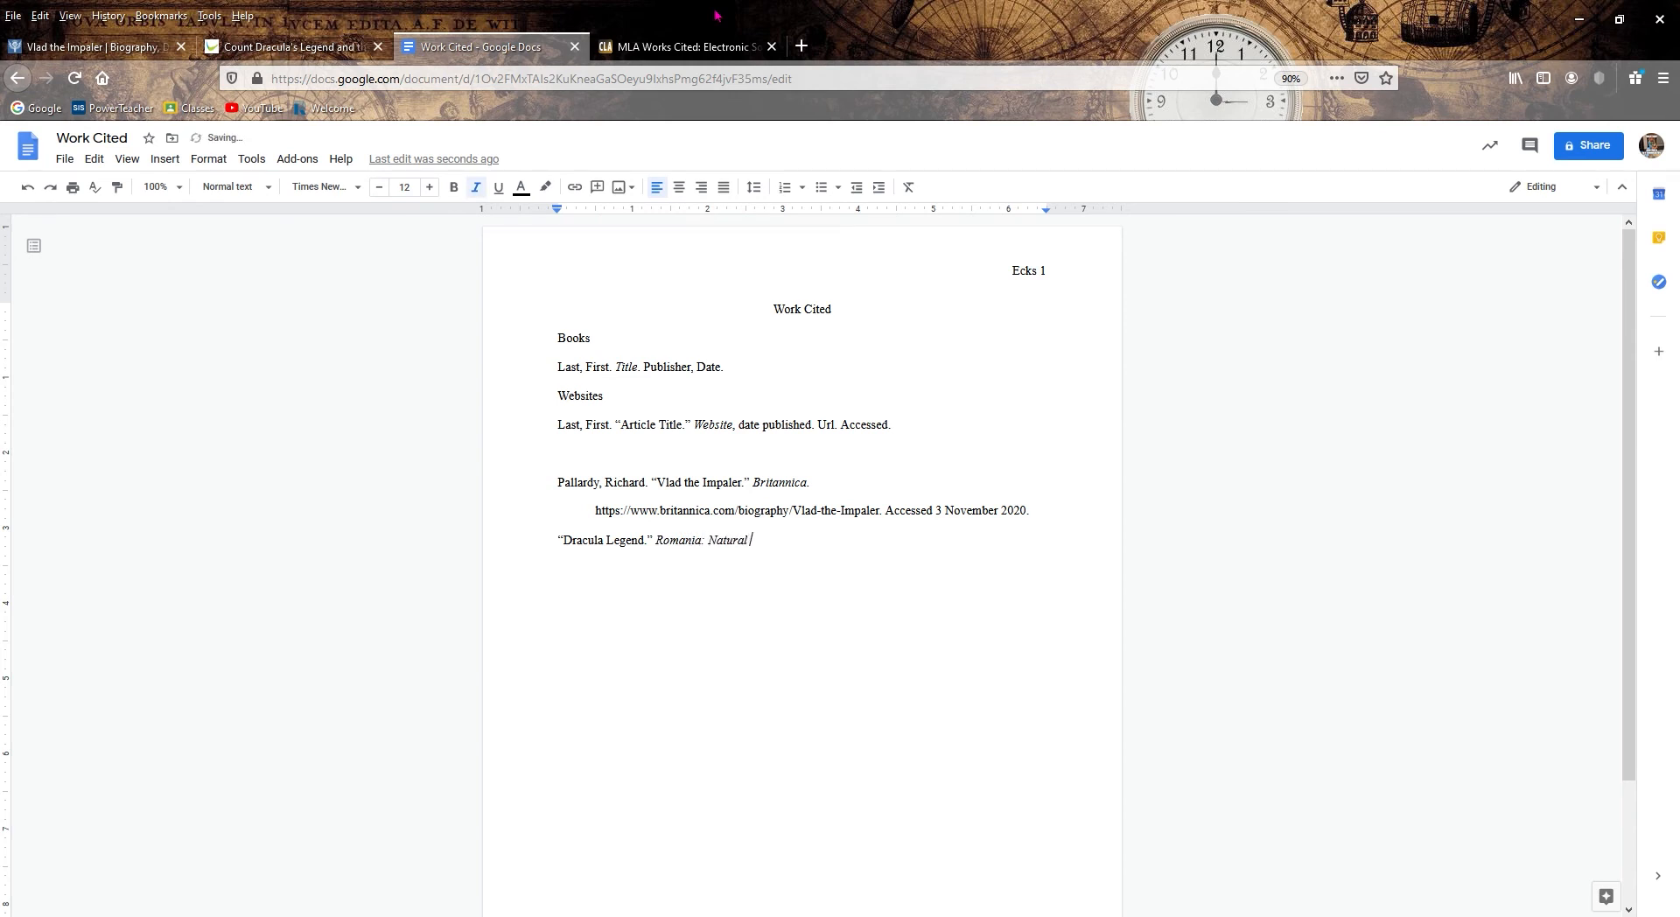
text(and Cultural)
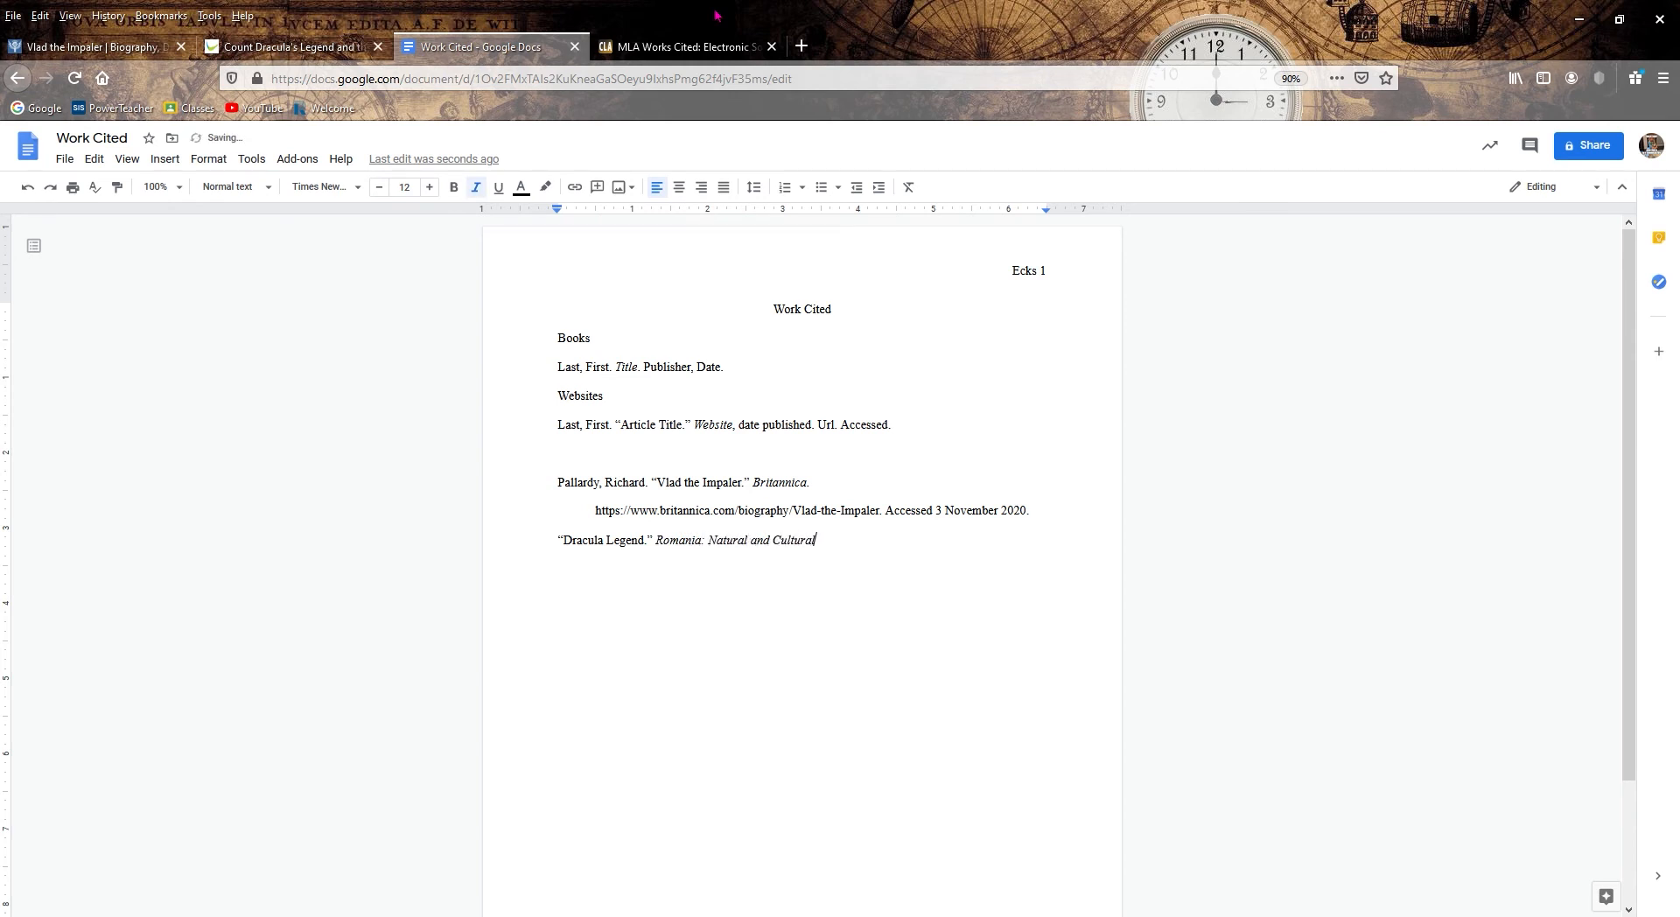
click(289, 45)
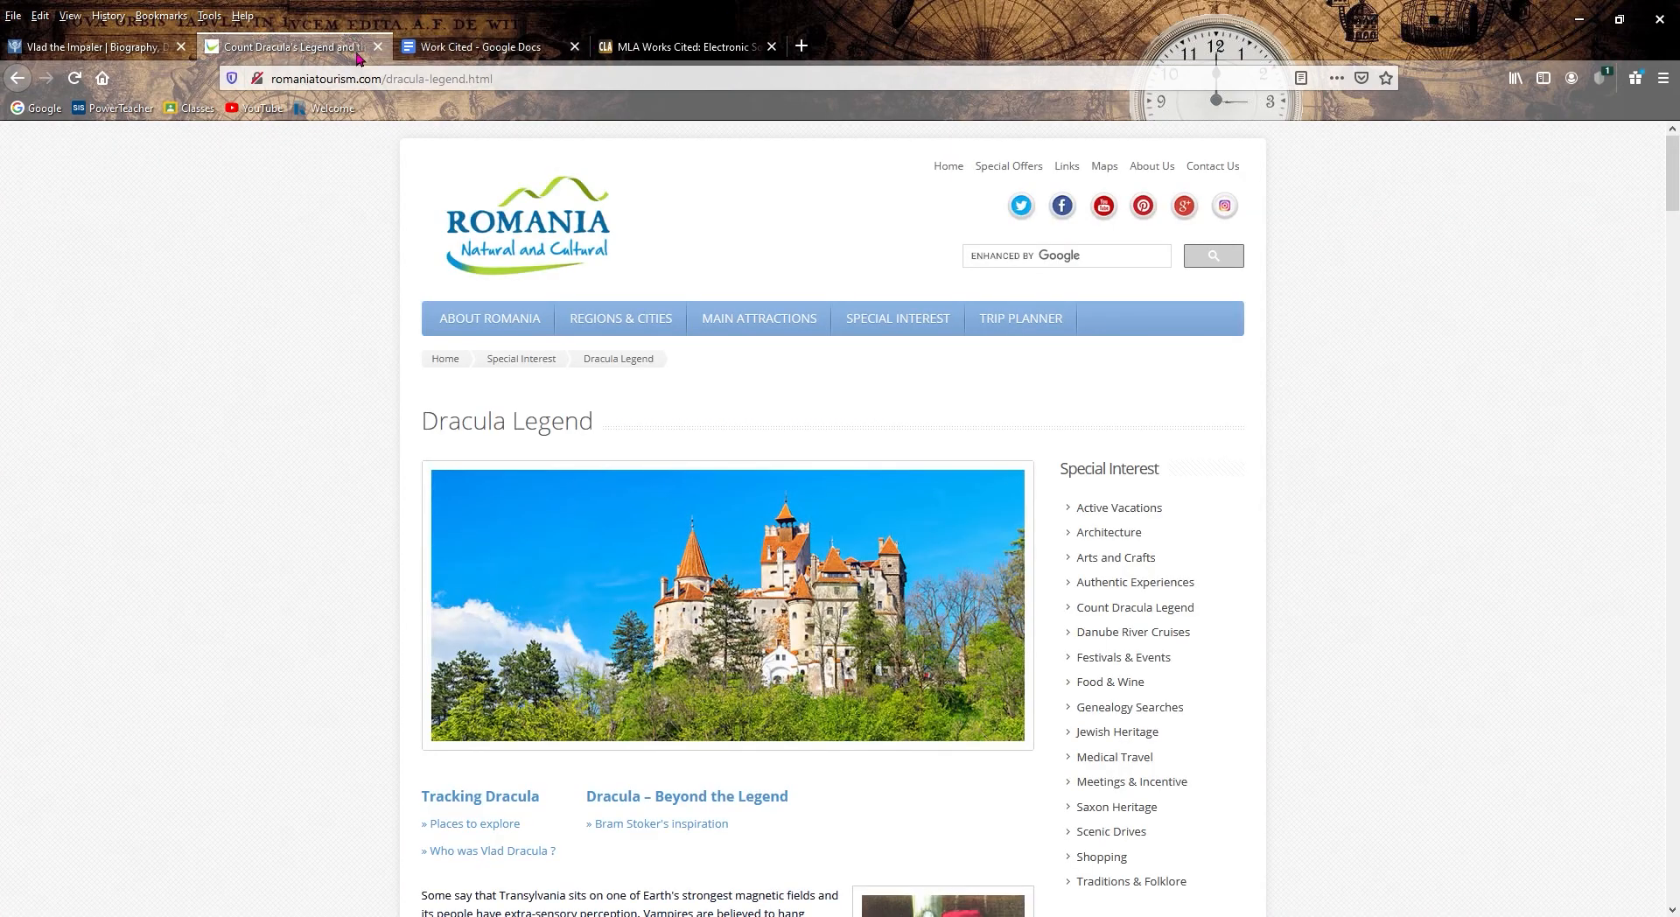
scroll(down, 3)
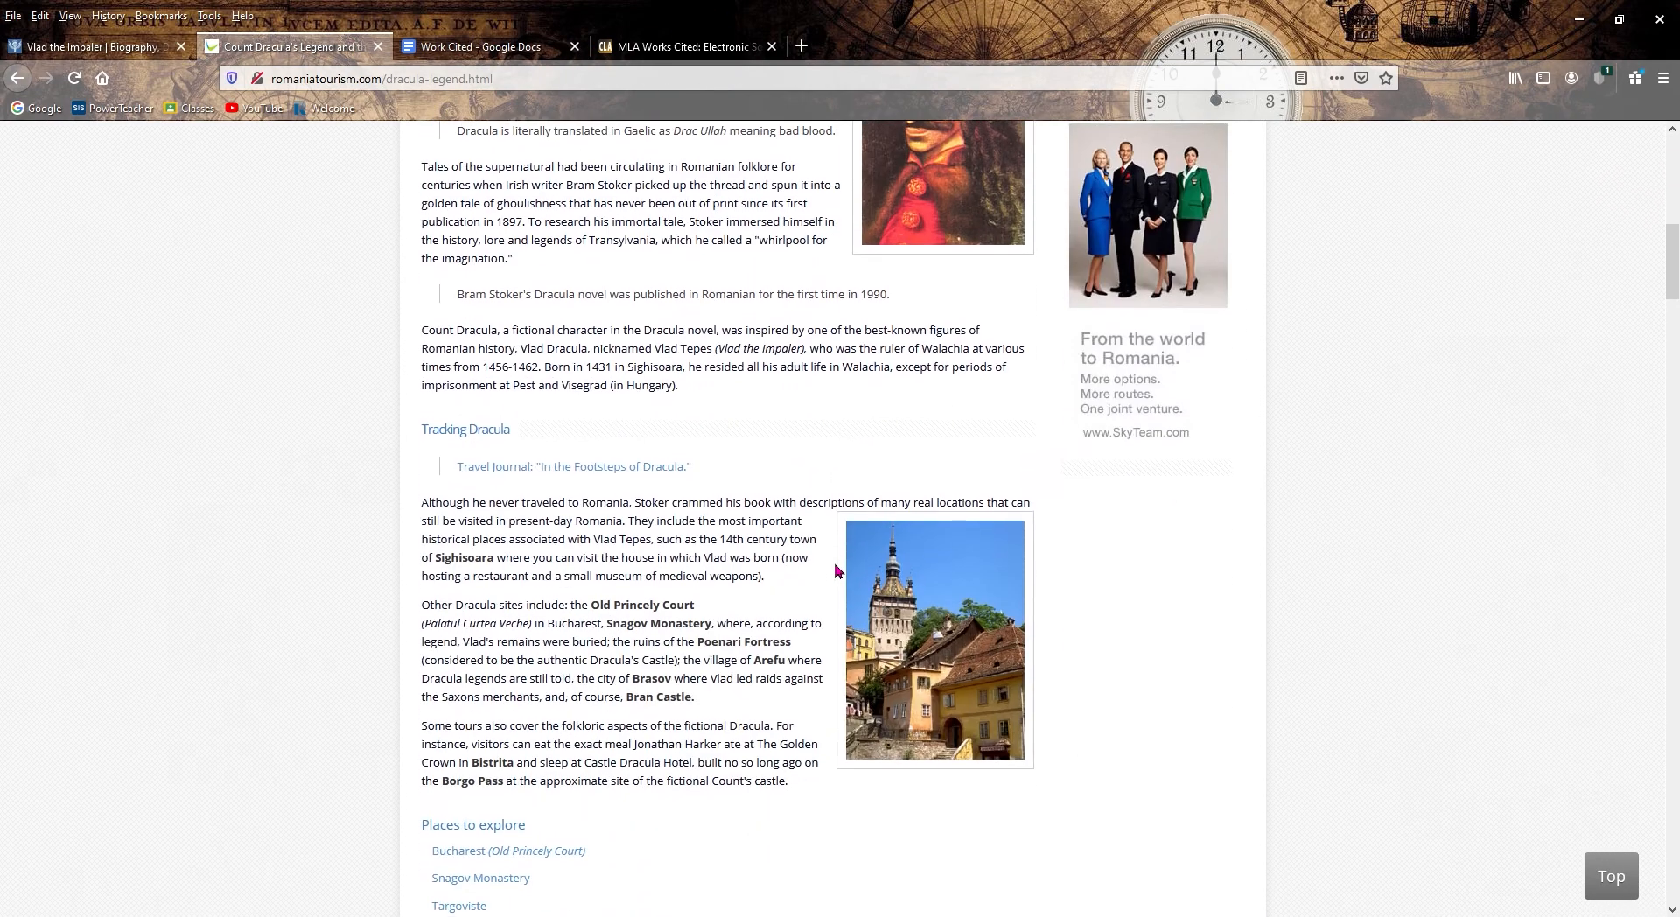
scroll(up, 3)
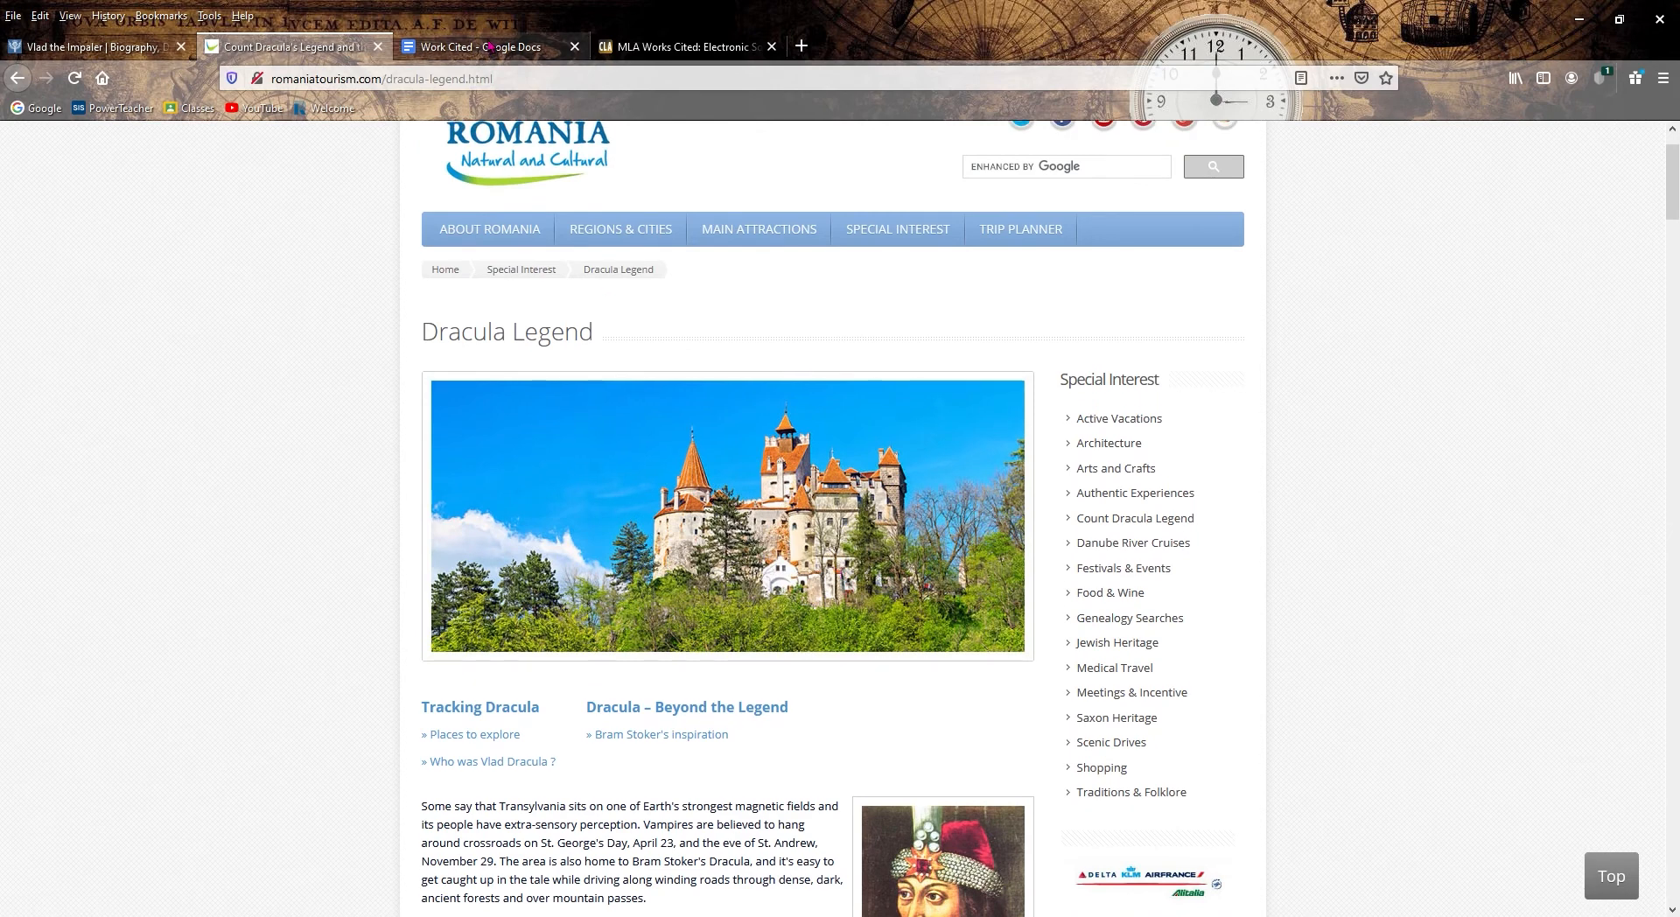
click(488, 45)
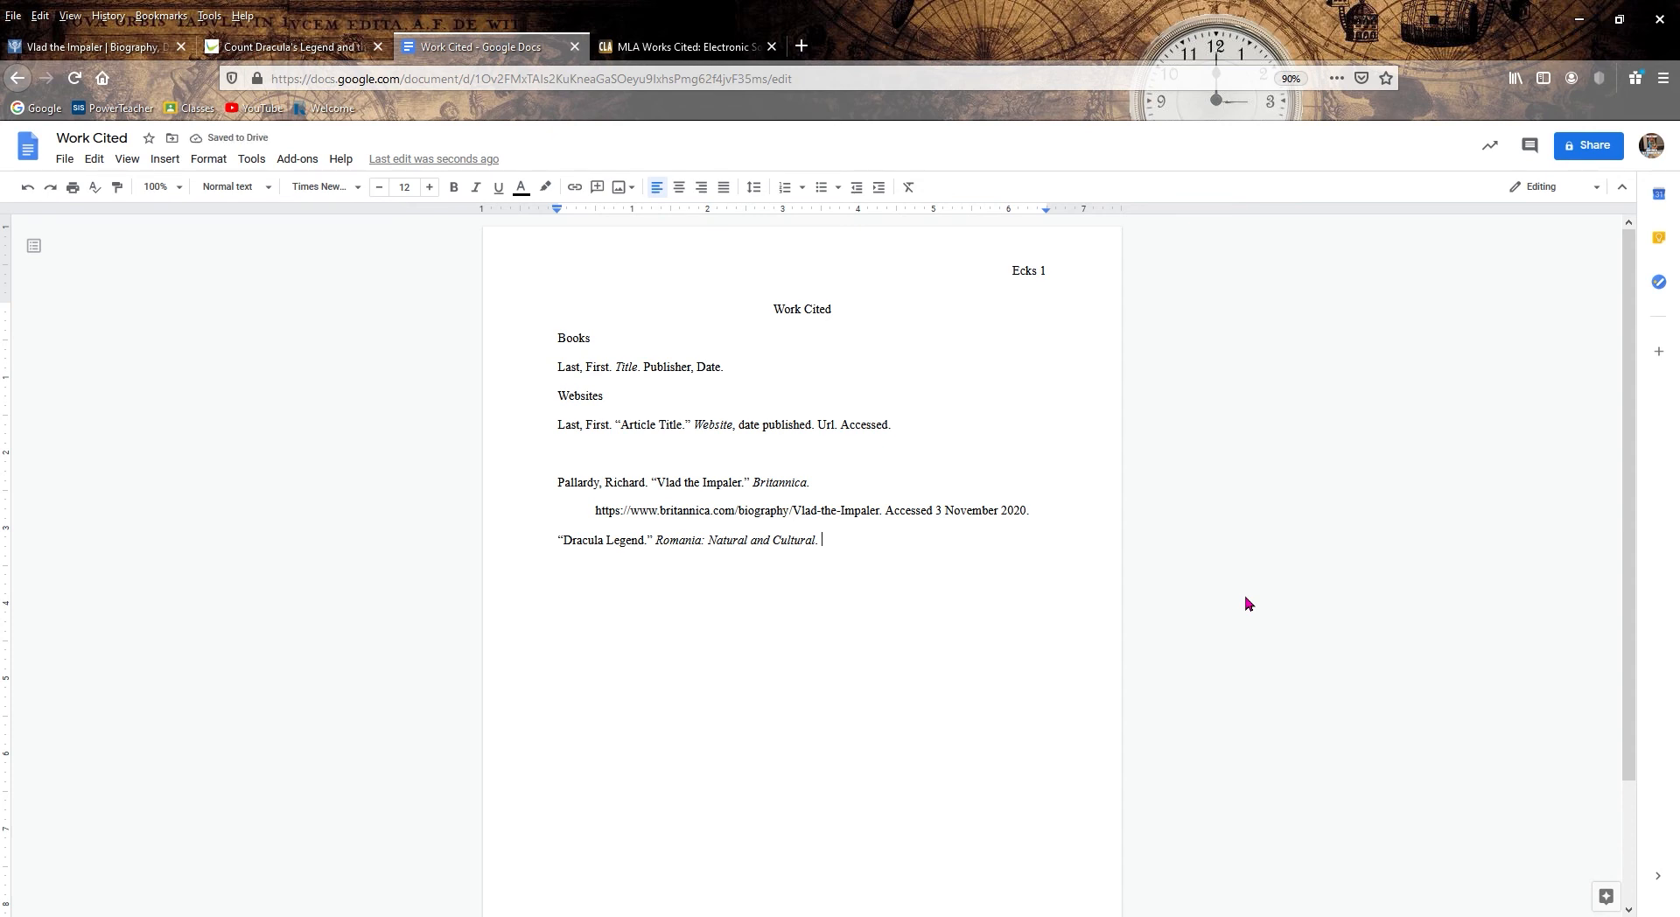
- Replace the period after the site name with a comma and add the date '3 October 1886.'
key(Backspace)
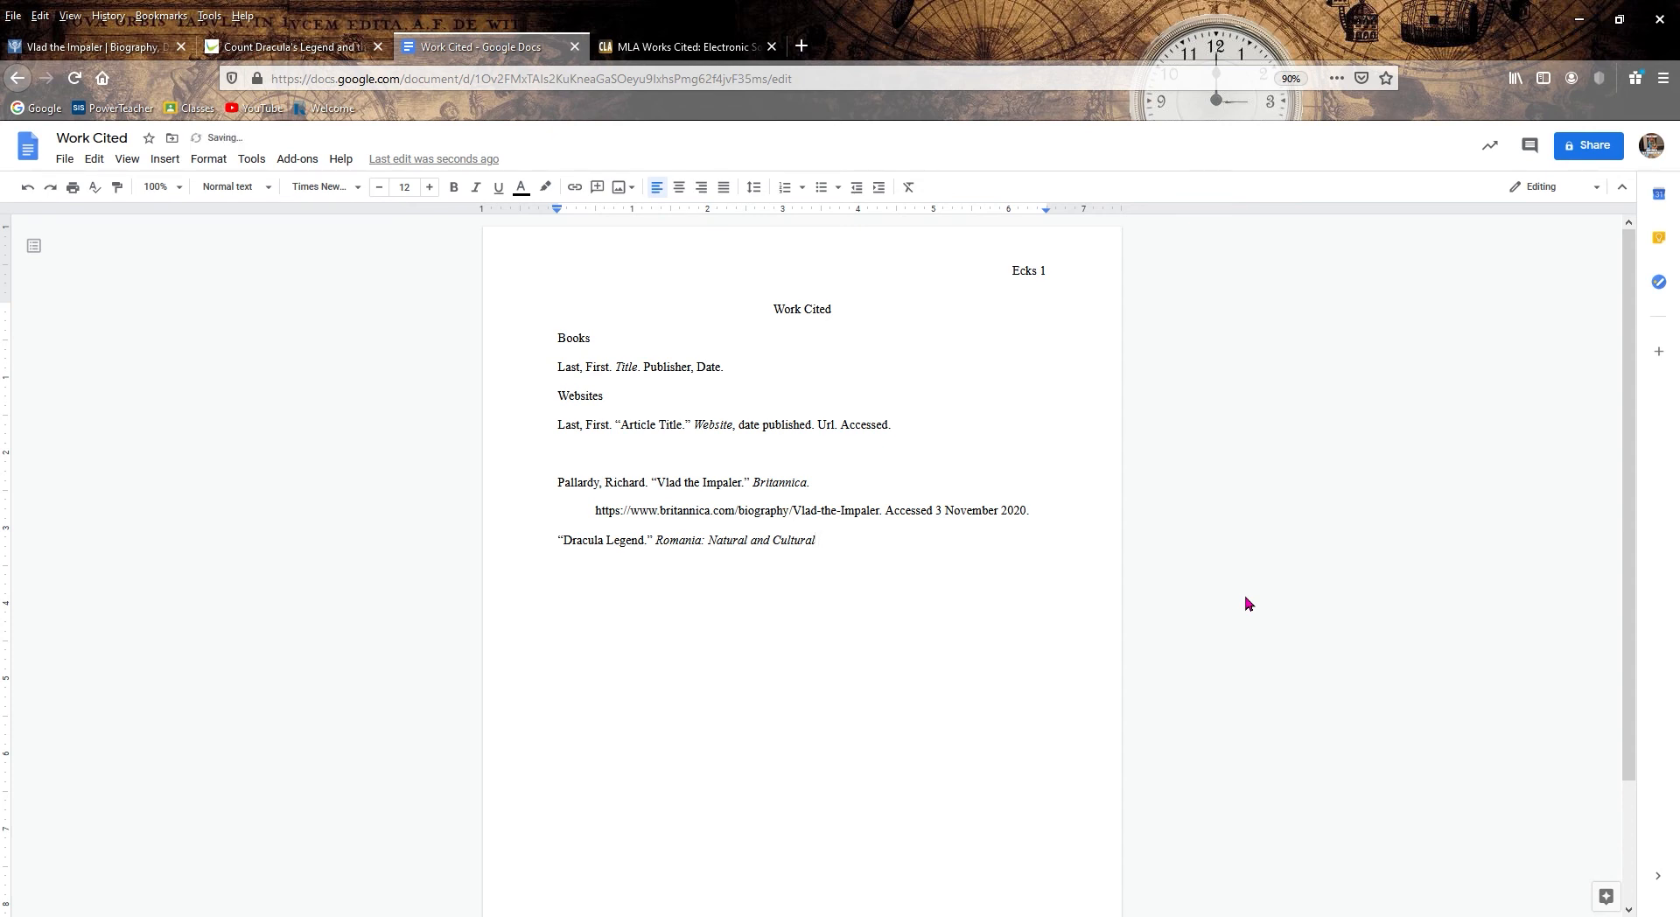
text(,)
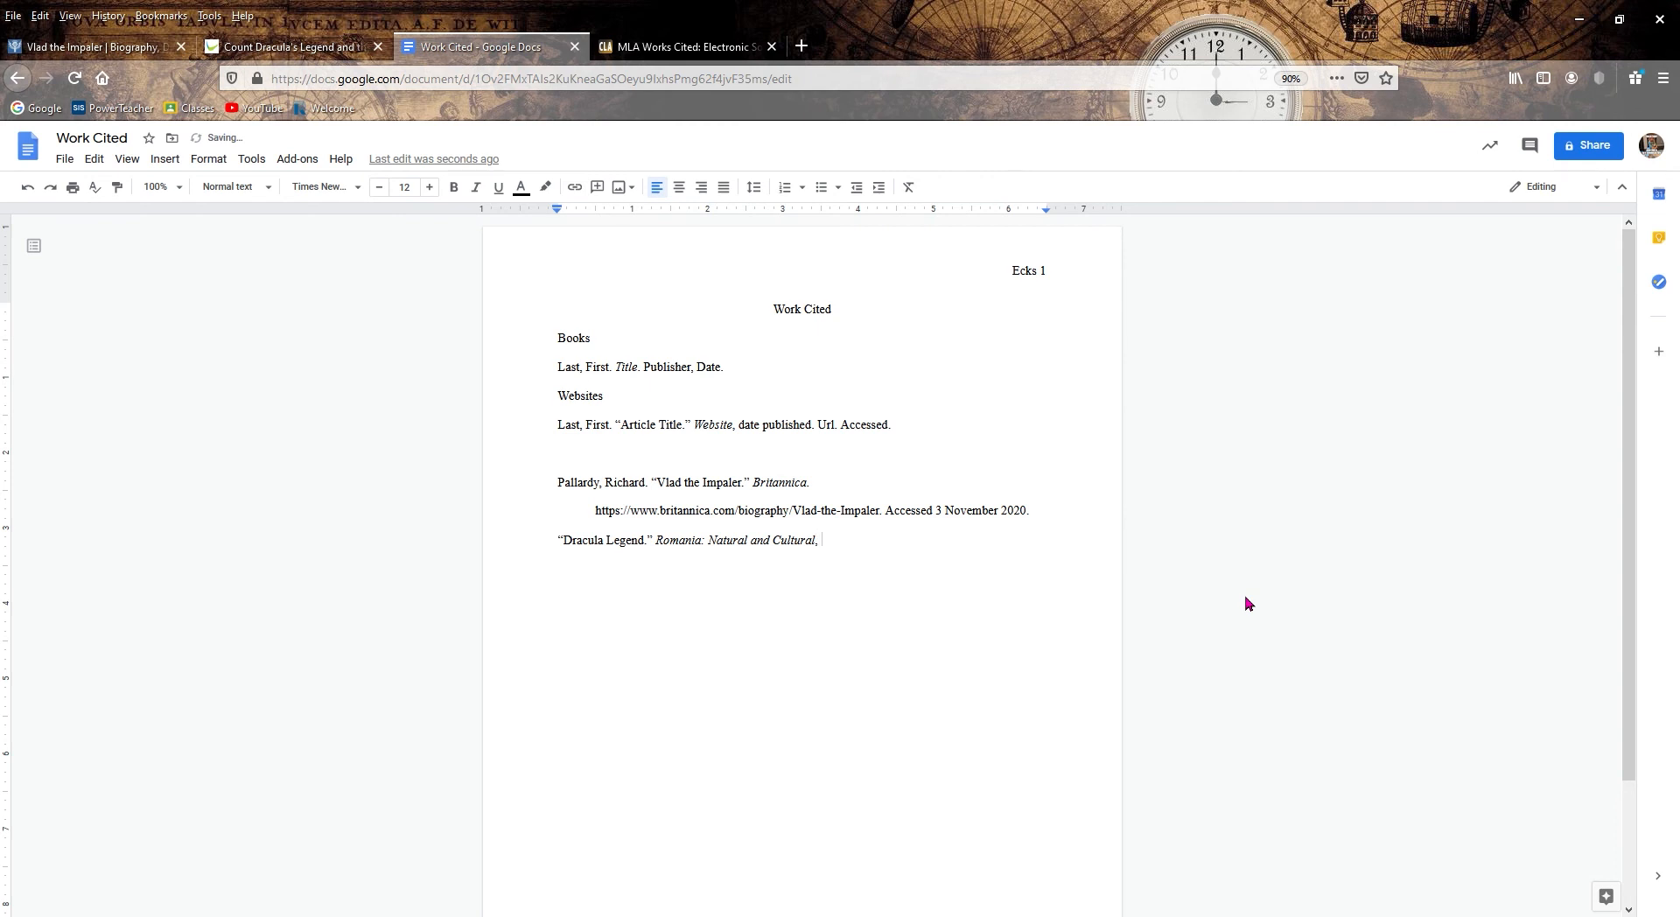
text(3 Oct)
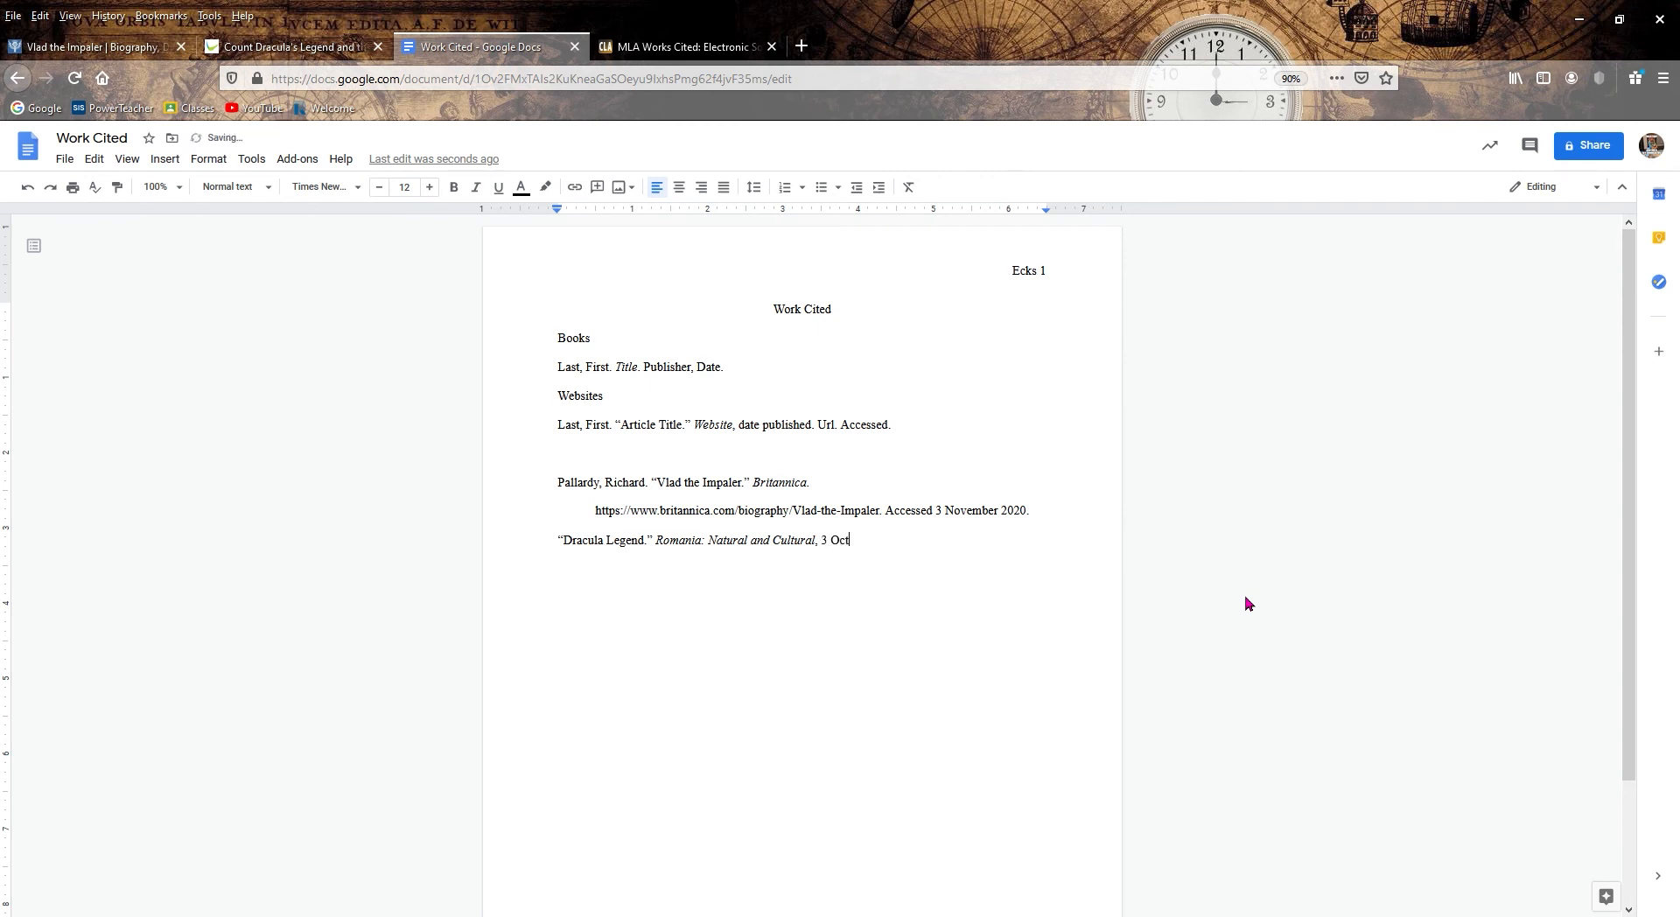
text(o)
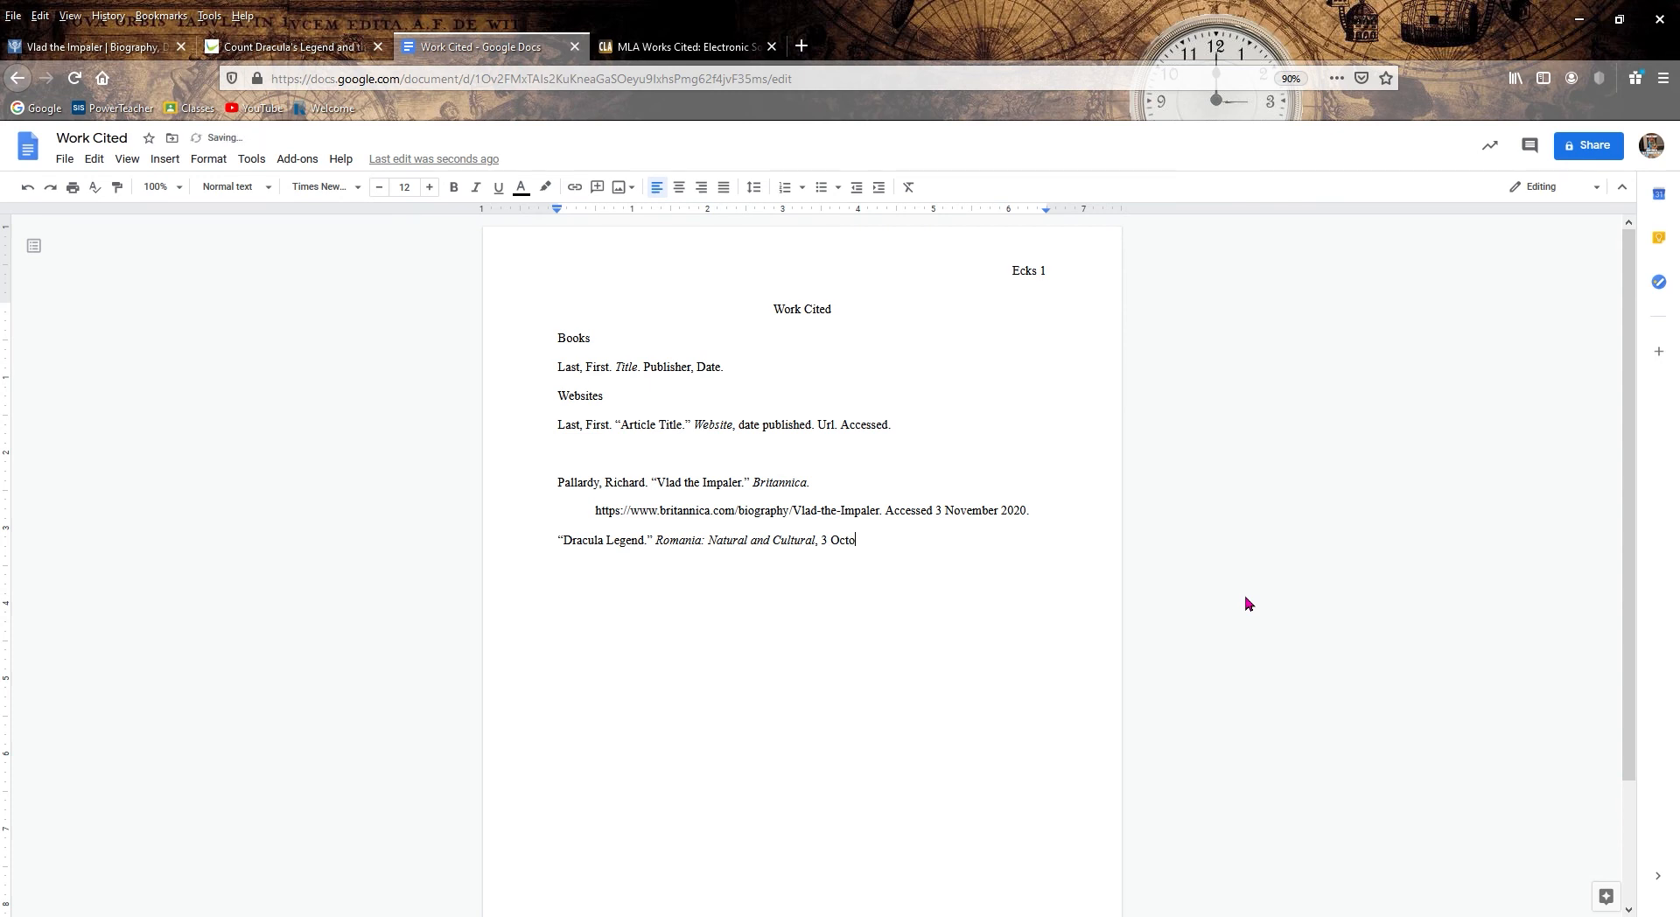
text(ber 1886)
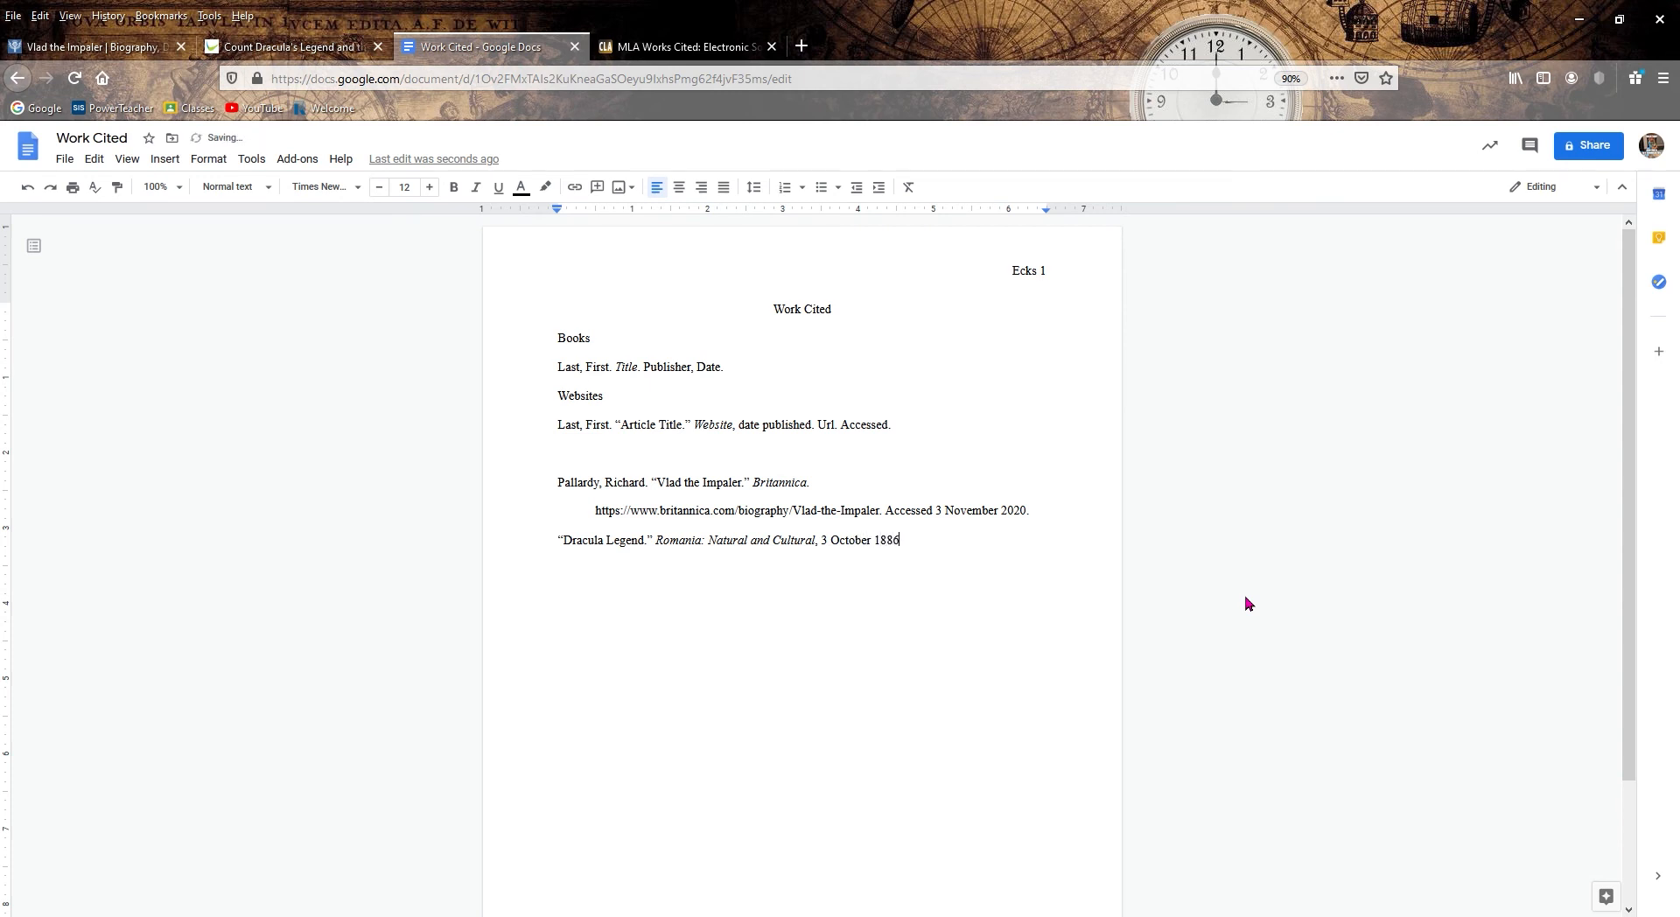
text(.)
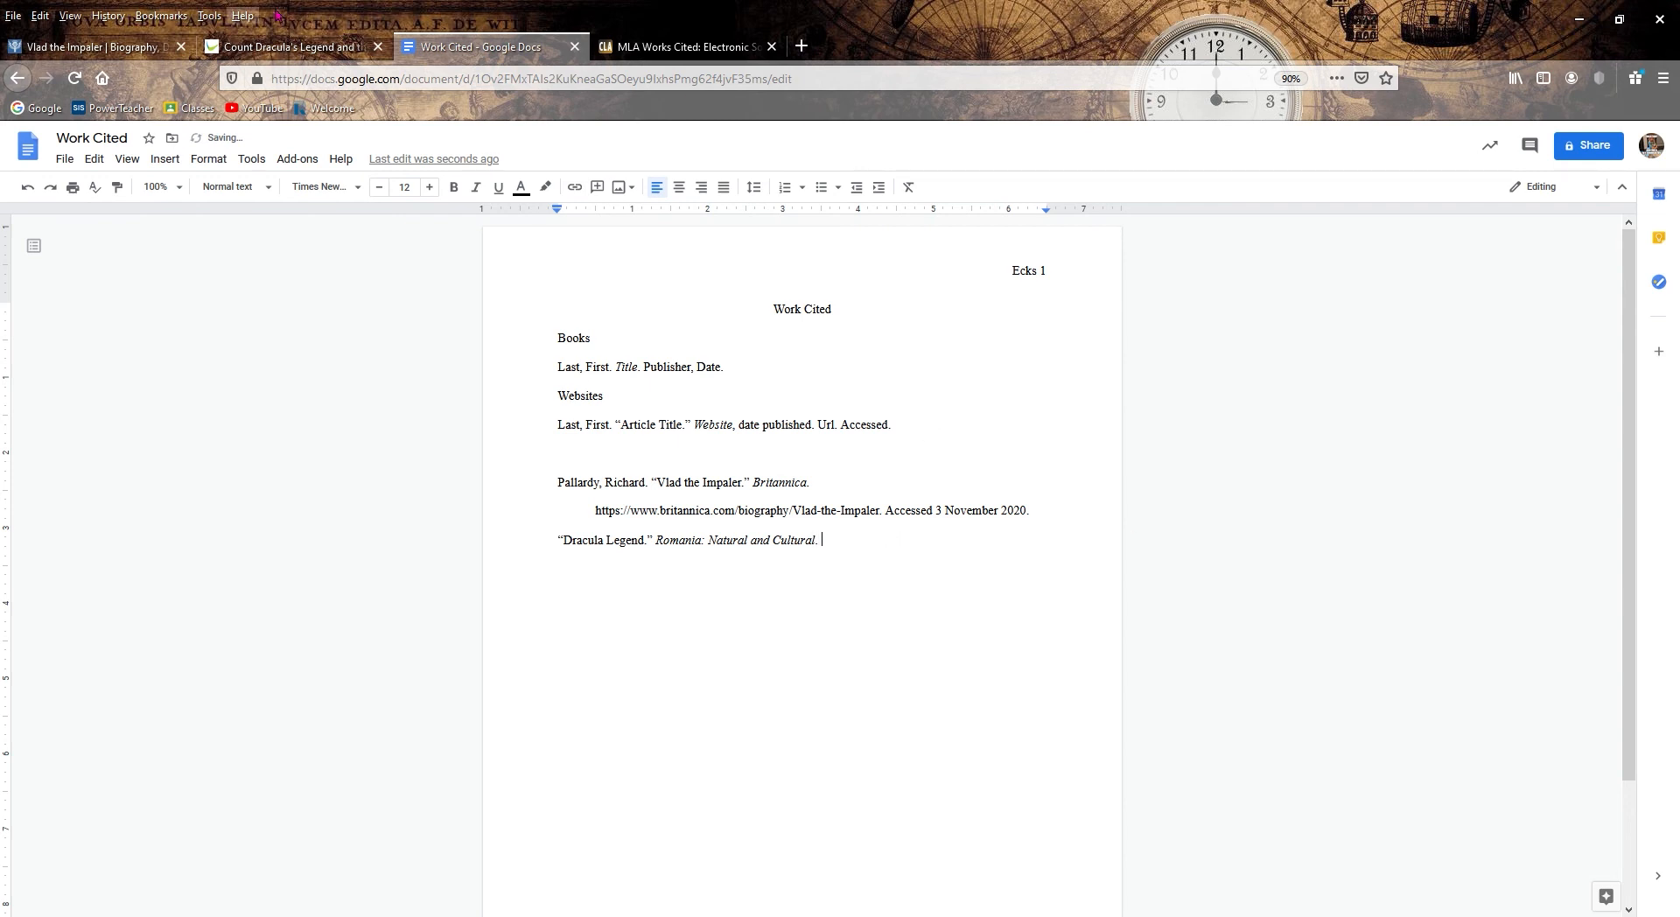
- Append the romaniatourism.com URL and 'Accessed 3 November 2020.' to the Dracula Legend citation
click(289, 46)
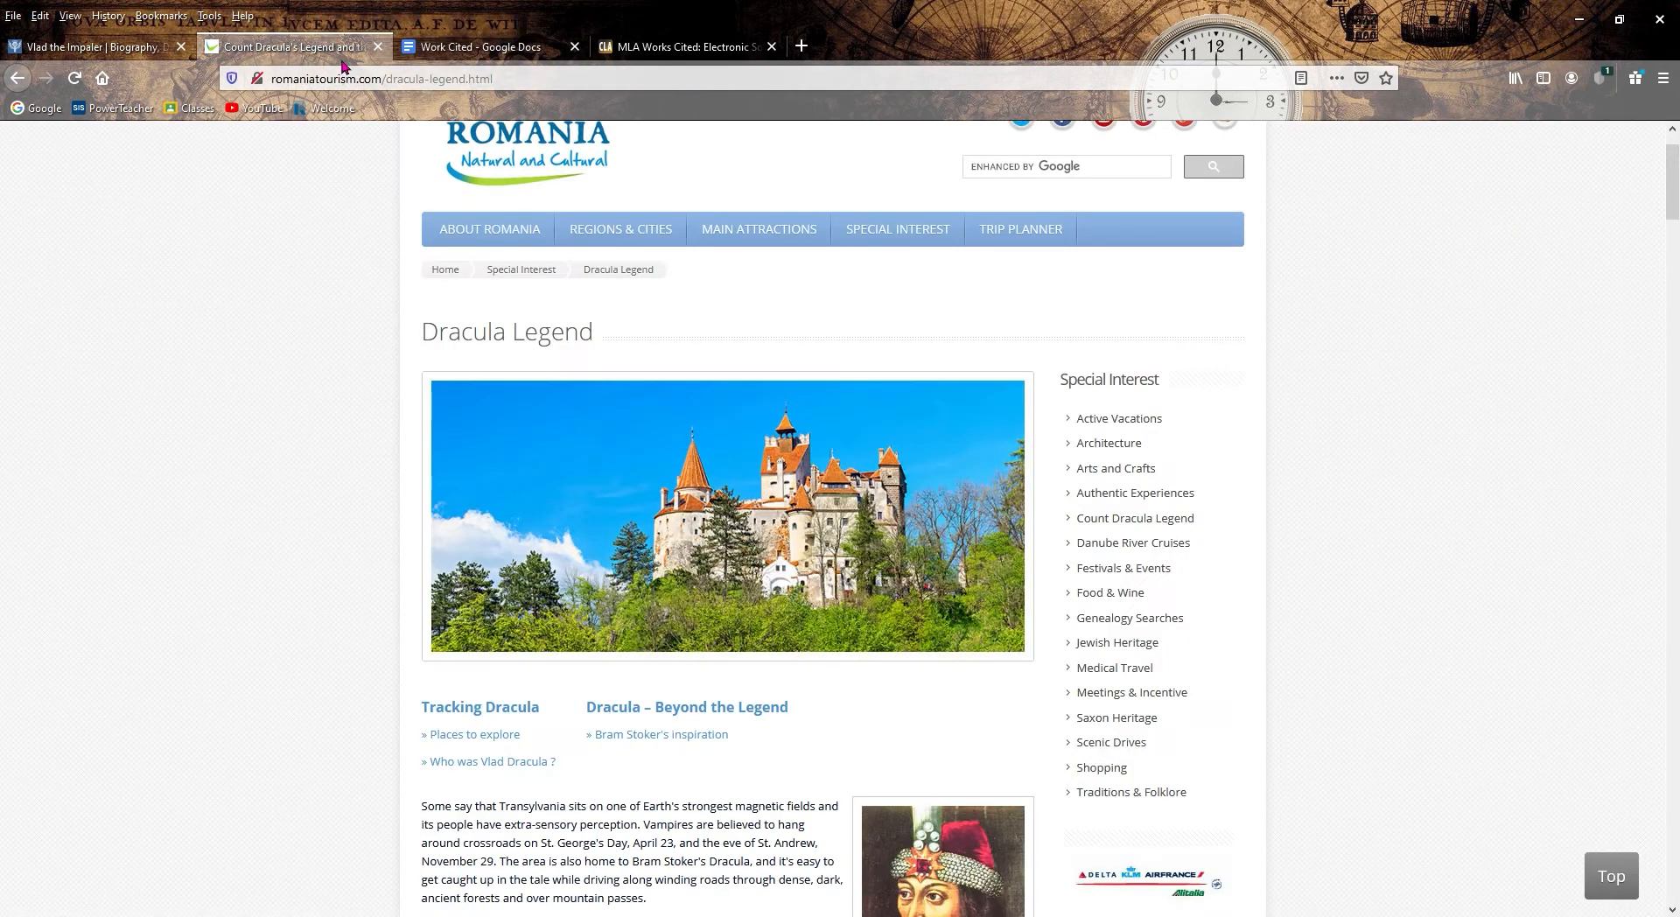
click(483, 46)
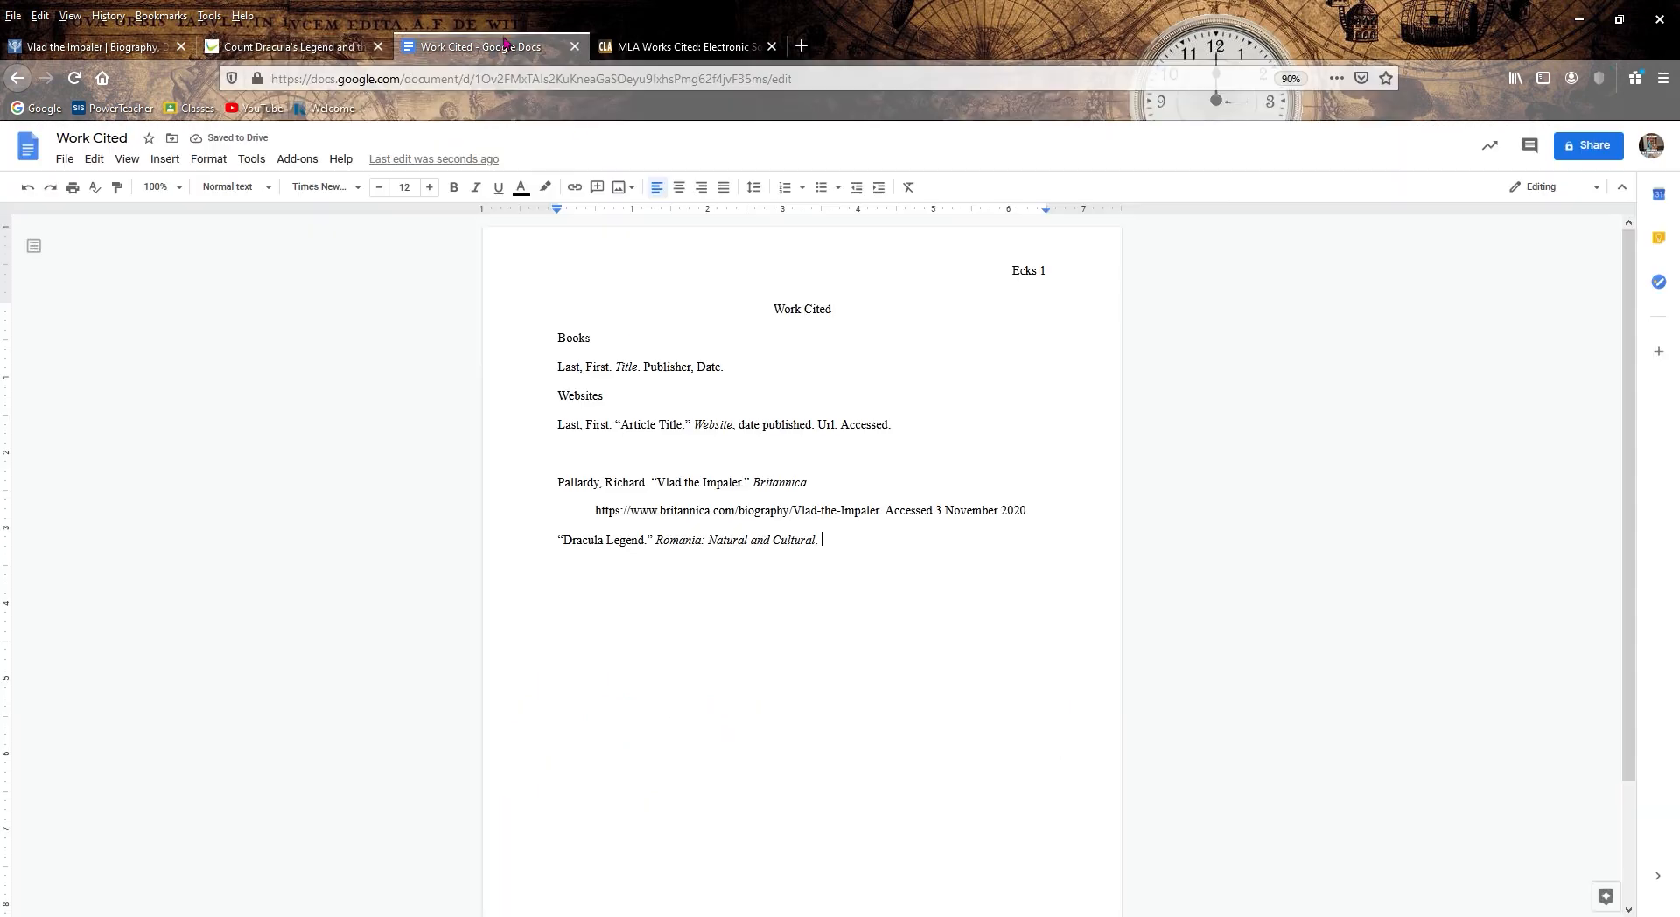
text(http://romaniatourism.com/dracula-legend.html)
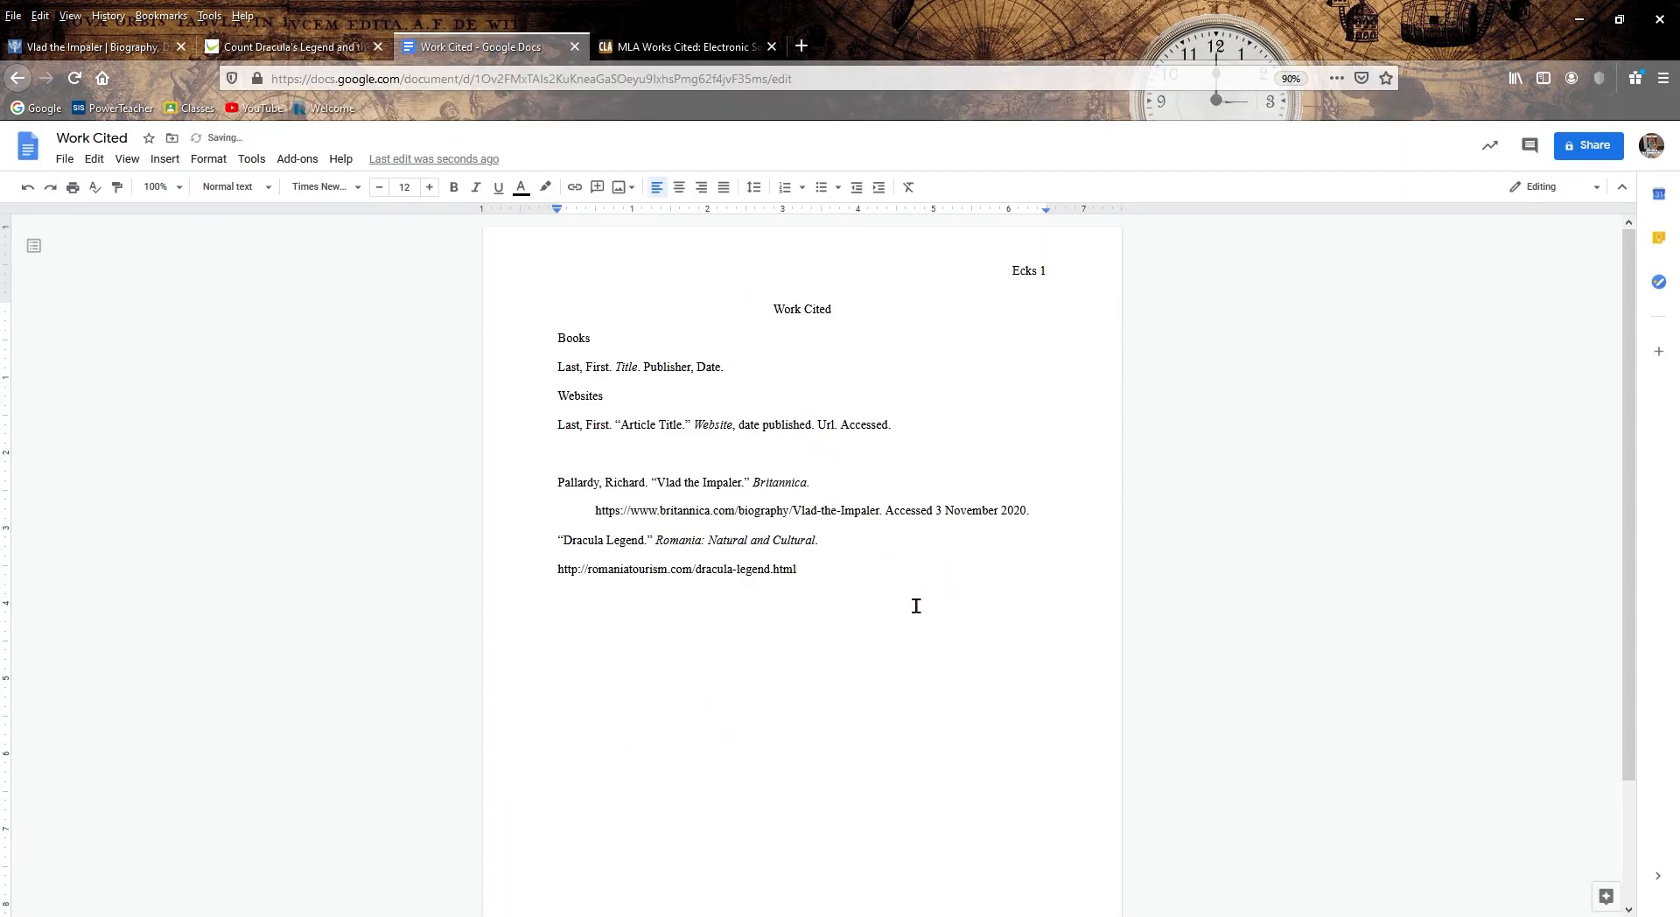
text(Accessed)
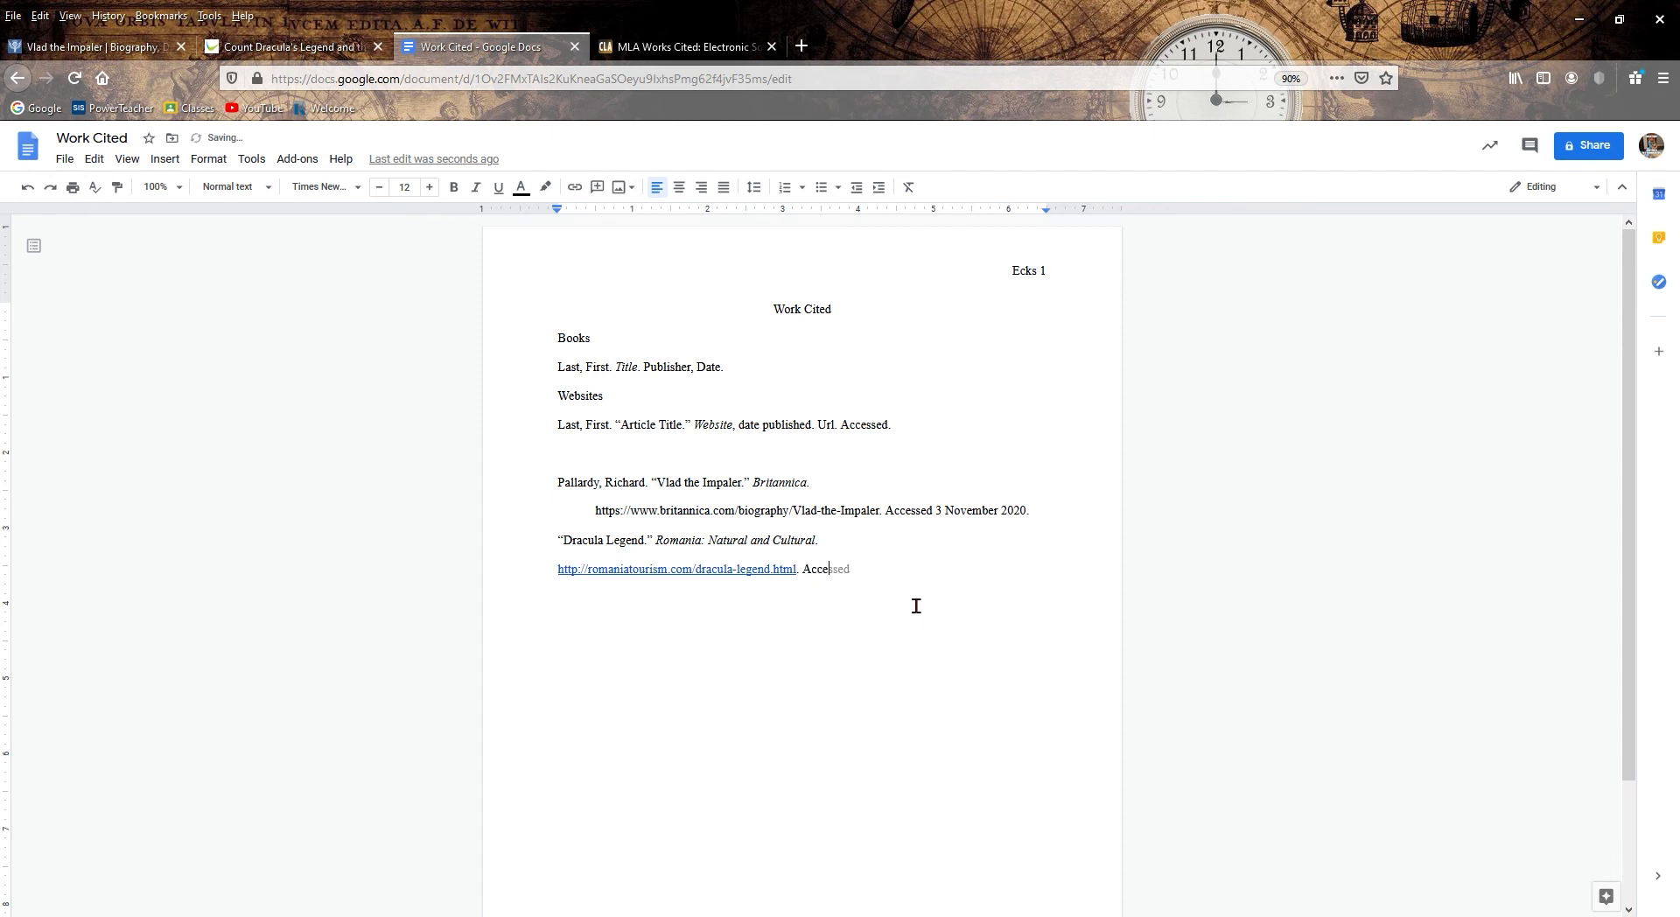
text(3)
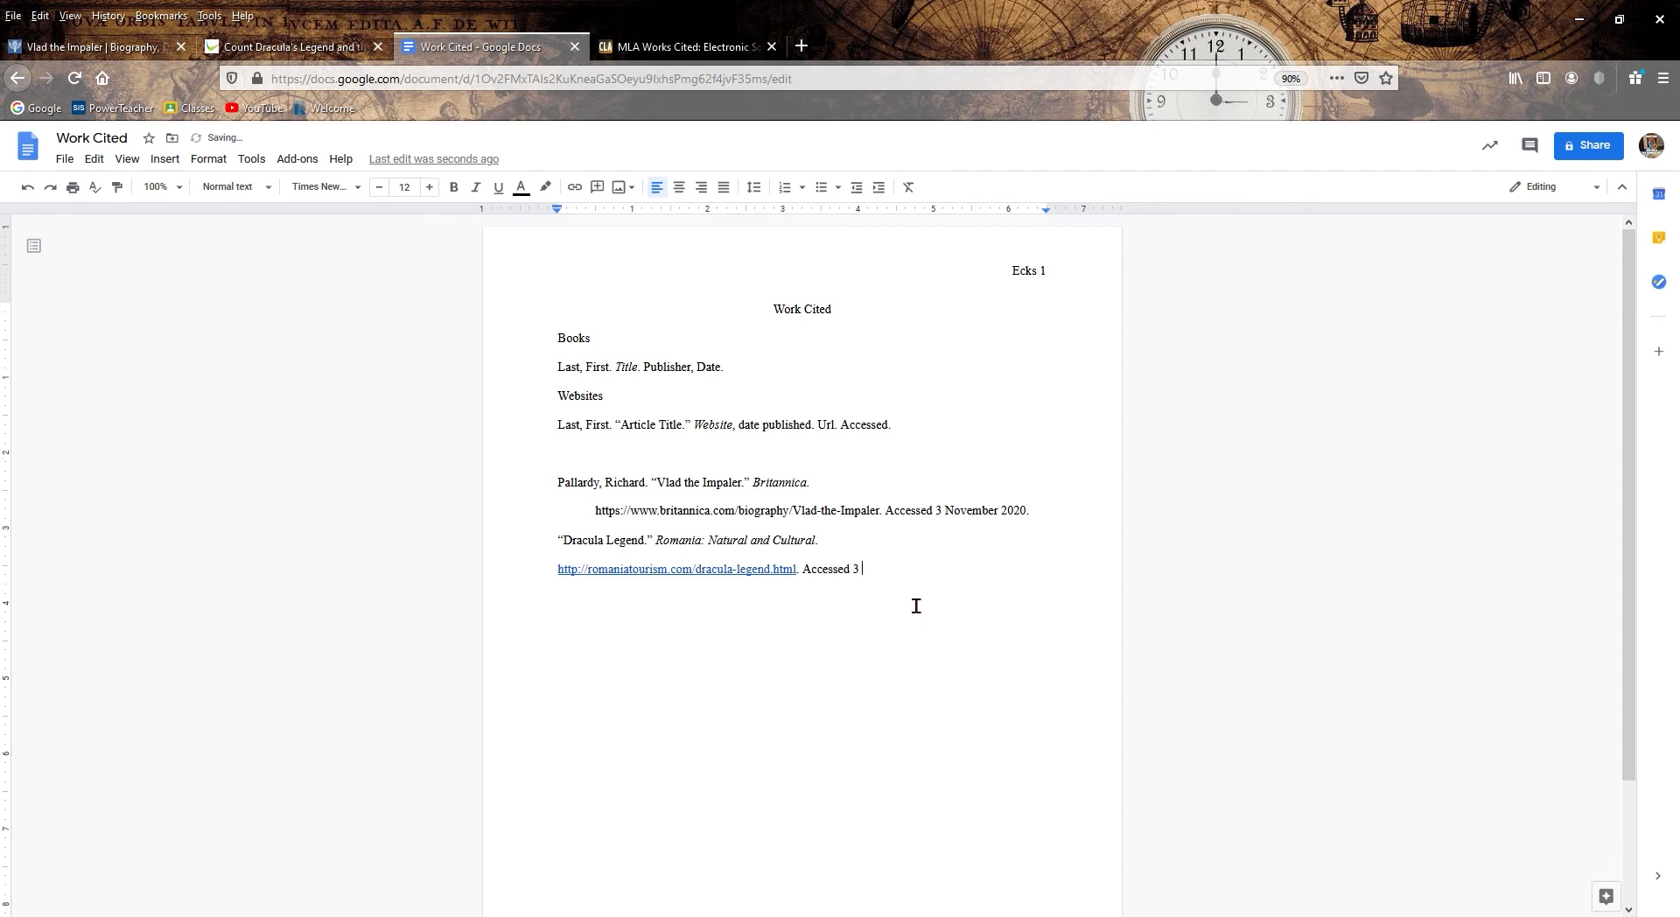
text(November)
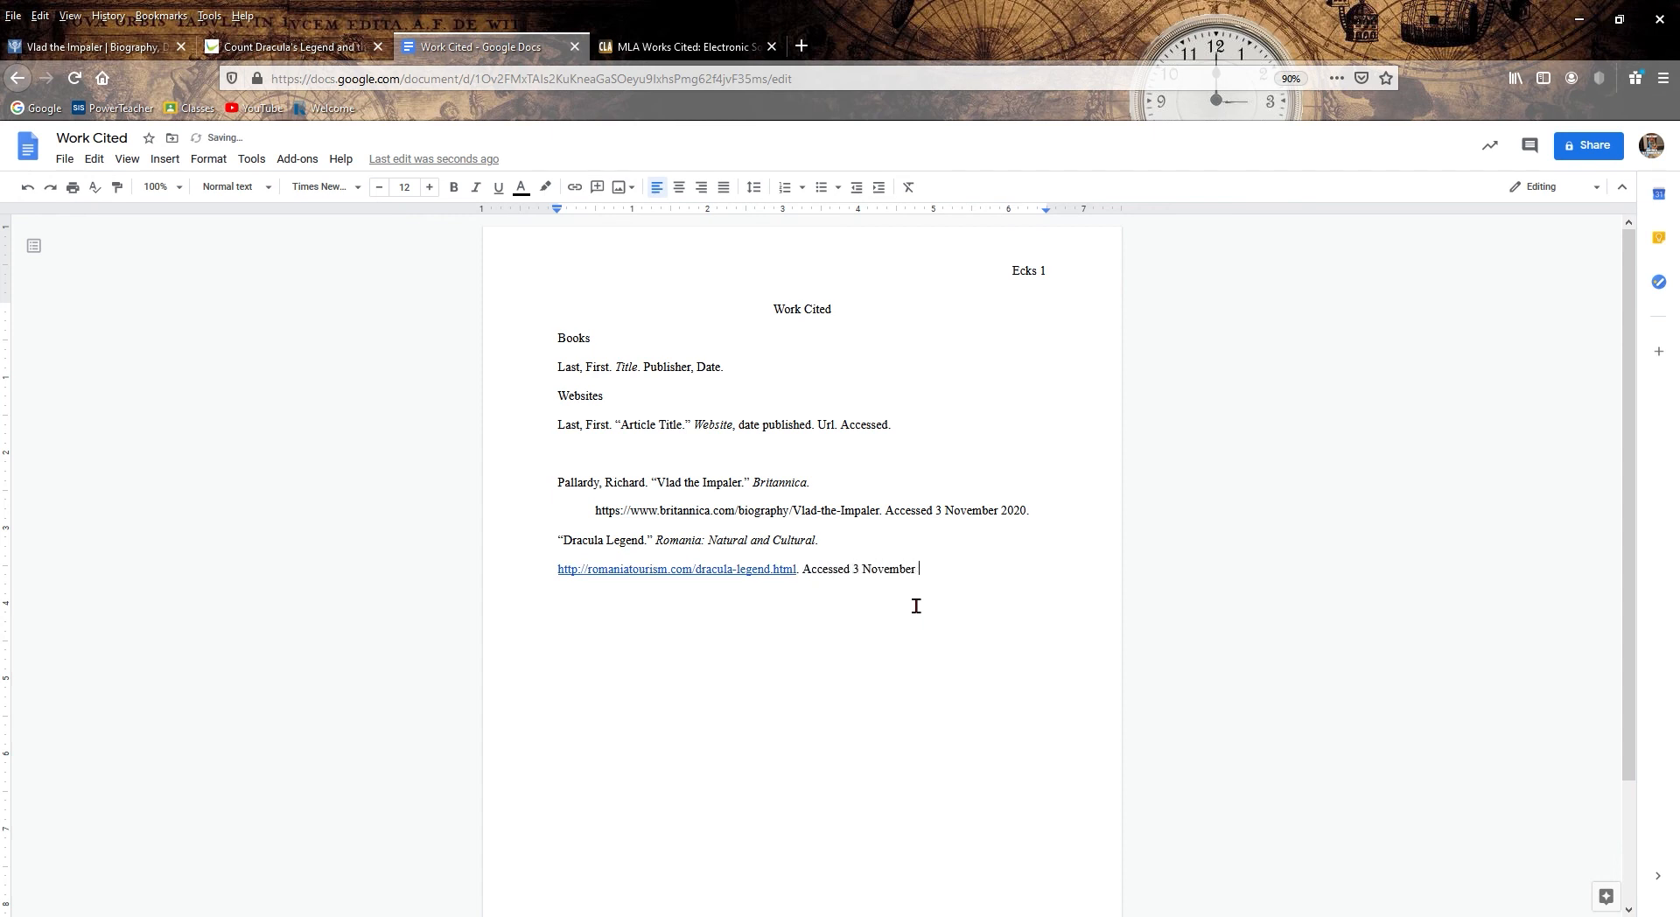
text(2020.)
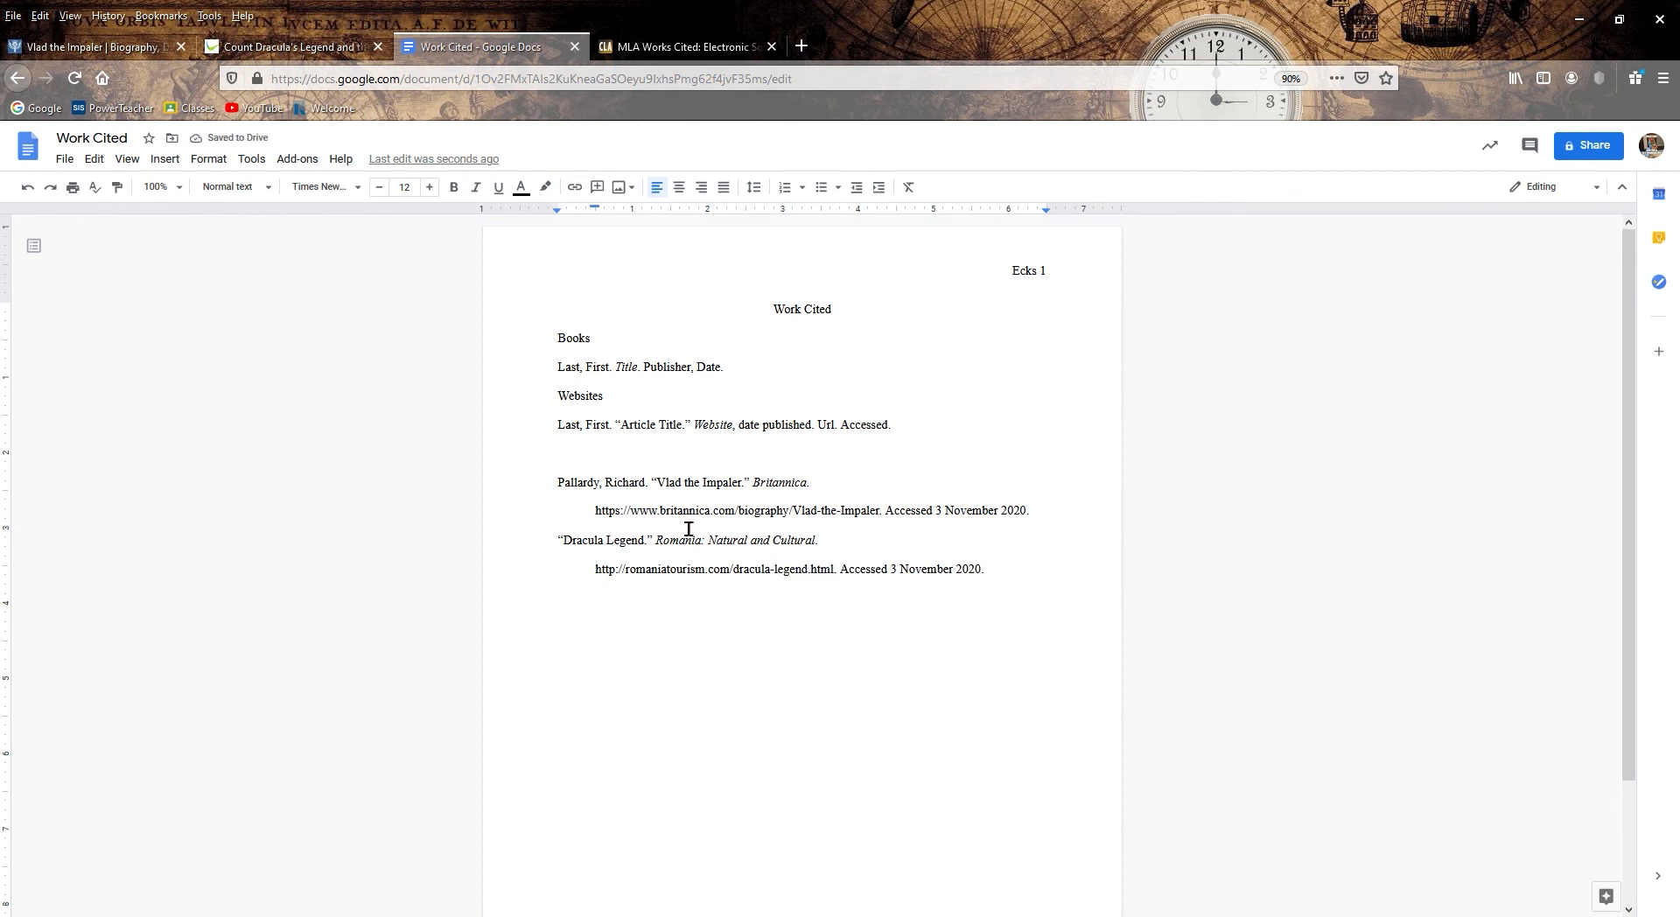
mouse_move(1004, 637)
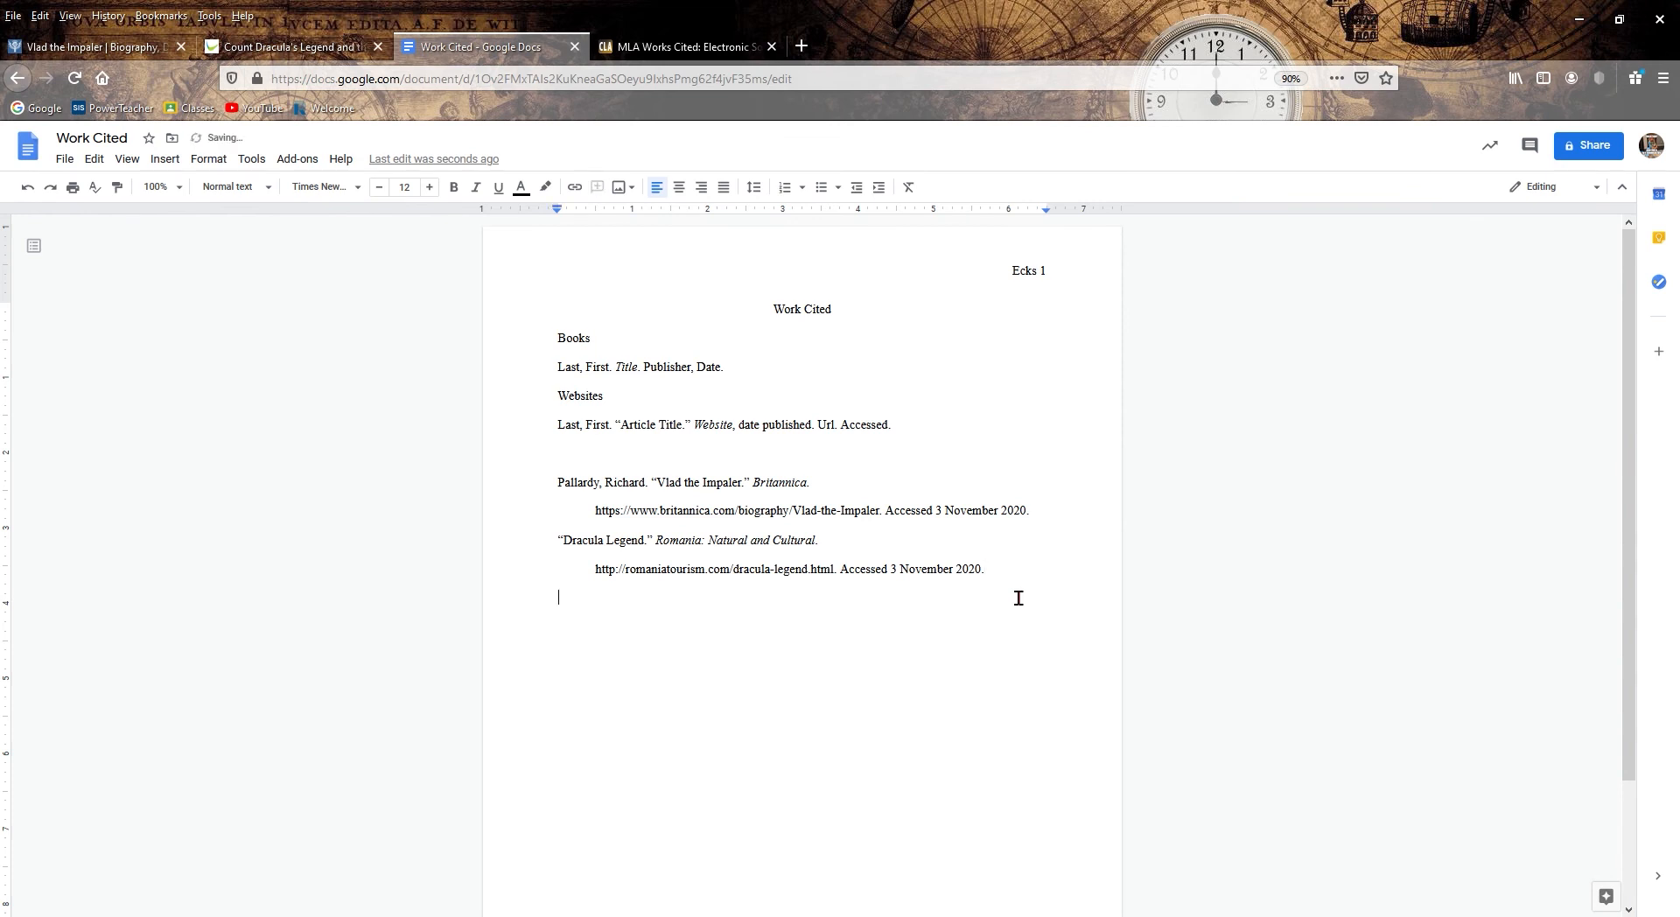
- Write 'Waterson, James. Dracula's Wars: Vlad the Impaler and His Rivals. The History Press, 2017.' with italic title
text(Waterson, JK)
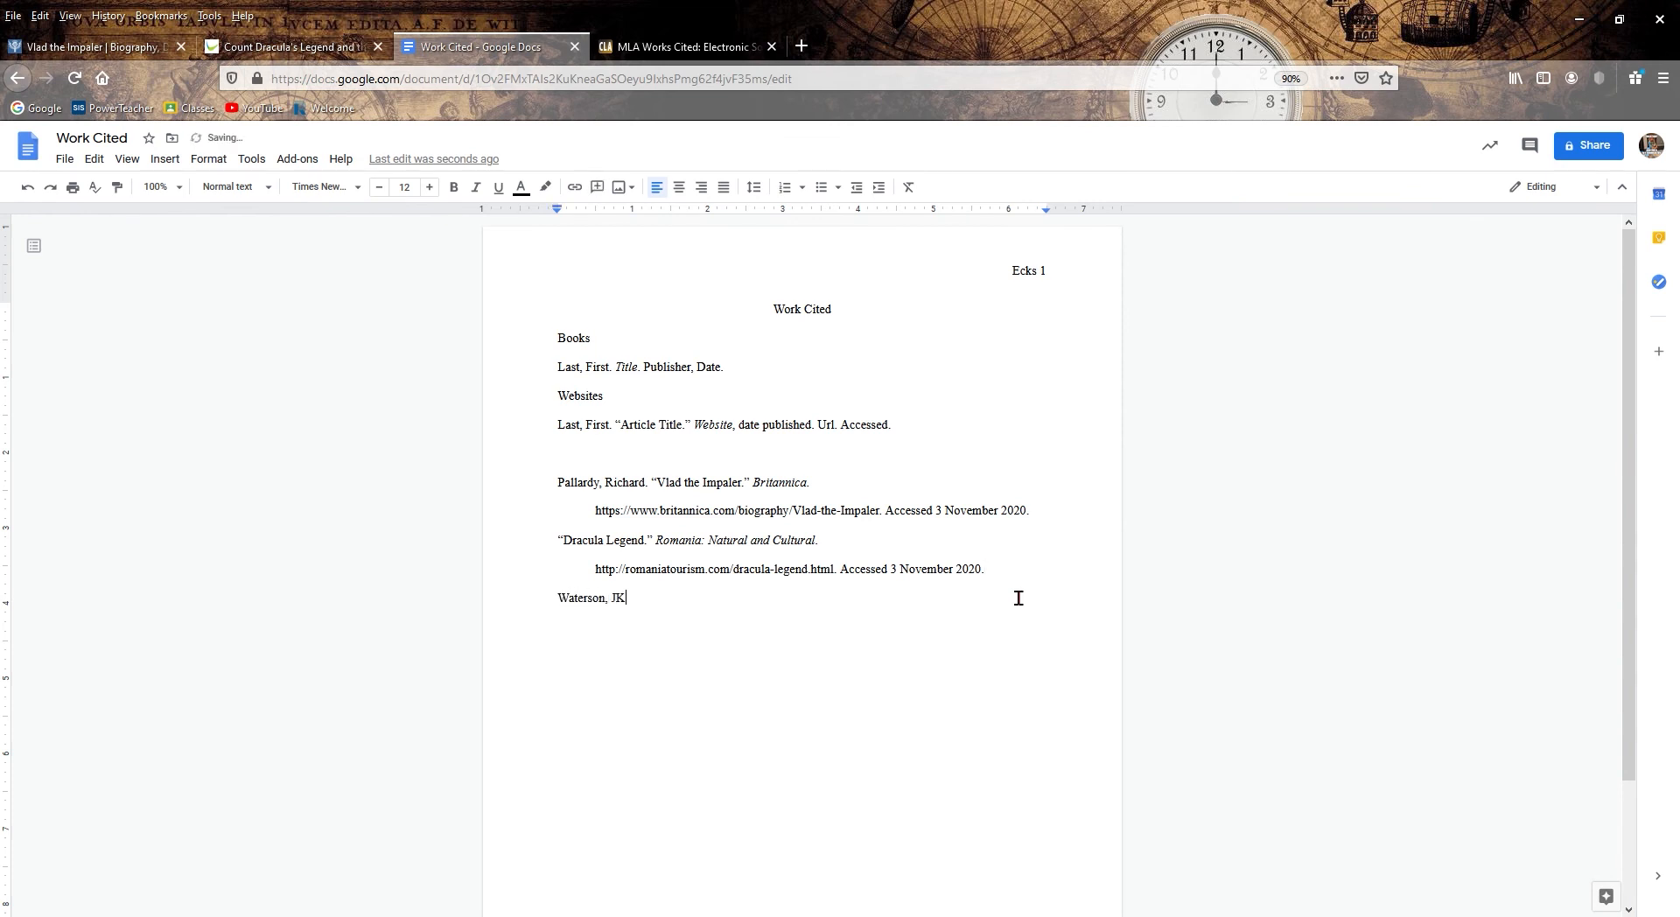
text(James. Dracula’s Wars:)
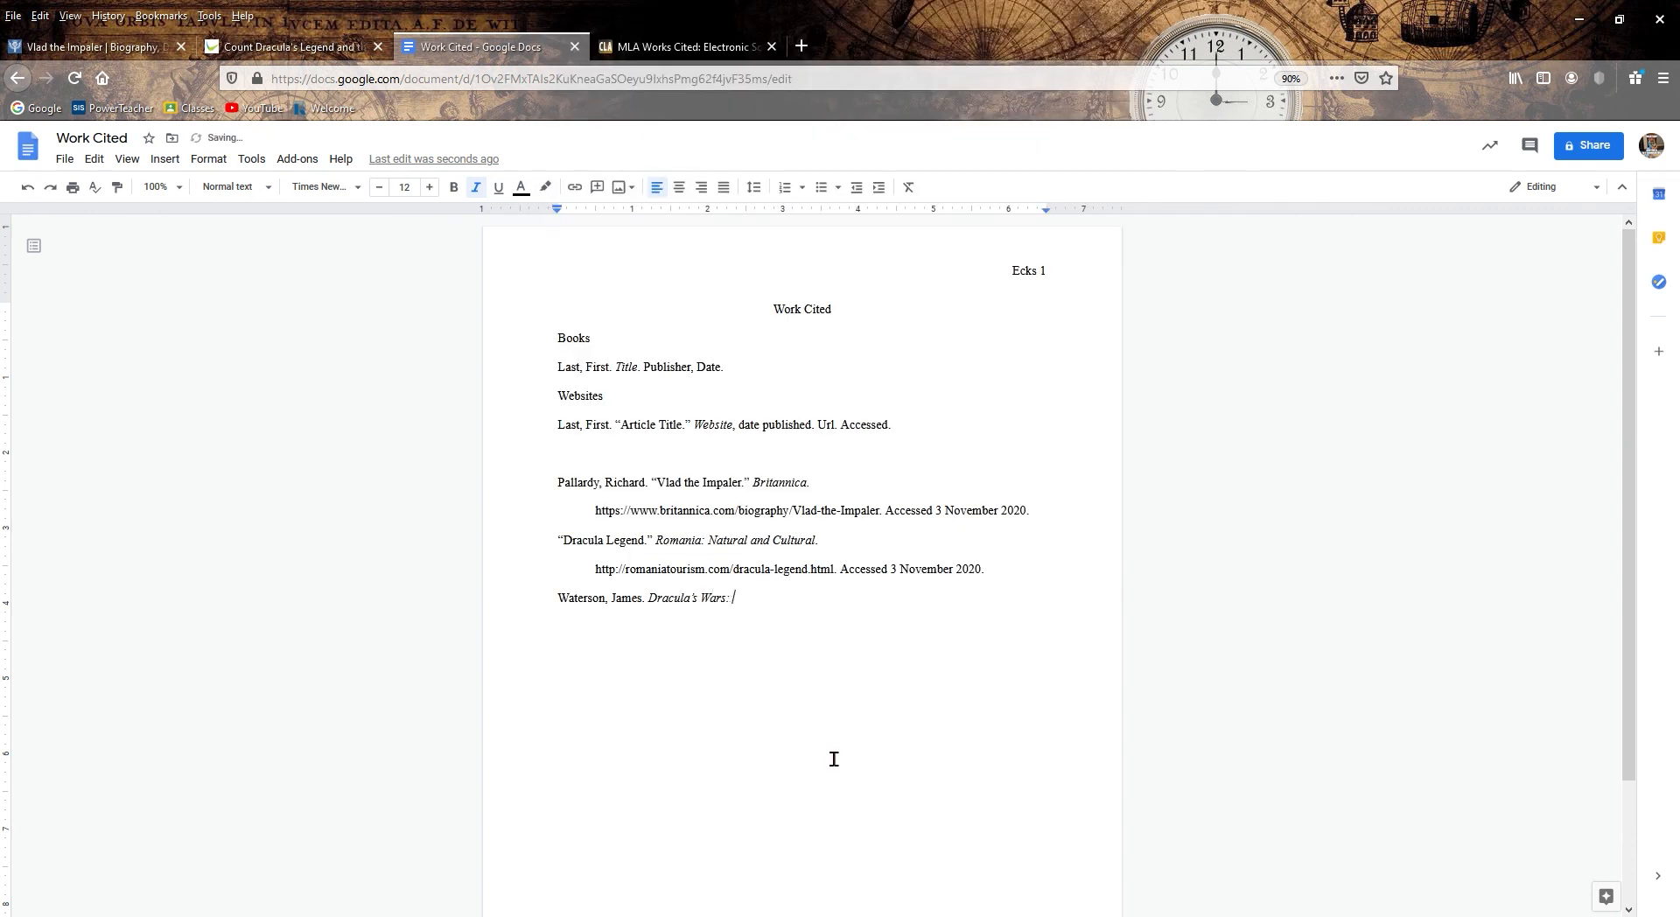
text(Vlad the Impaler and H)
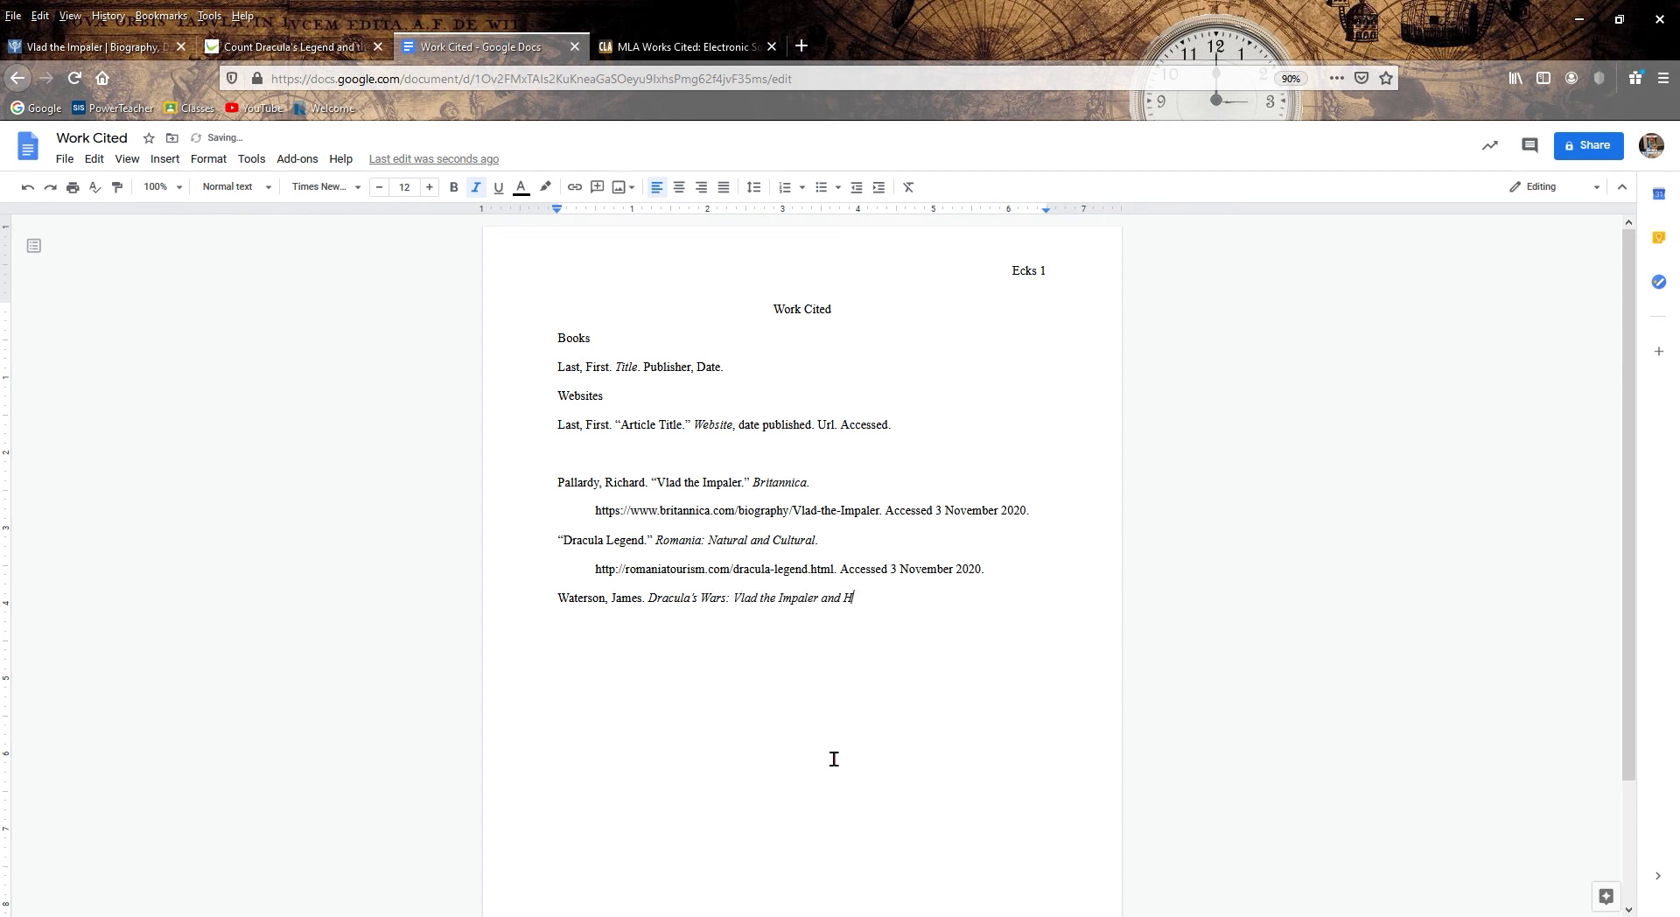
text(is Rivals.)
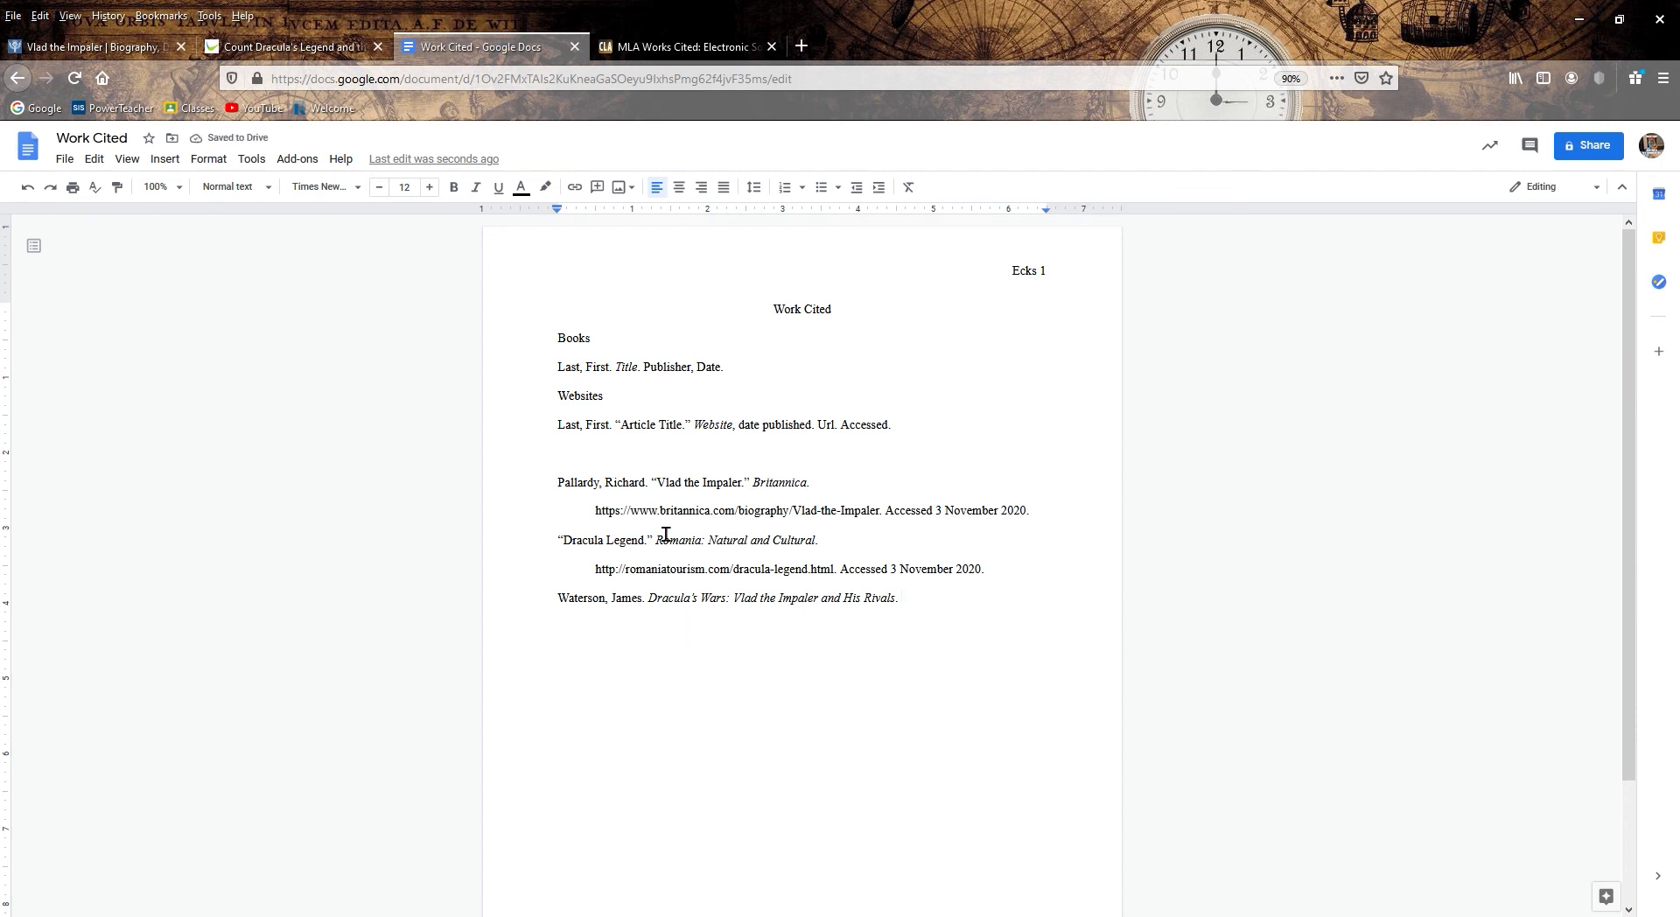
mouse_move(751, 476)
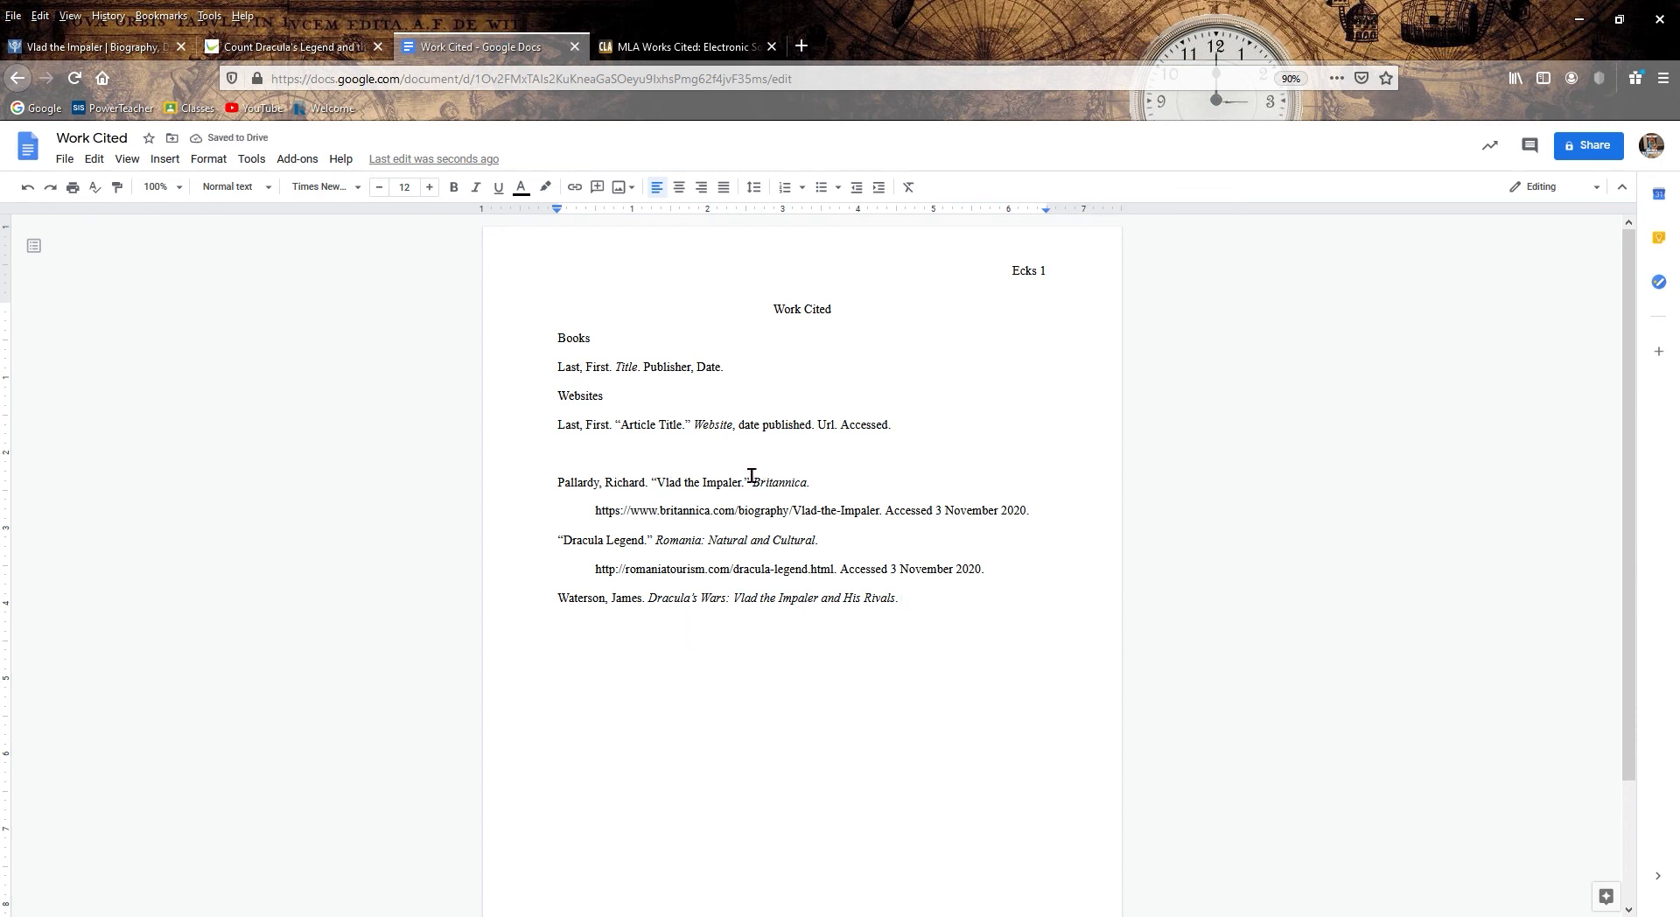
mouse_move(917, 628)
text( The History Pre)
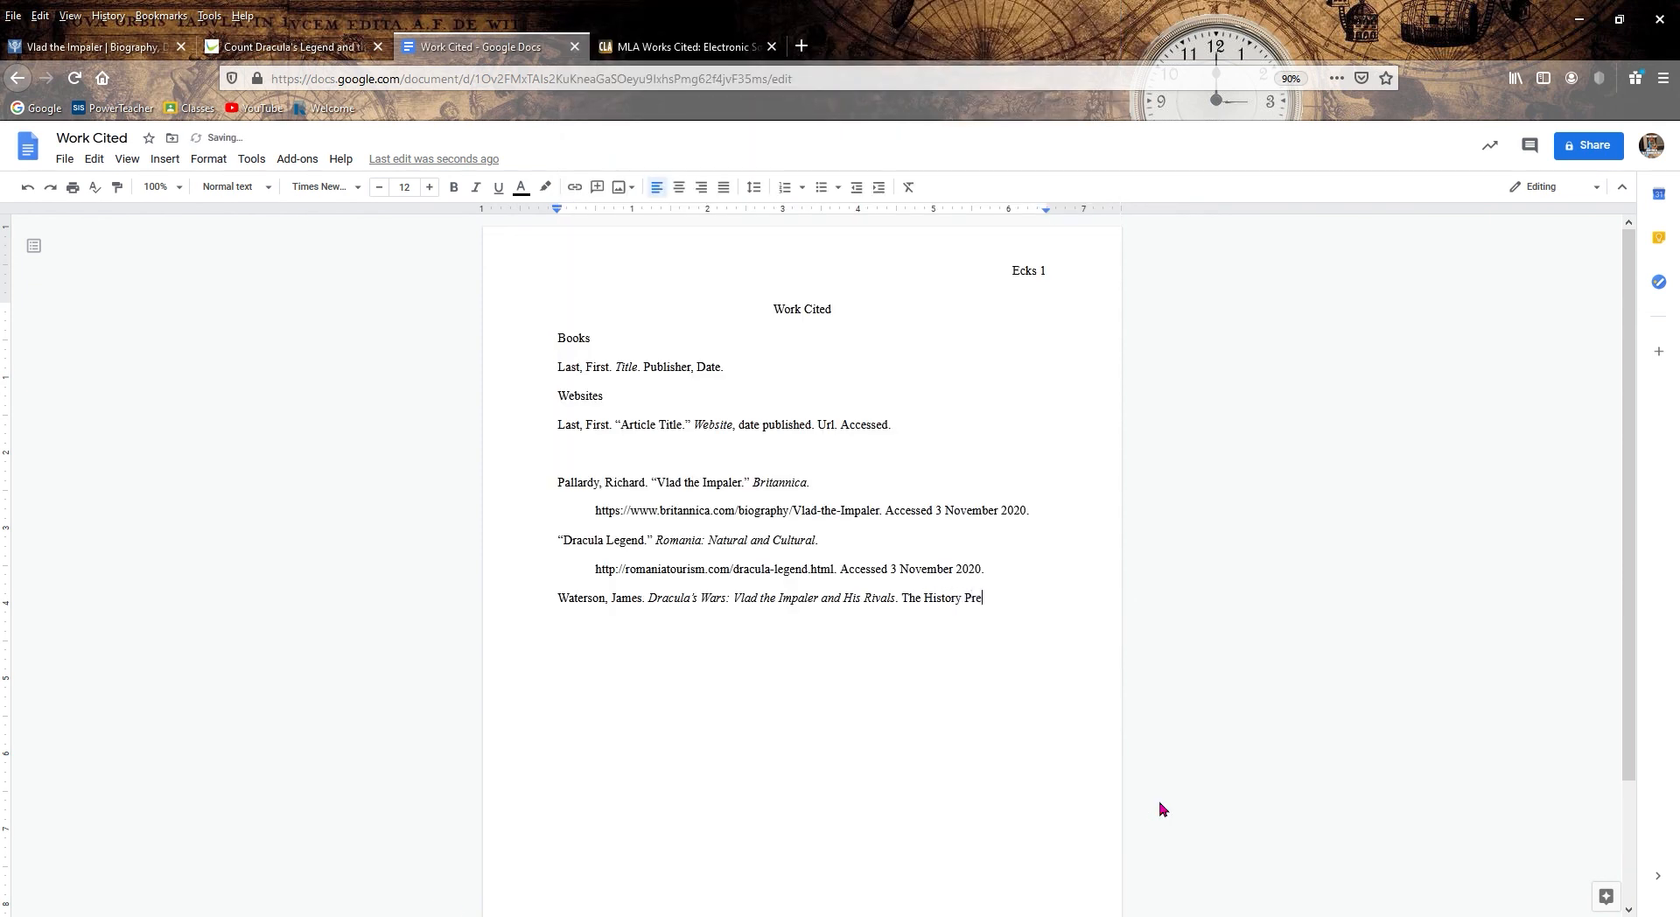
text(ss, 201)
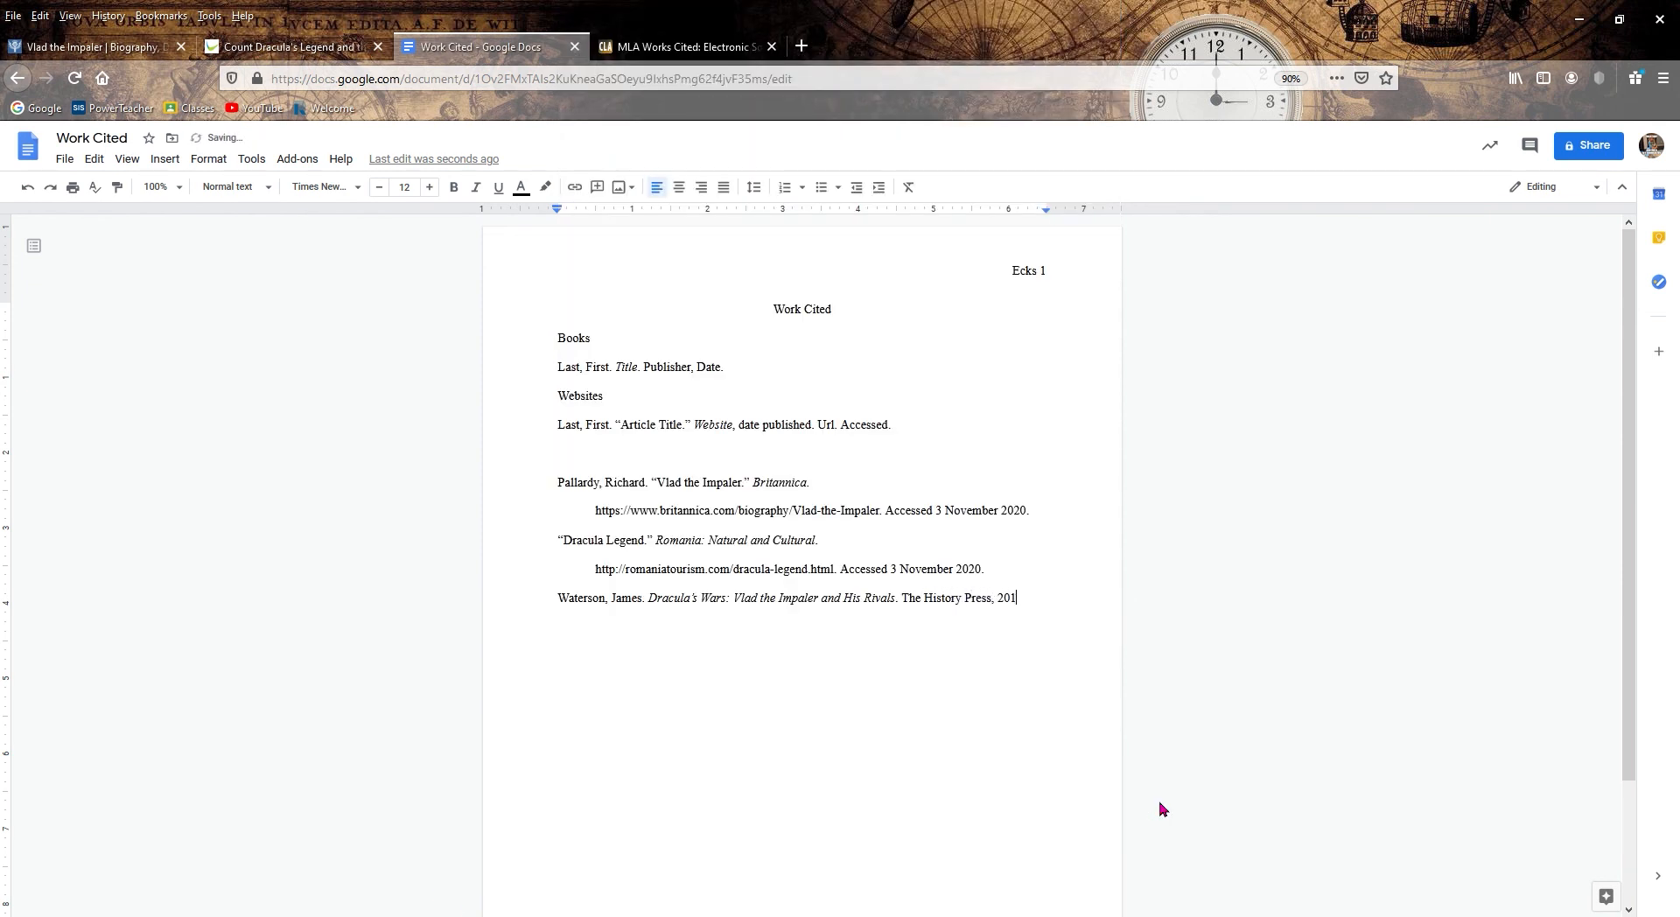
text(7.)
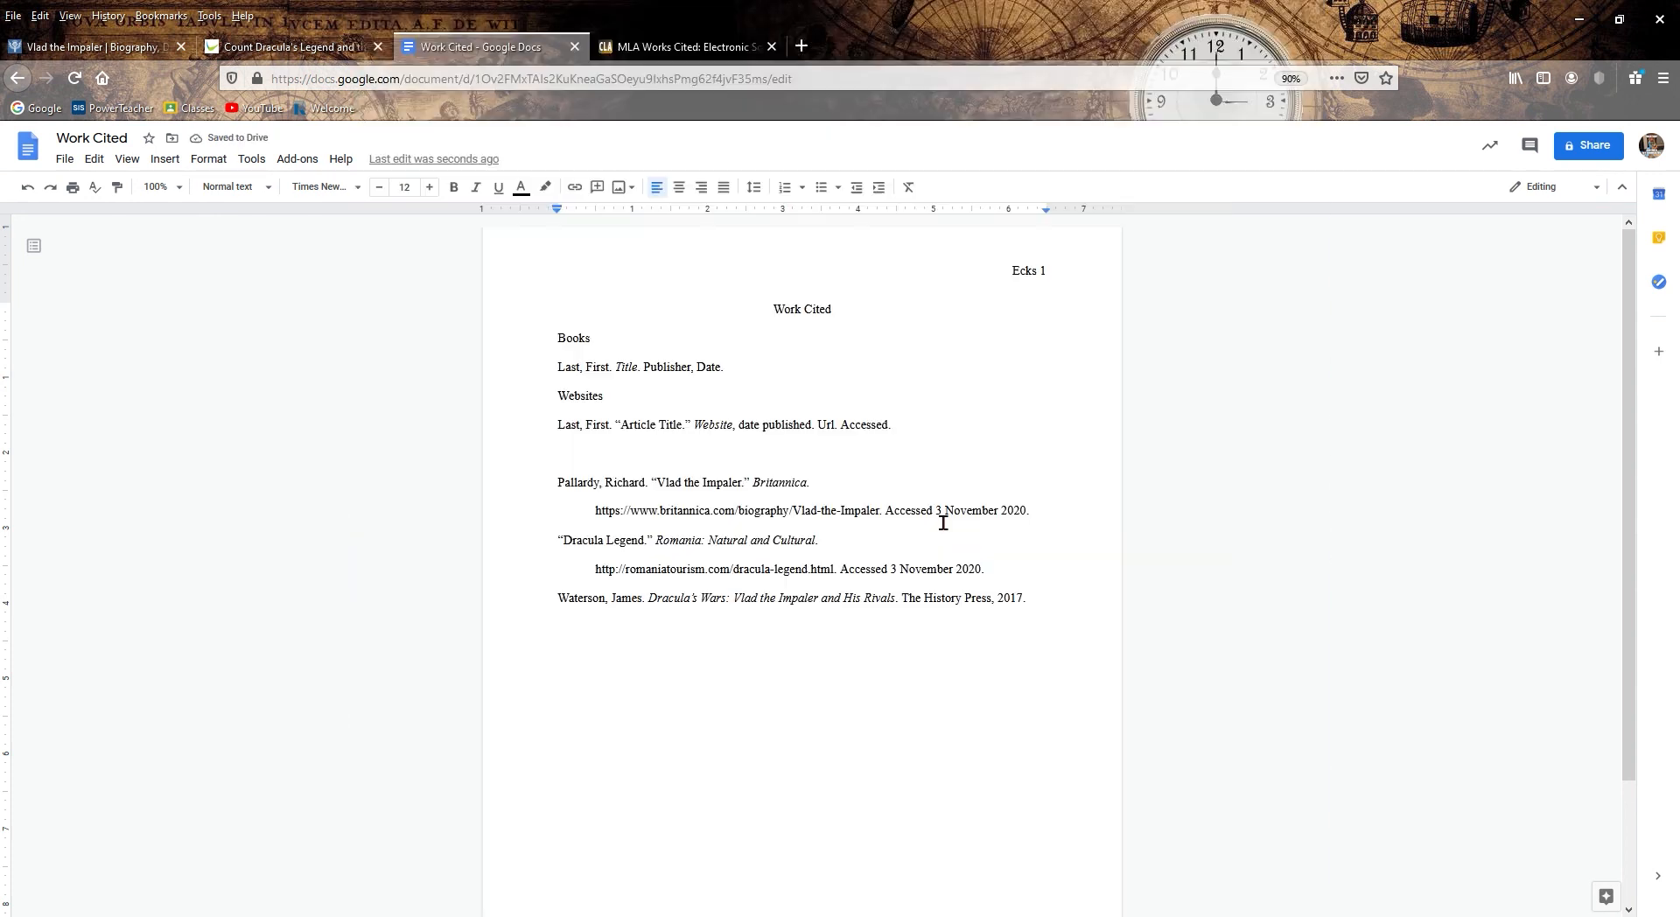
- Delete the Books and Websites template lines, then cut the Dracula Legend citation to move it first
drag(557, 337, 891, 424)
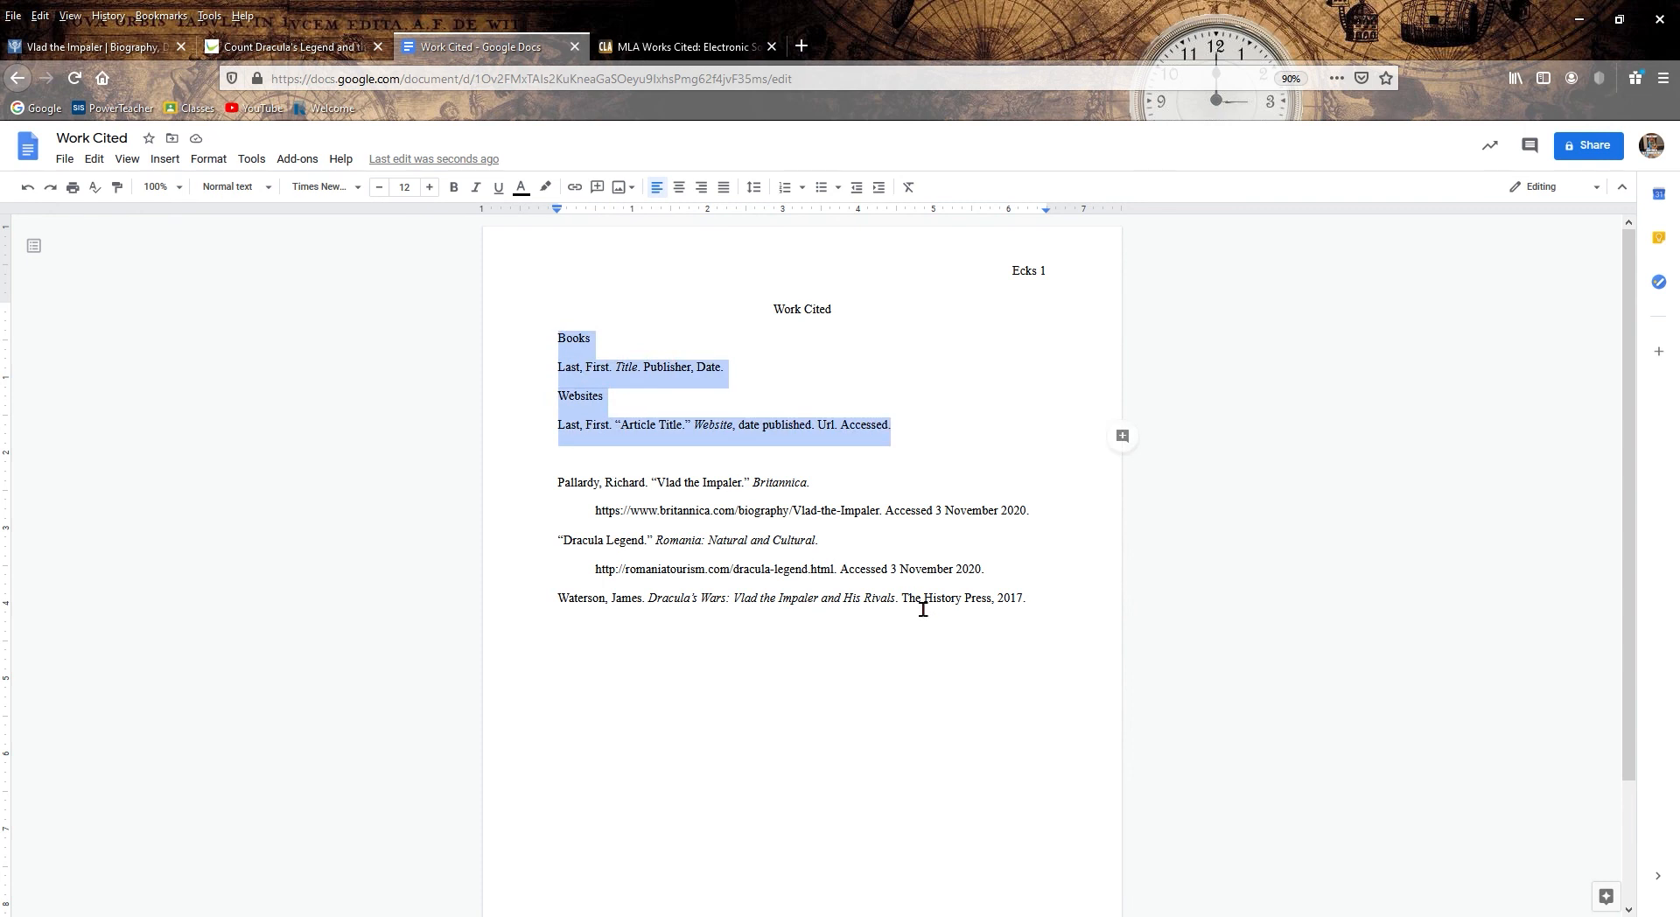
key(Delete)
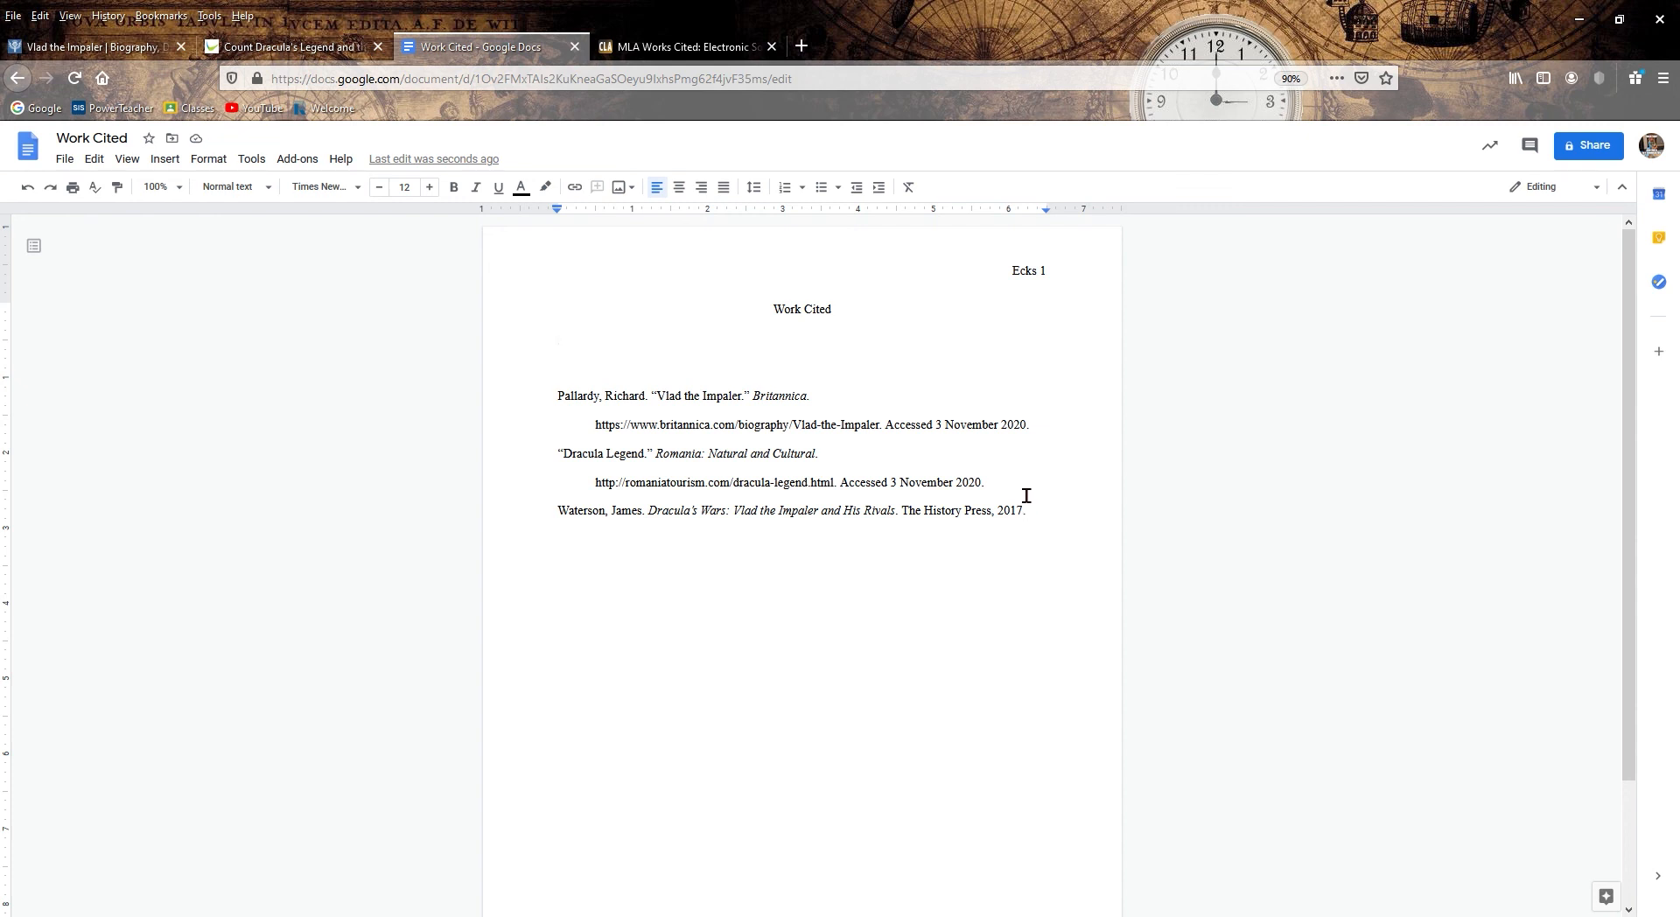
drag(558, 453, 982, 481)
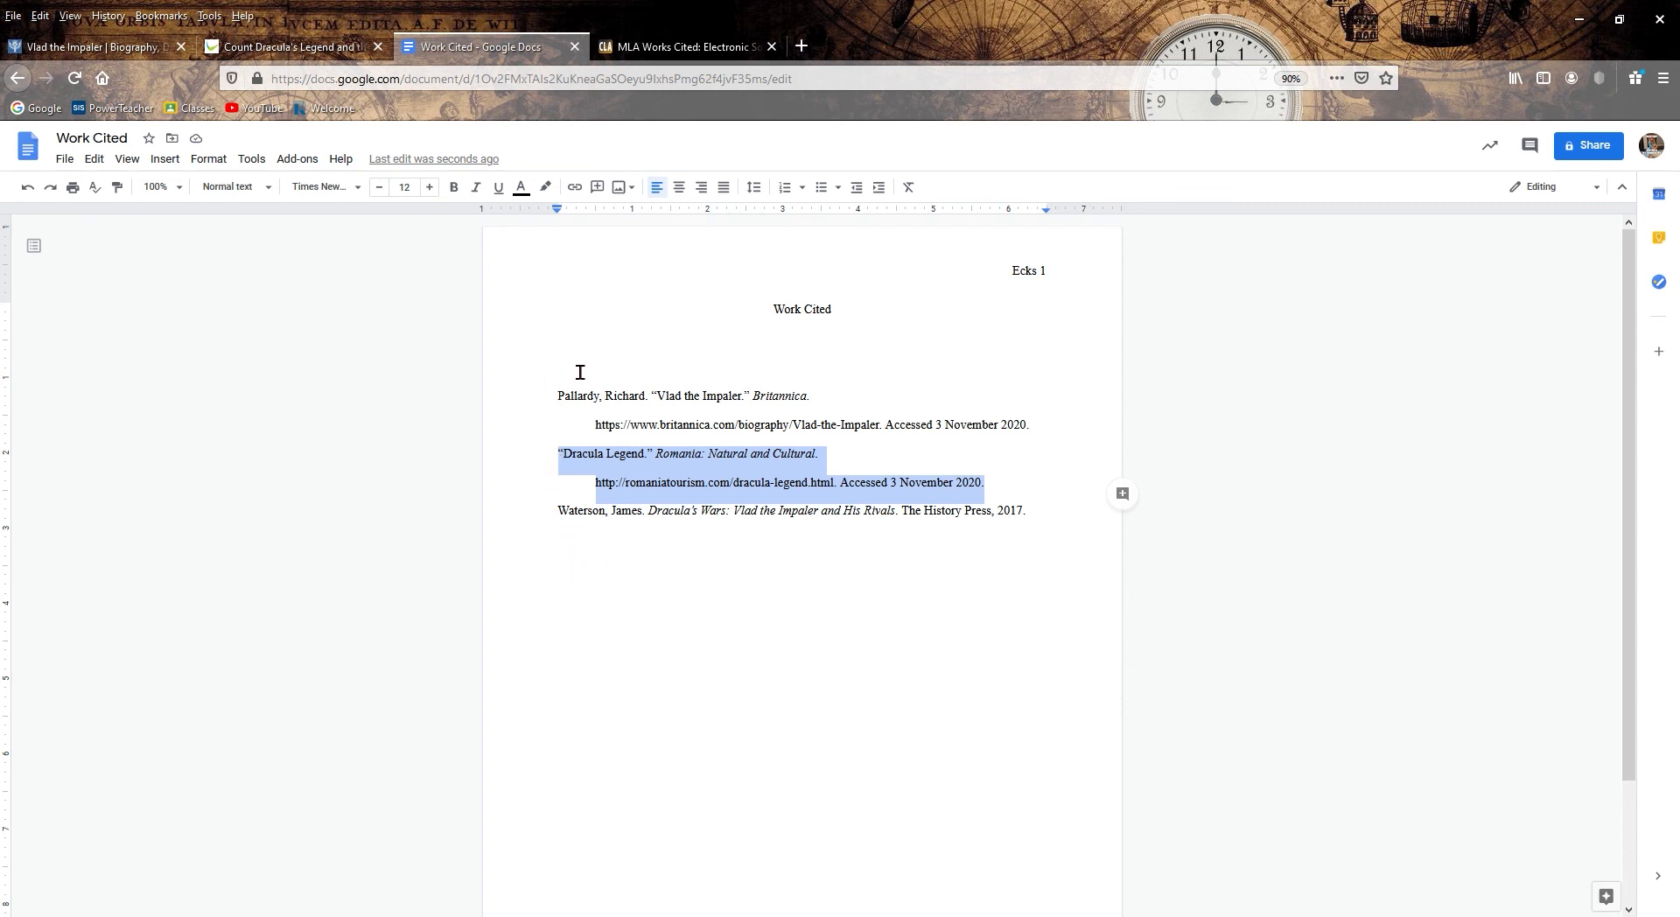
key(Delete)
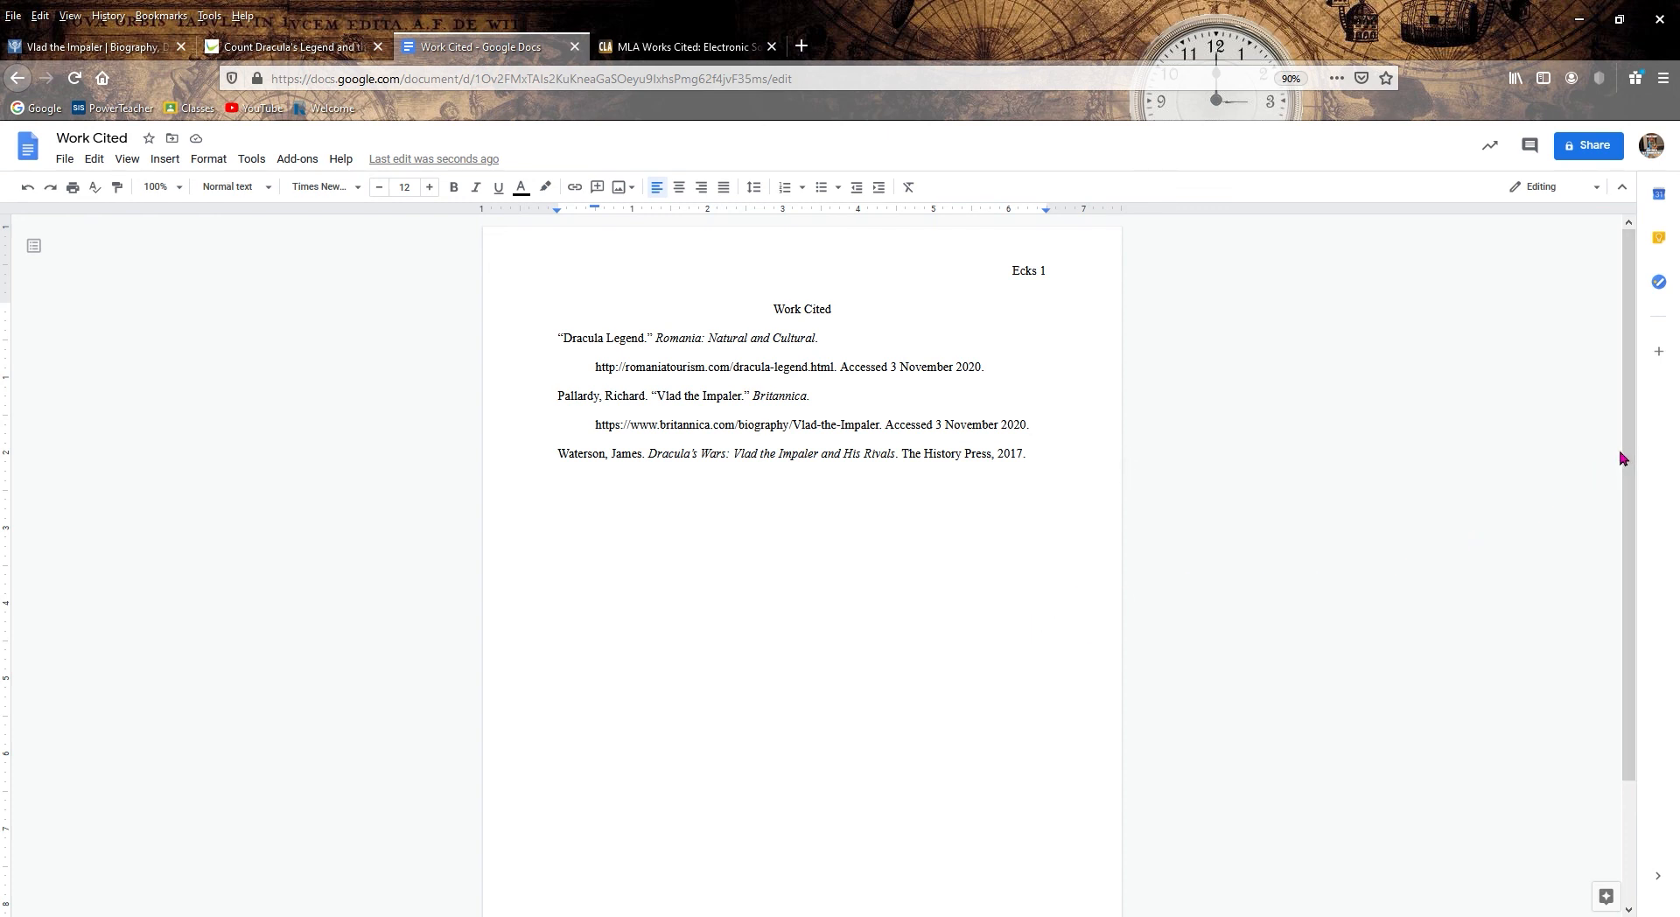
mouse_move(1118, 476)
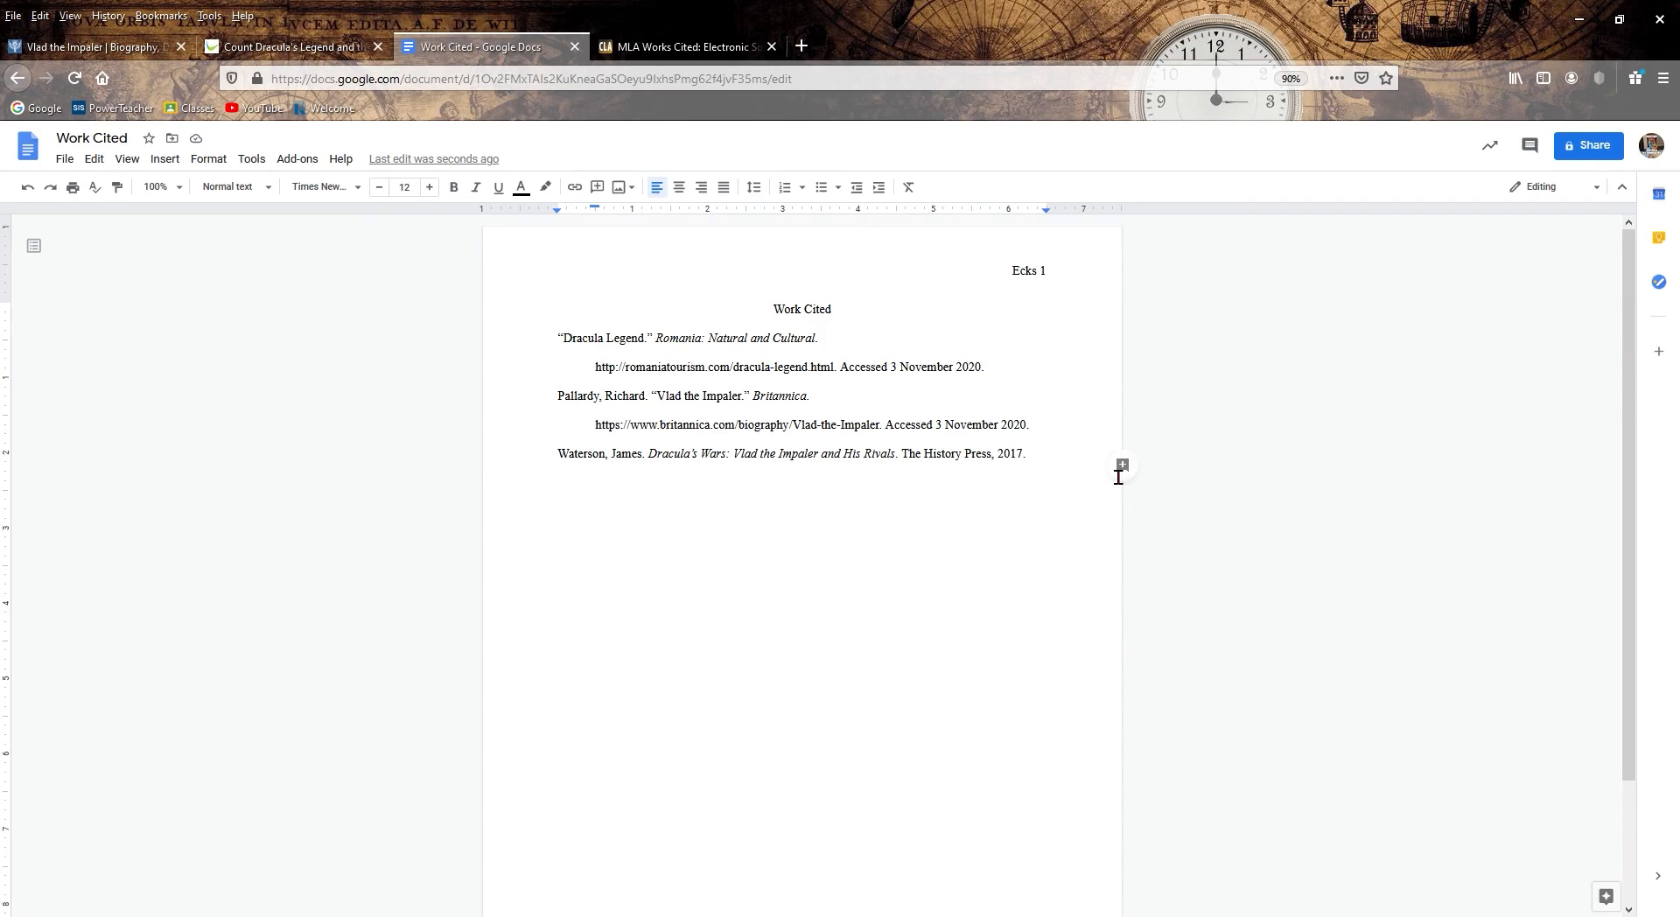